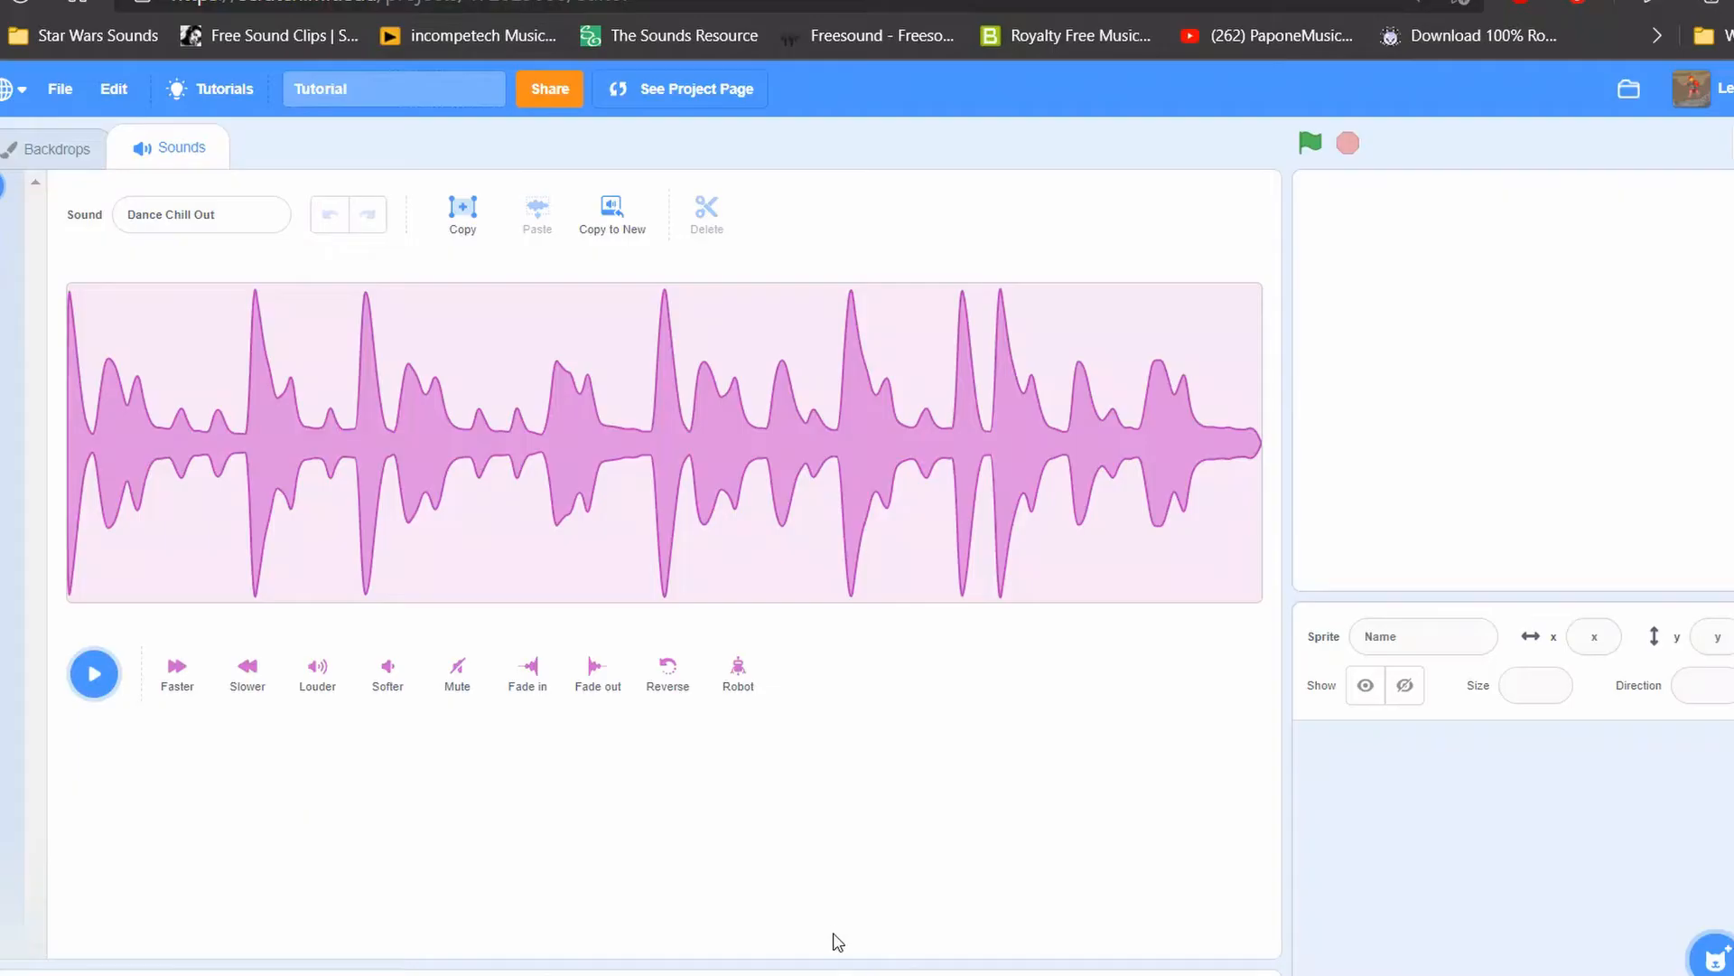
mouse_move(730, 898)
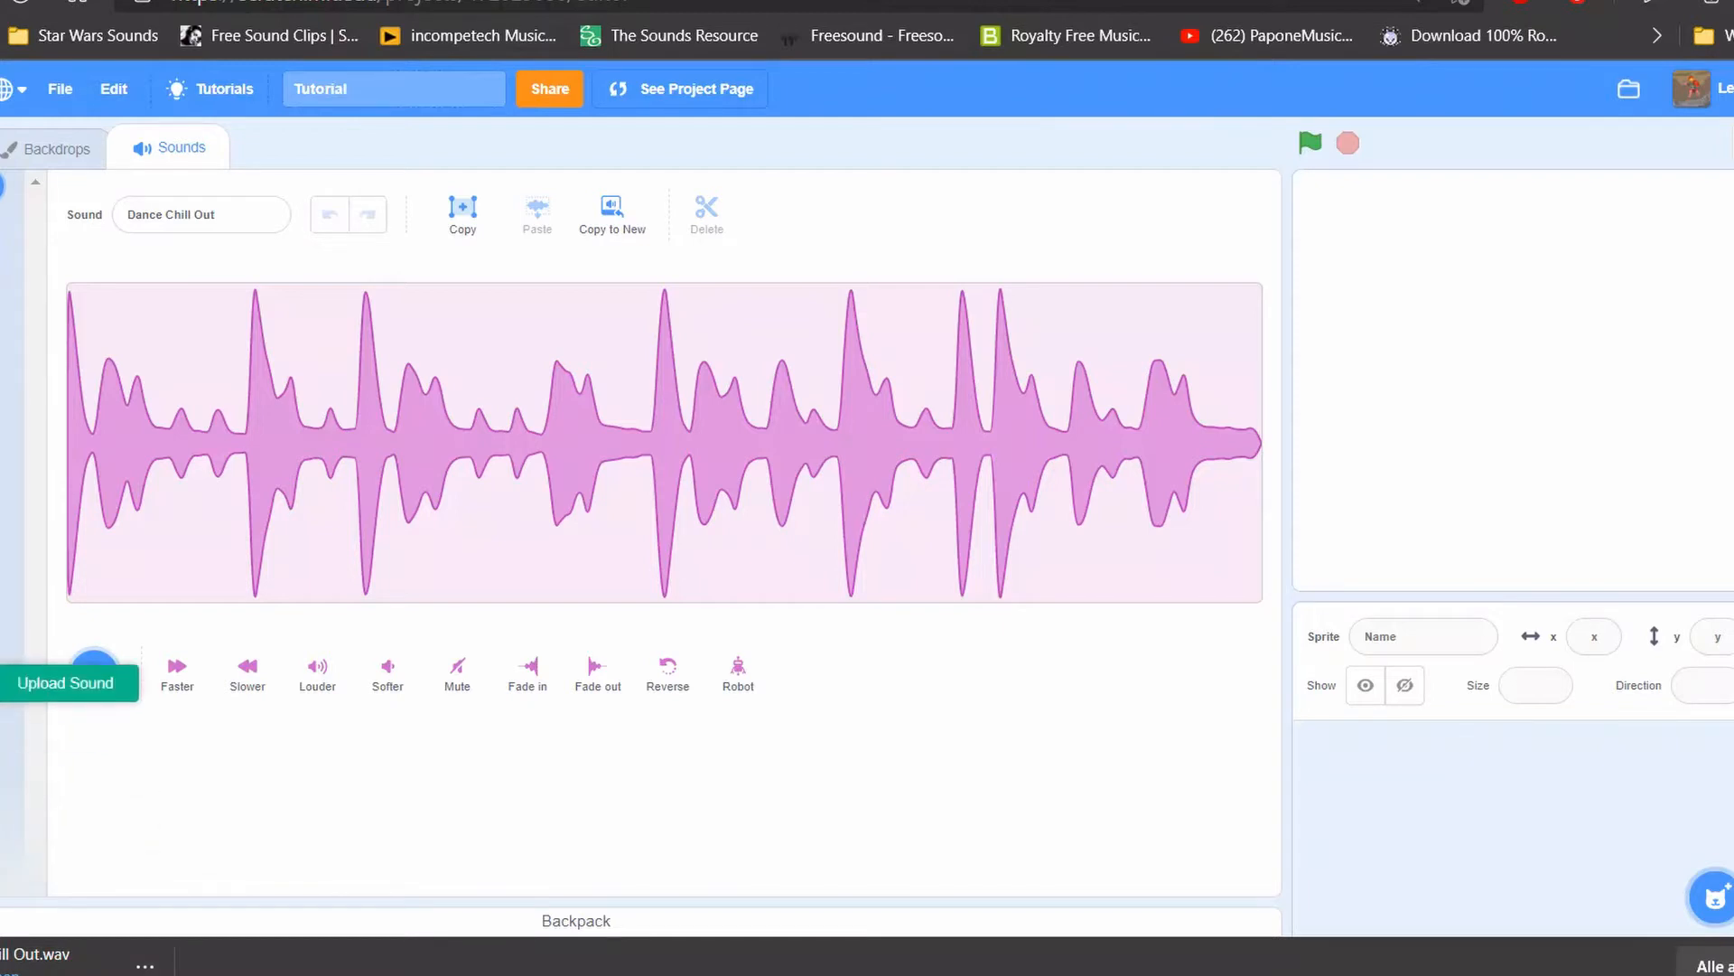
Step: Upload the 'star wars _ imperial march _ lofi' MP3 as a new sound in the project
click(67, 683)
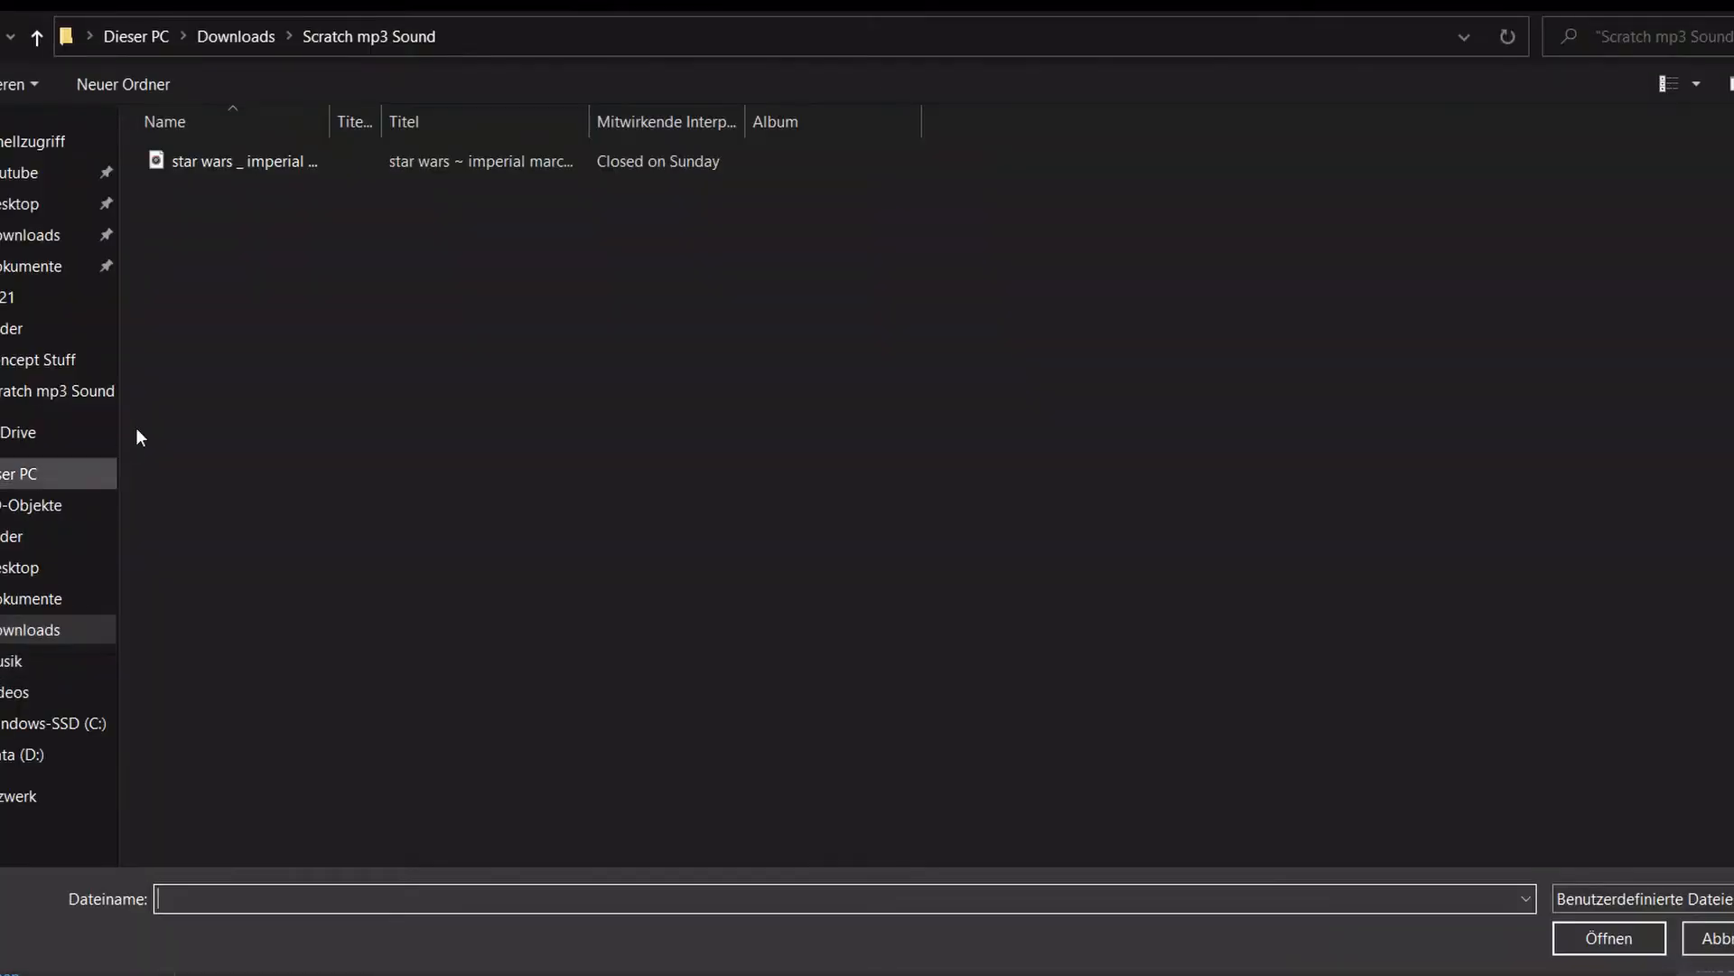
click(243, 161)
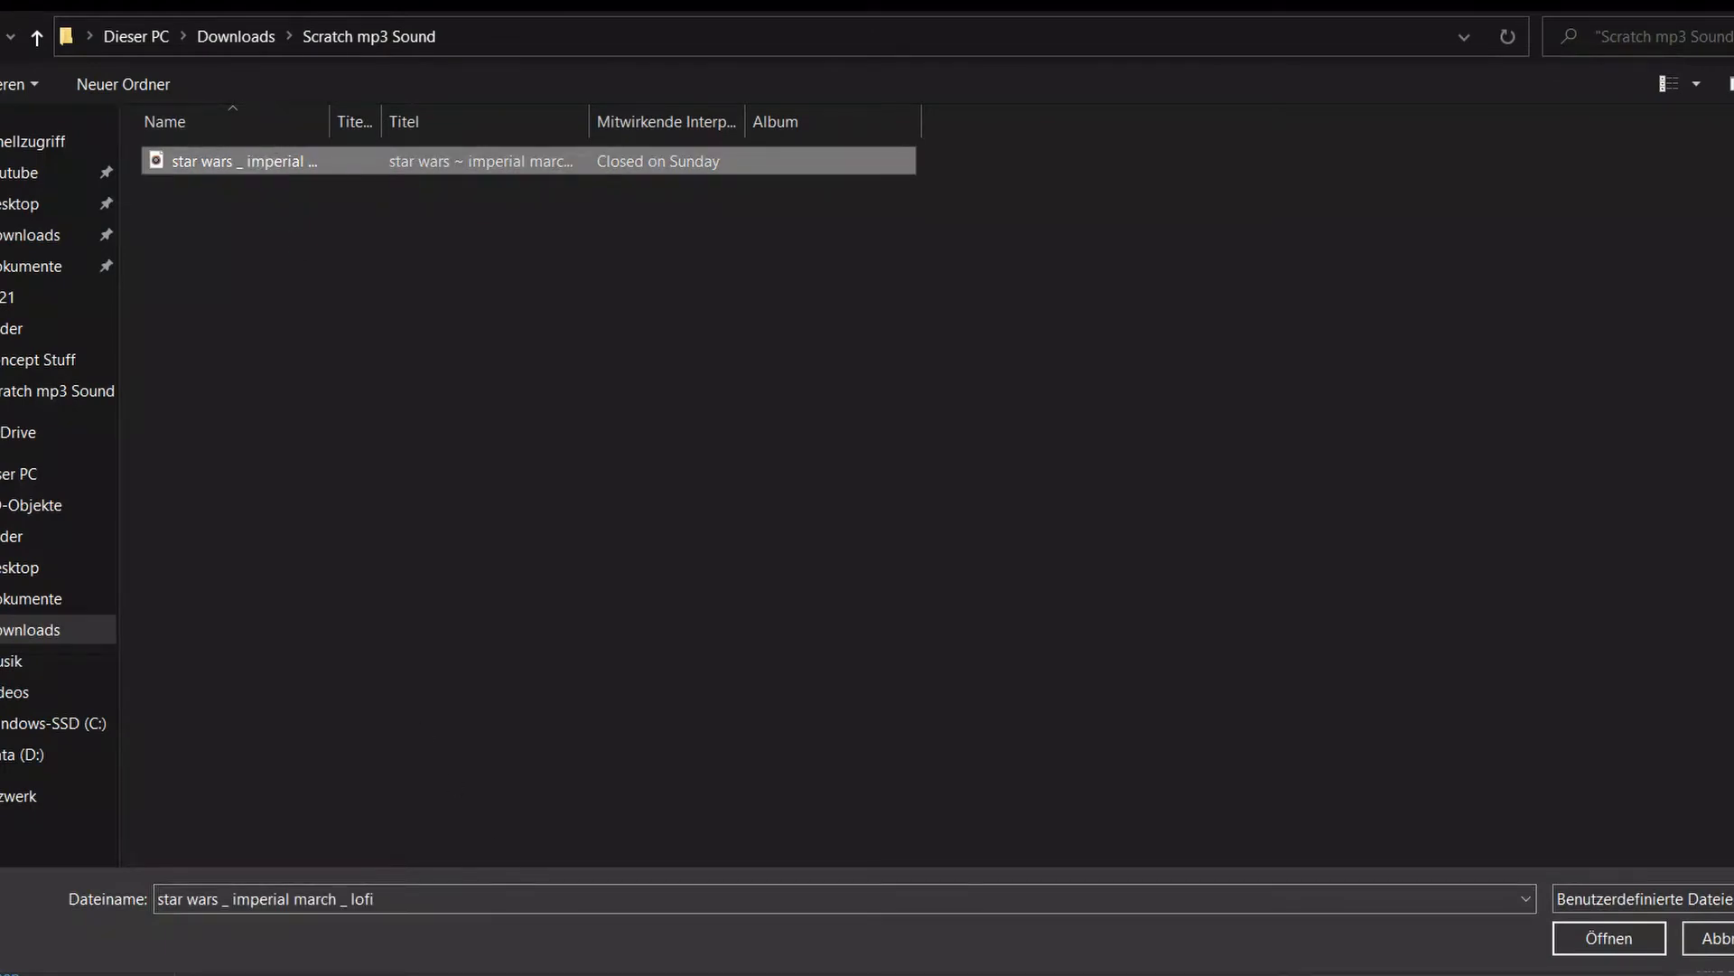
click(1606, 938)
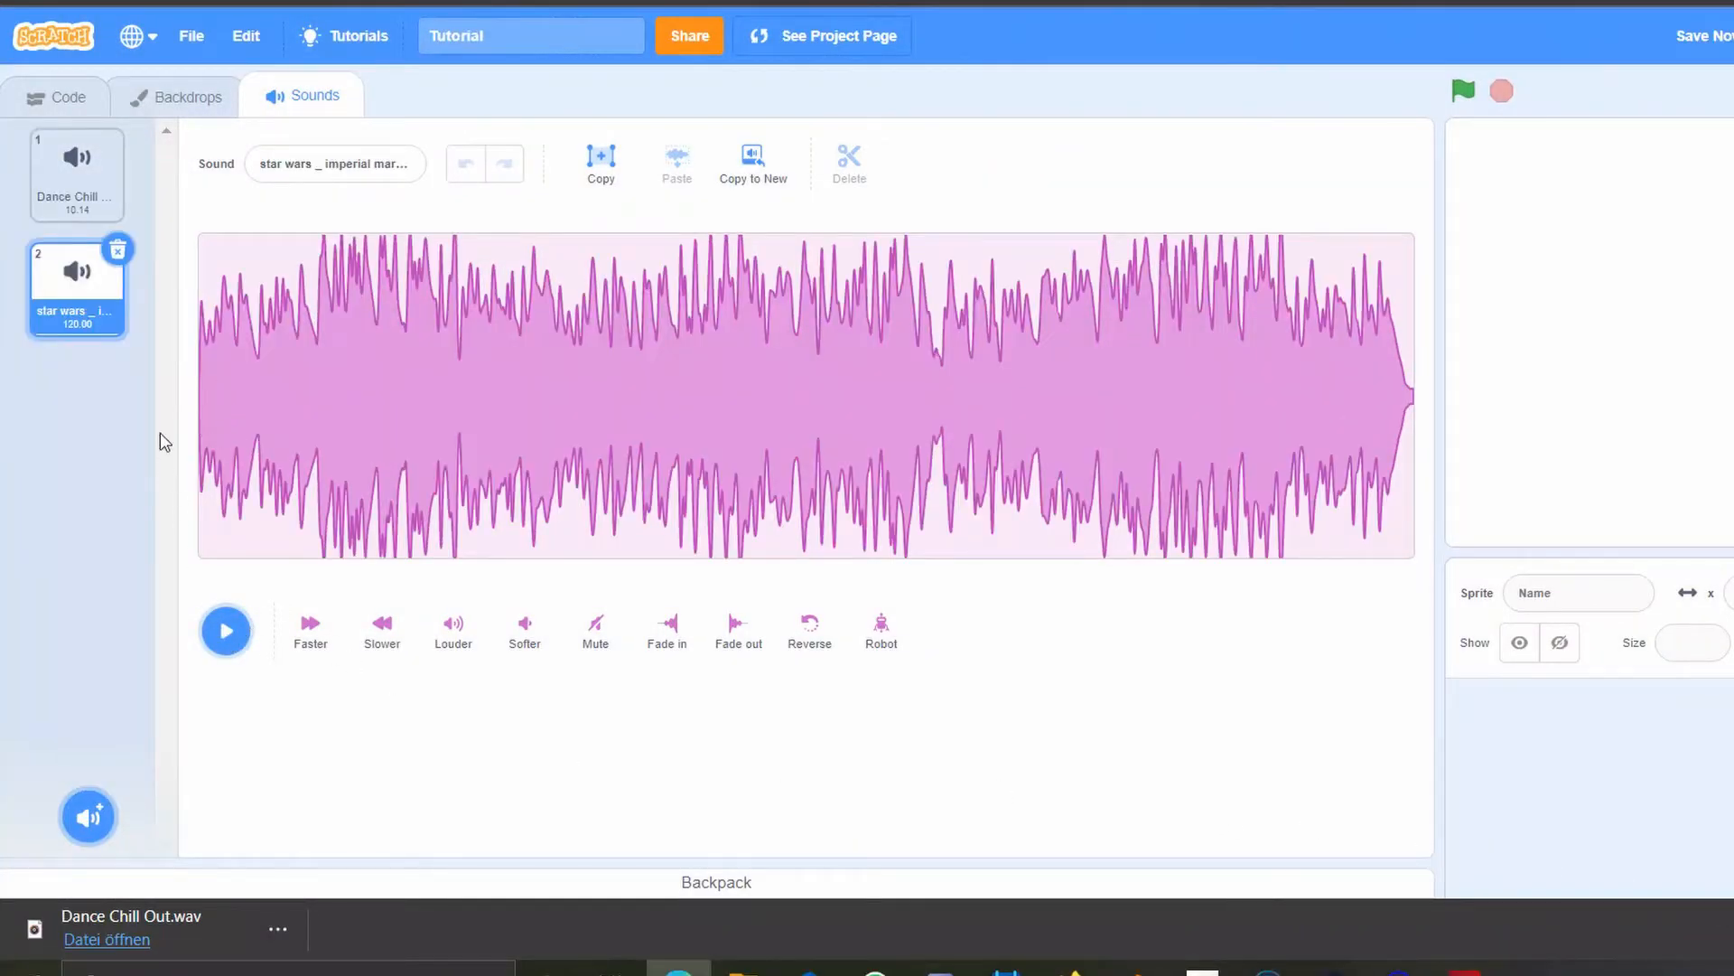
Step: Export the imperial march sound, apply Softer to quieten it, and export the edited sound again
right_click(75, 282)
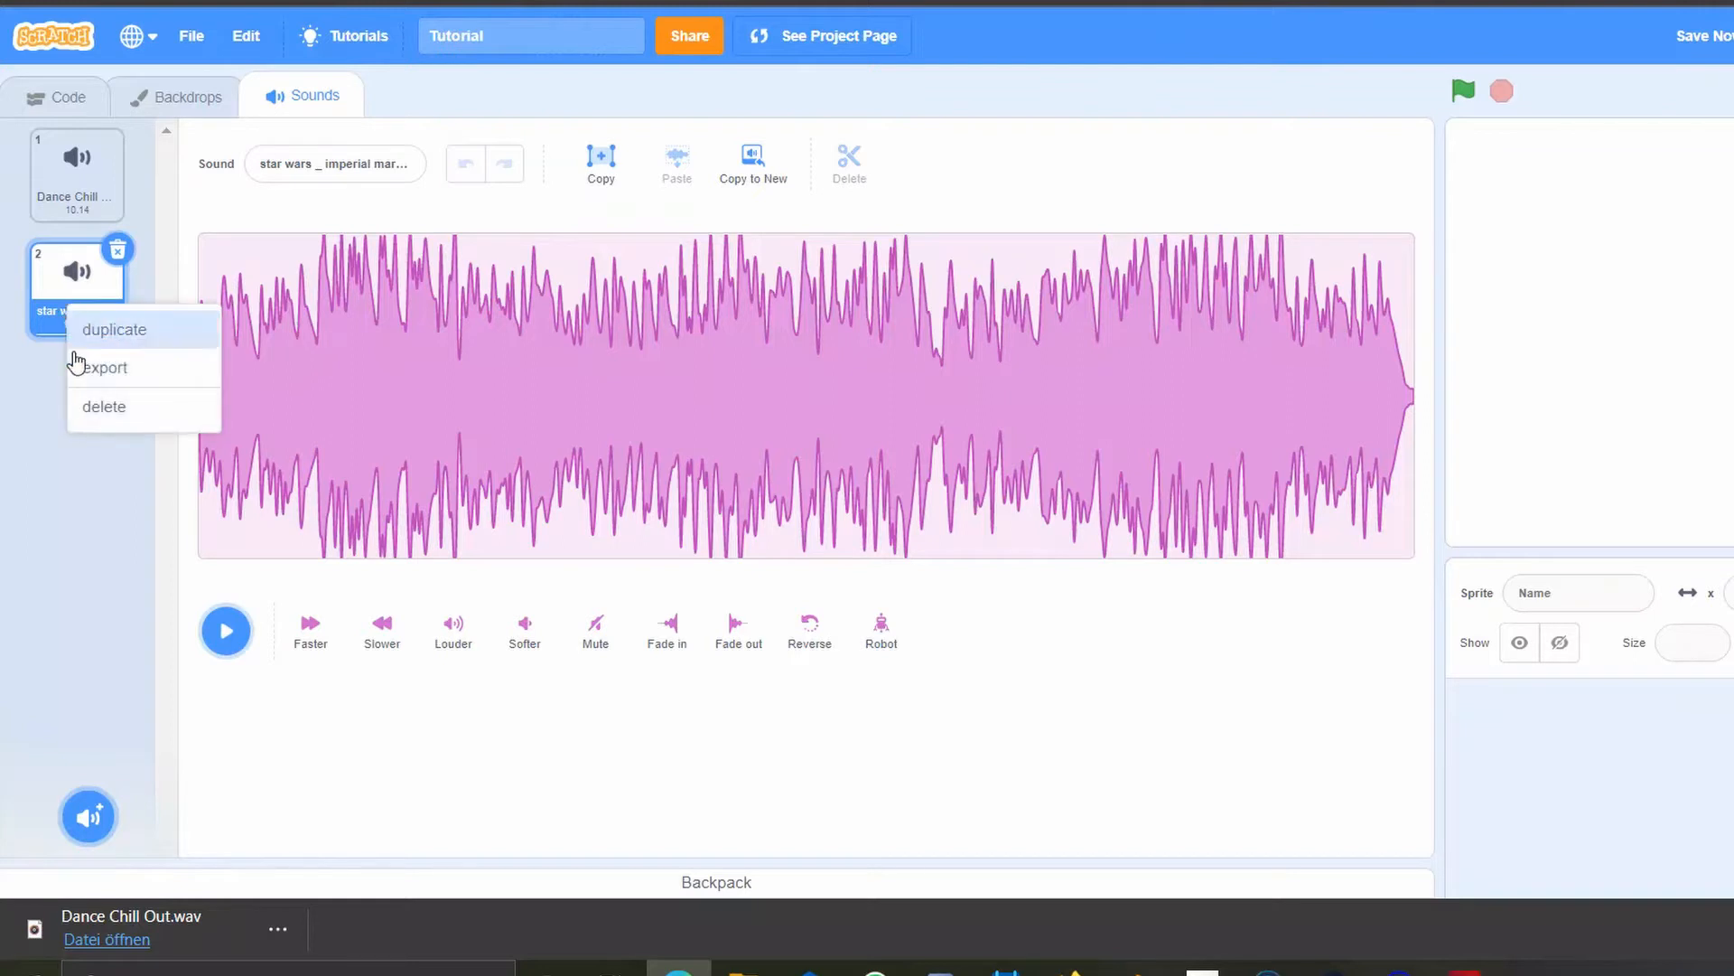
click(105, 367)
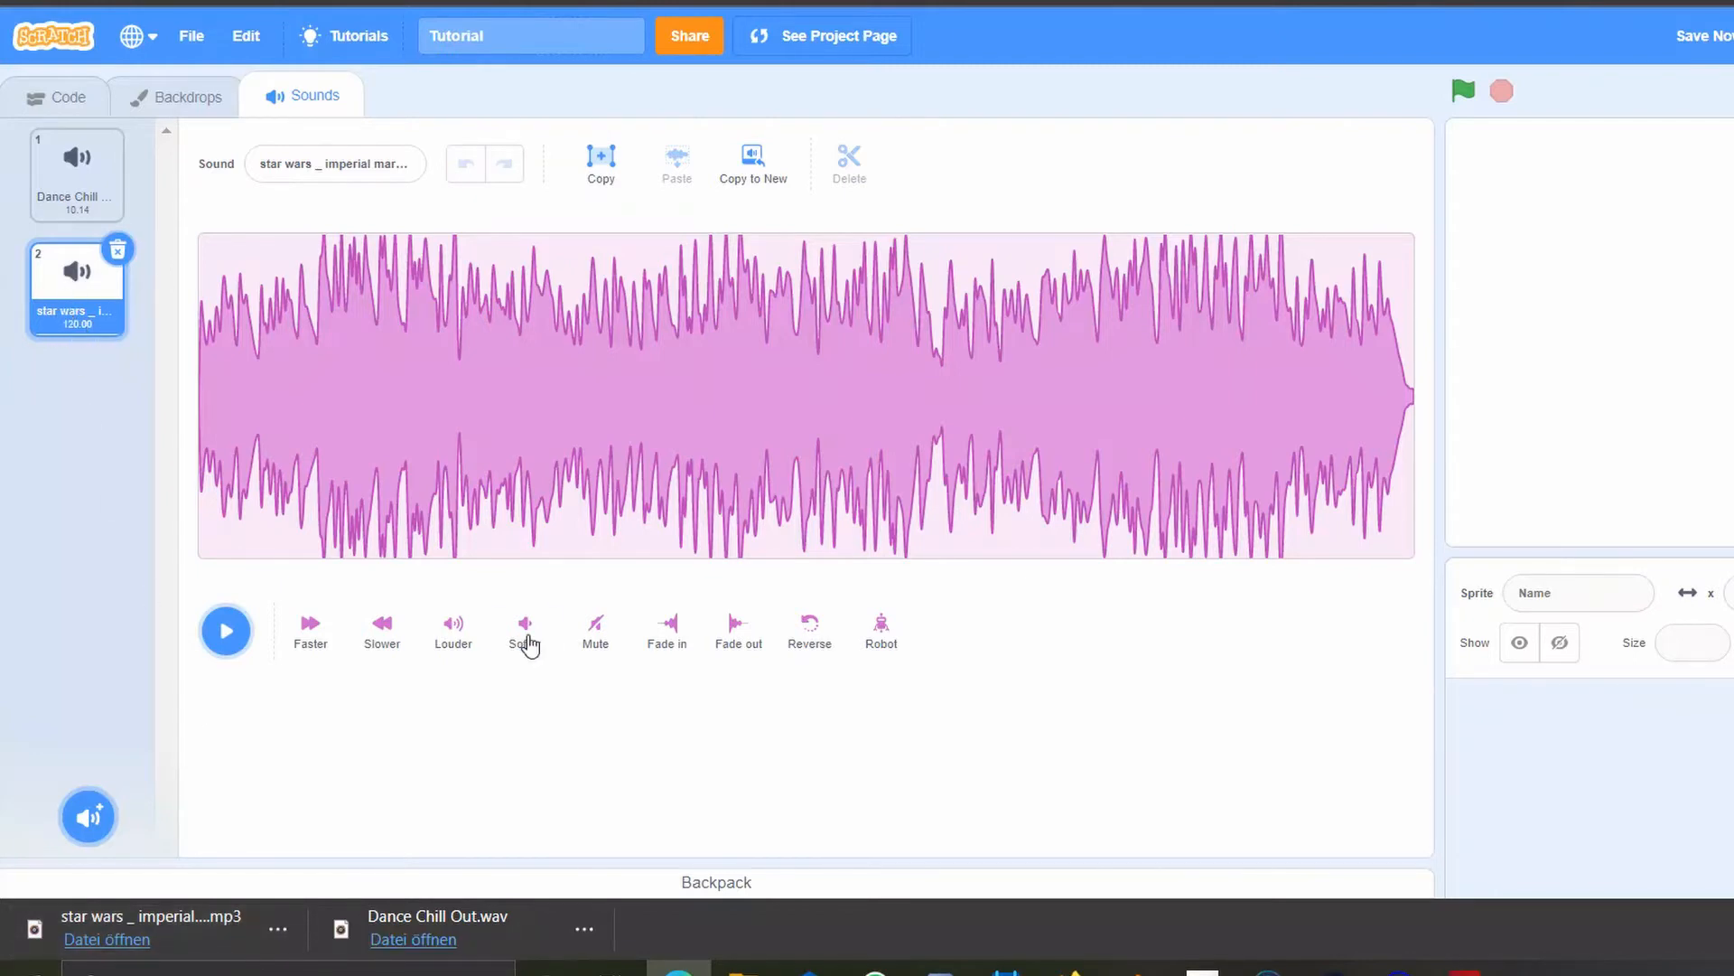
click(524, 630)
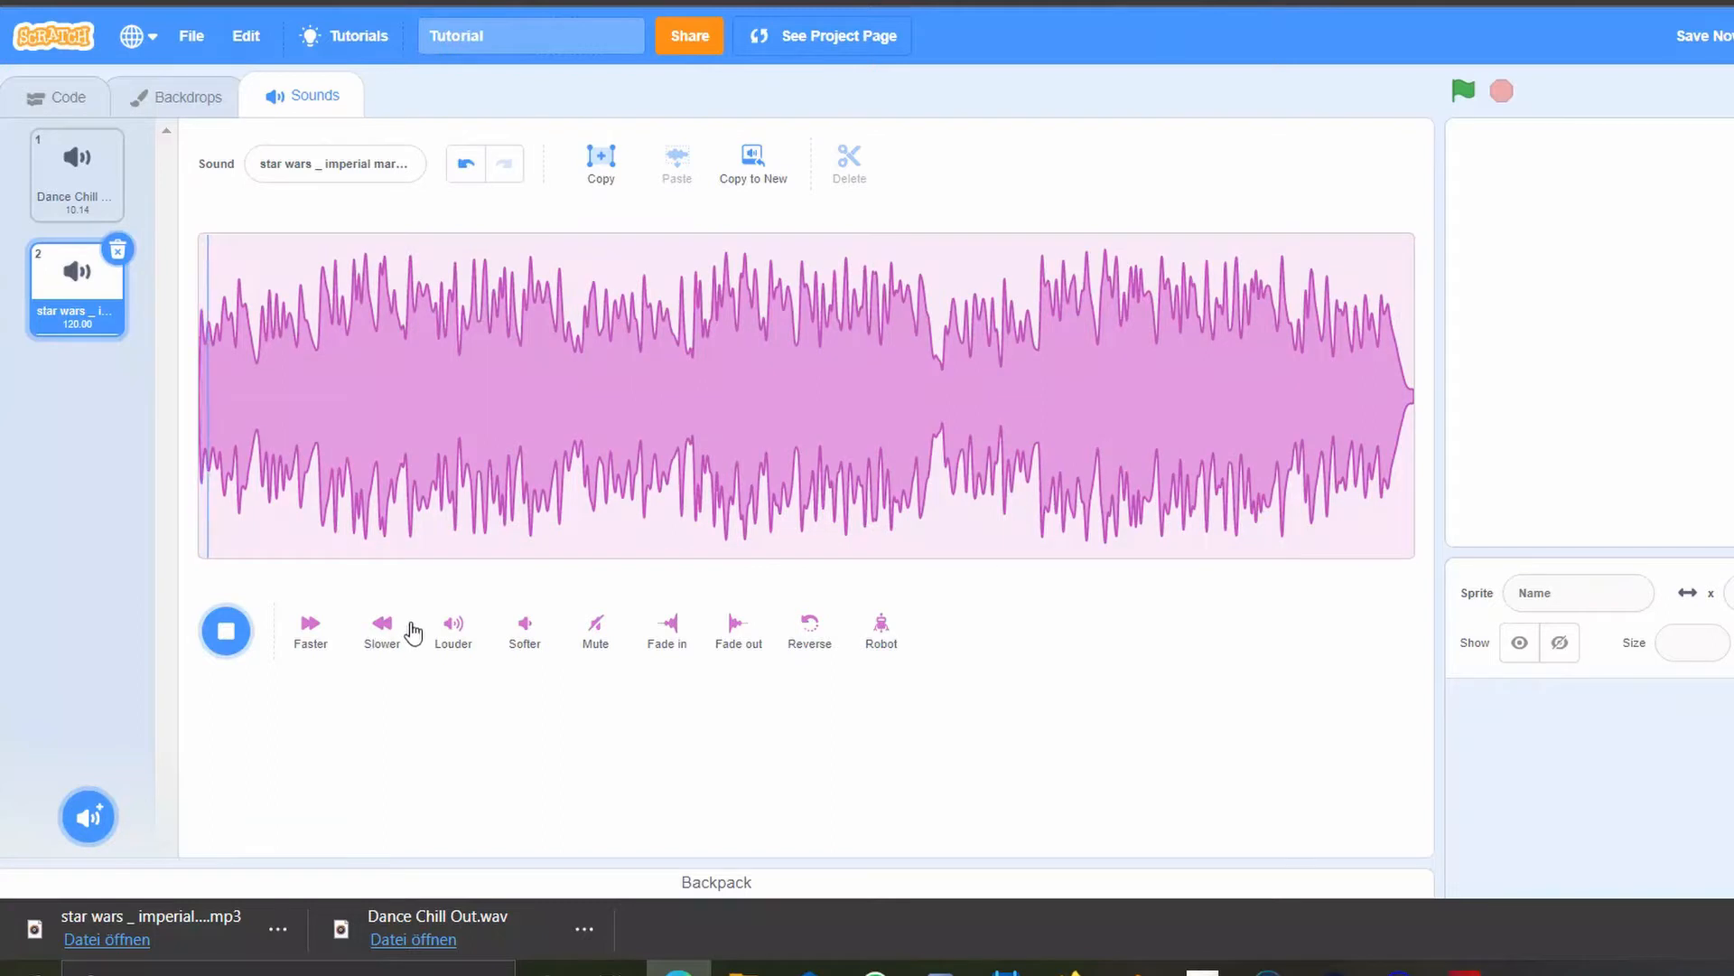
click(226, 631)
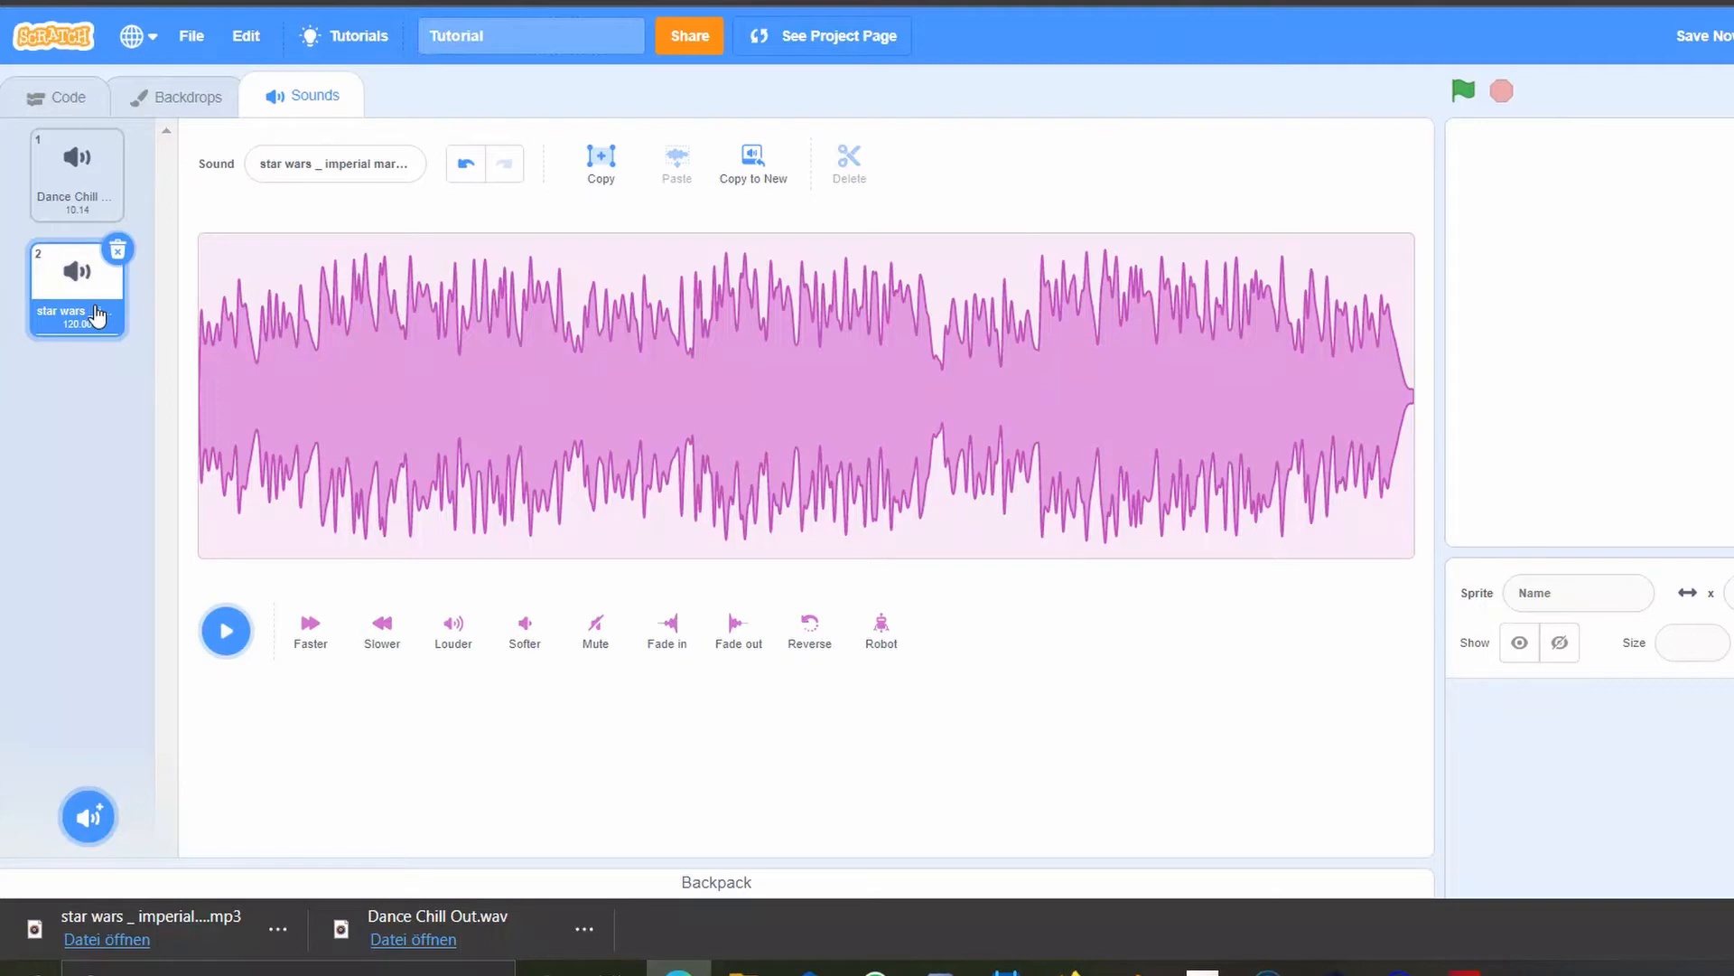
mouse_move(32, 277)
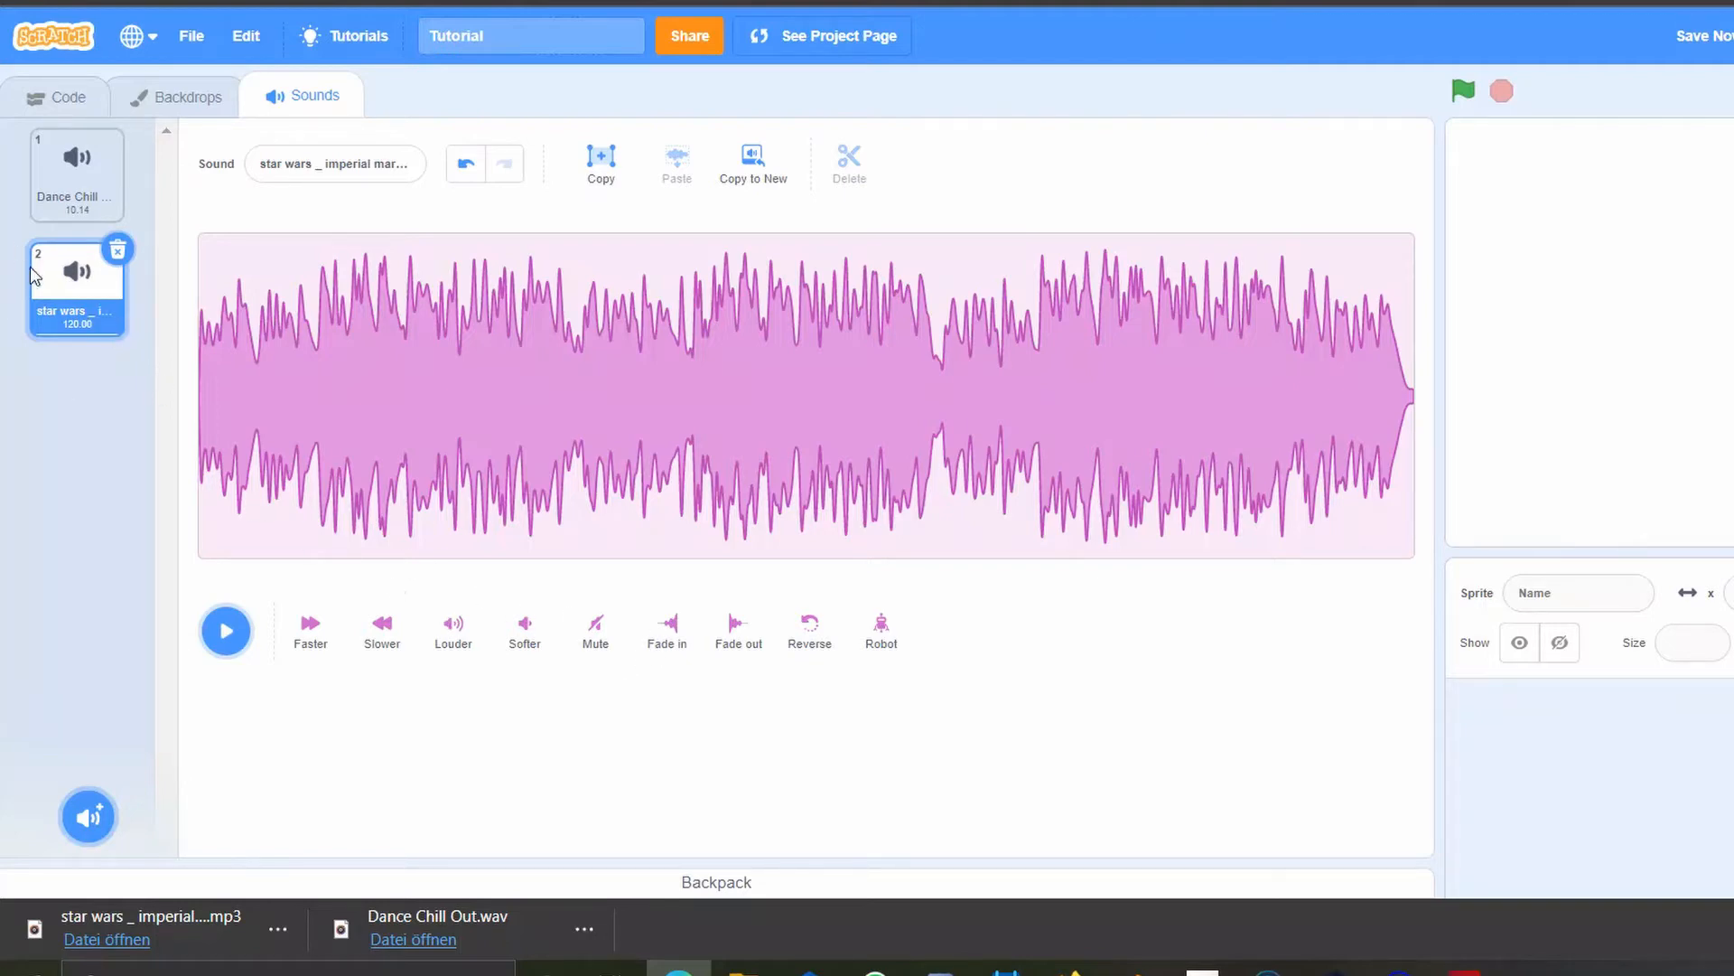
right_click(75, 285)
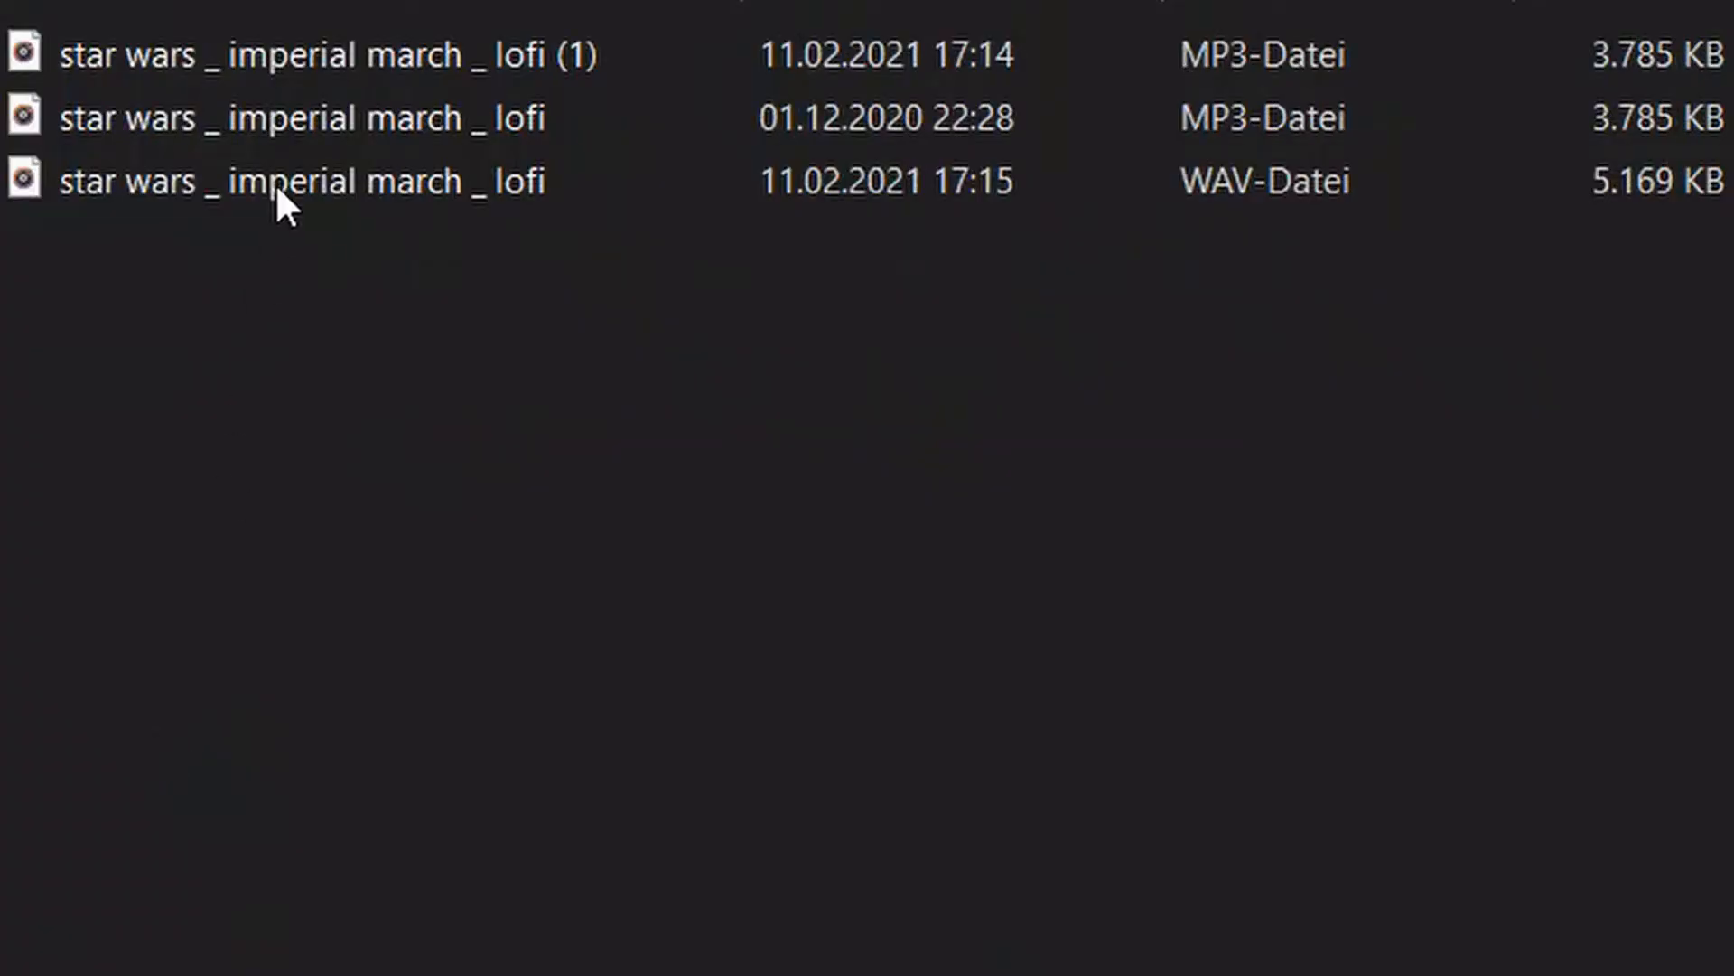
click(298, 119)
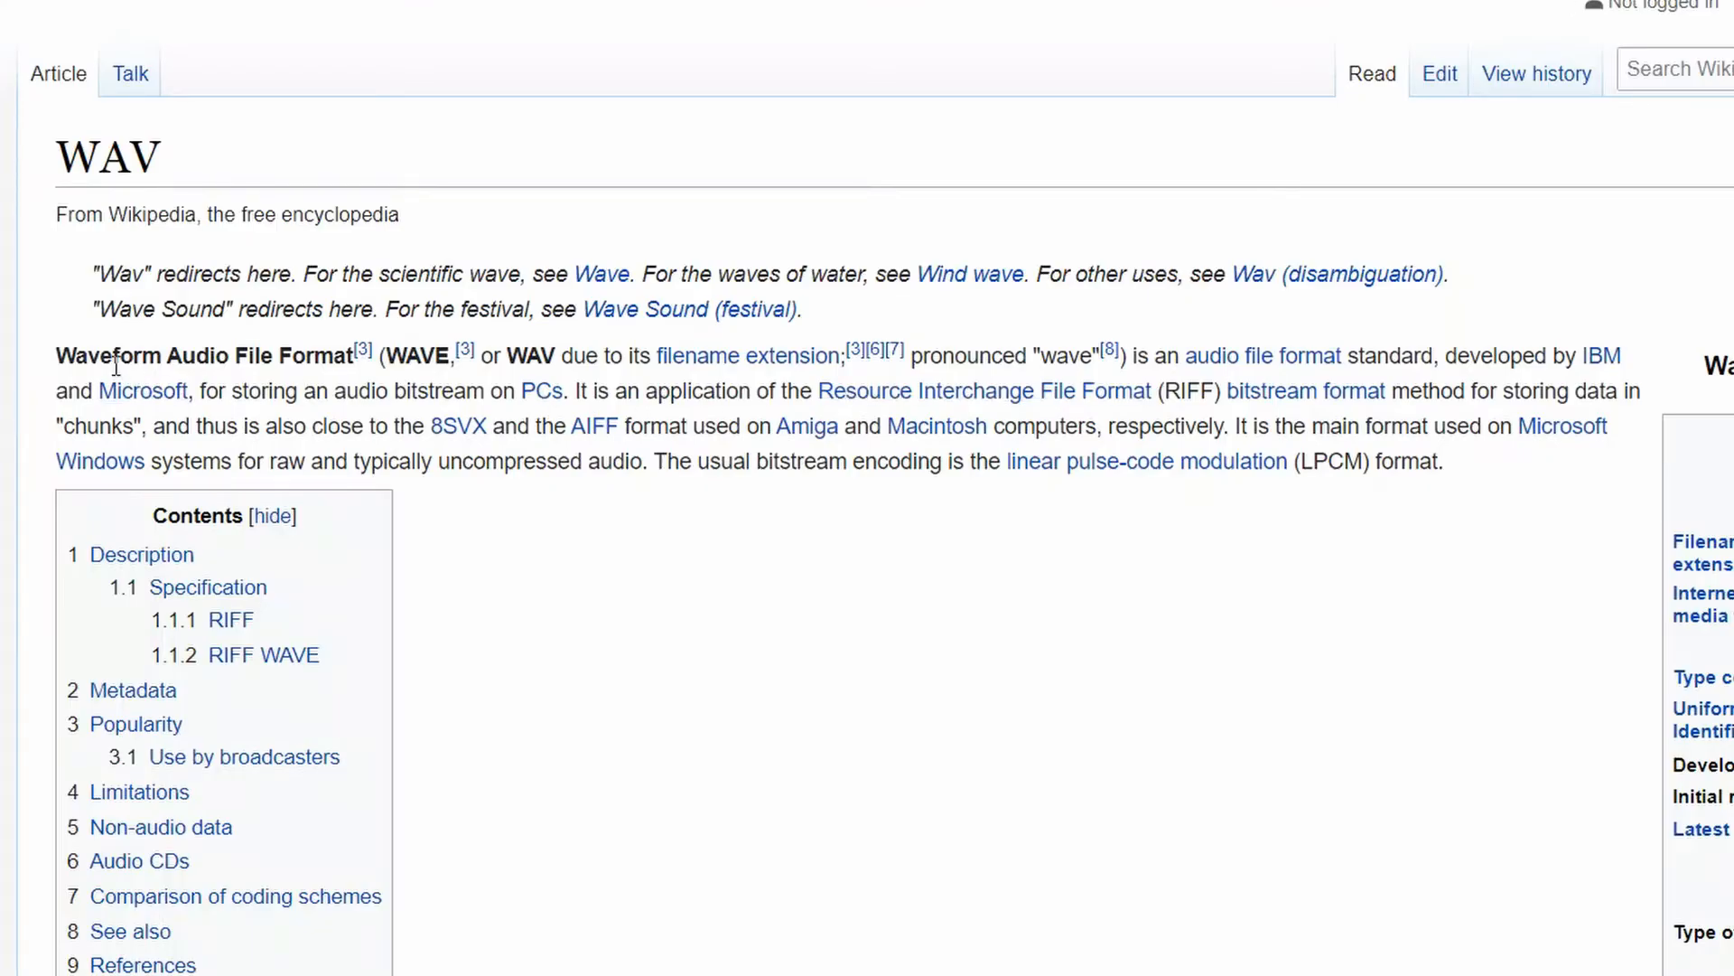
mouse_move(160, 390)
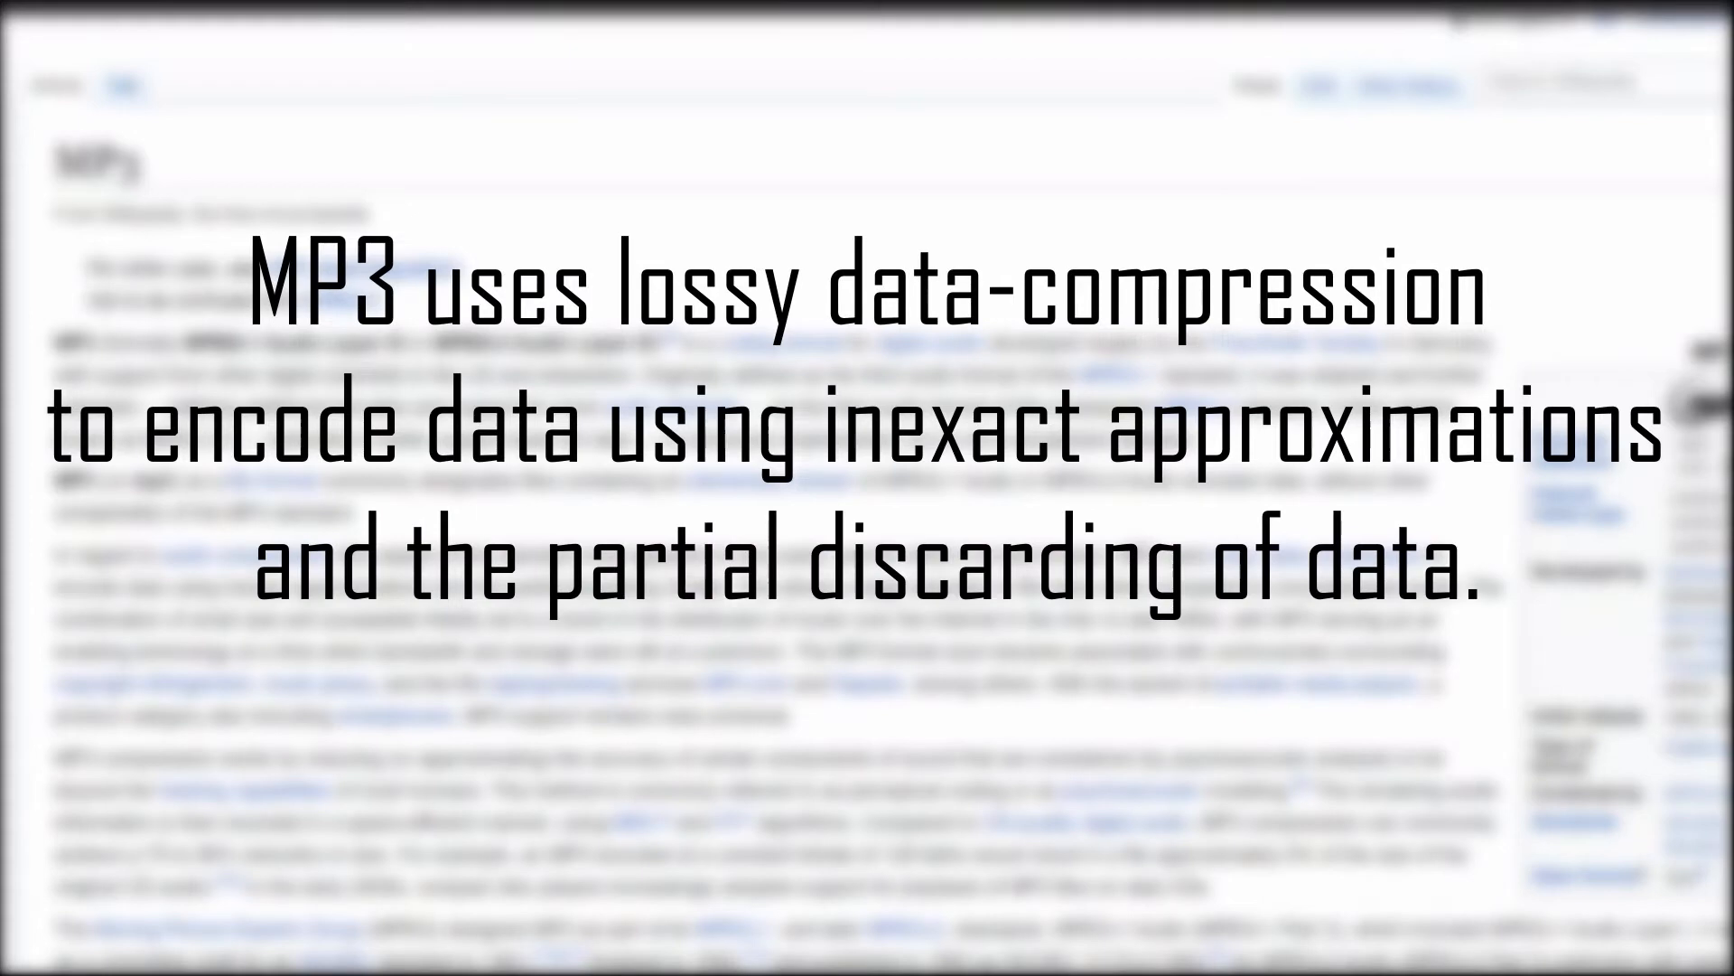
Step: Enter 'This allows' while heading to the Wikipedia MP3 article
text(This allows)
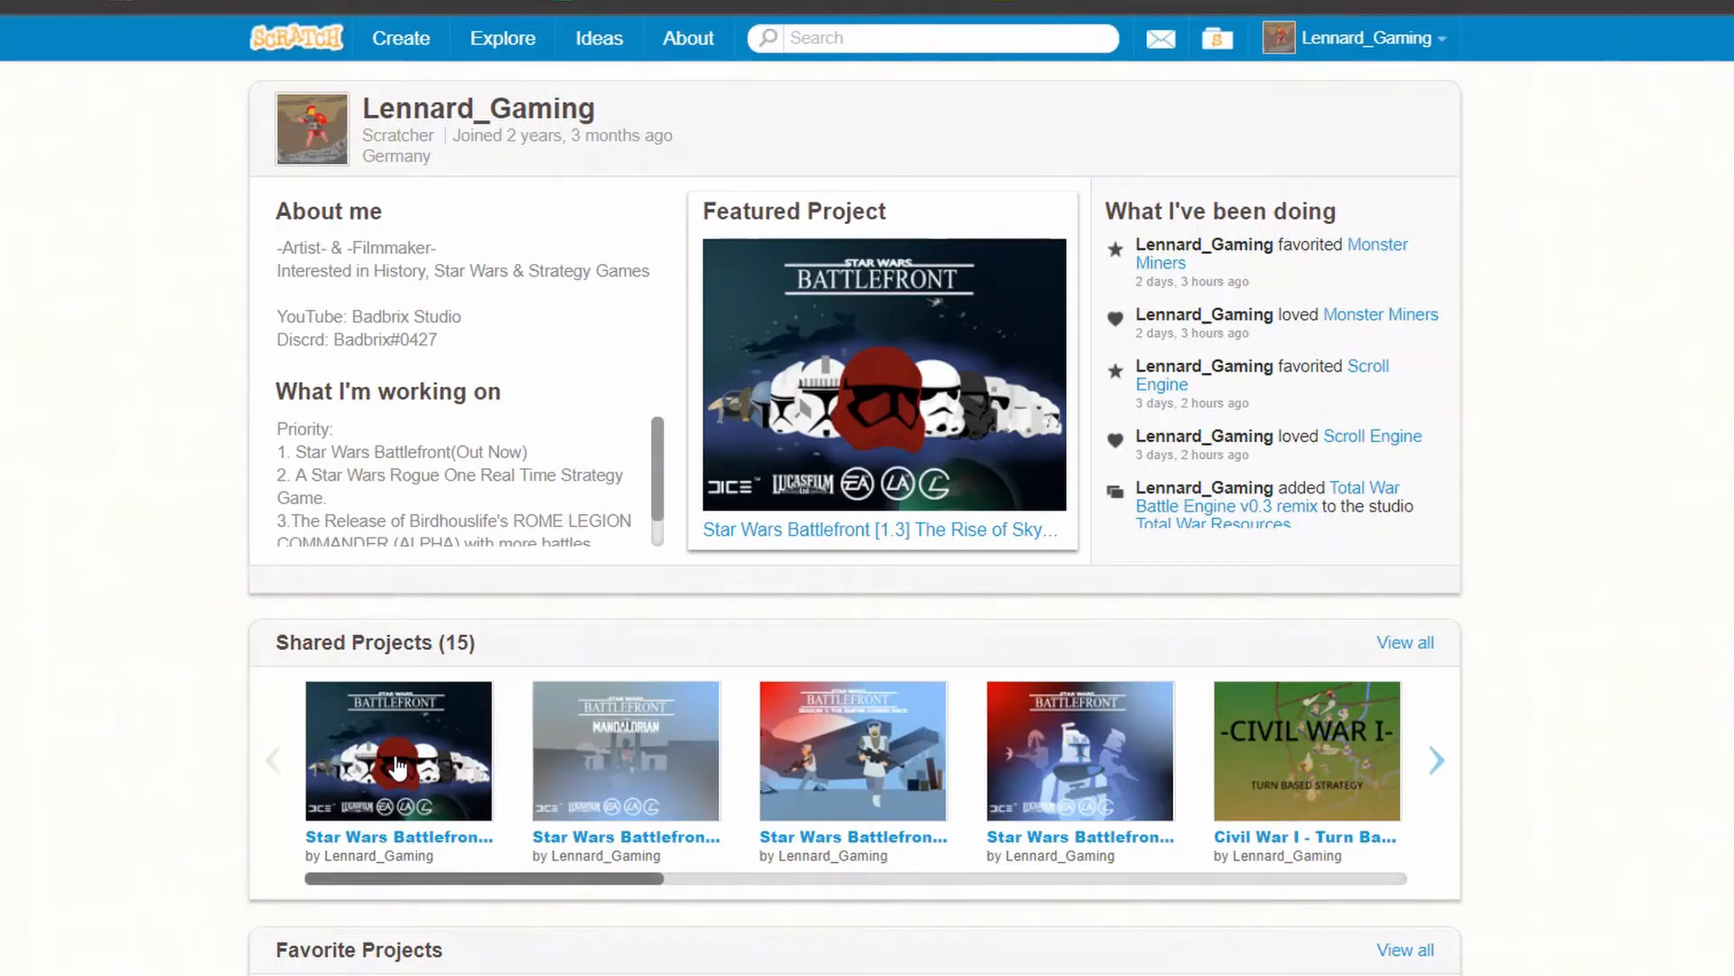
mouse_move(1214, 663)
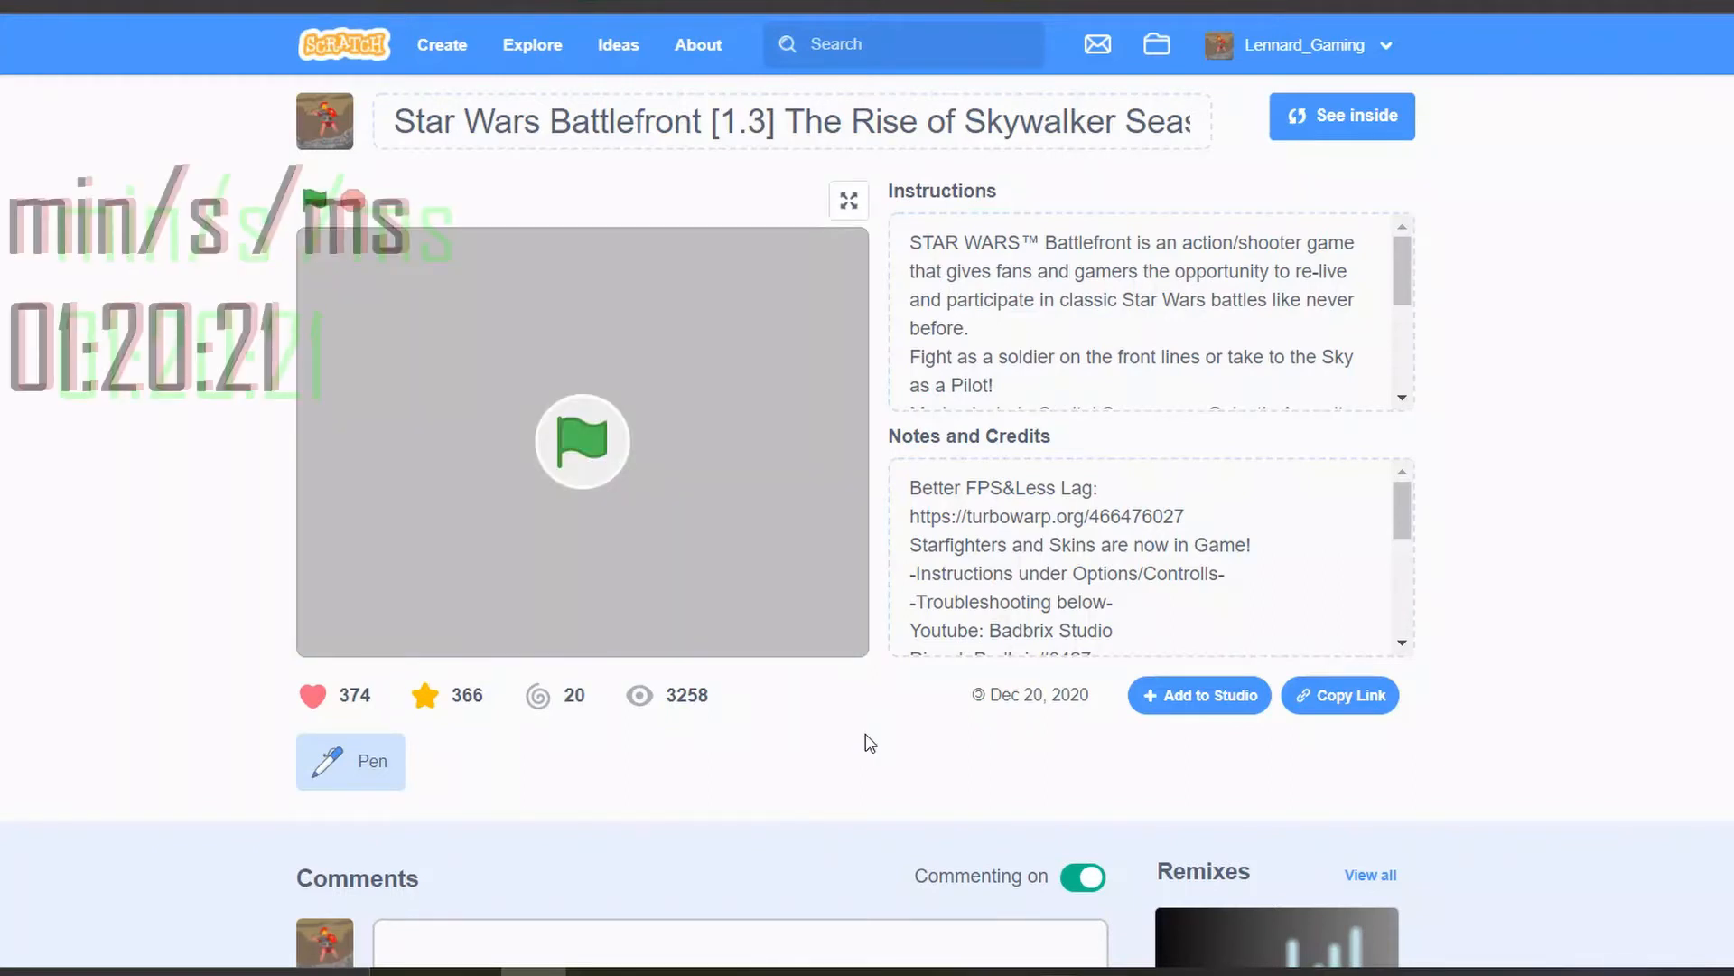
mouse_move(894, 618)
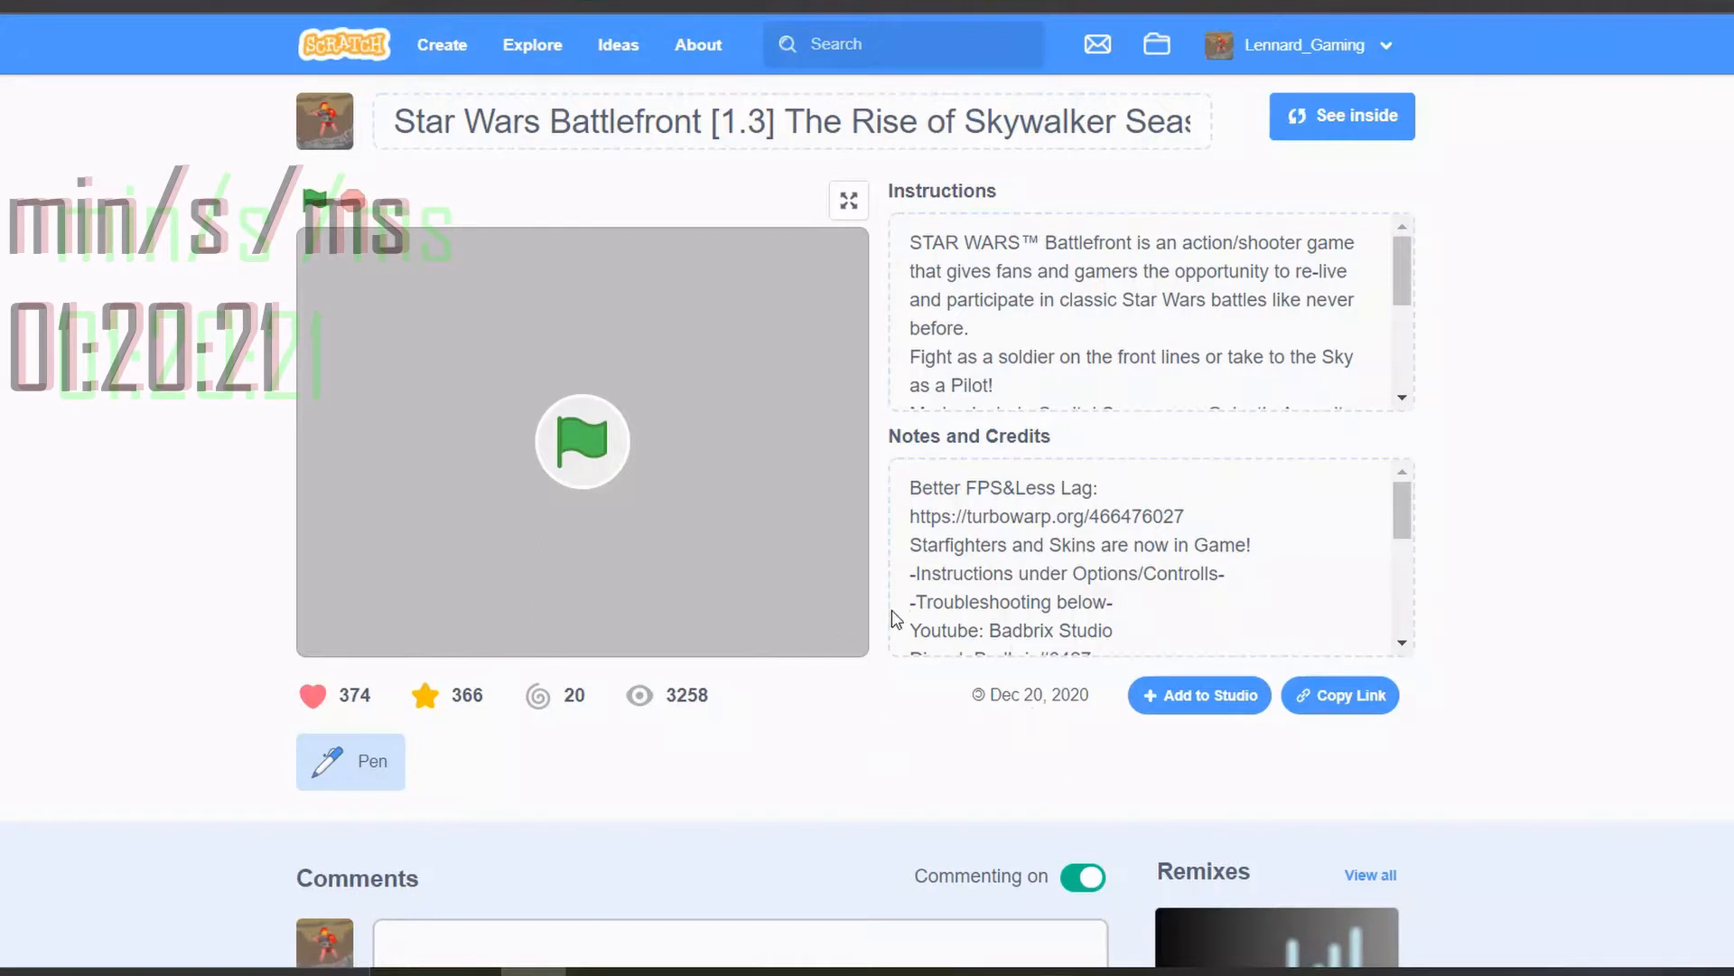
mouse_move(1393, 170)
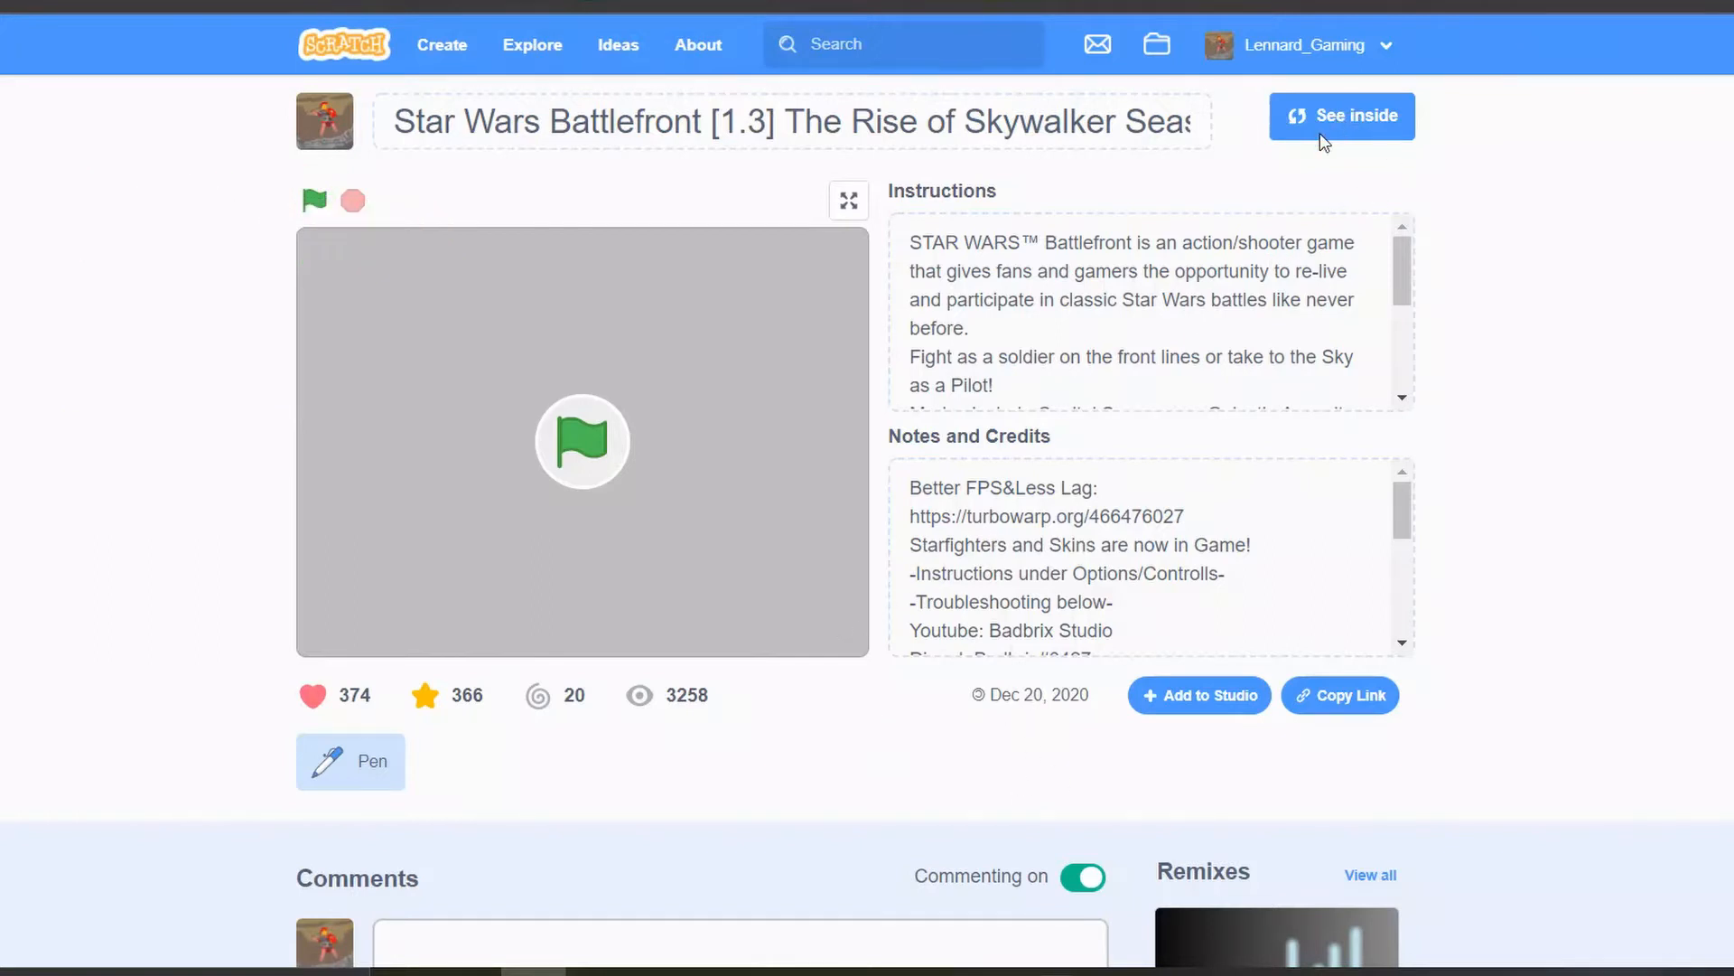
mouse_move(1458, 137)
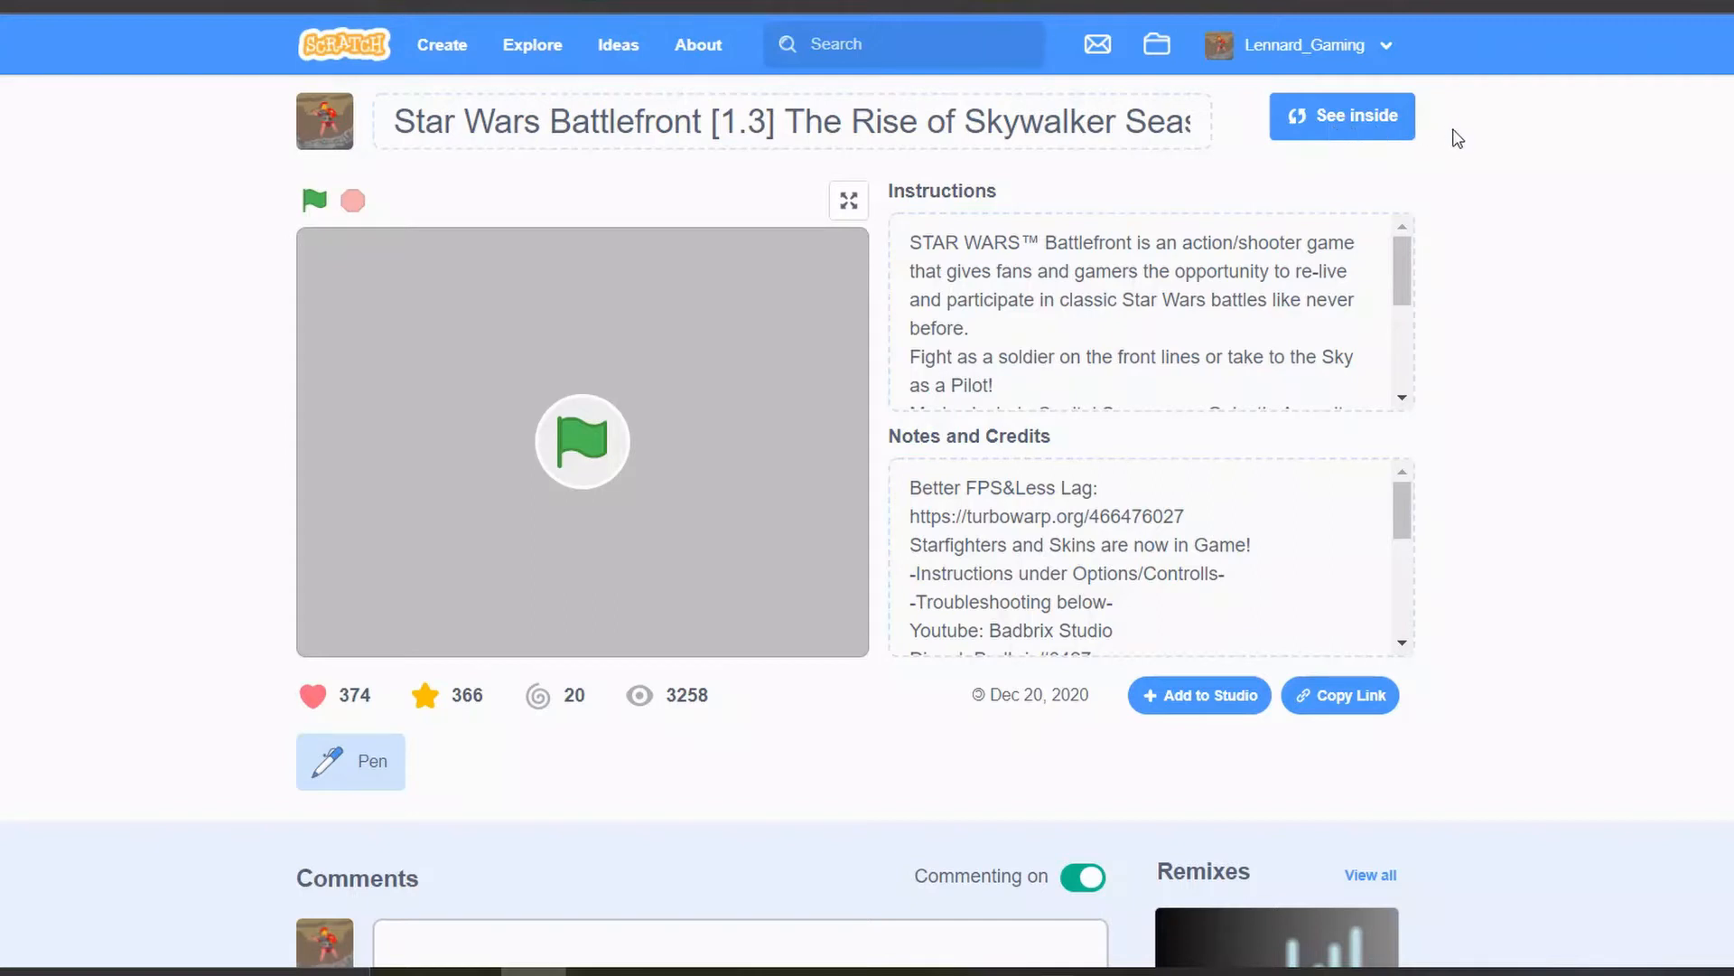
mouse_move(1471, 192)
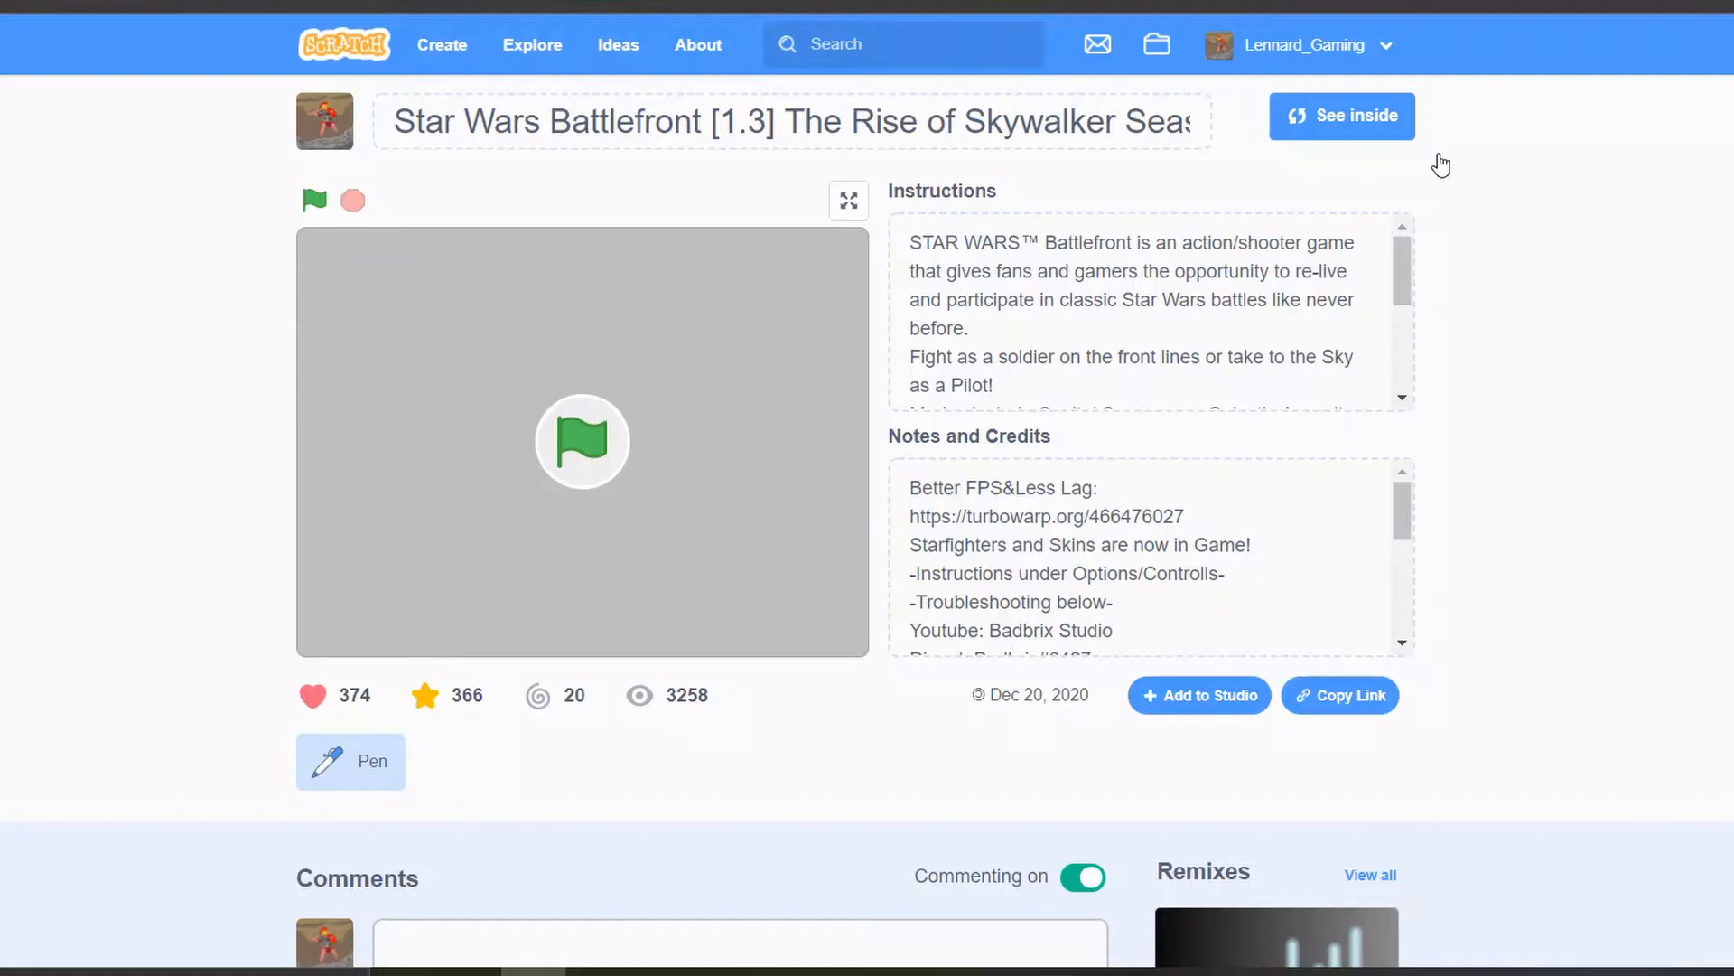
mouse_move(1442, 163)
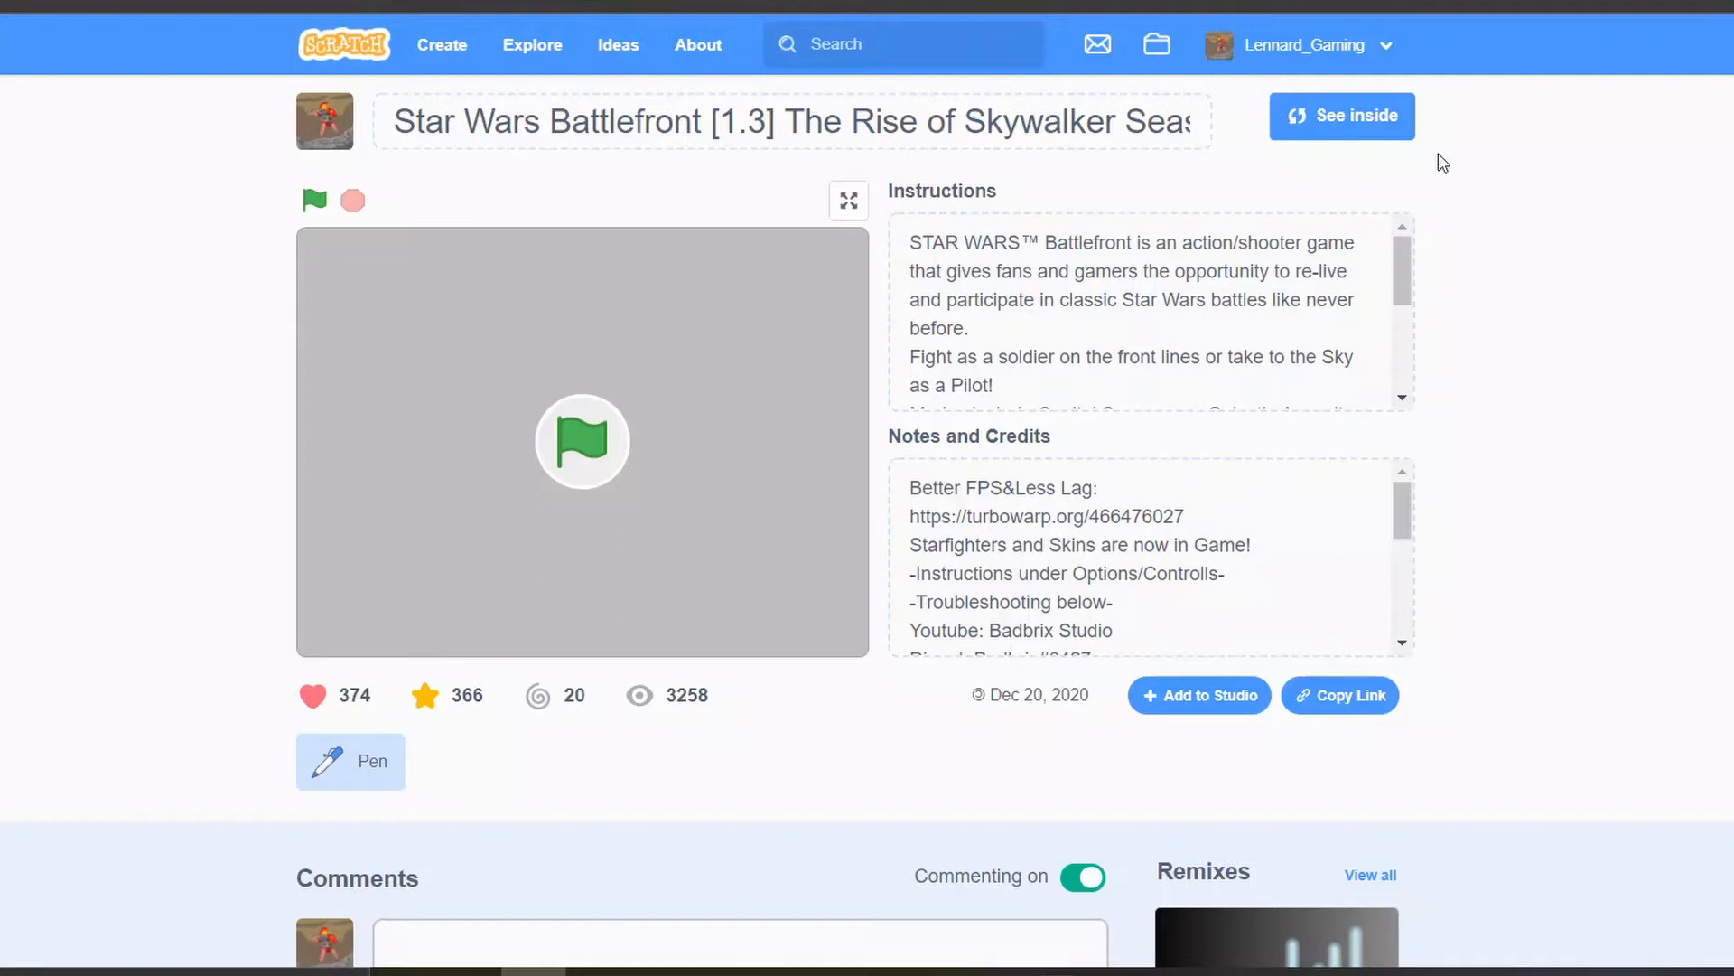
Step: See inside the Star Wars Battlefront project and look down its CamController scripts
click(1342, 115)
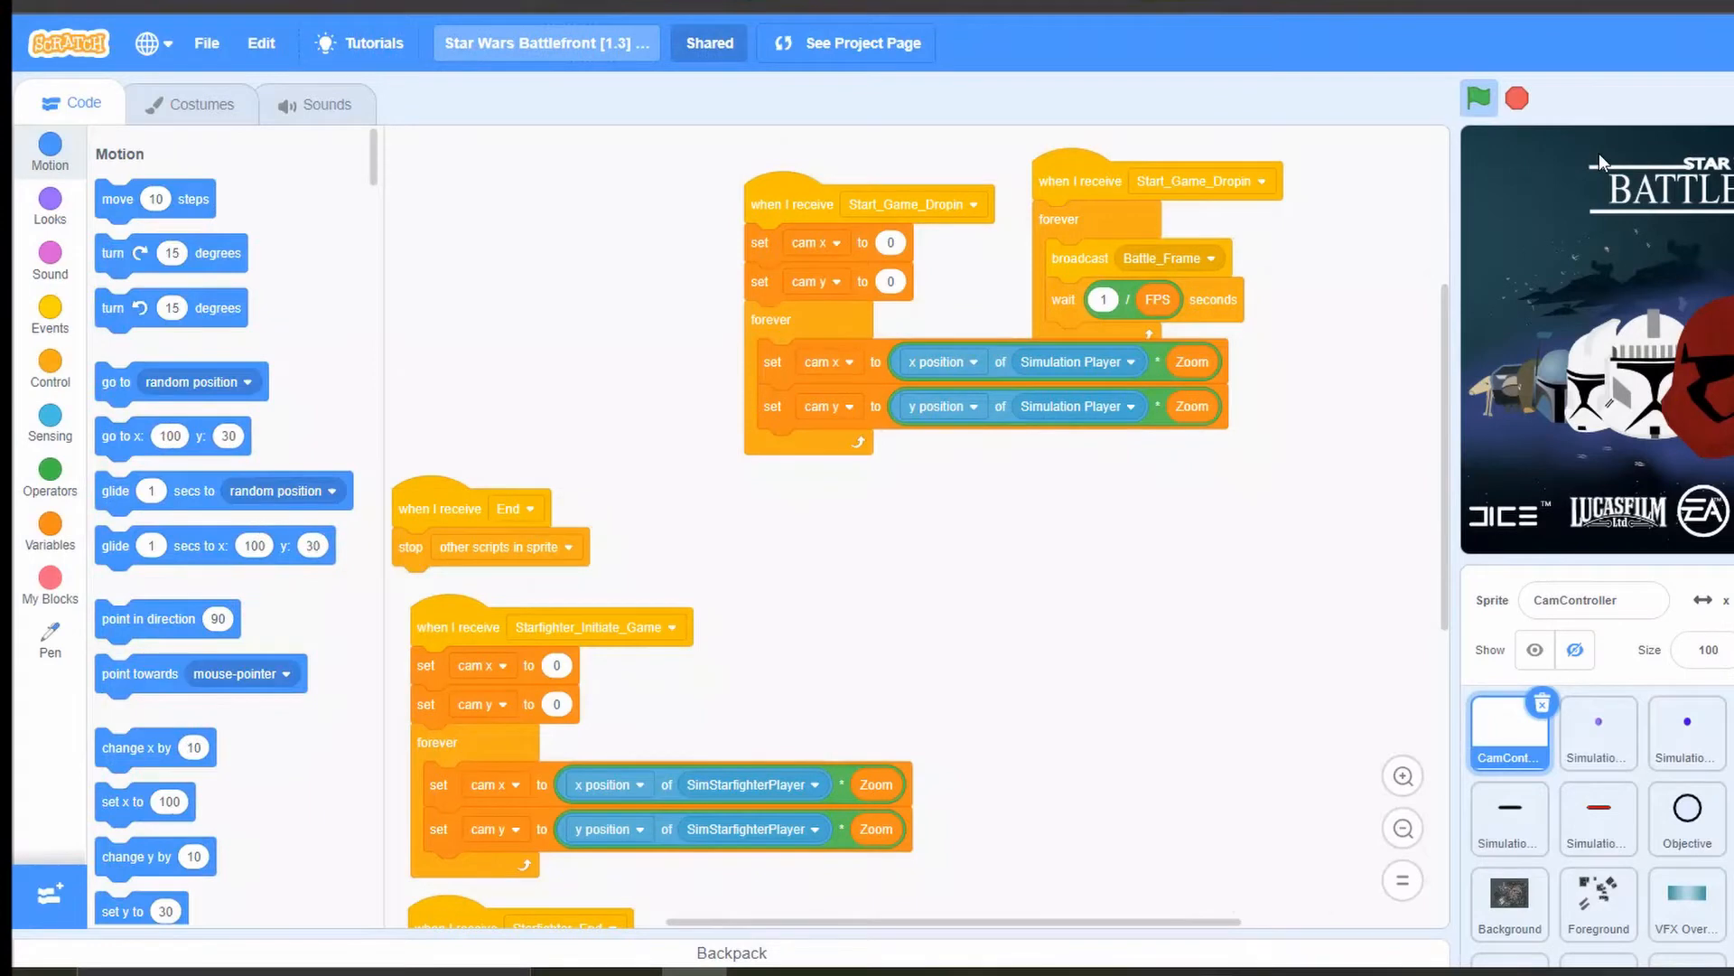
mouse_move(1643, 580)
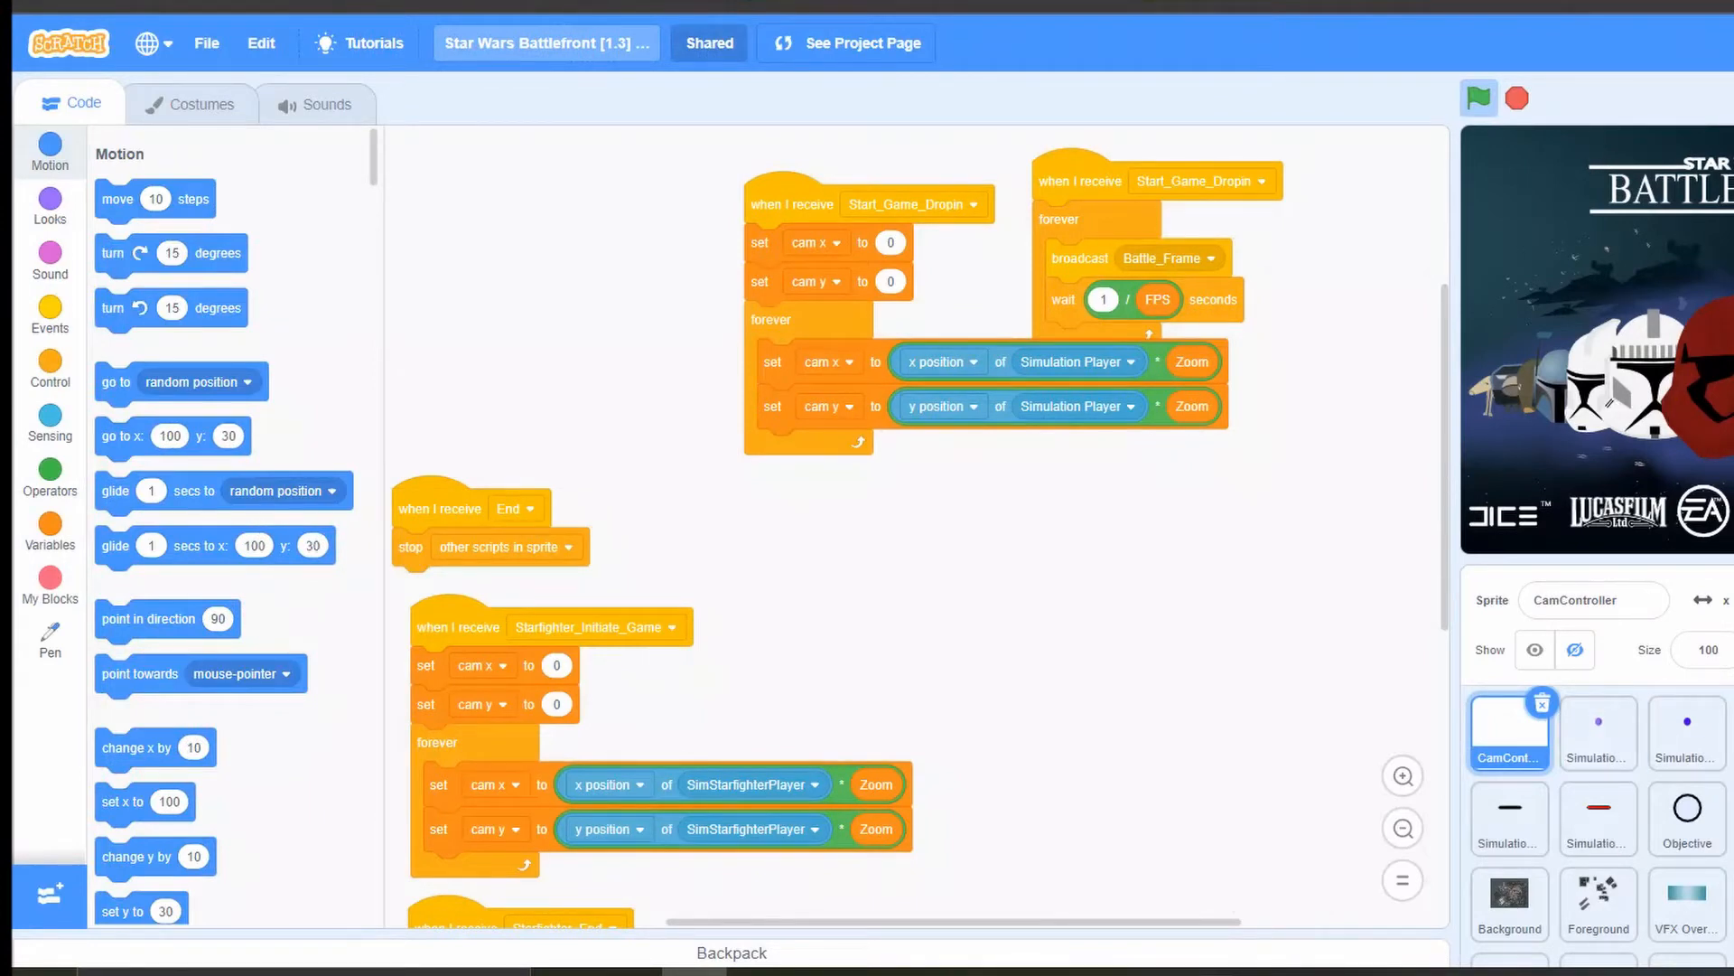
scroll(down, 3)
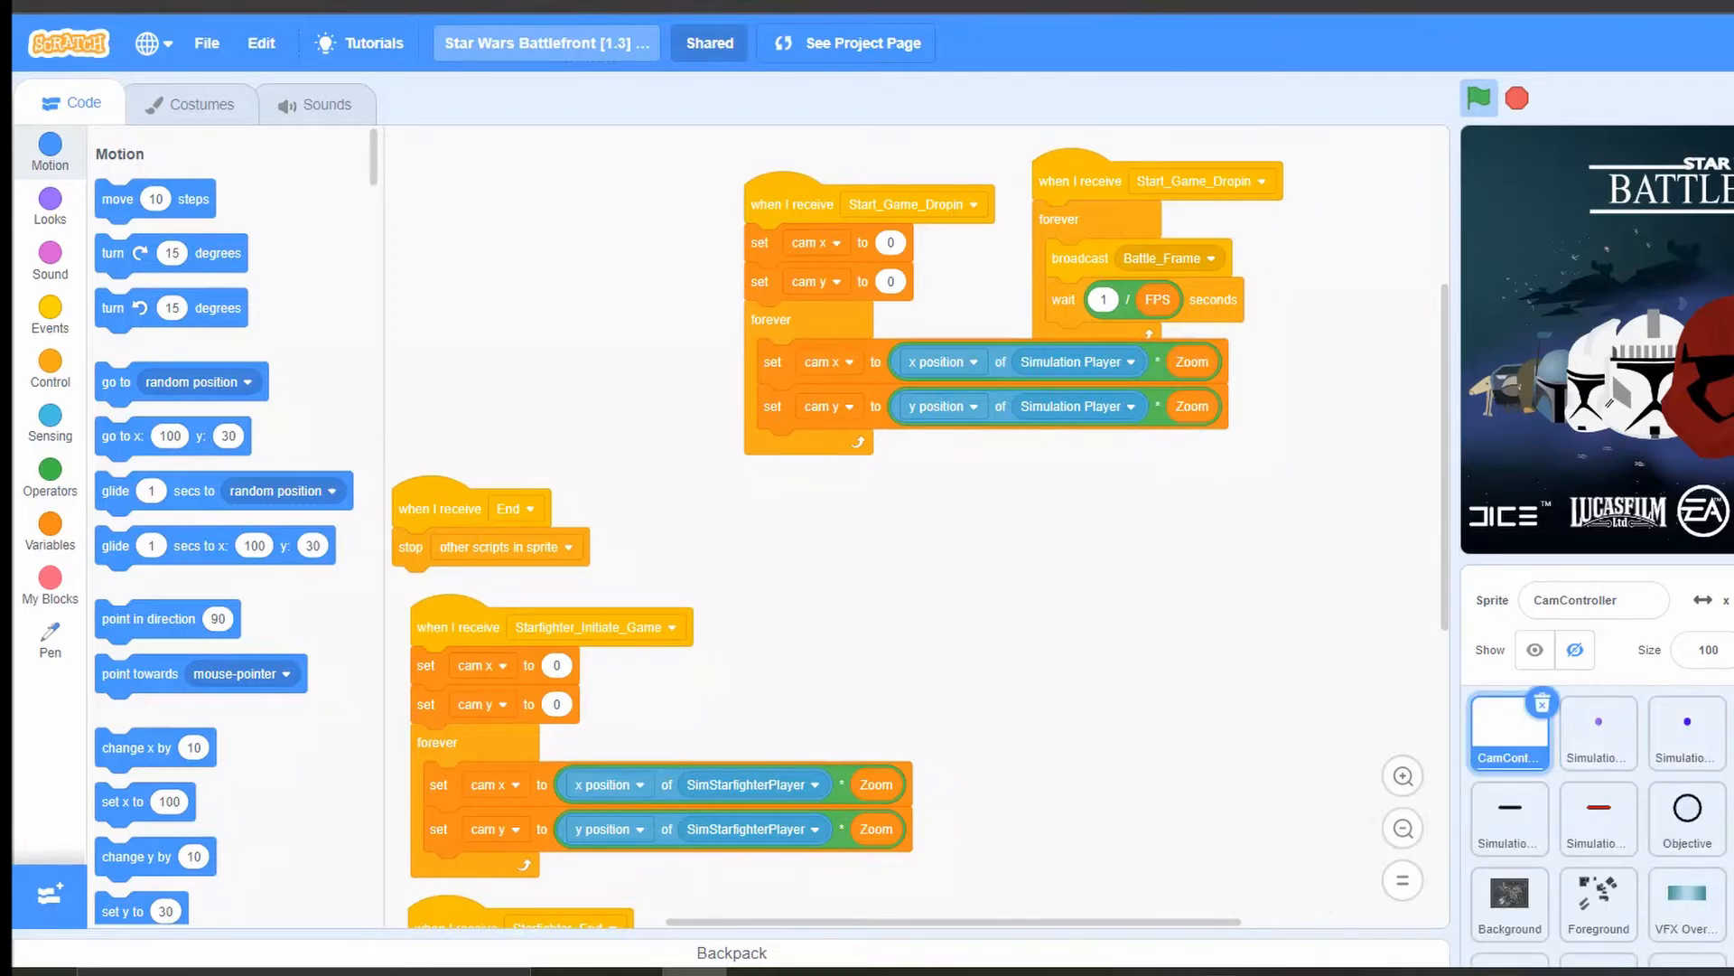
Step: Play and stop sound A of SimulationPAIBullets, then switch to the StarfighterVFX sprite's sounds
click(1595, 731)
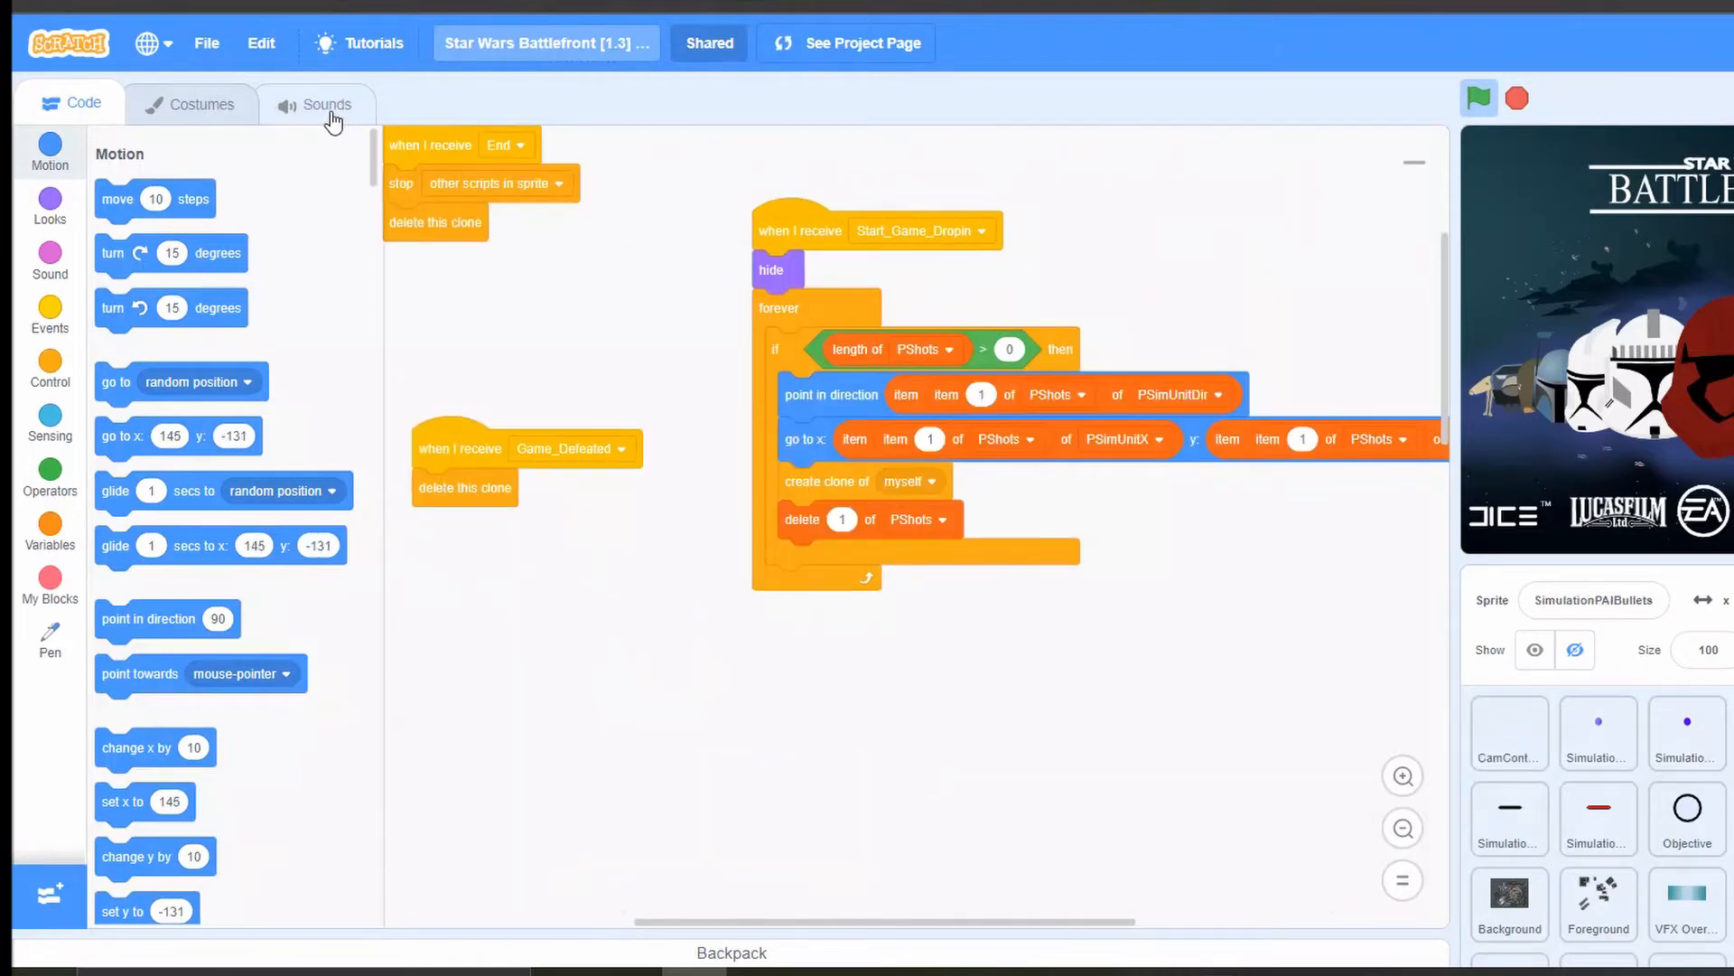
click(327, 103)
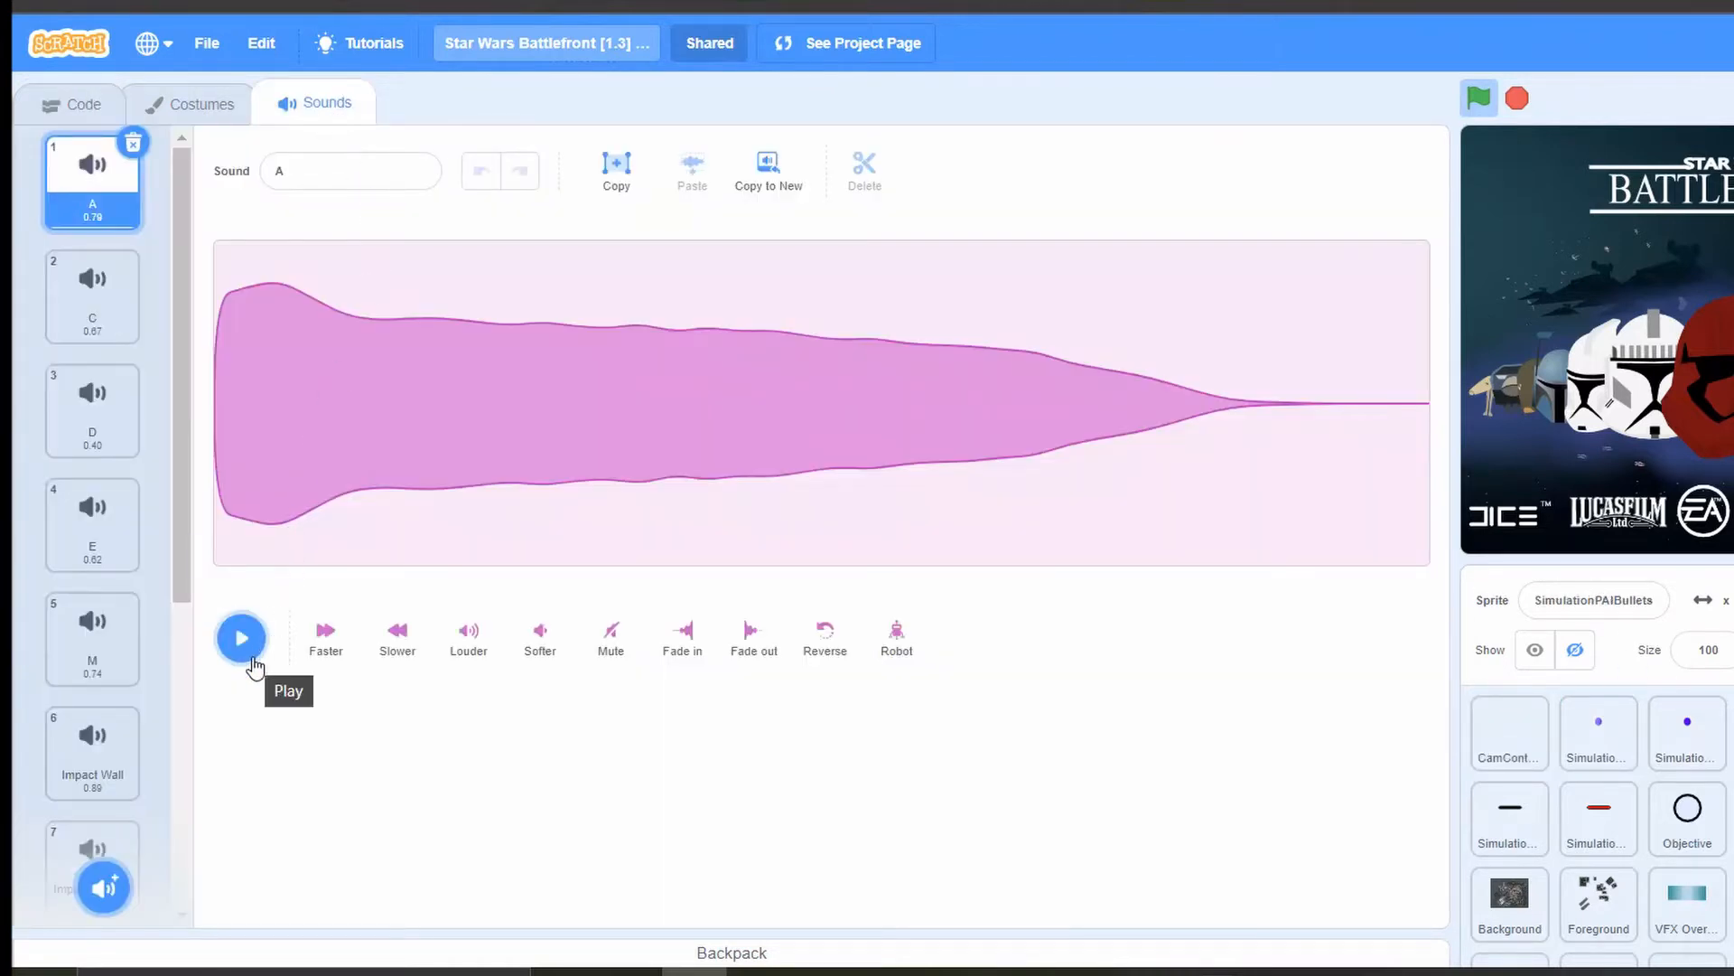
click(241, 637)
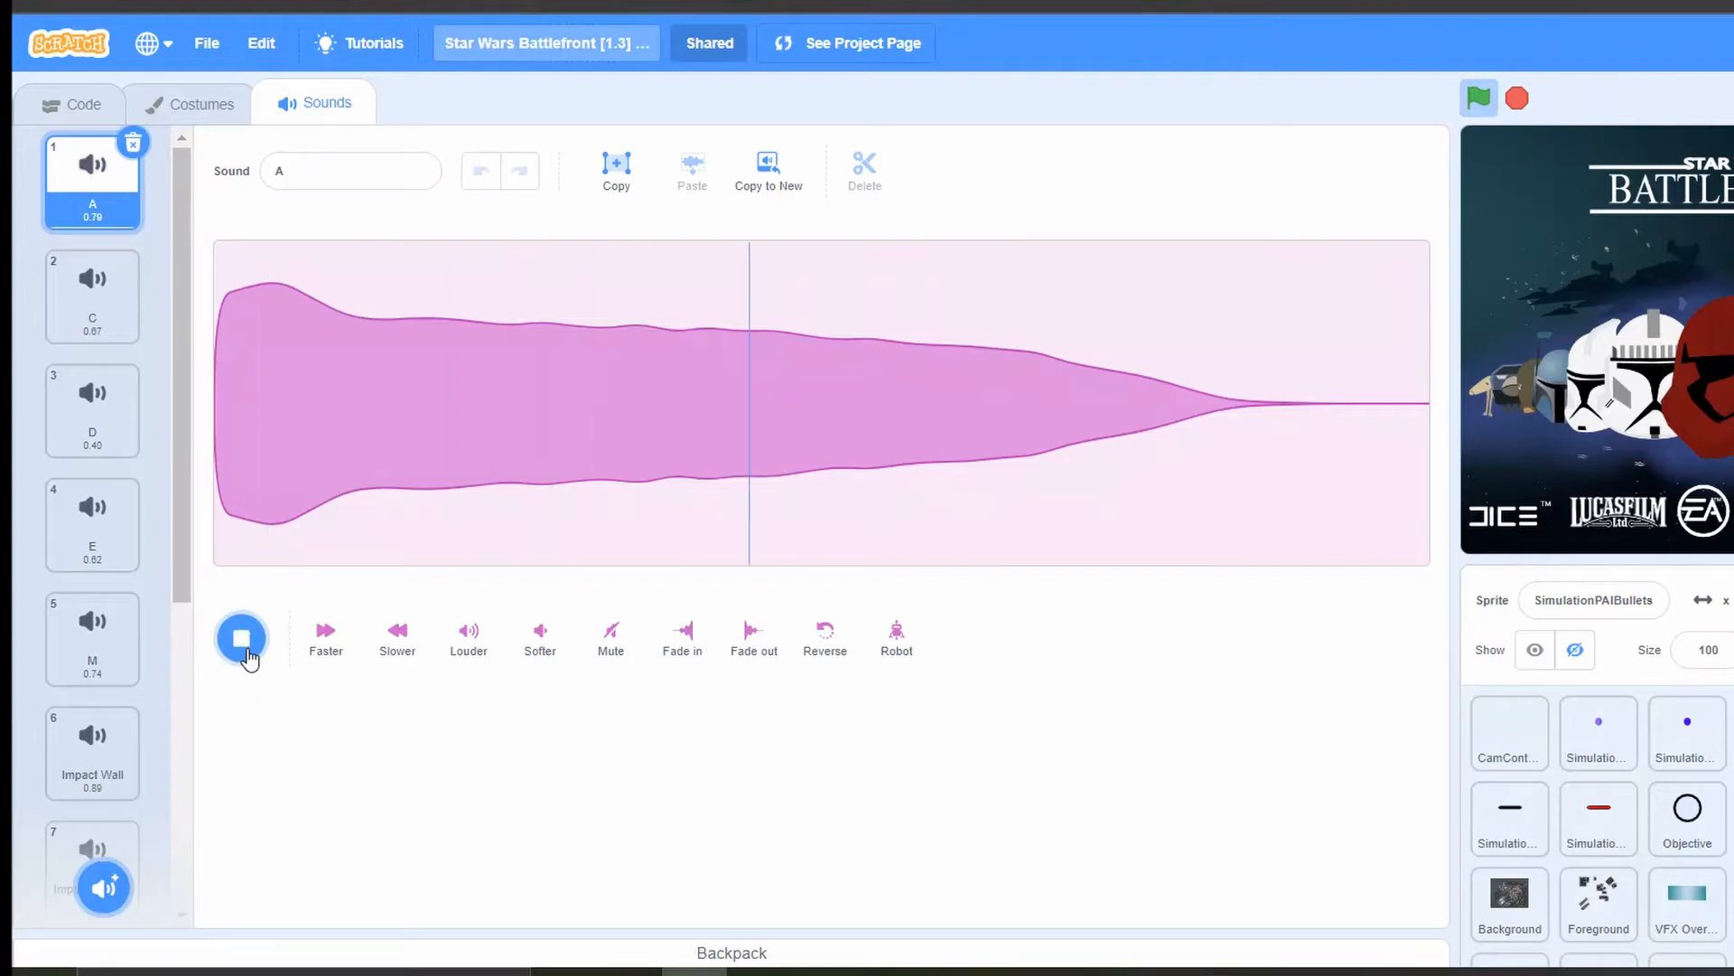
click(240, 638)
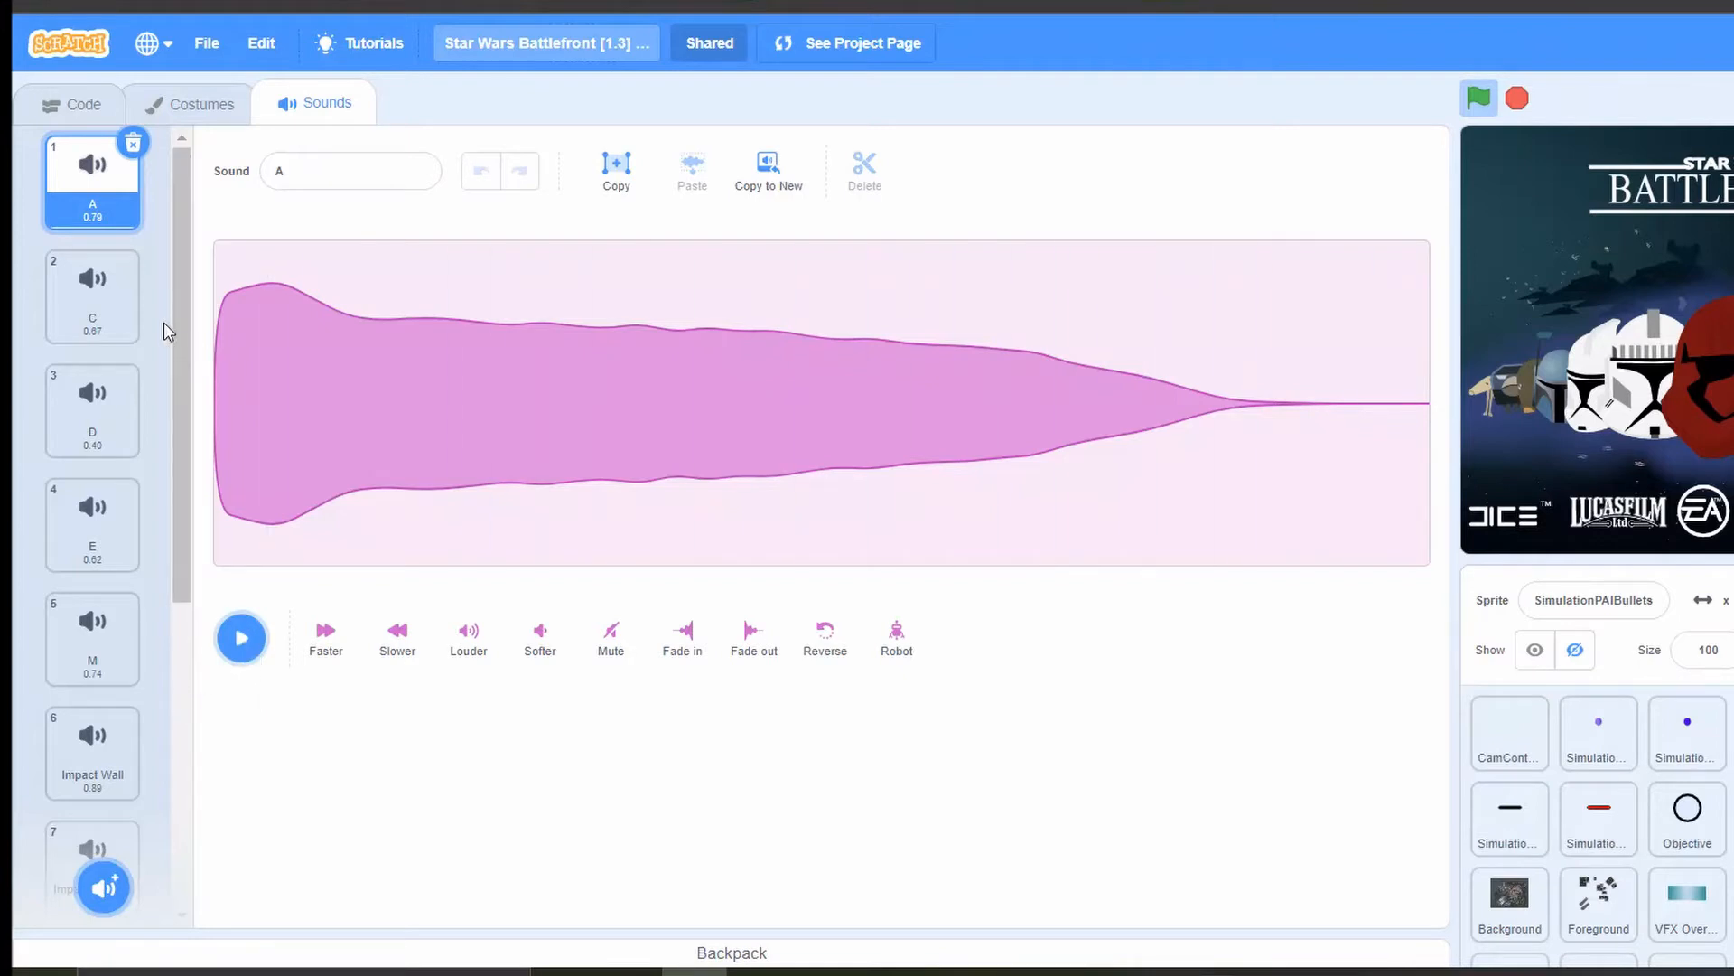
scroll(down, 3)
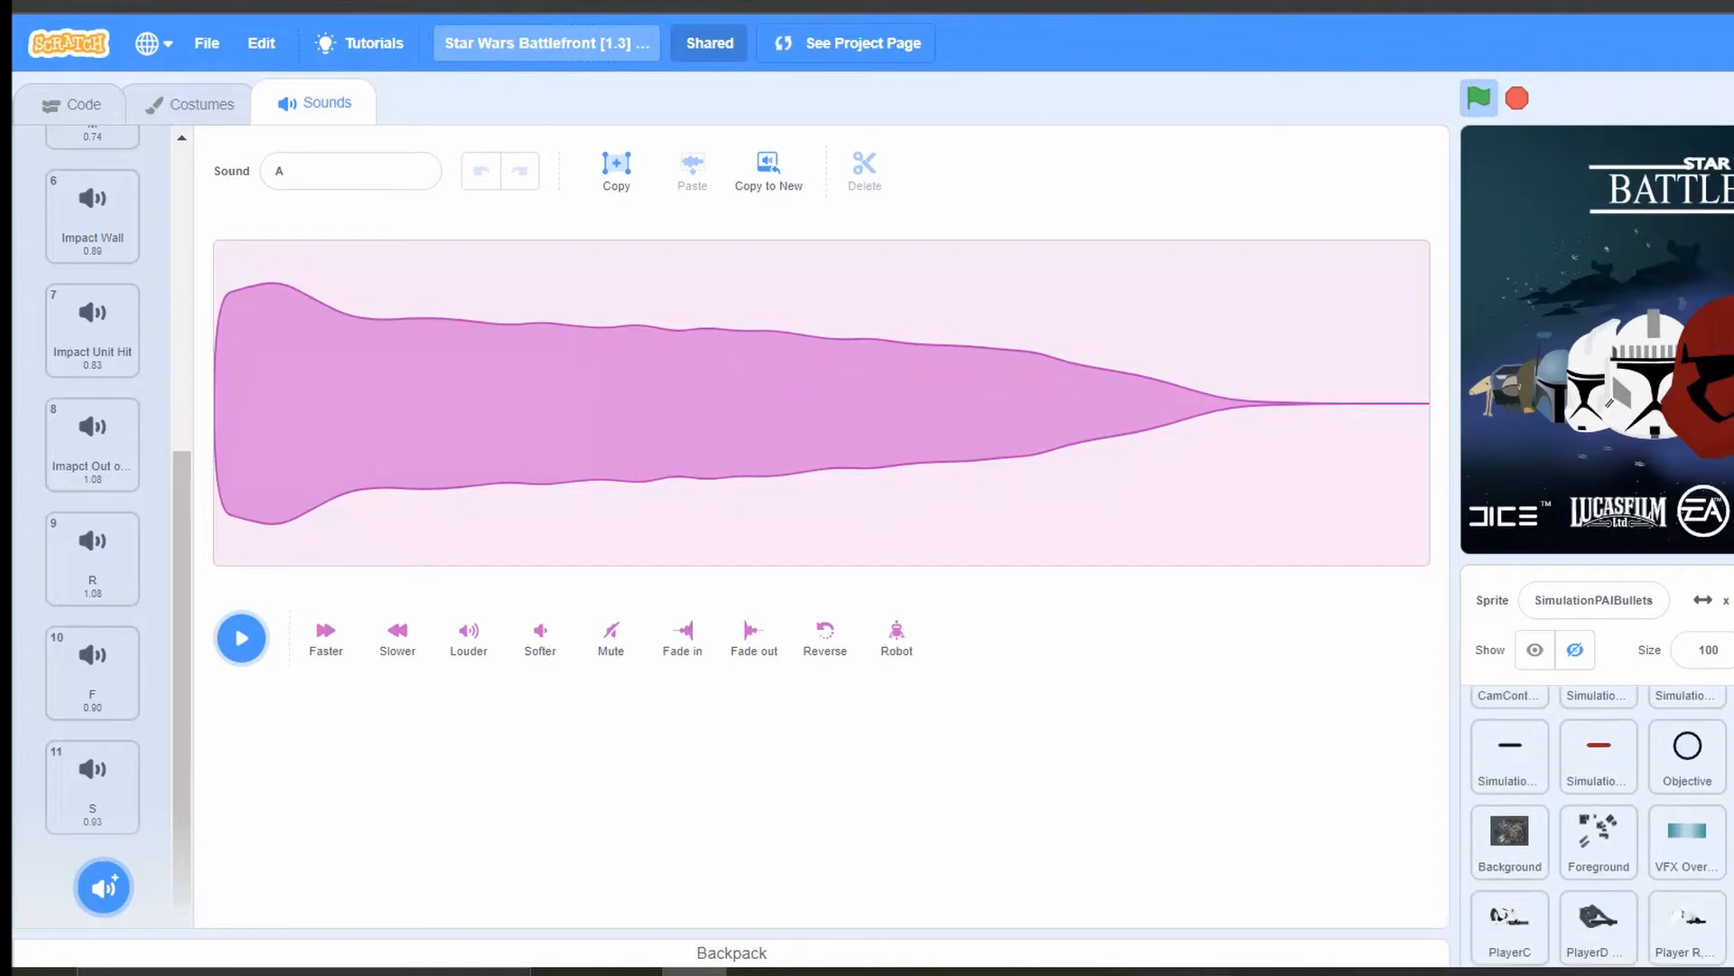
scroll(down, 3)
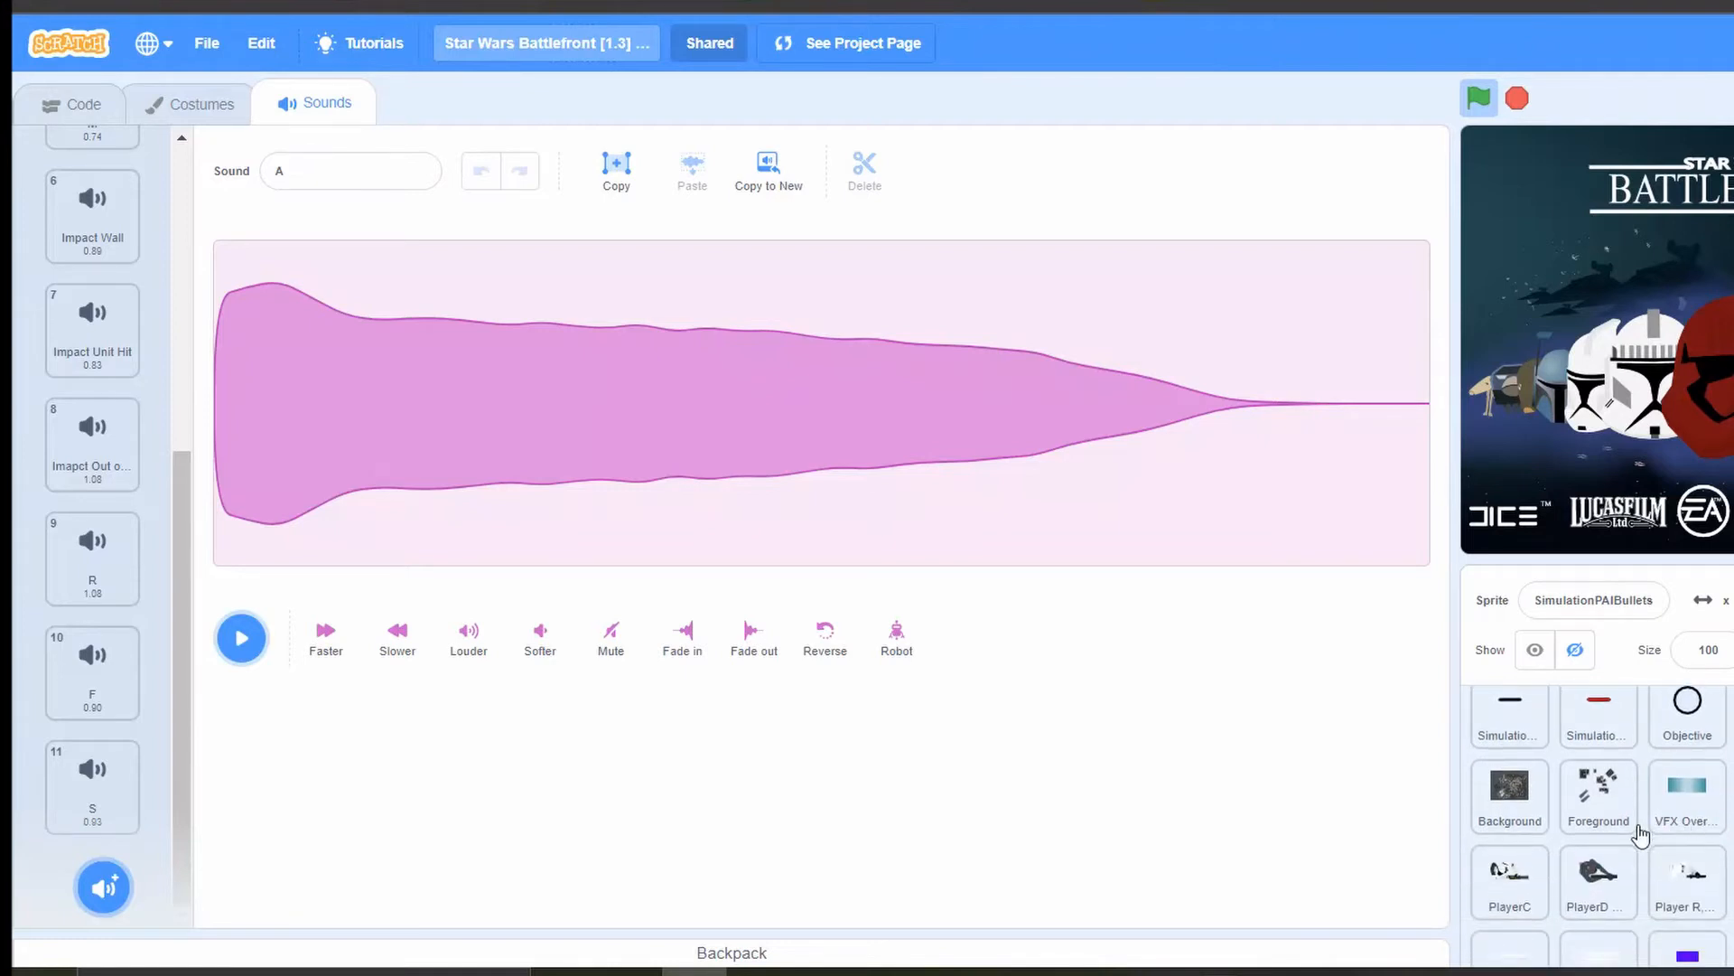
click(1686, 795)
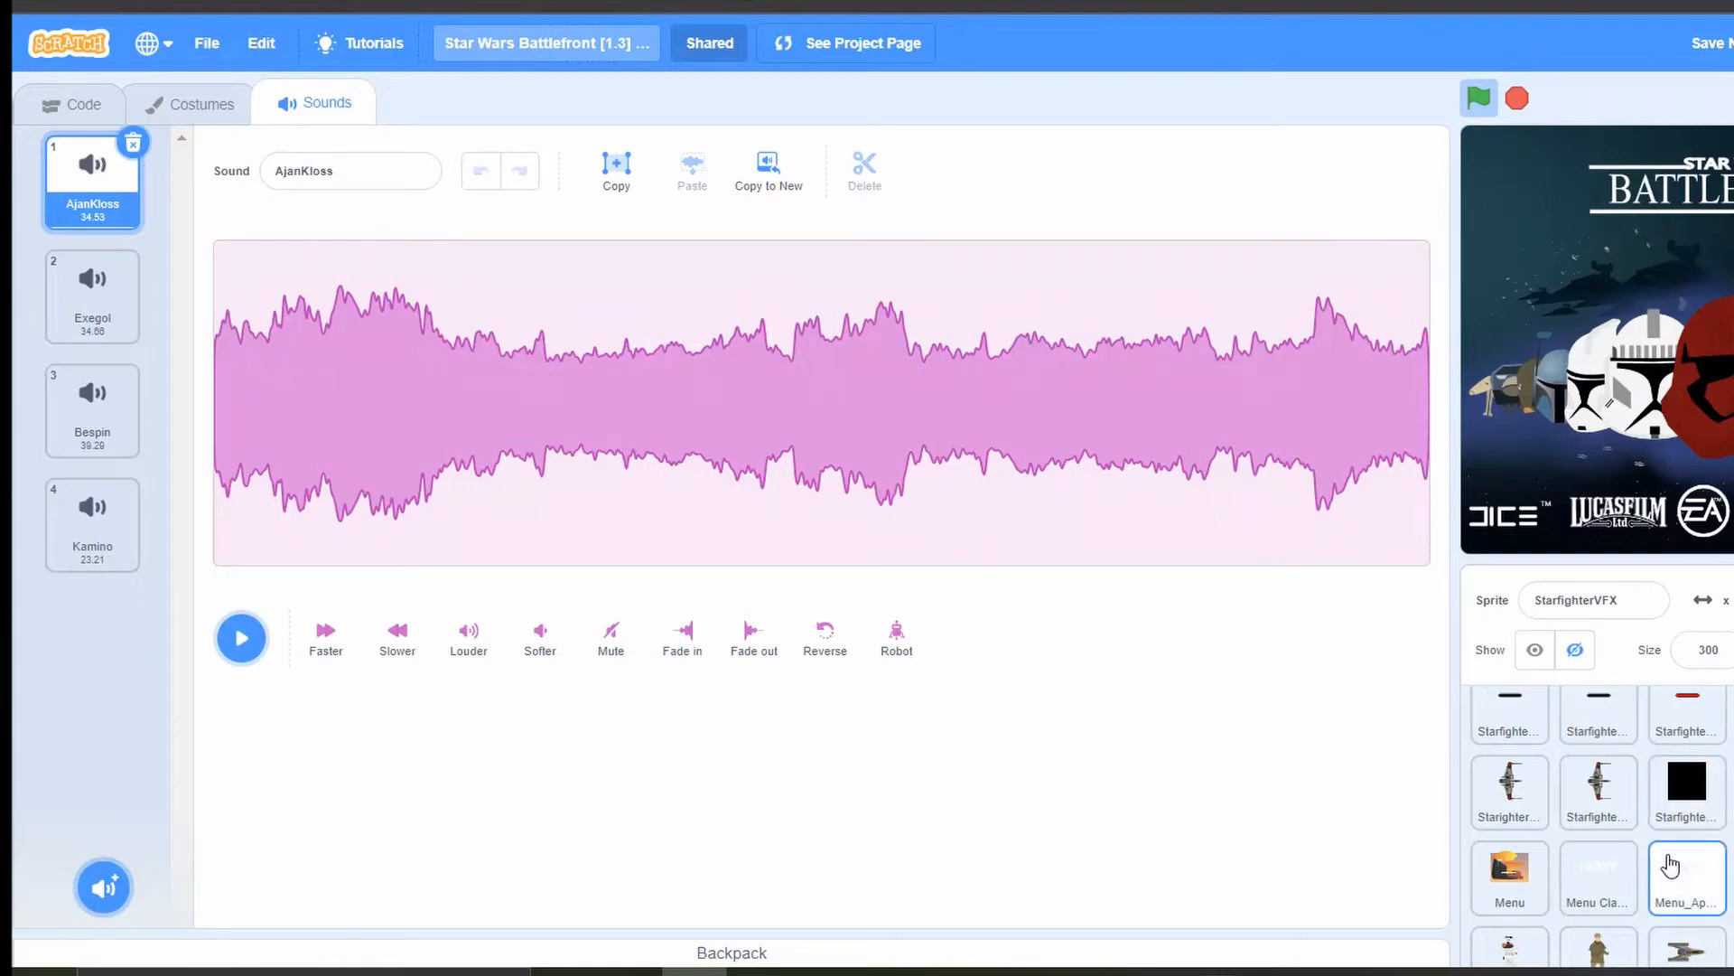
Step: Export the Exegol music track as a WAV and open the downloaded Exegol.wav
scroll(down, 3)
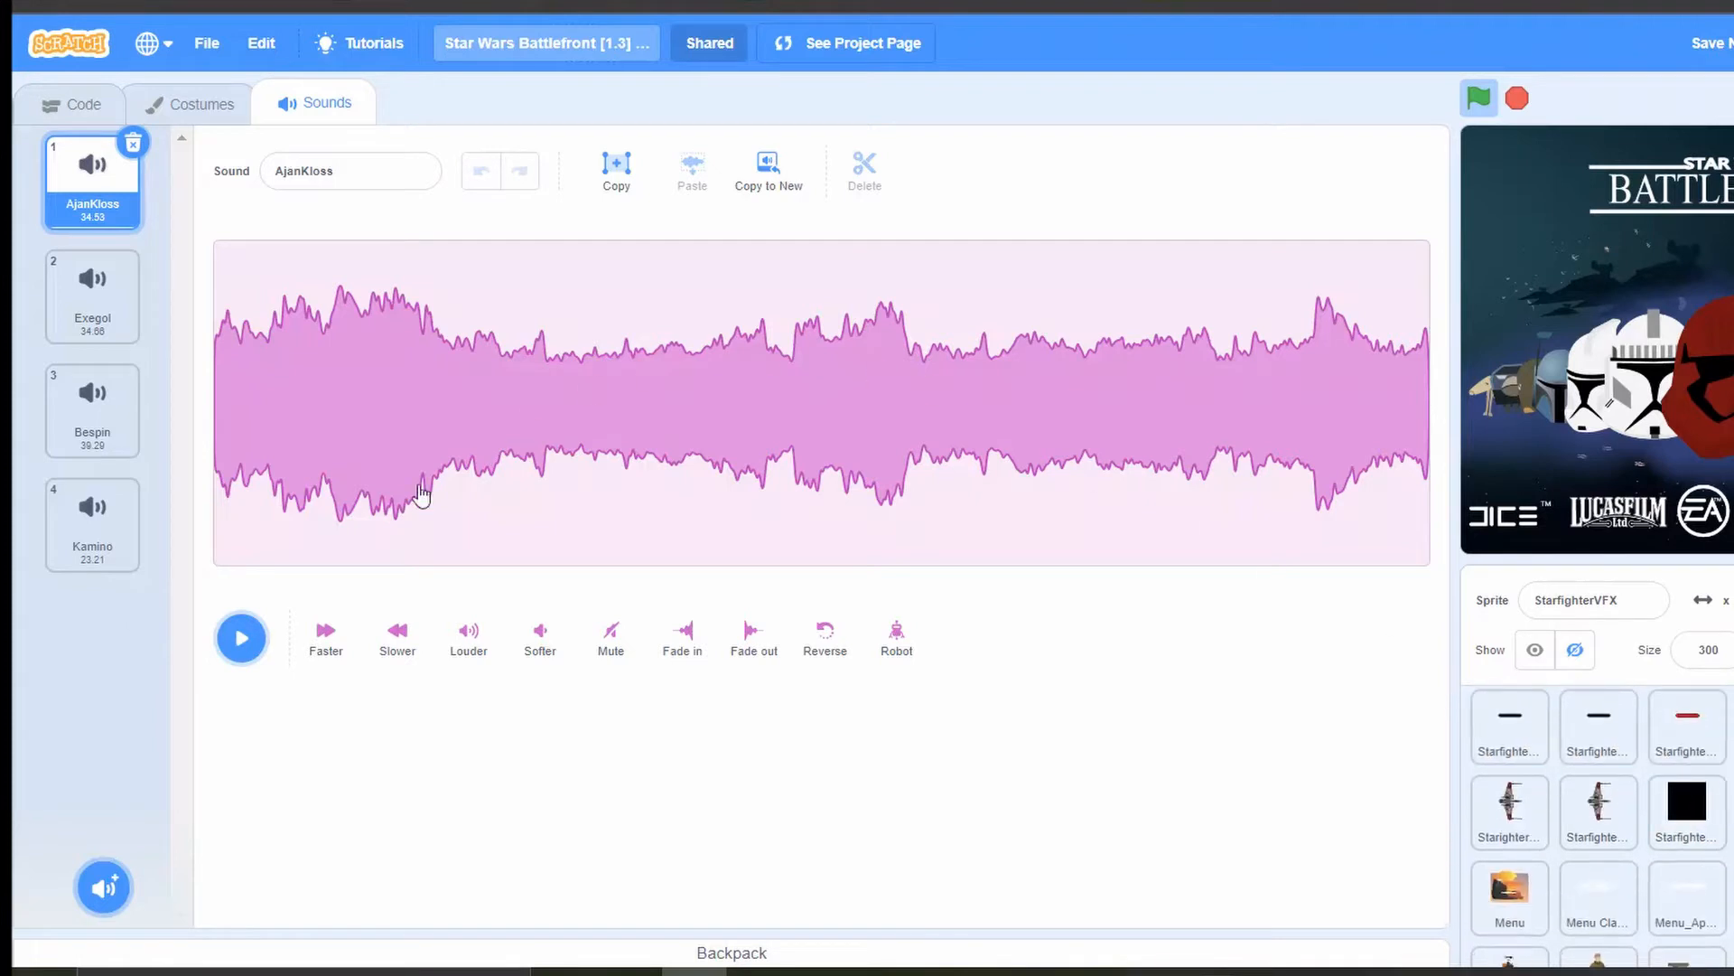
right_click(93, 294)
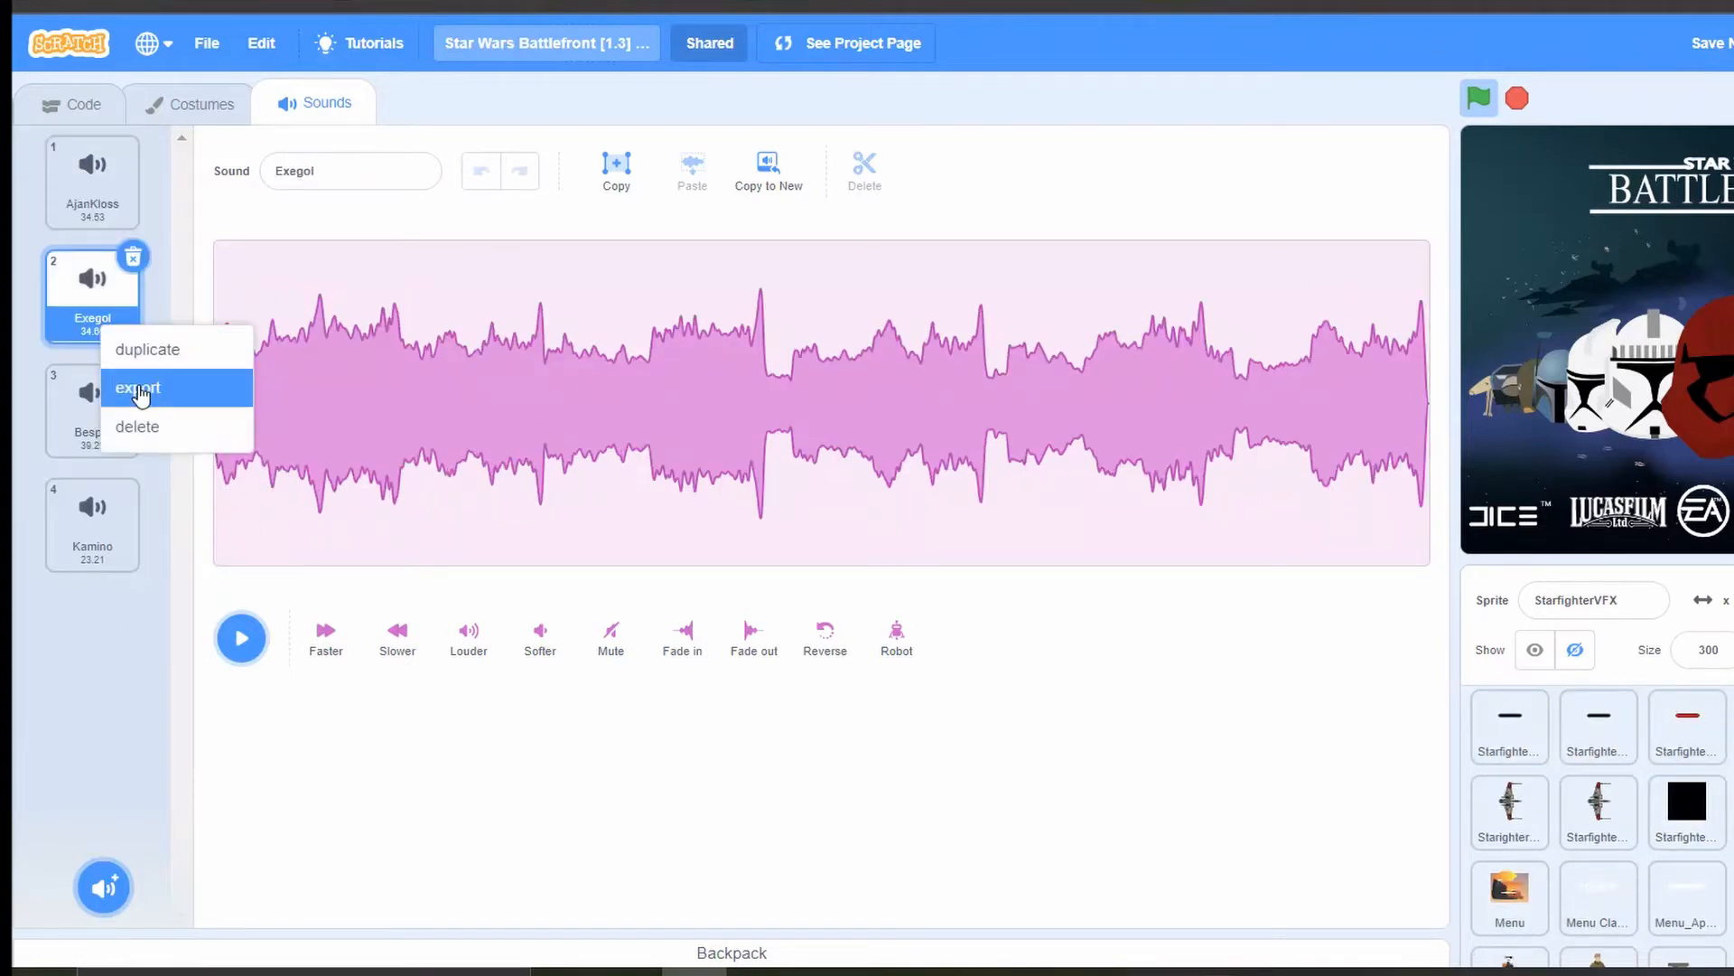
click(139, 386)
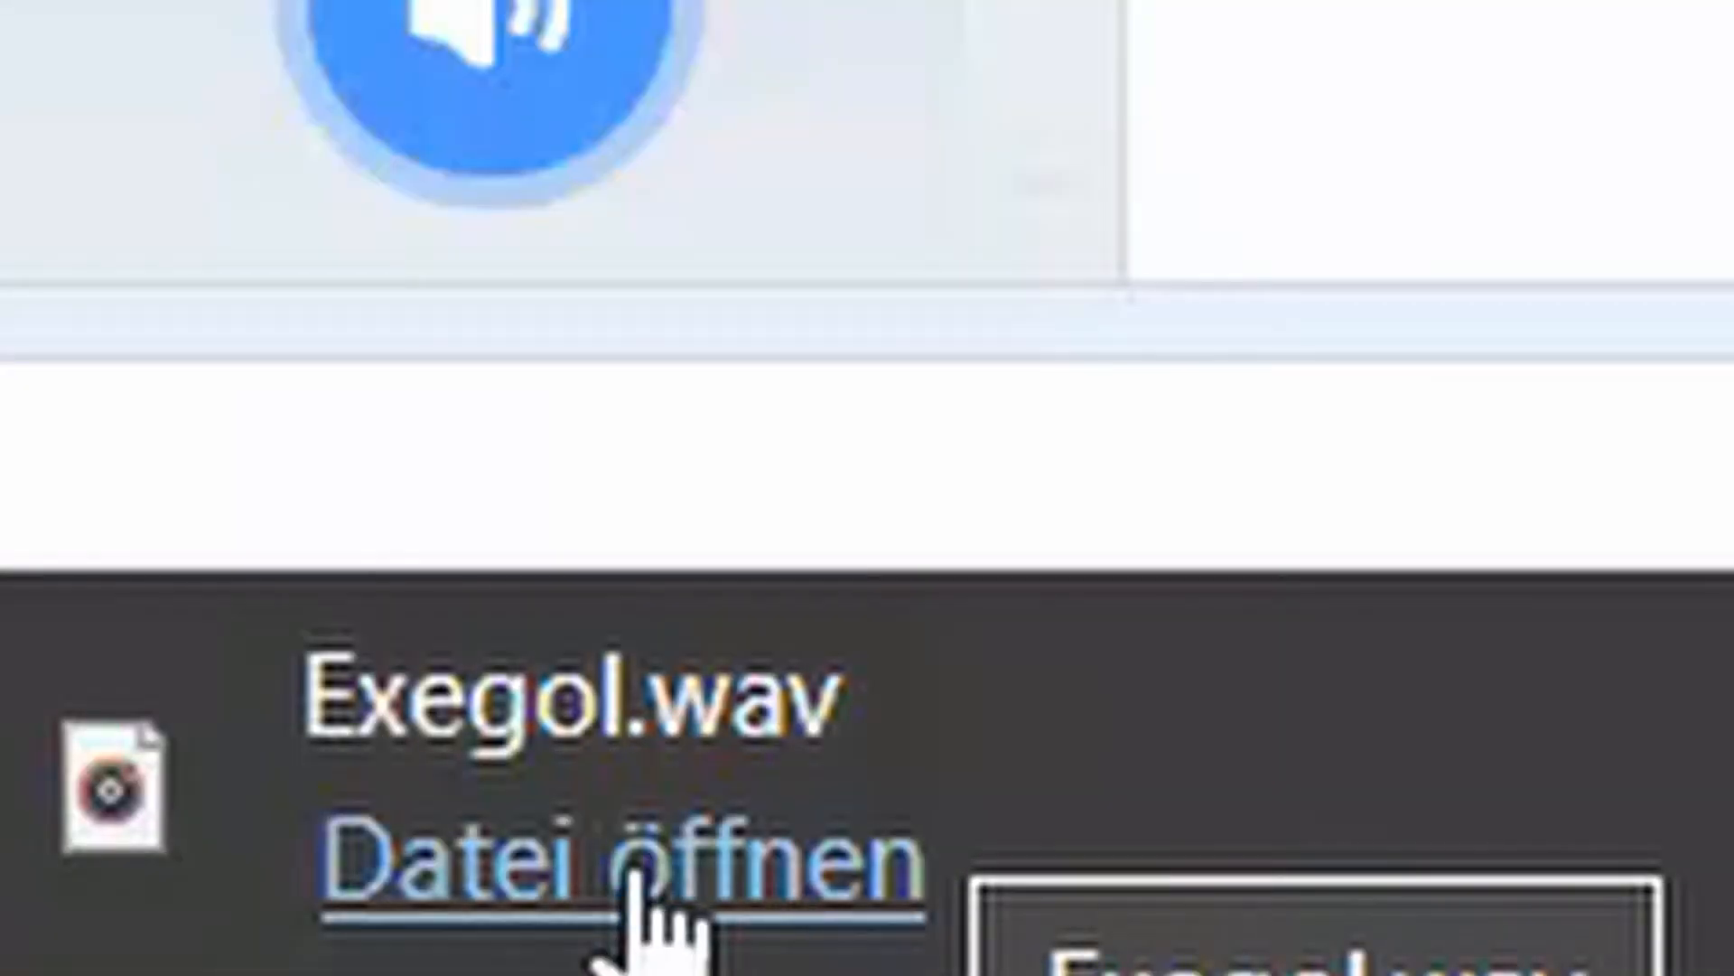
click(619, 875)
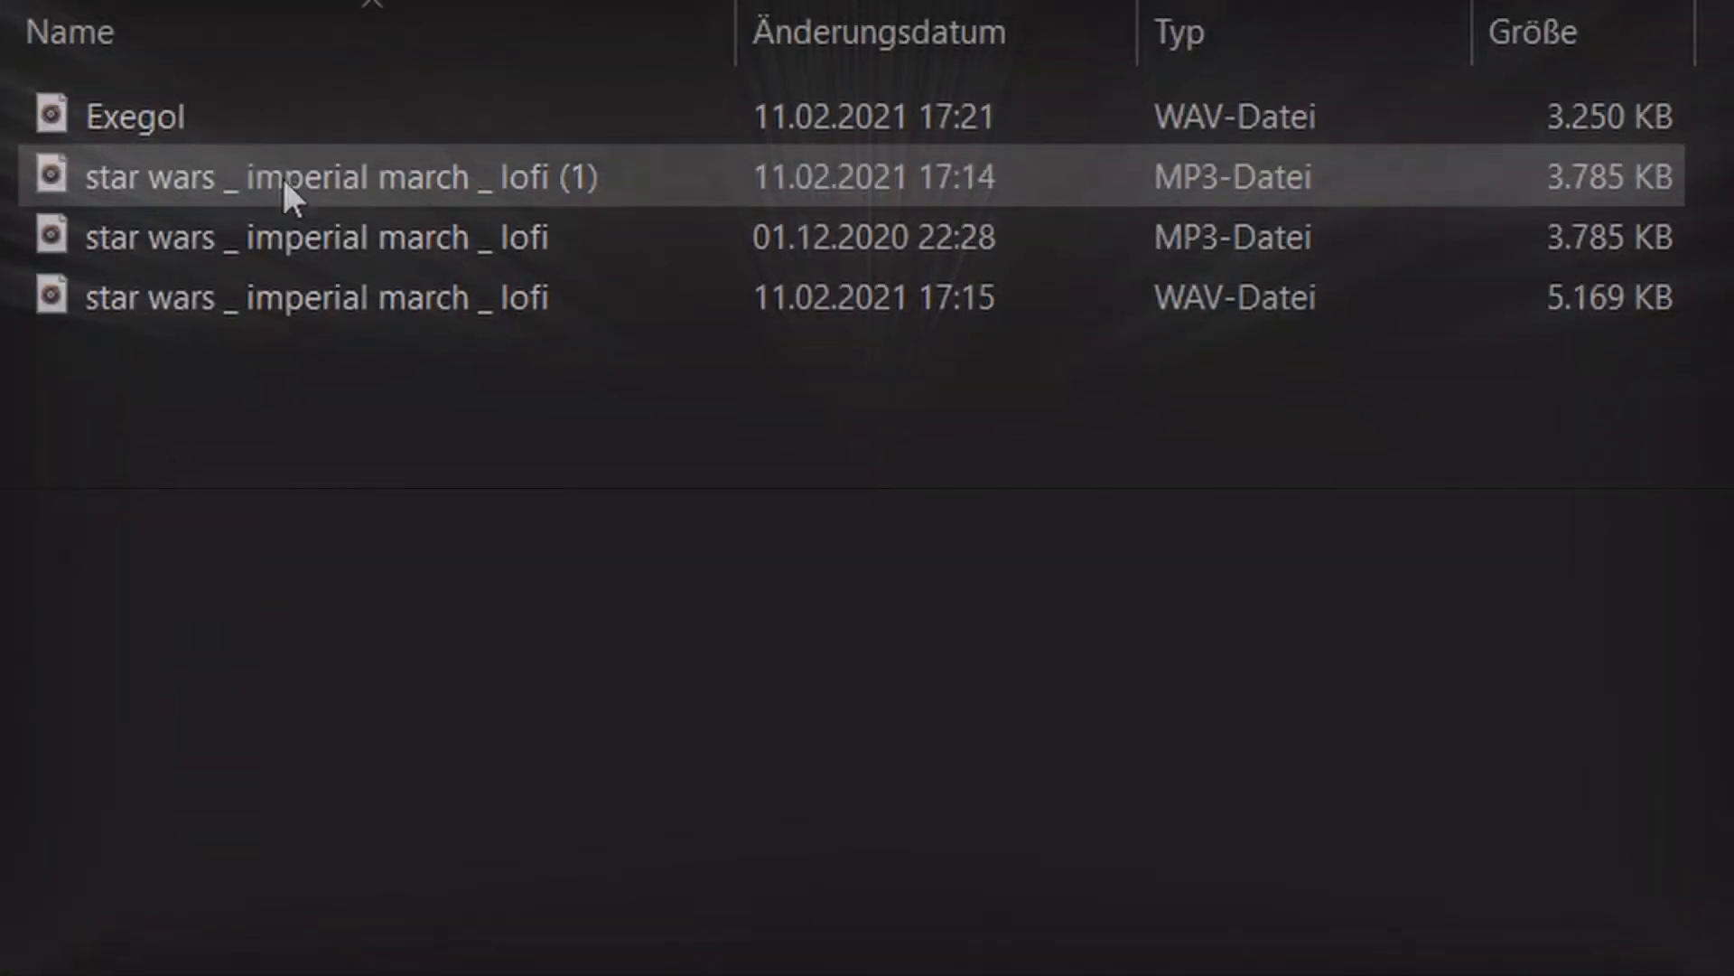
Step: Compare the 3,250 KB Exegol WAV with the imperial march MP3 sizes in Explorer
click(1590, 117)
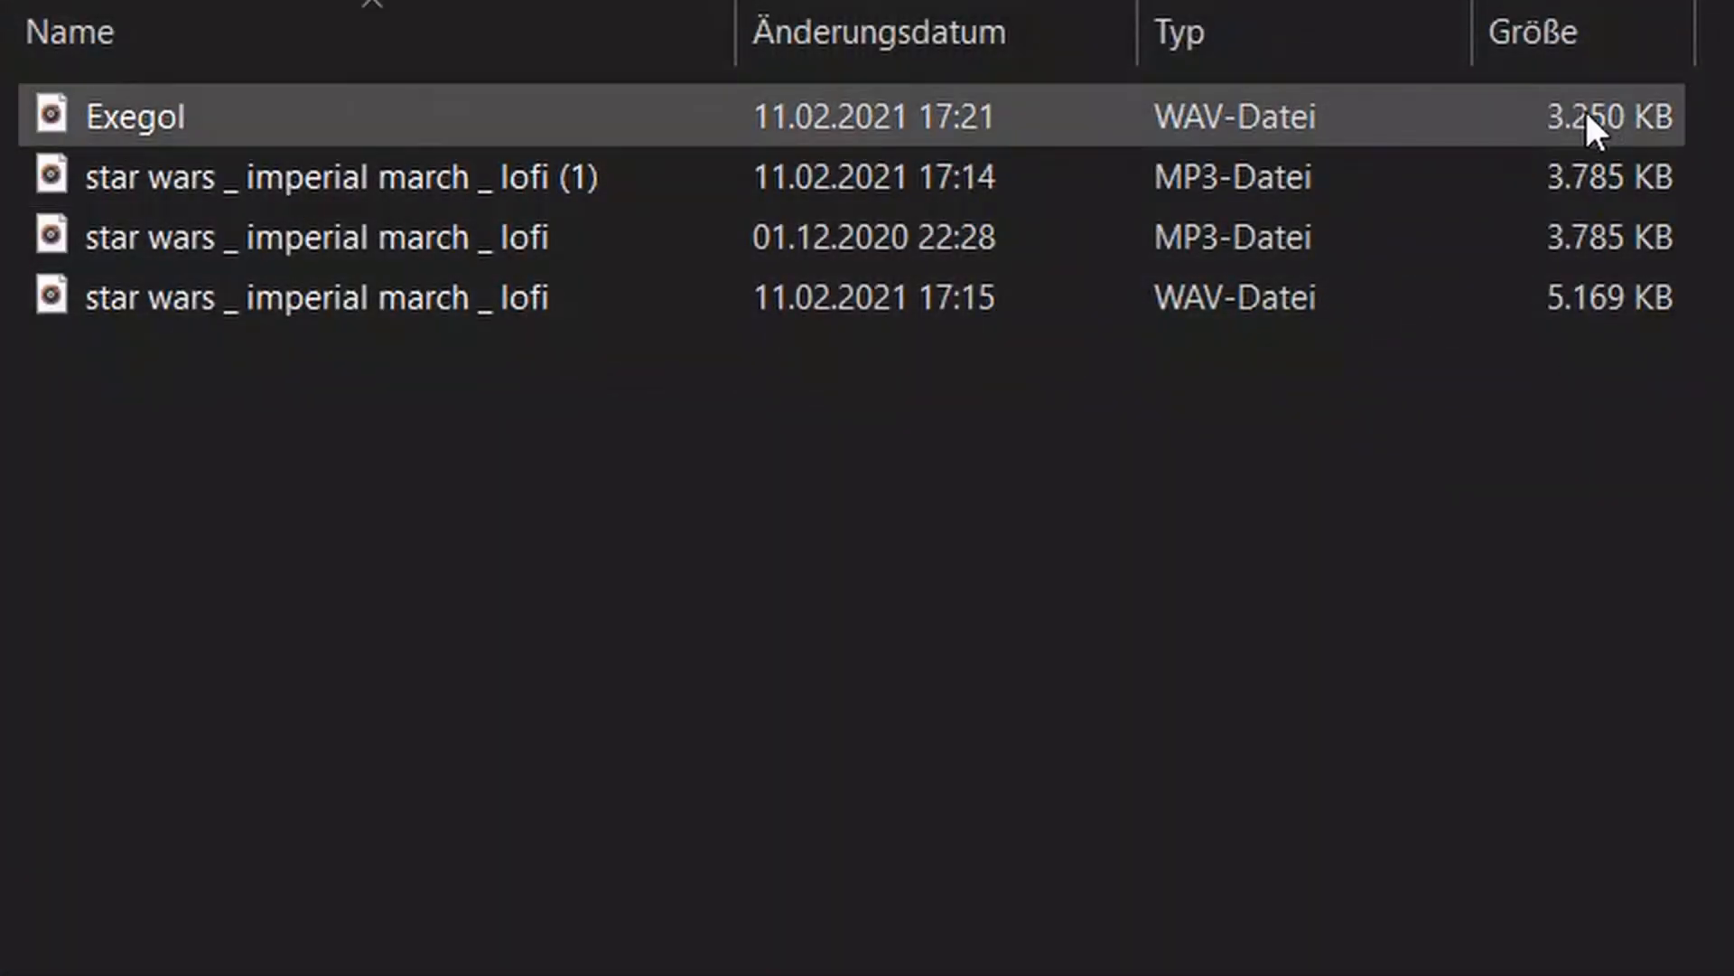
click(479, 358)
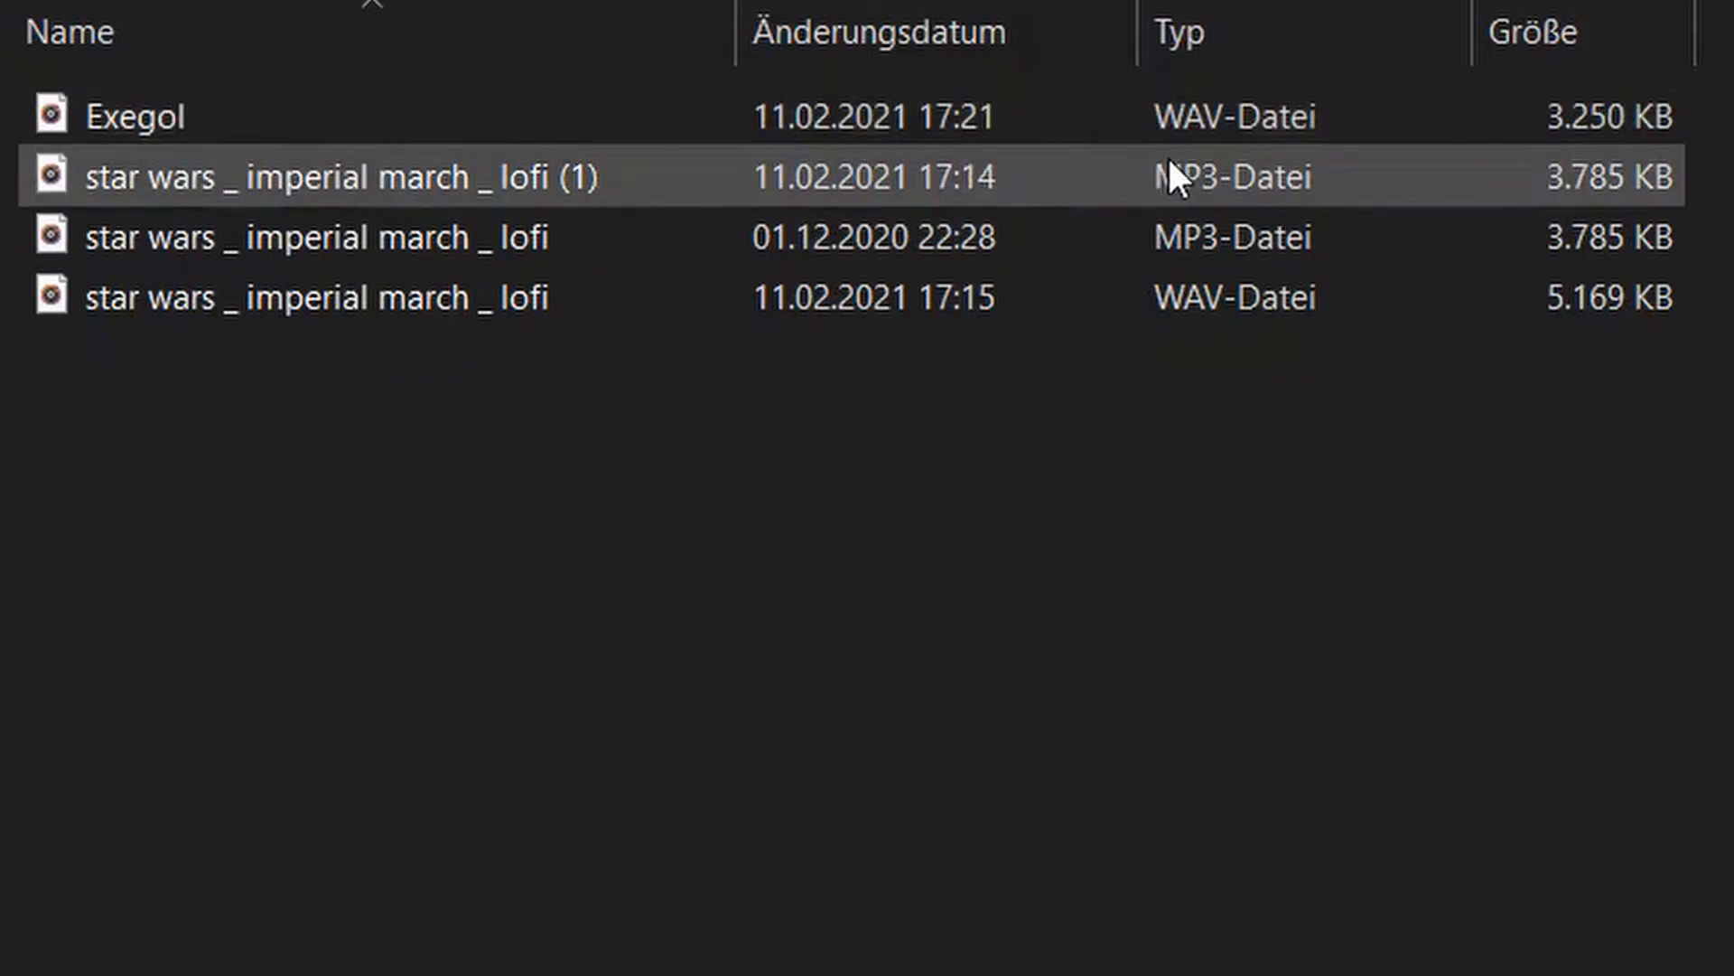
click(1615, 115)
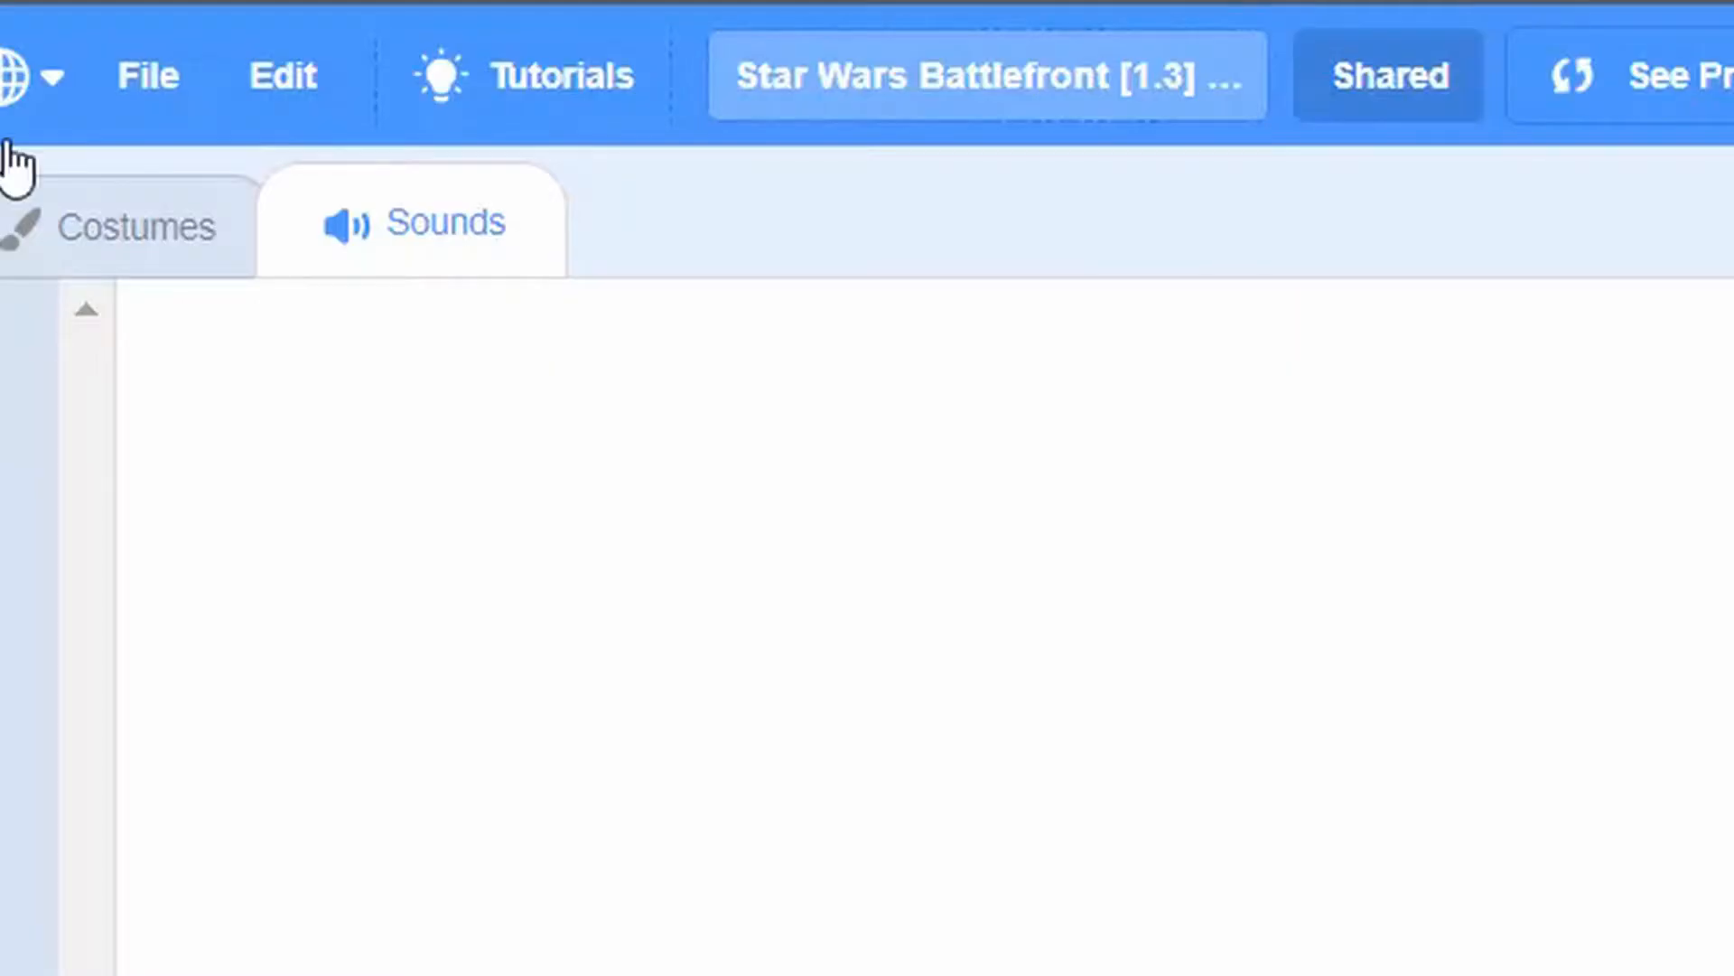
Step: Show the CamController sprite's code scripts
click(148, 76)
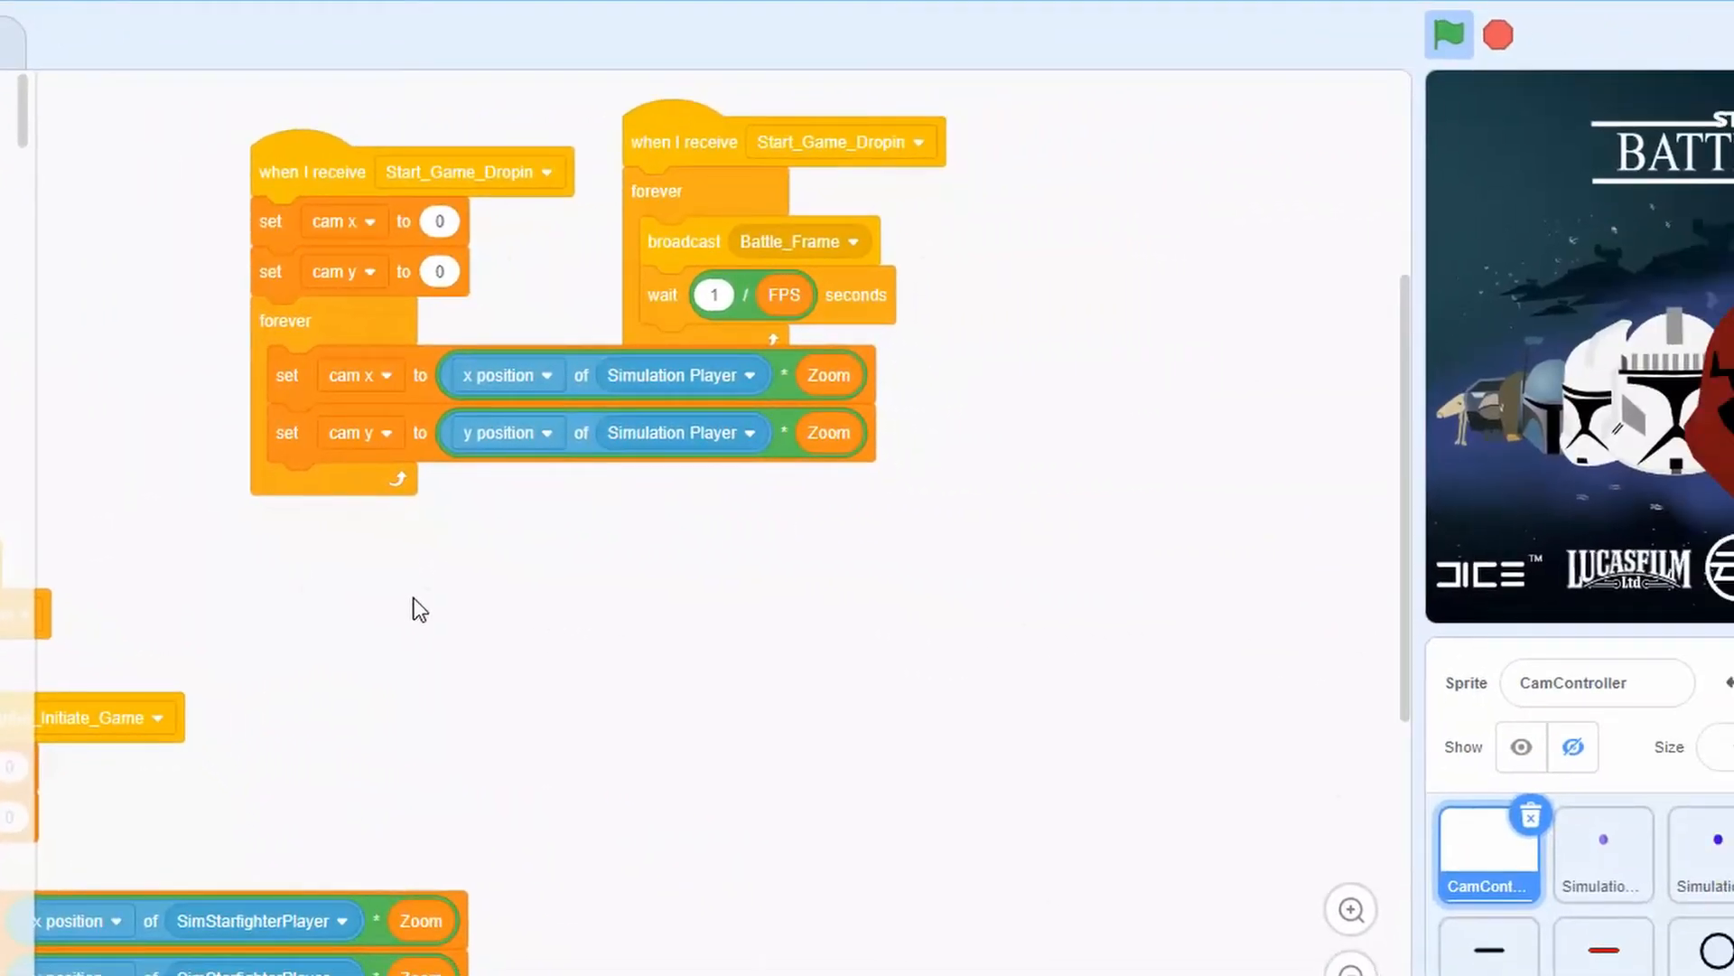
mouse_move(450, 654)
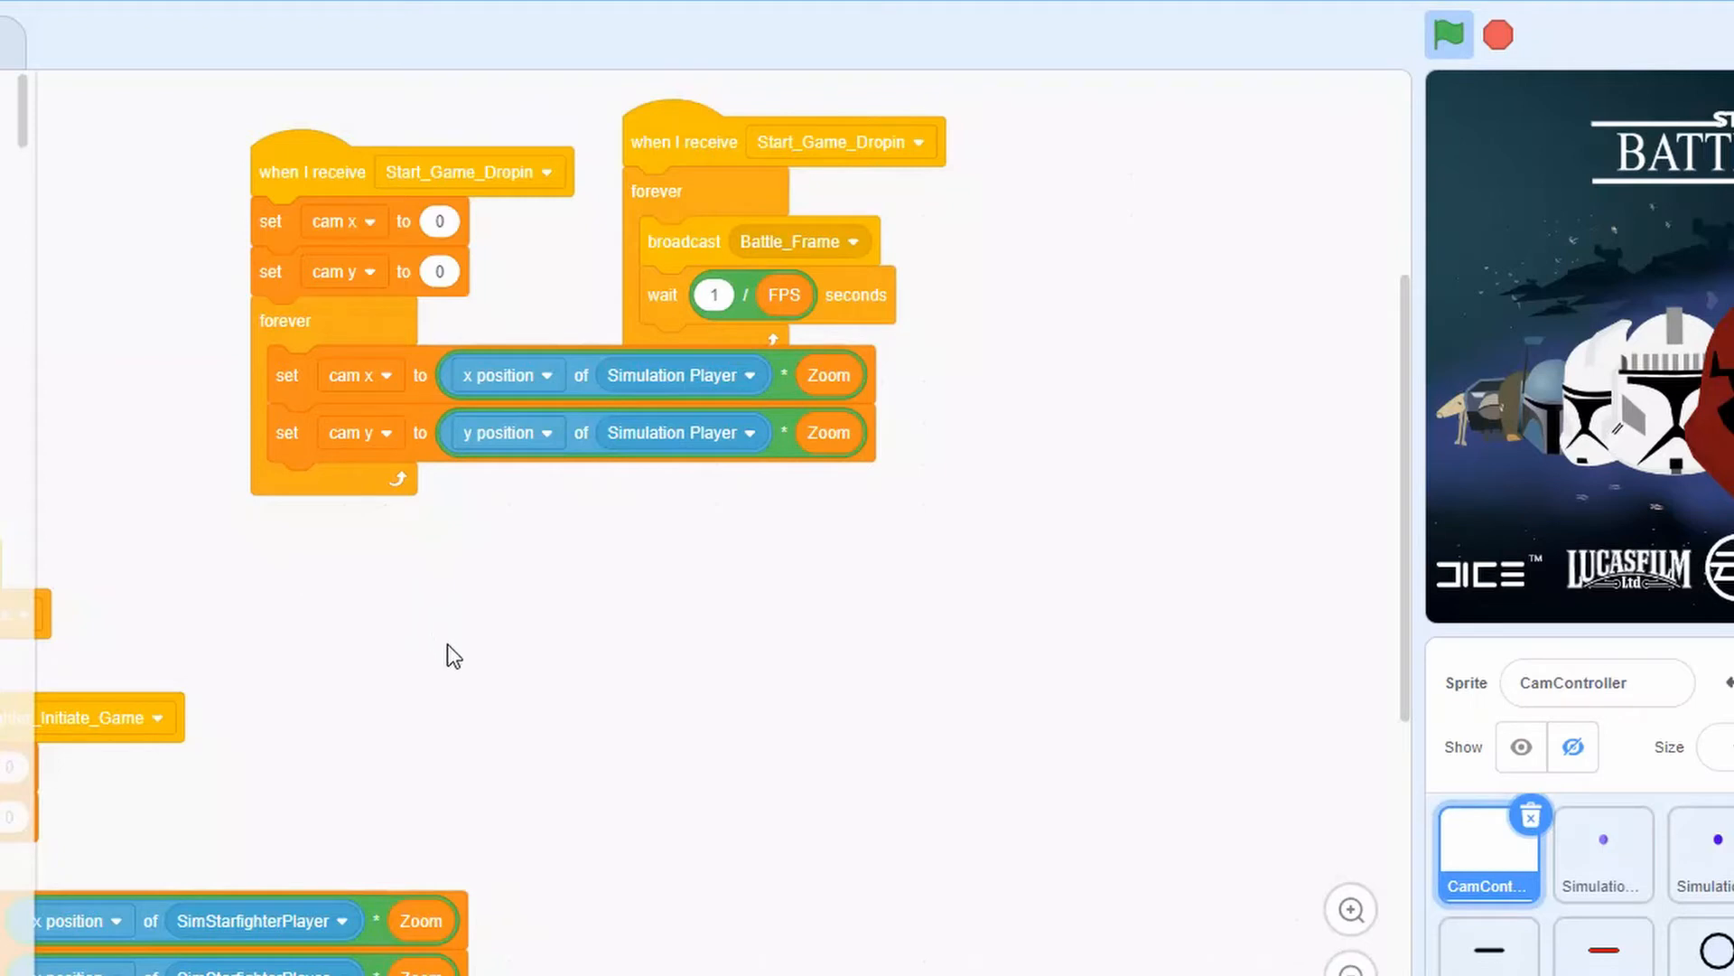
mouse_move(642, 643)
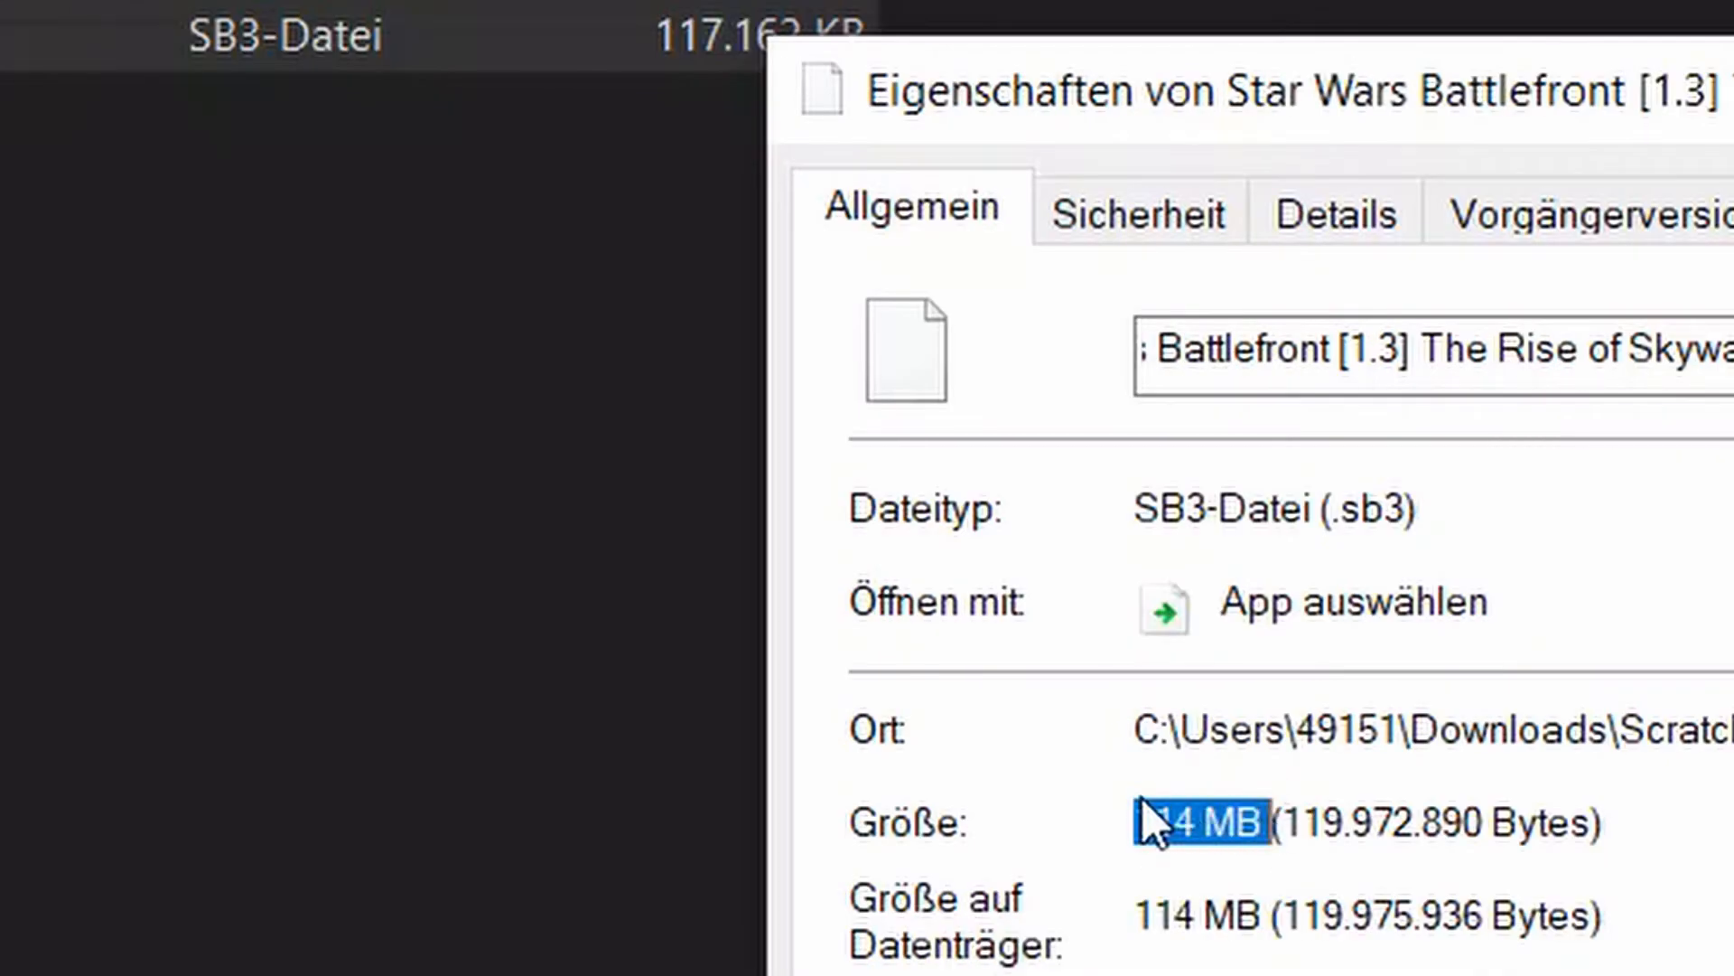
mouse_move(1141, 856)
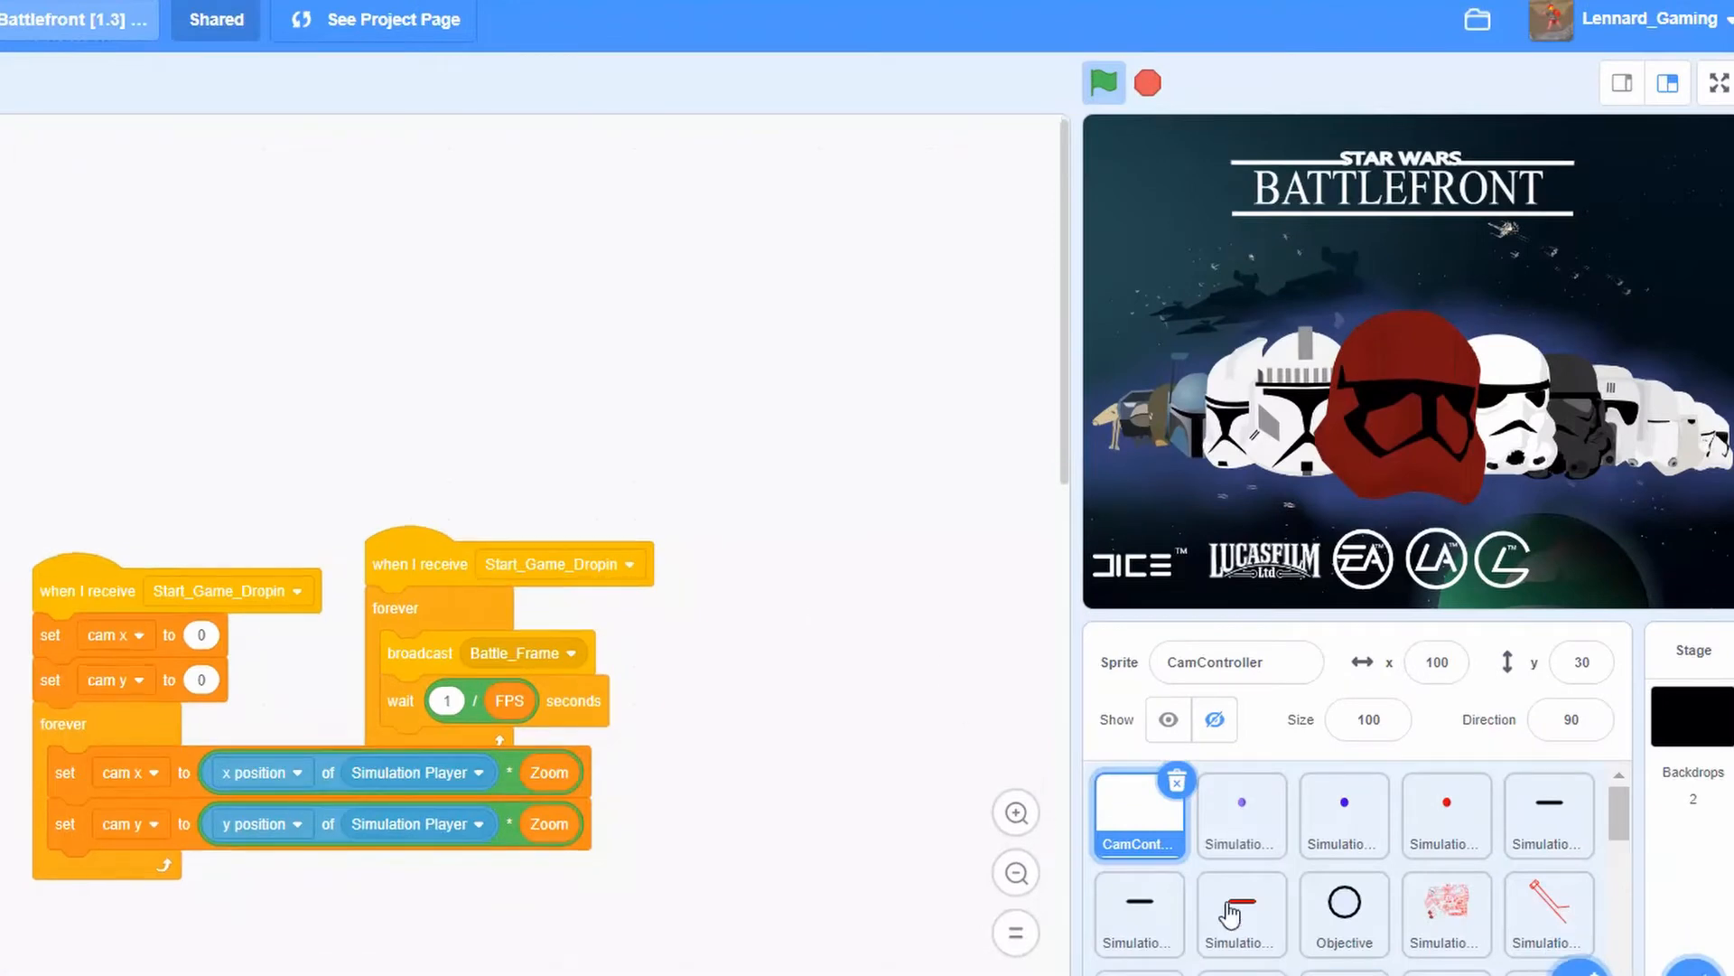
scroll(down, 3)
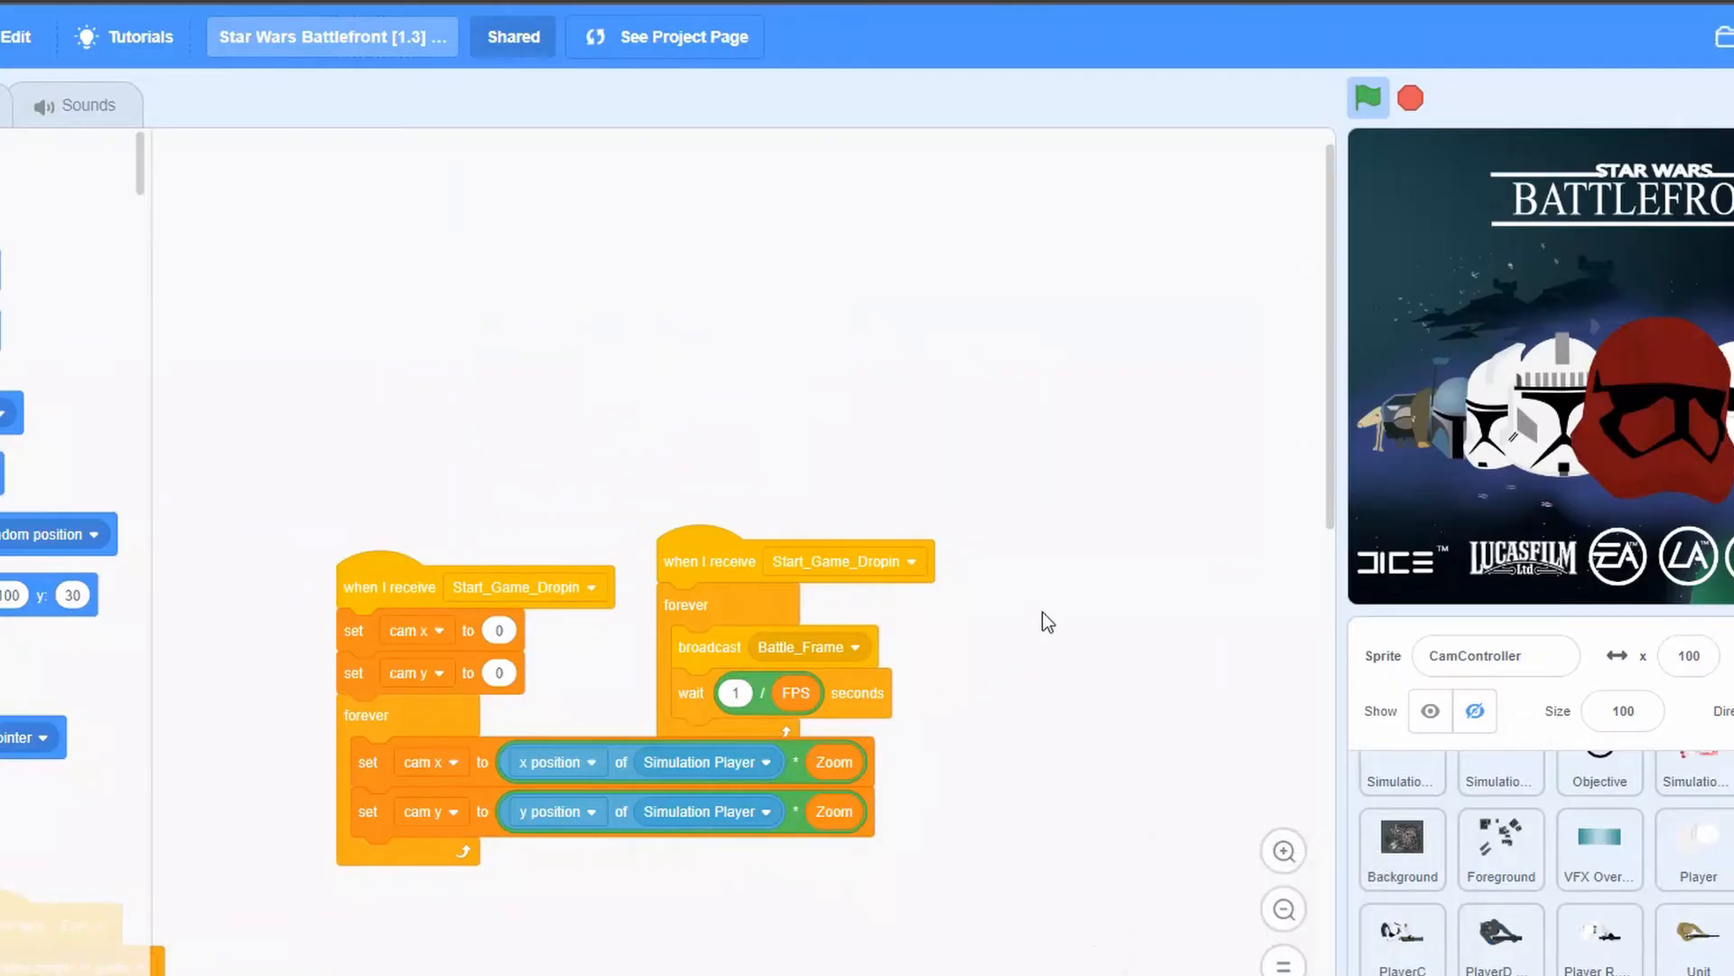
click(1402, 802)
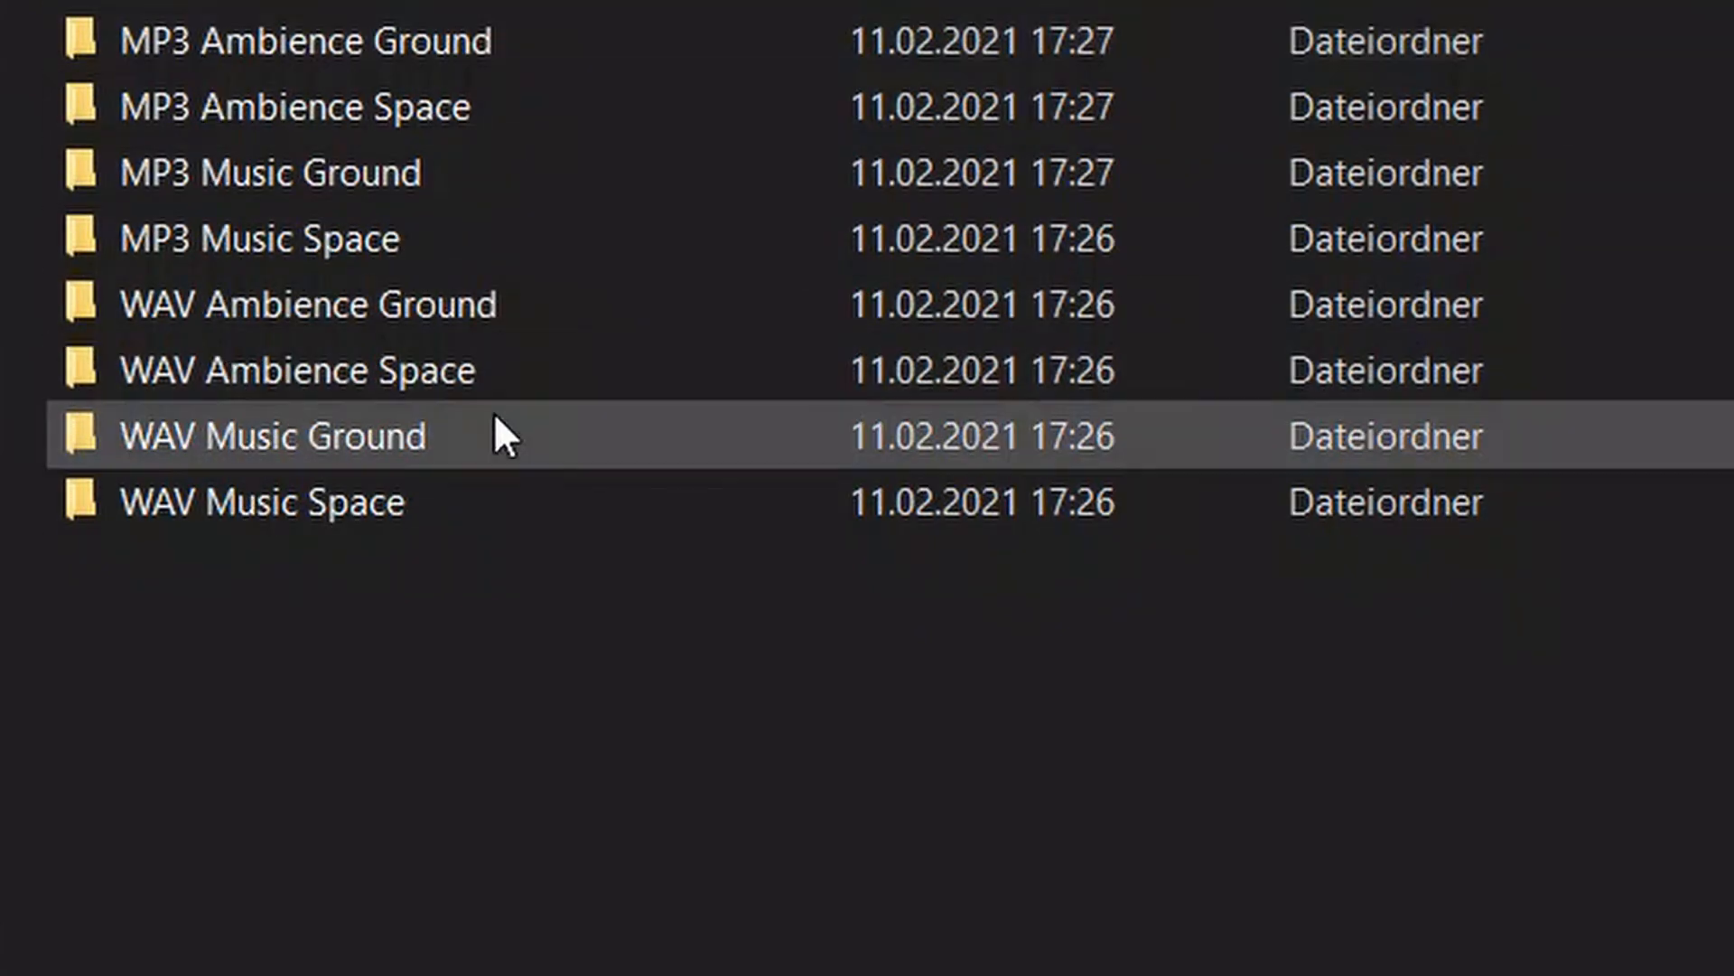
mouse_move(271, 481)
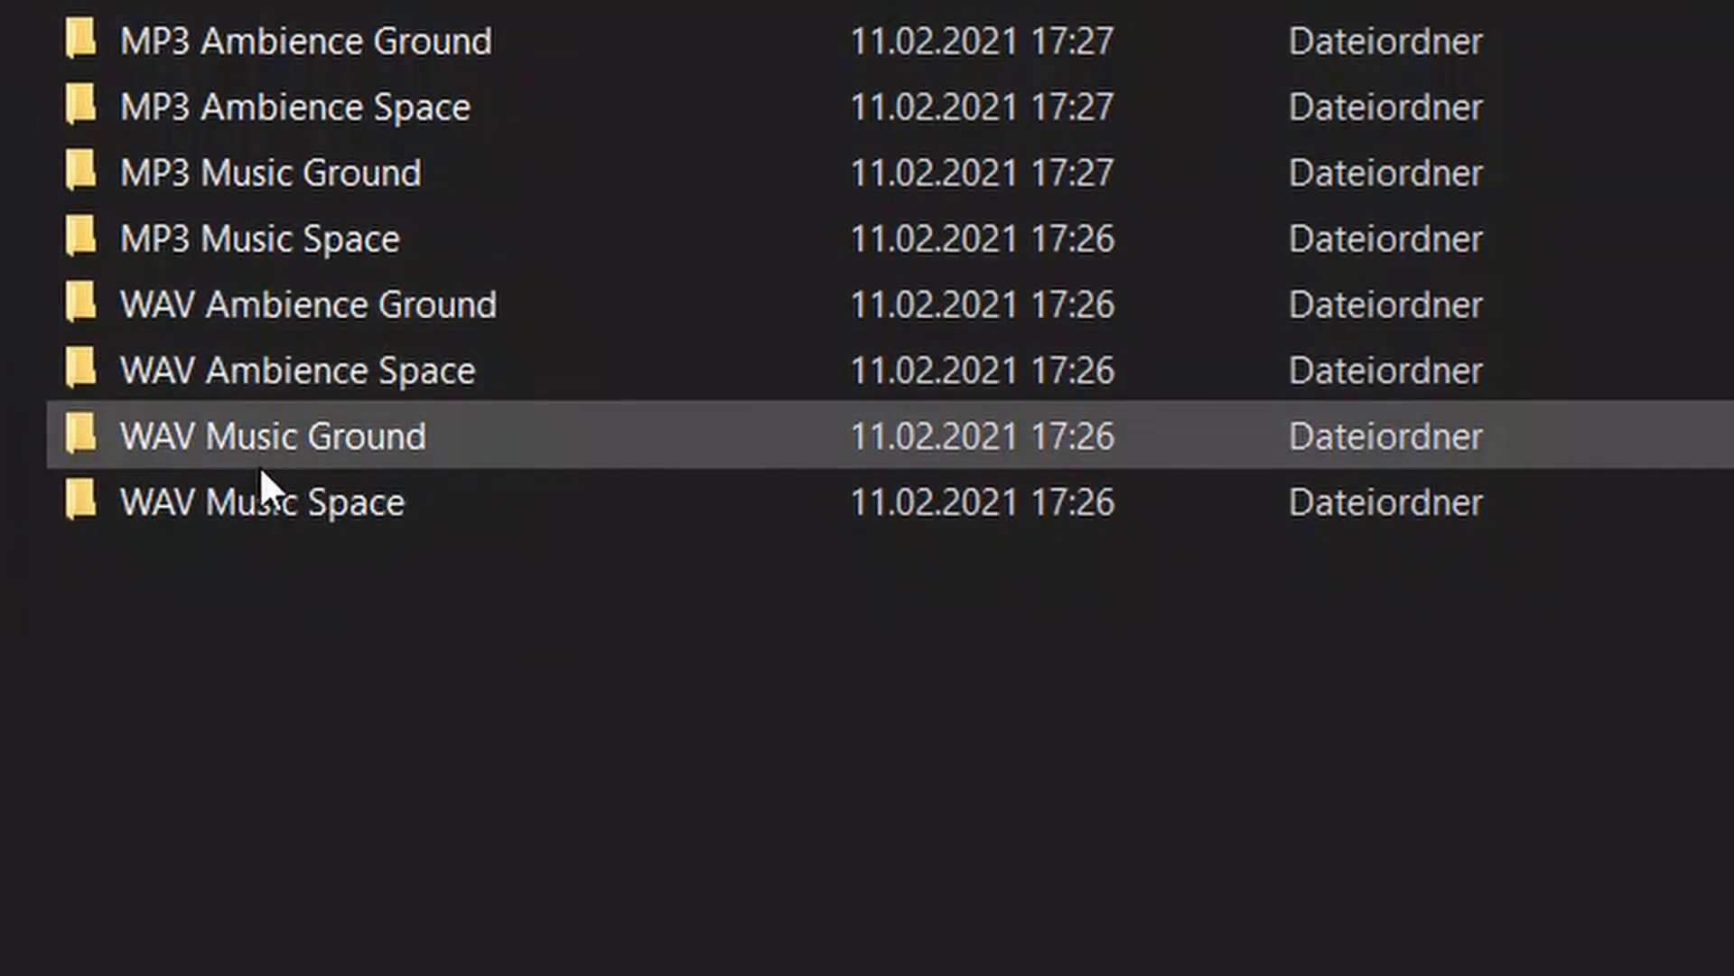
Step: Select the WAV Music Ground folder in Explorer
click(298, 41)
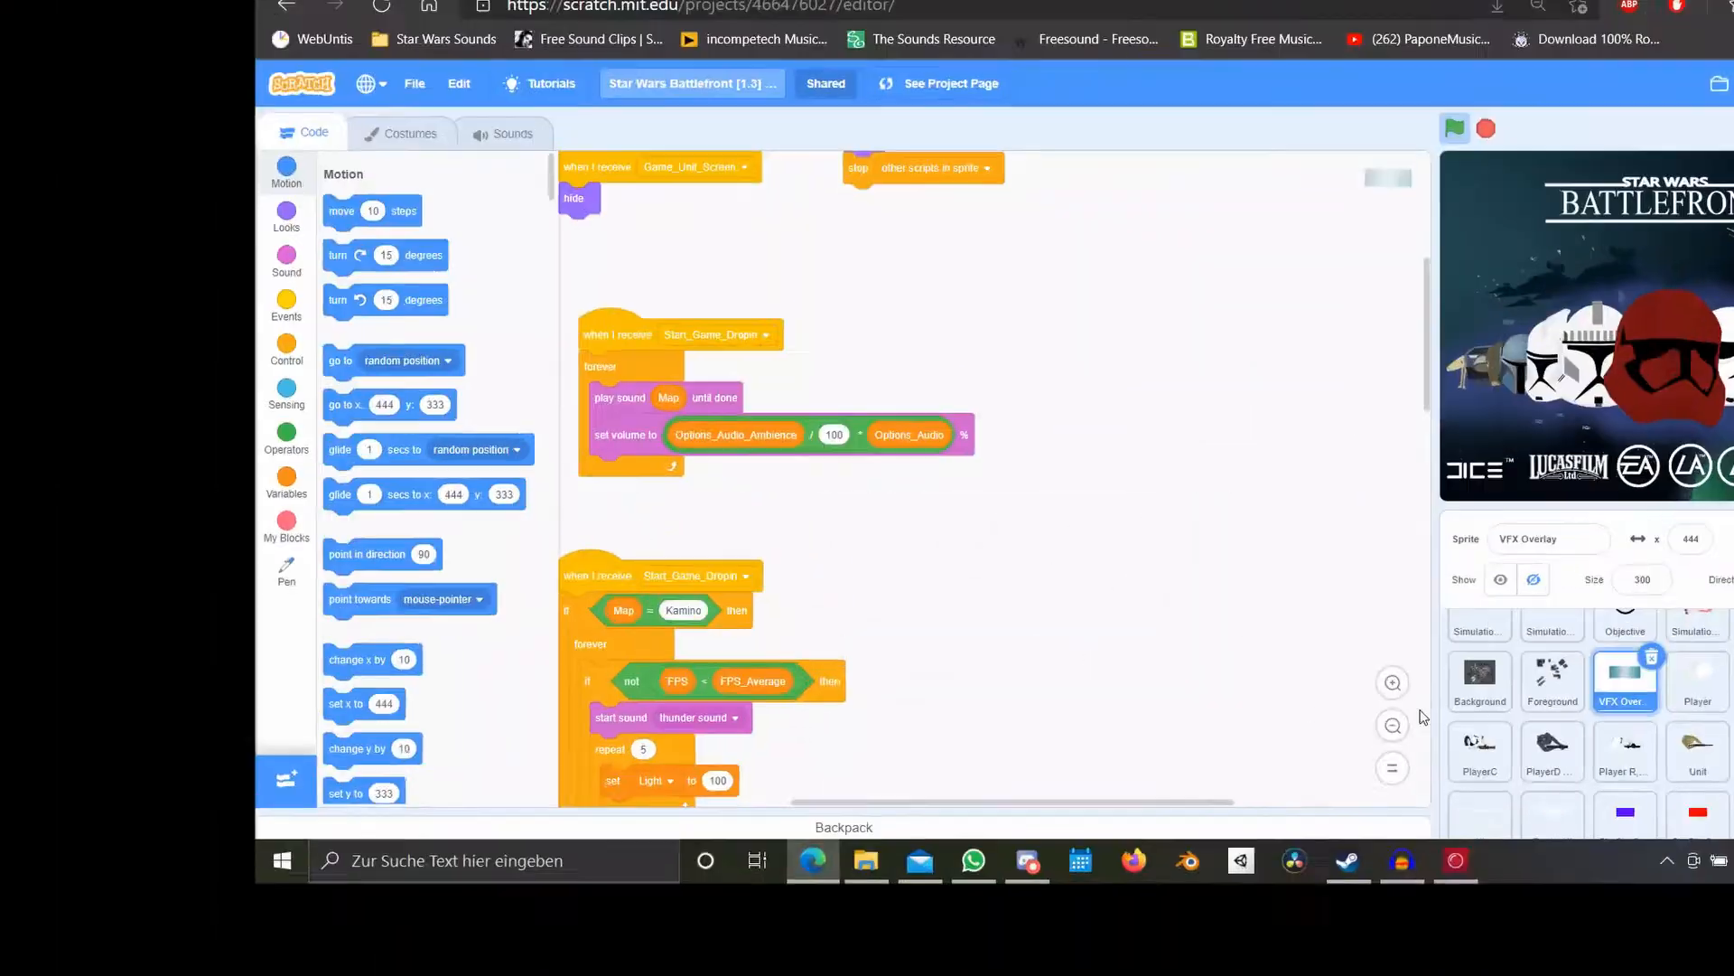
Step: Export BespinCloudCityComplex, the thunder sound and A1-0001_Exegol Lightning as WAV files
click(511, 132)
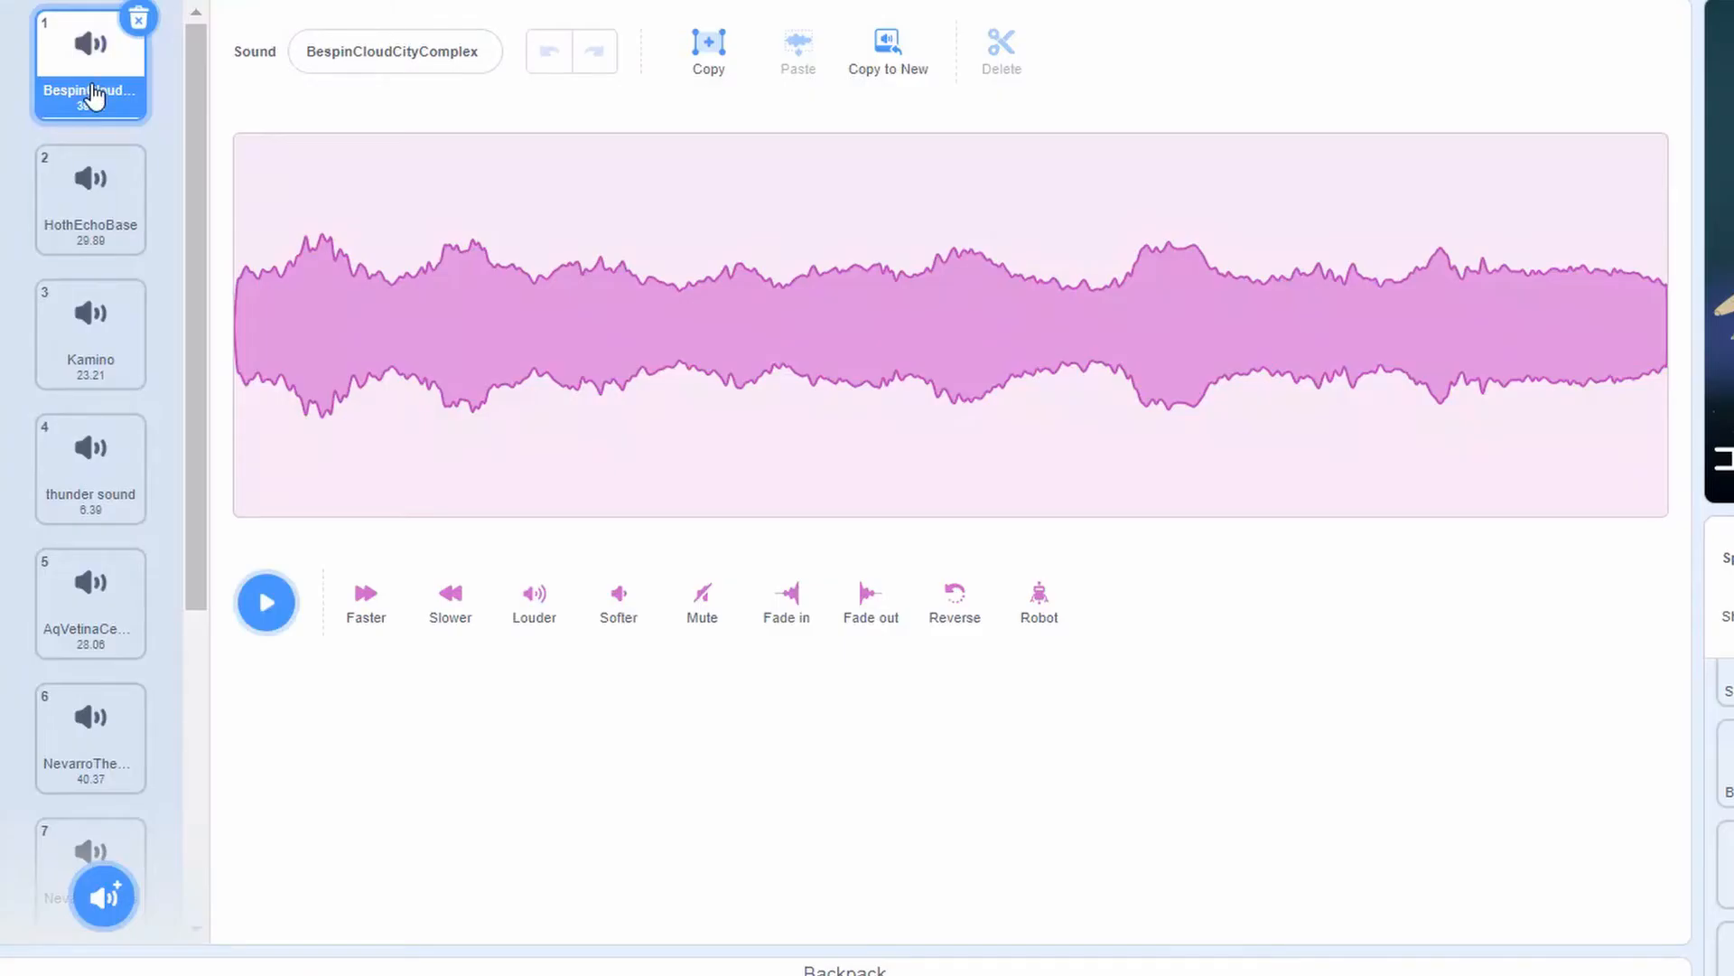
click(90, 195)
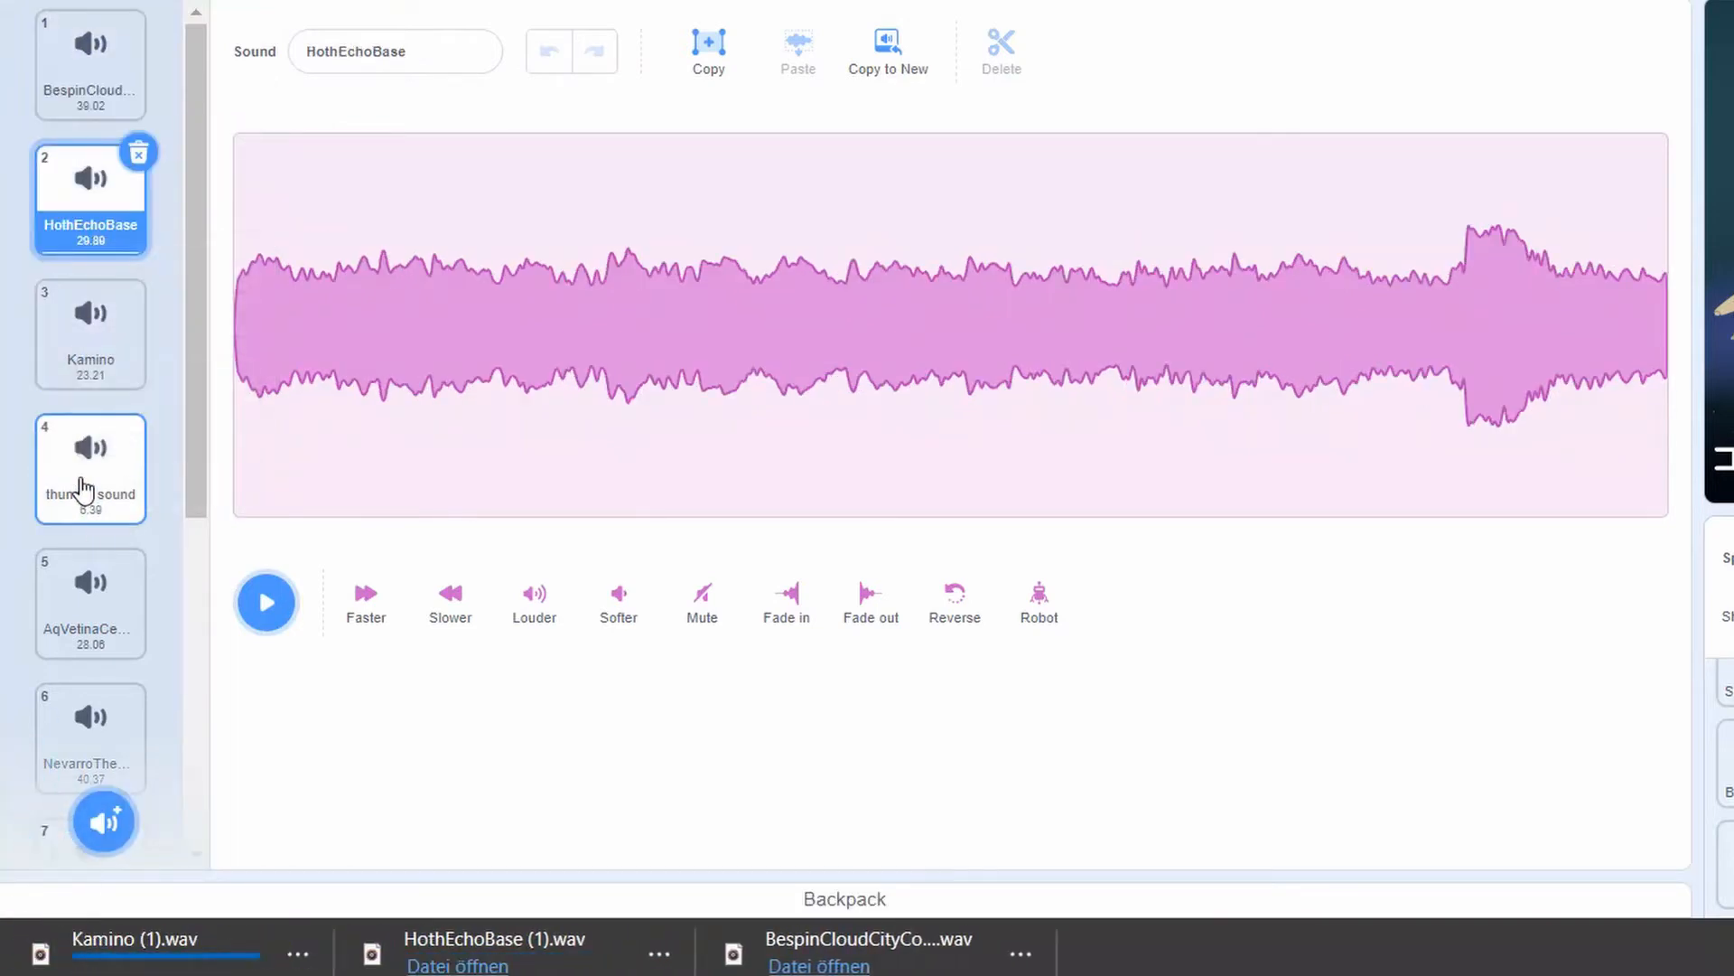
right_click(90, 515)
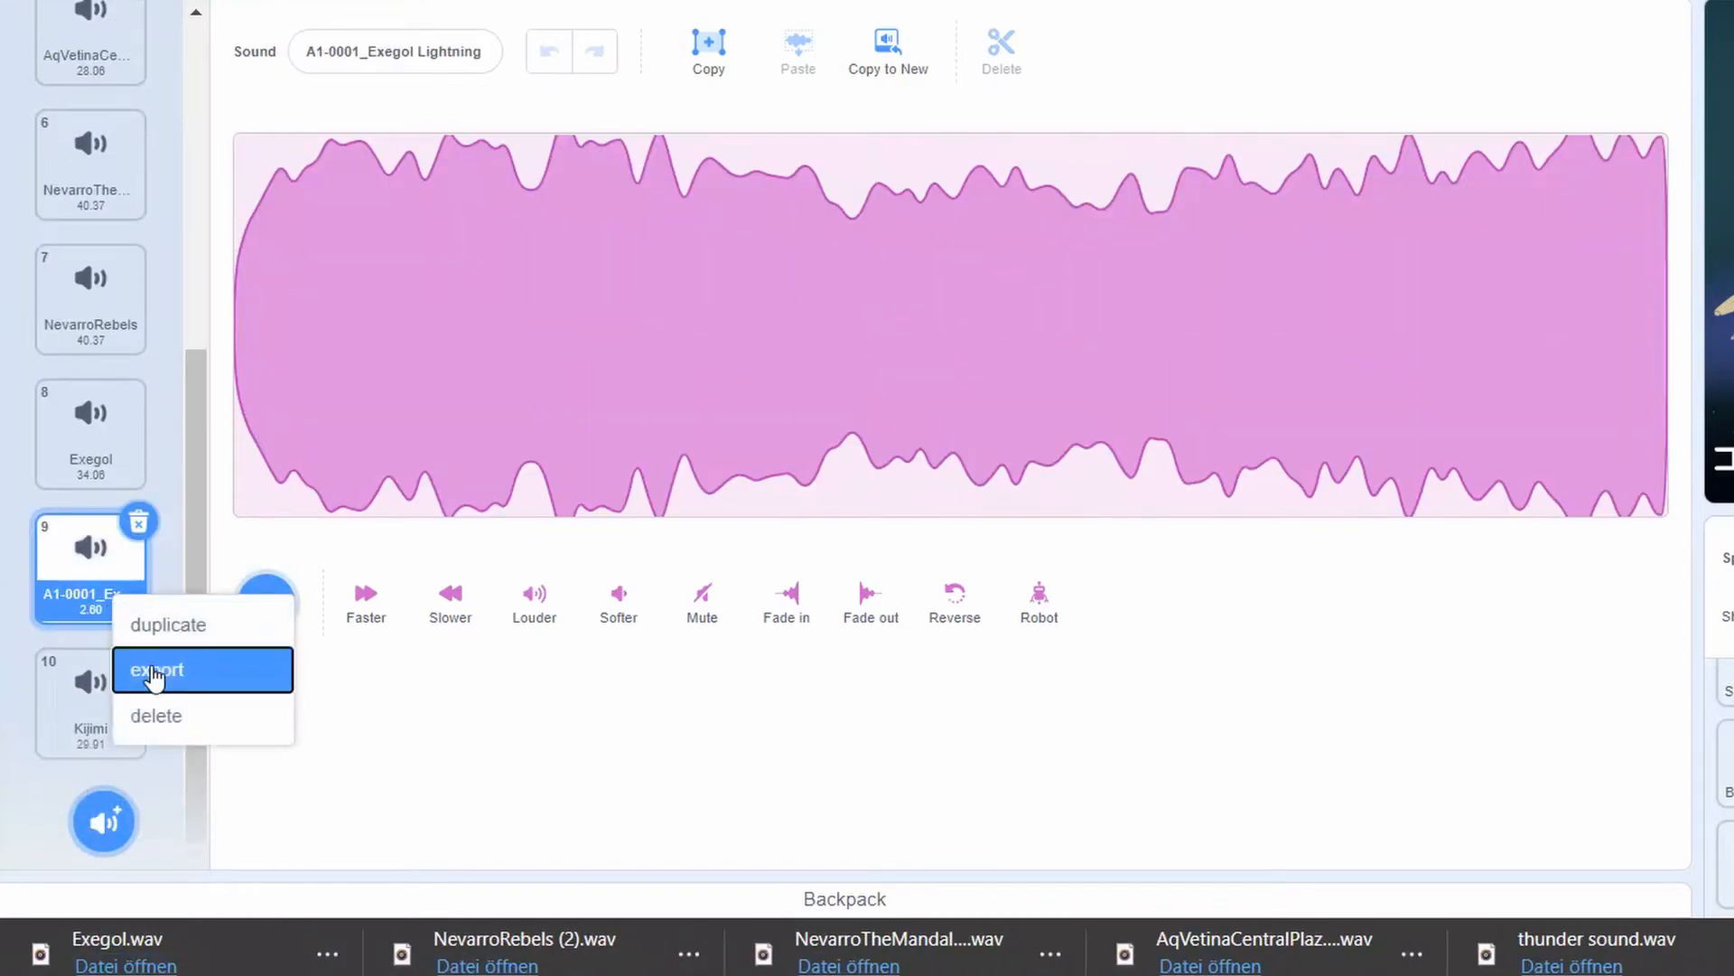
click(155, 669)
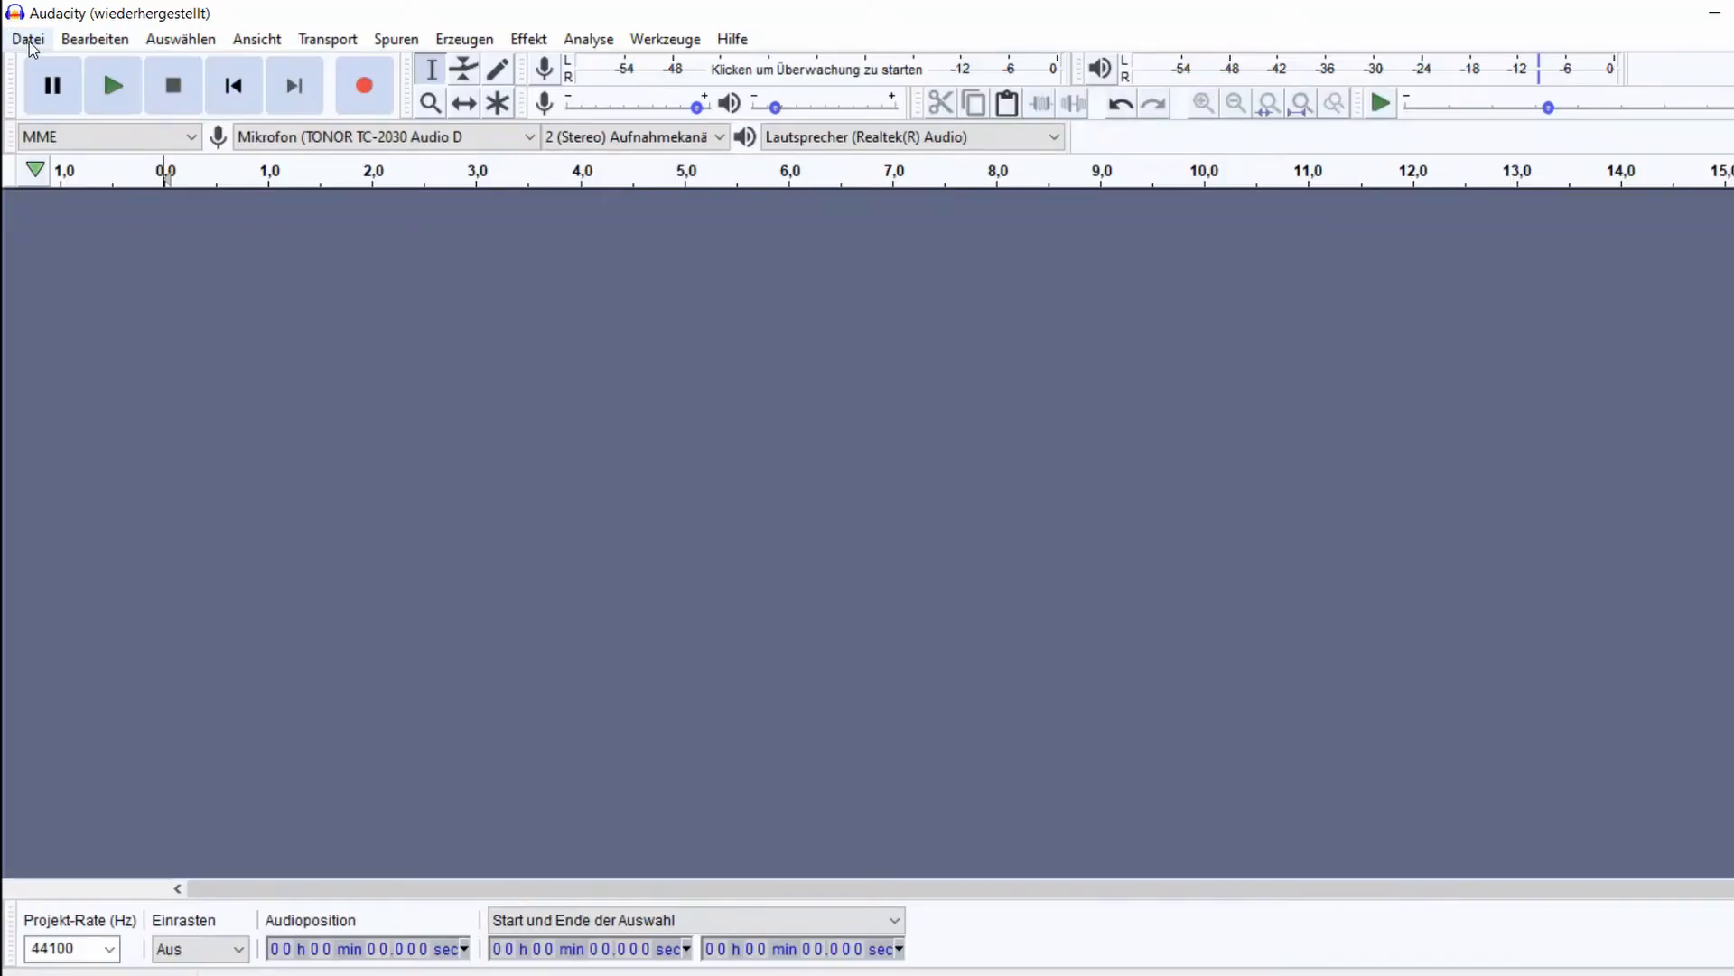
Step: Load A1-0001_Exegol Lightning from D:\Battlefront\Sound Converting\WAV Ambience Ground into Audacity
click(27, 38)
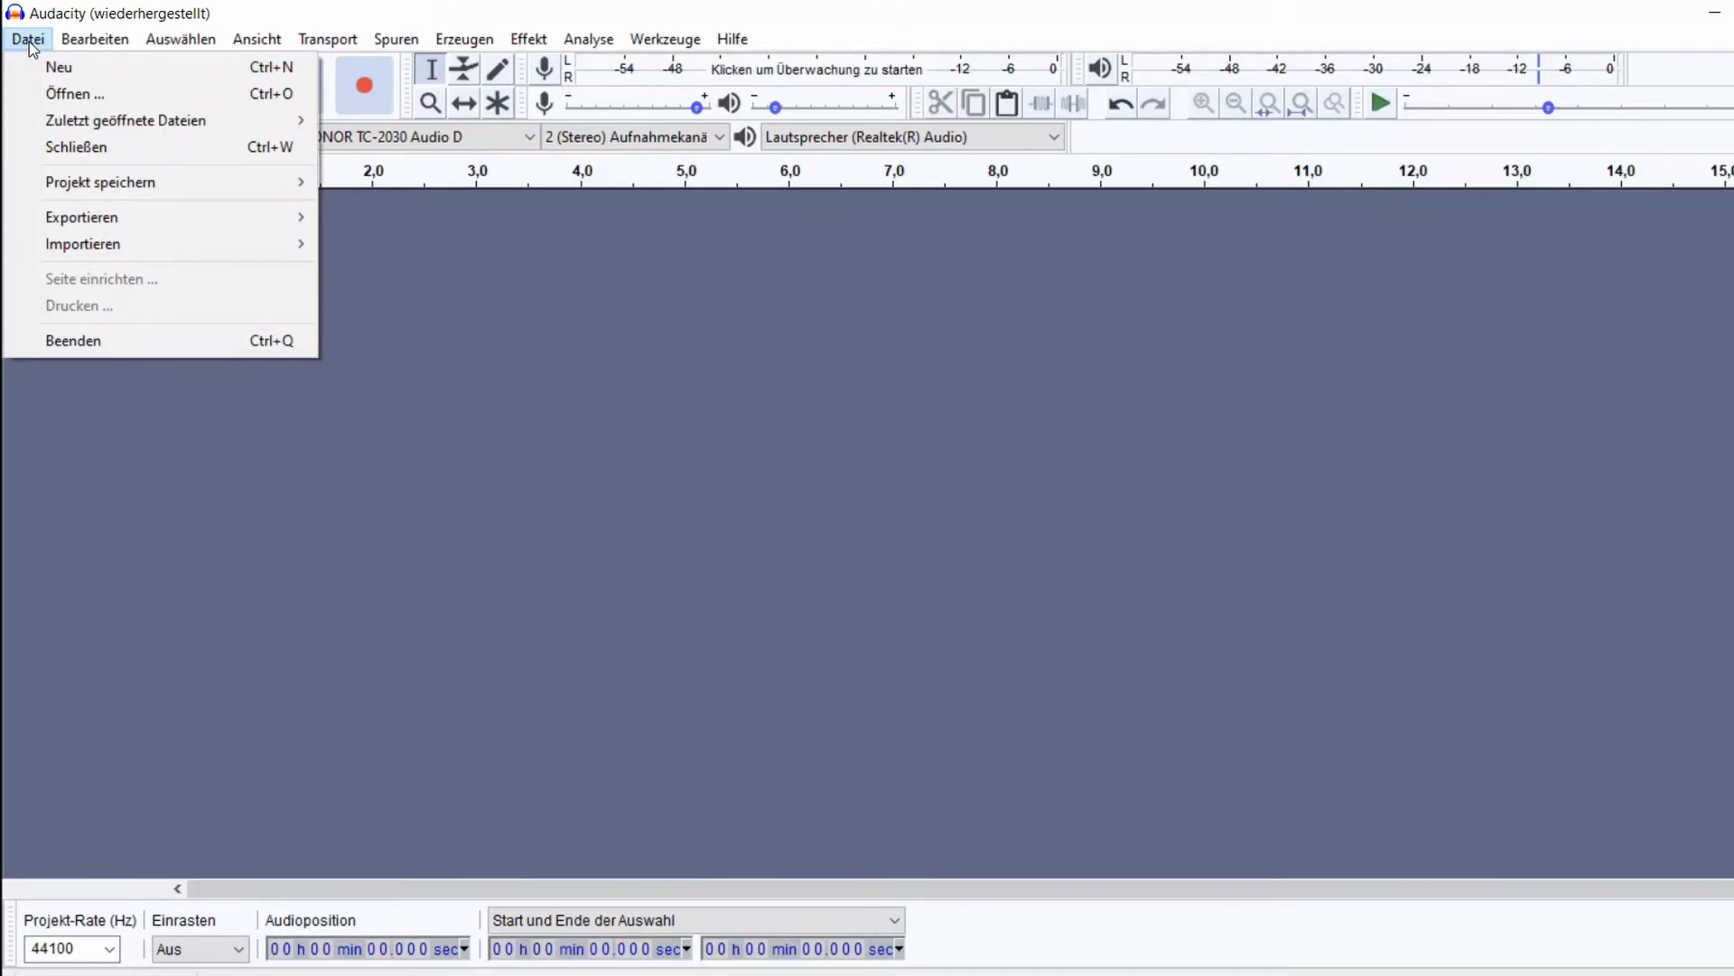
mouse_move(81, 244)
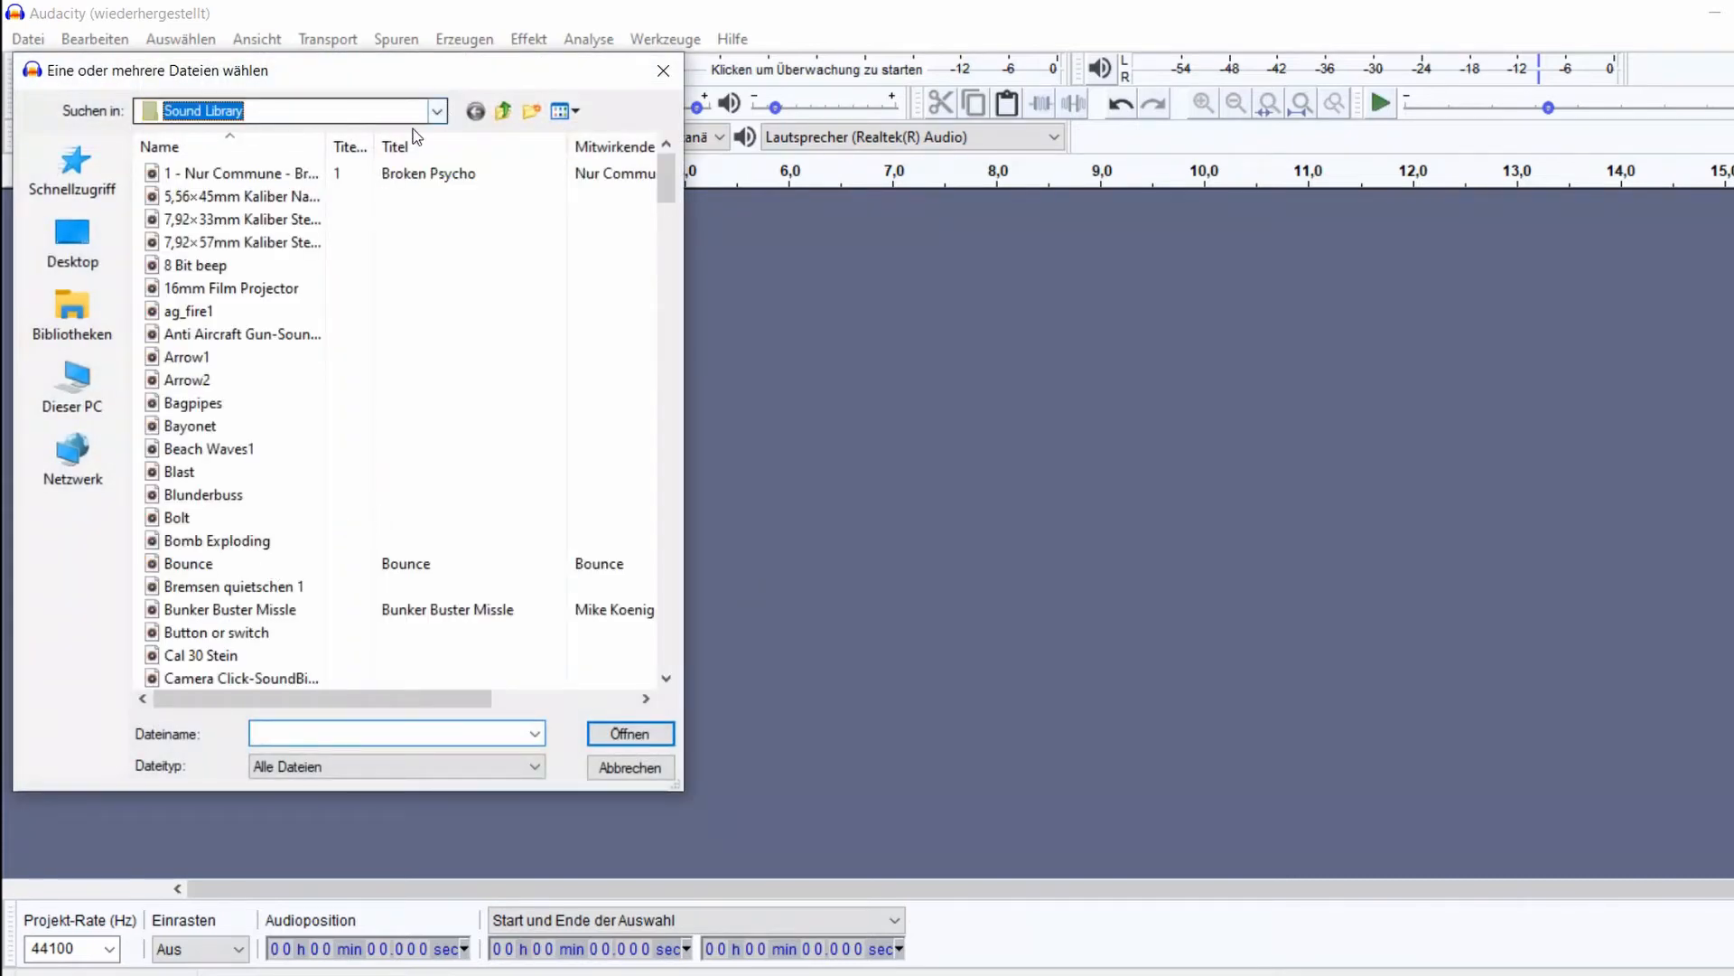
click(435, 110)
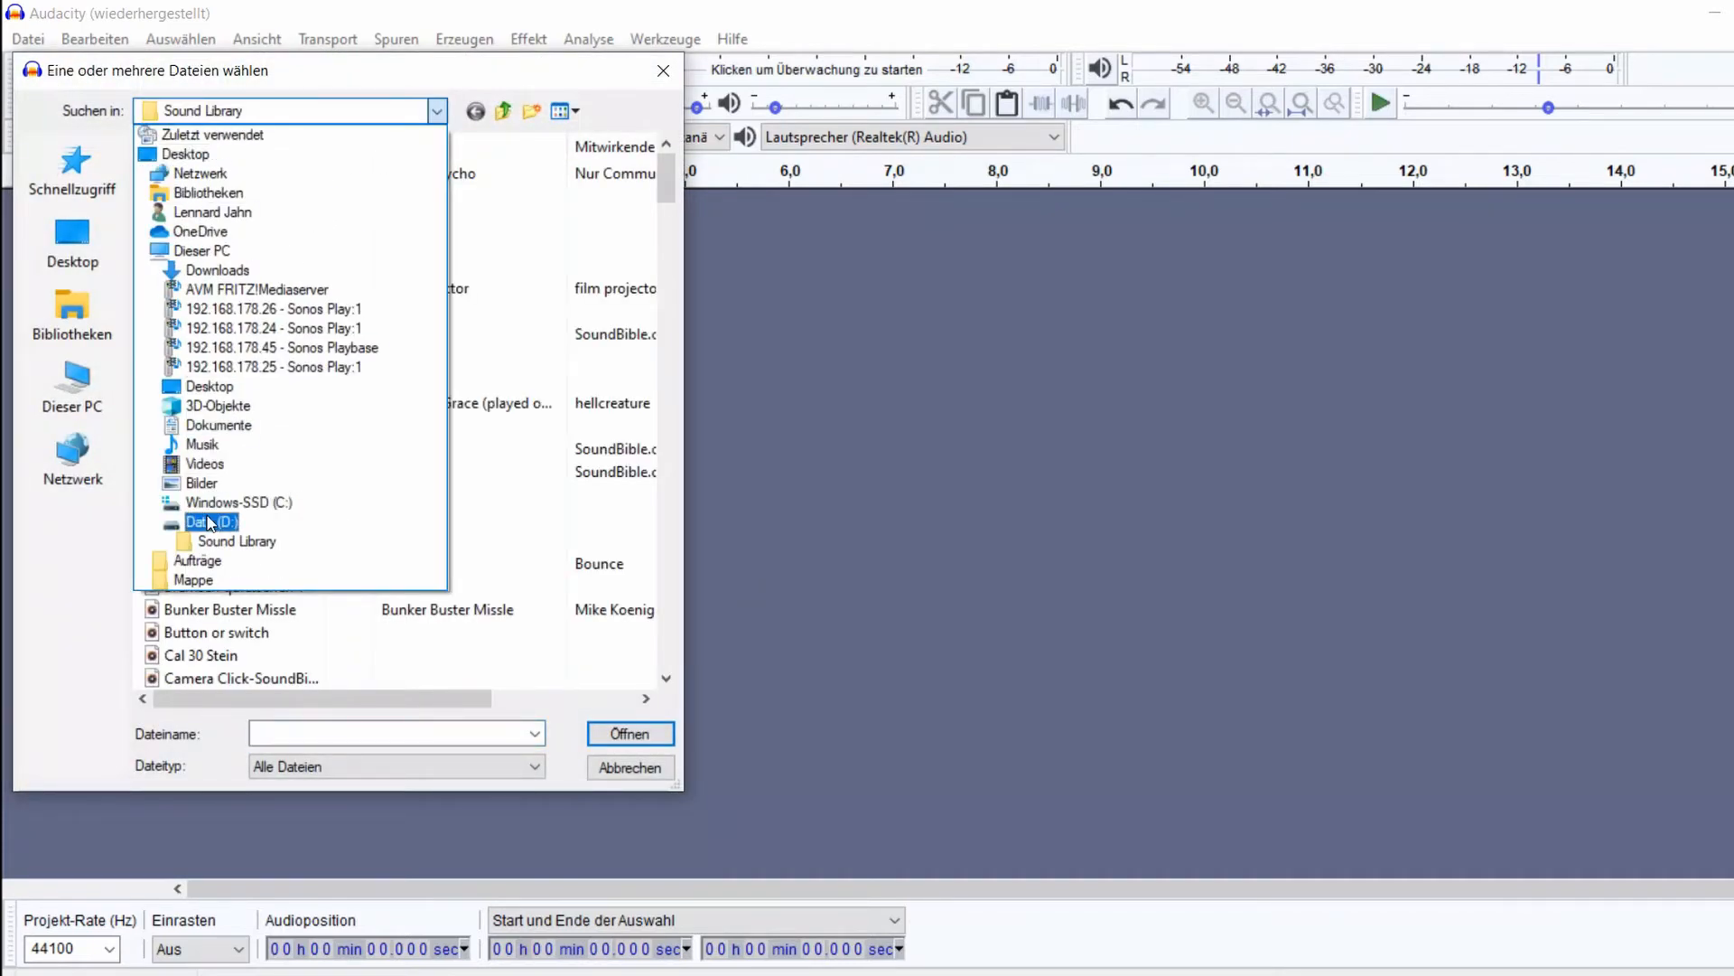
click(211, 520)
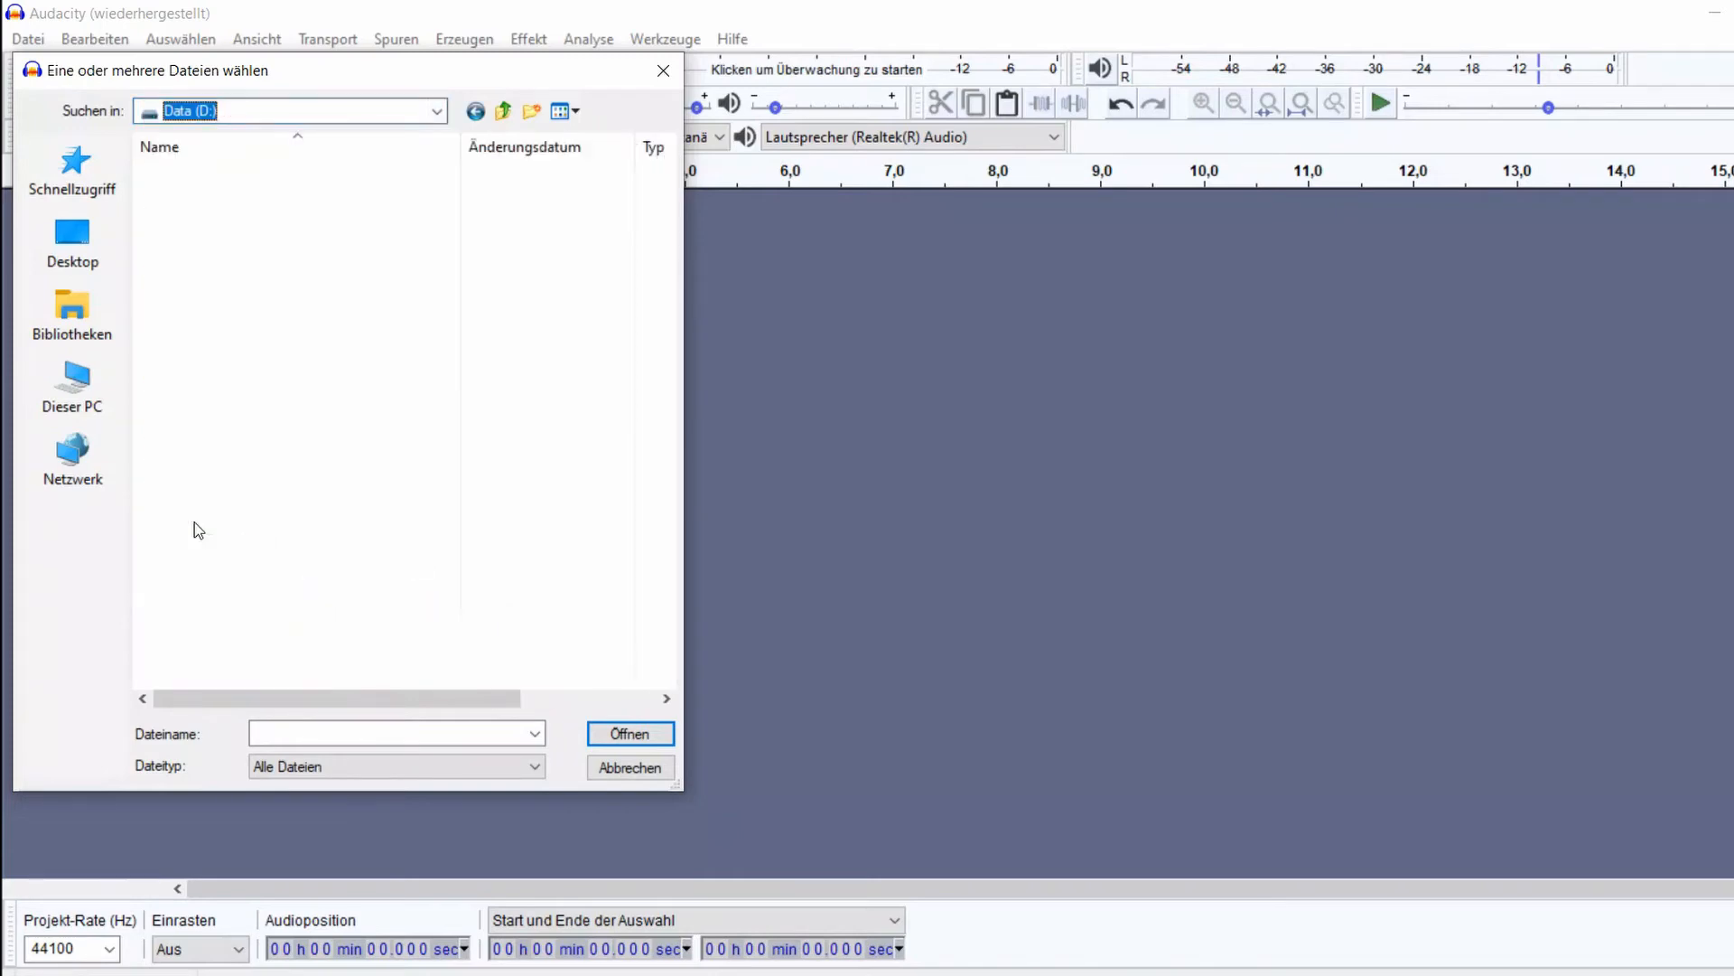
click(210, 219)
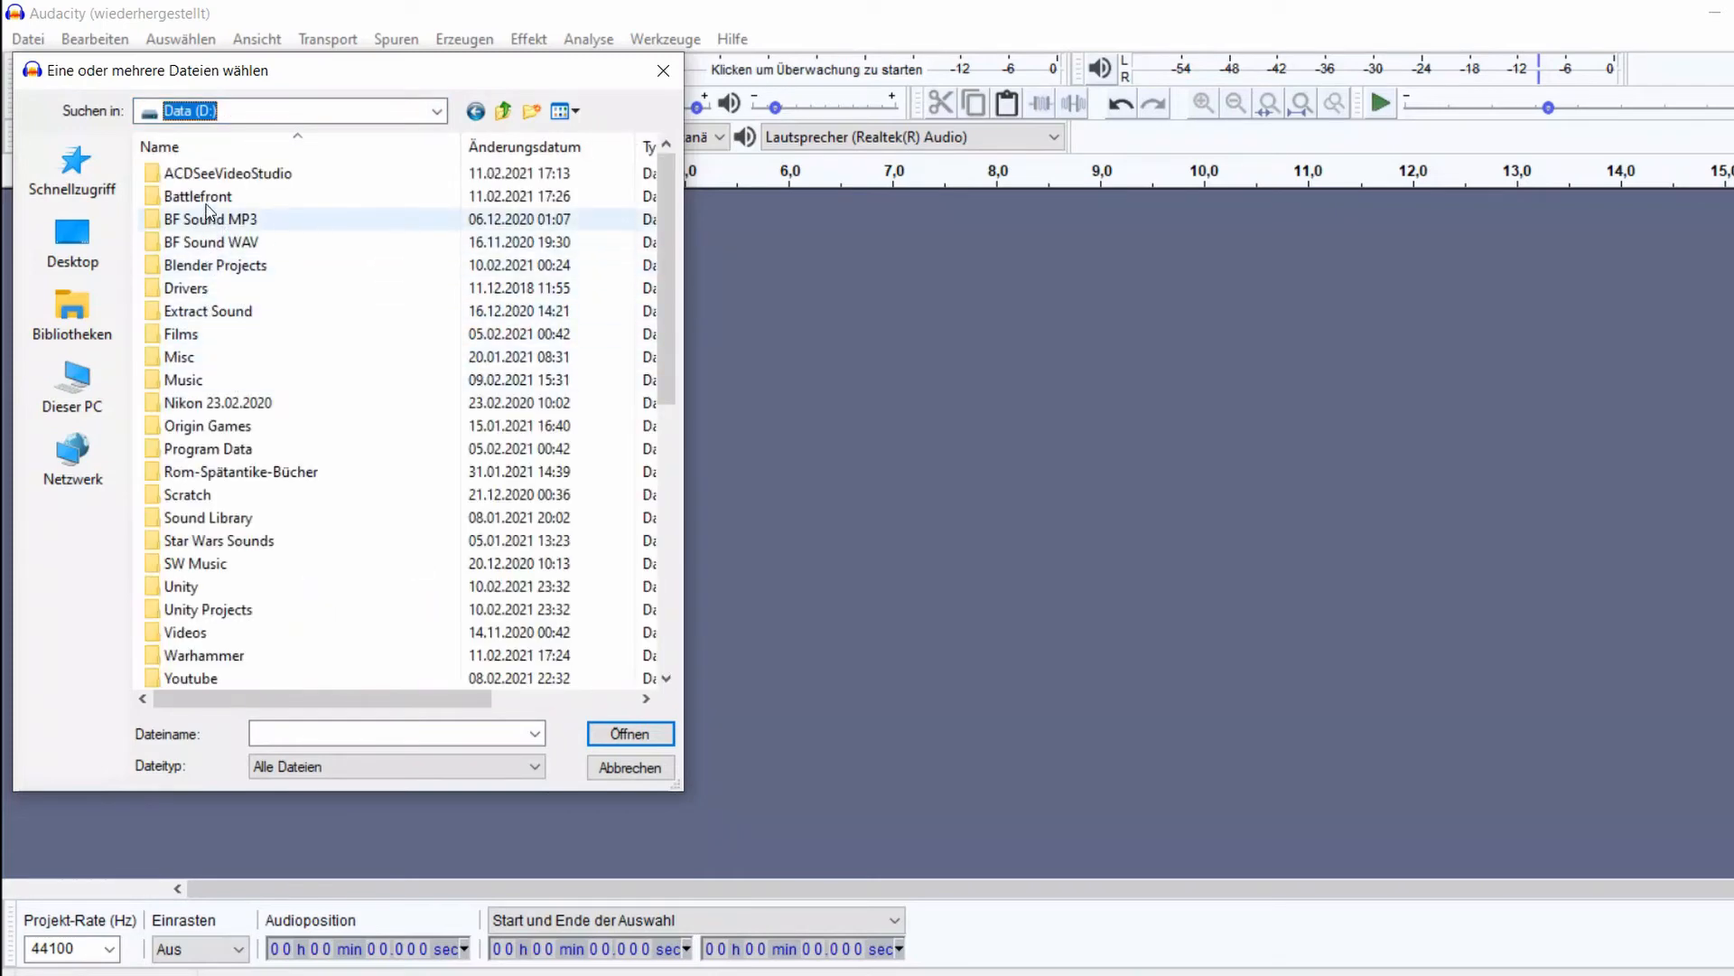
double_click(197, 195)
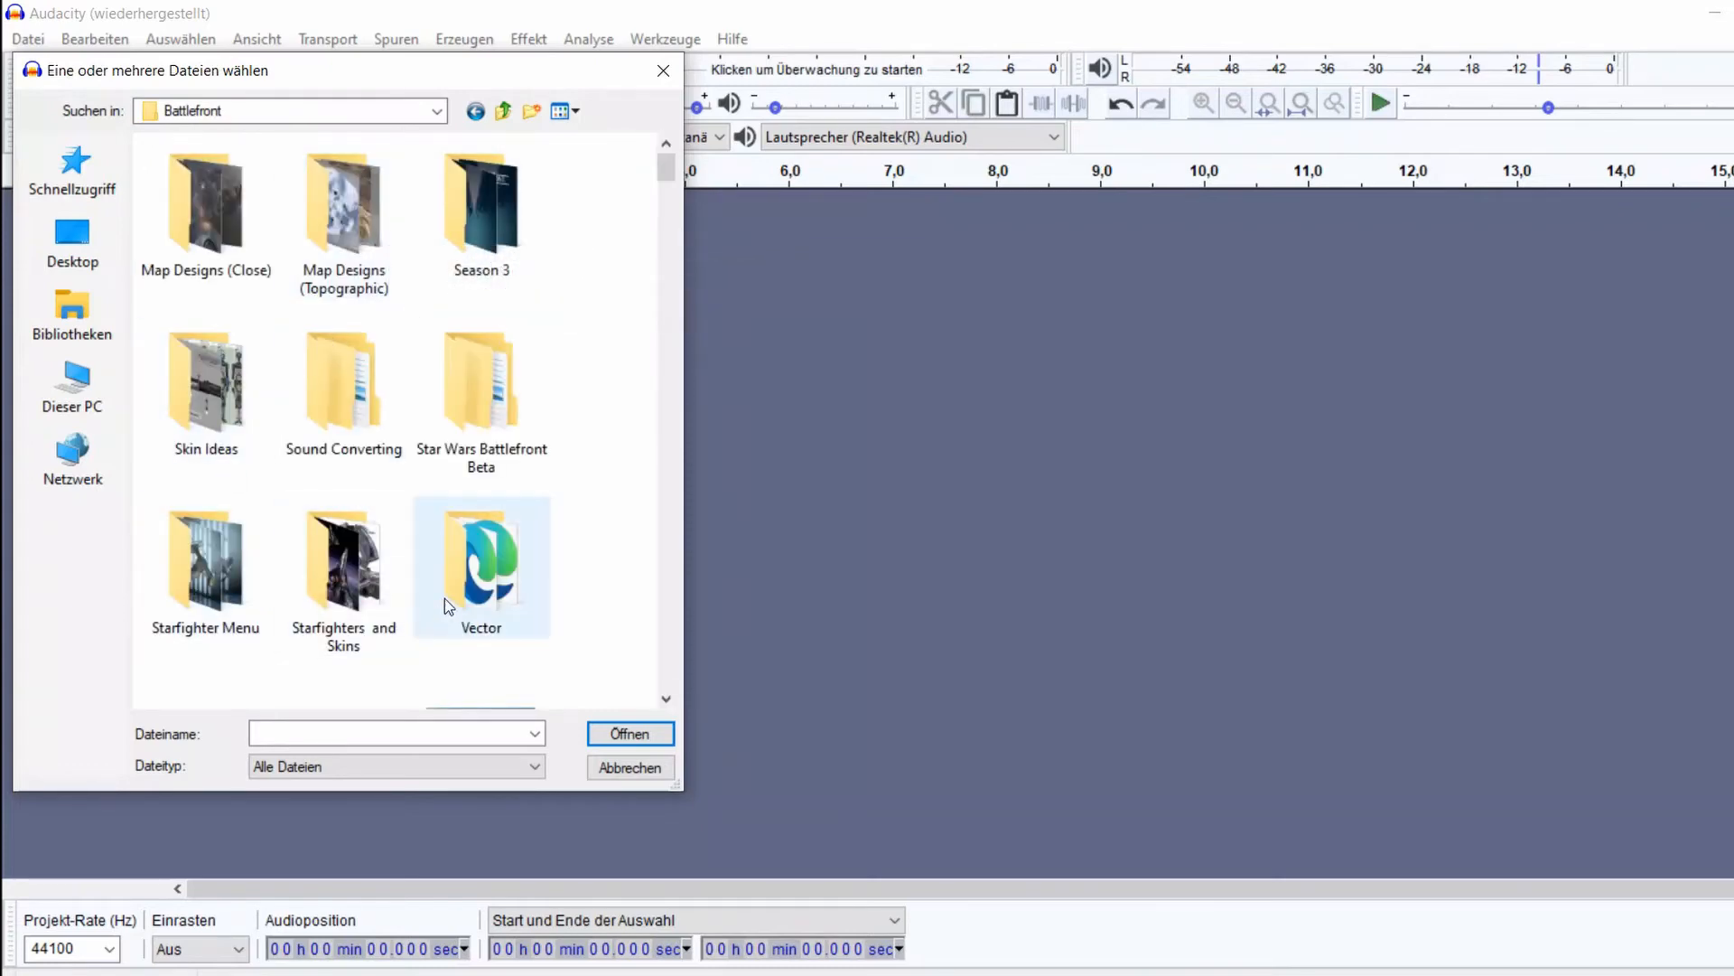
double_click(343, 381)
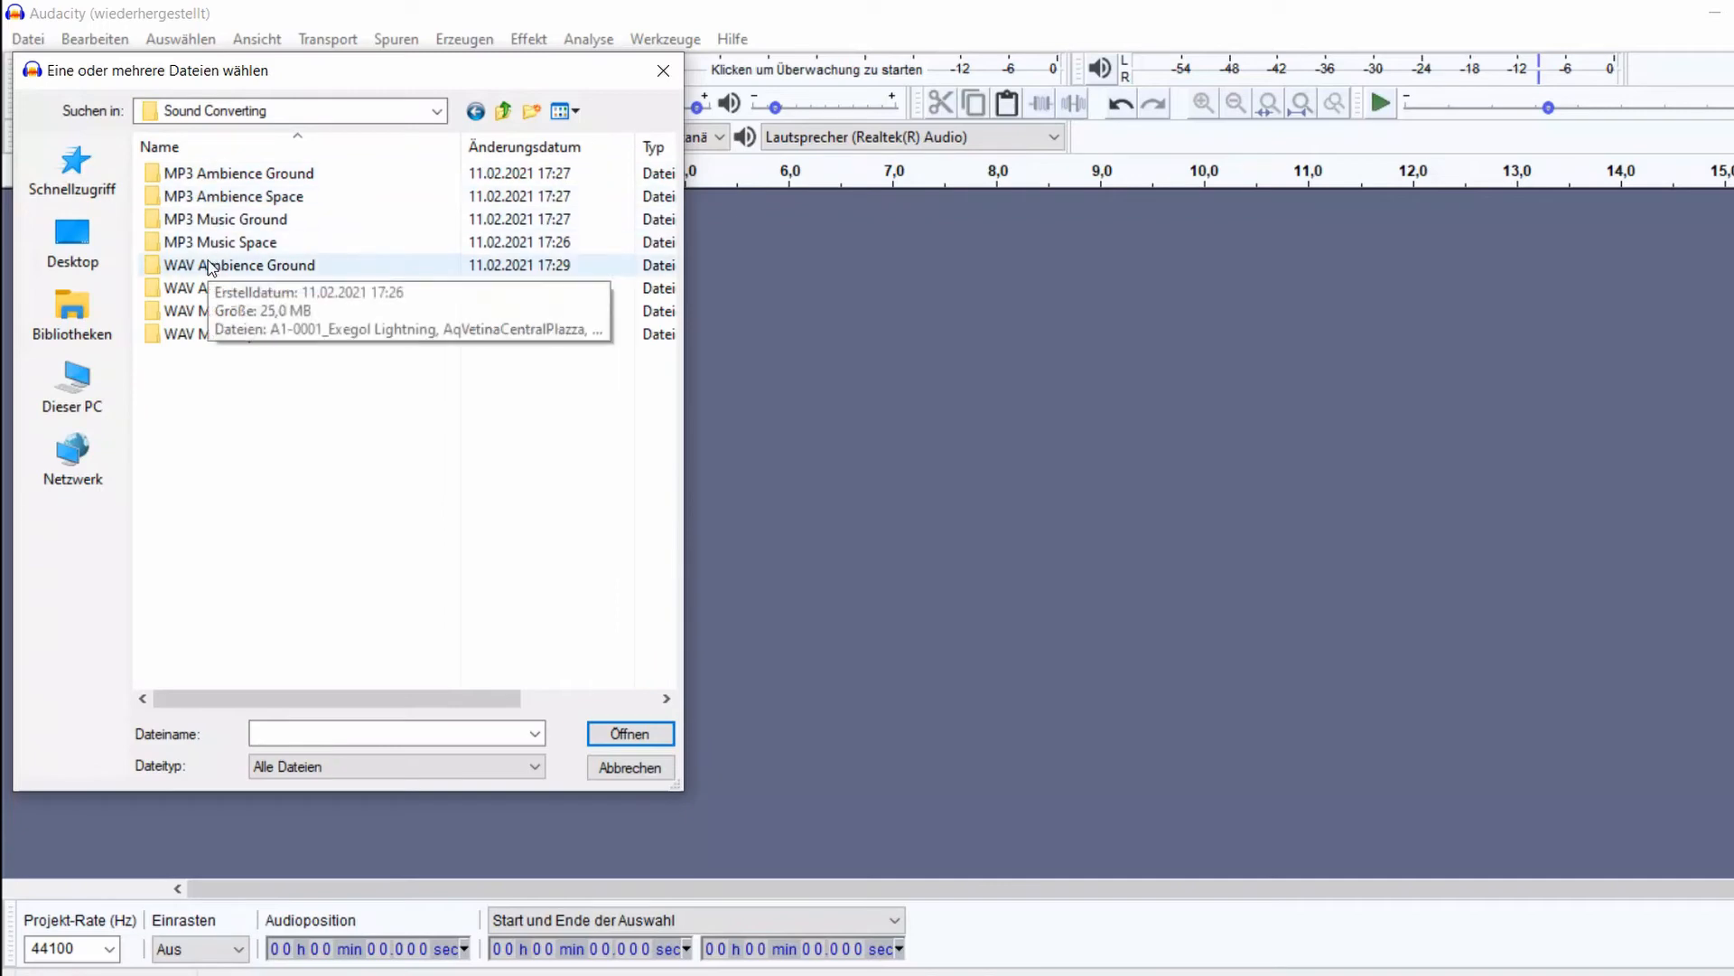
double_click(240, 264)
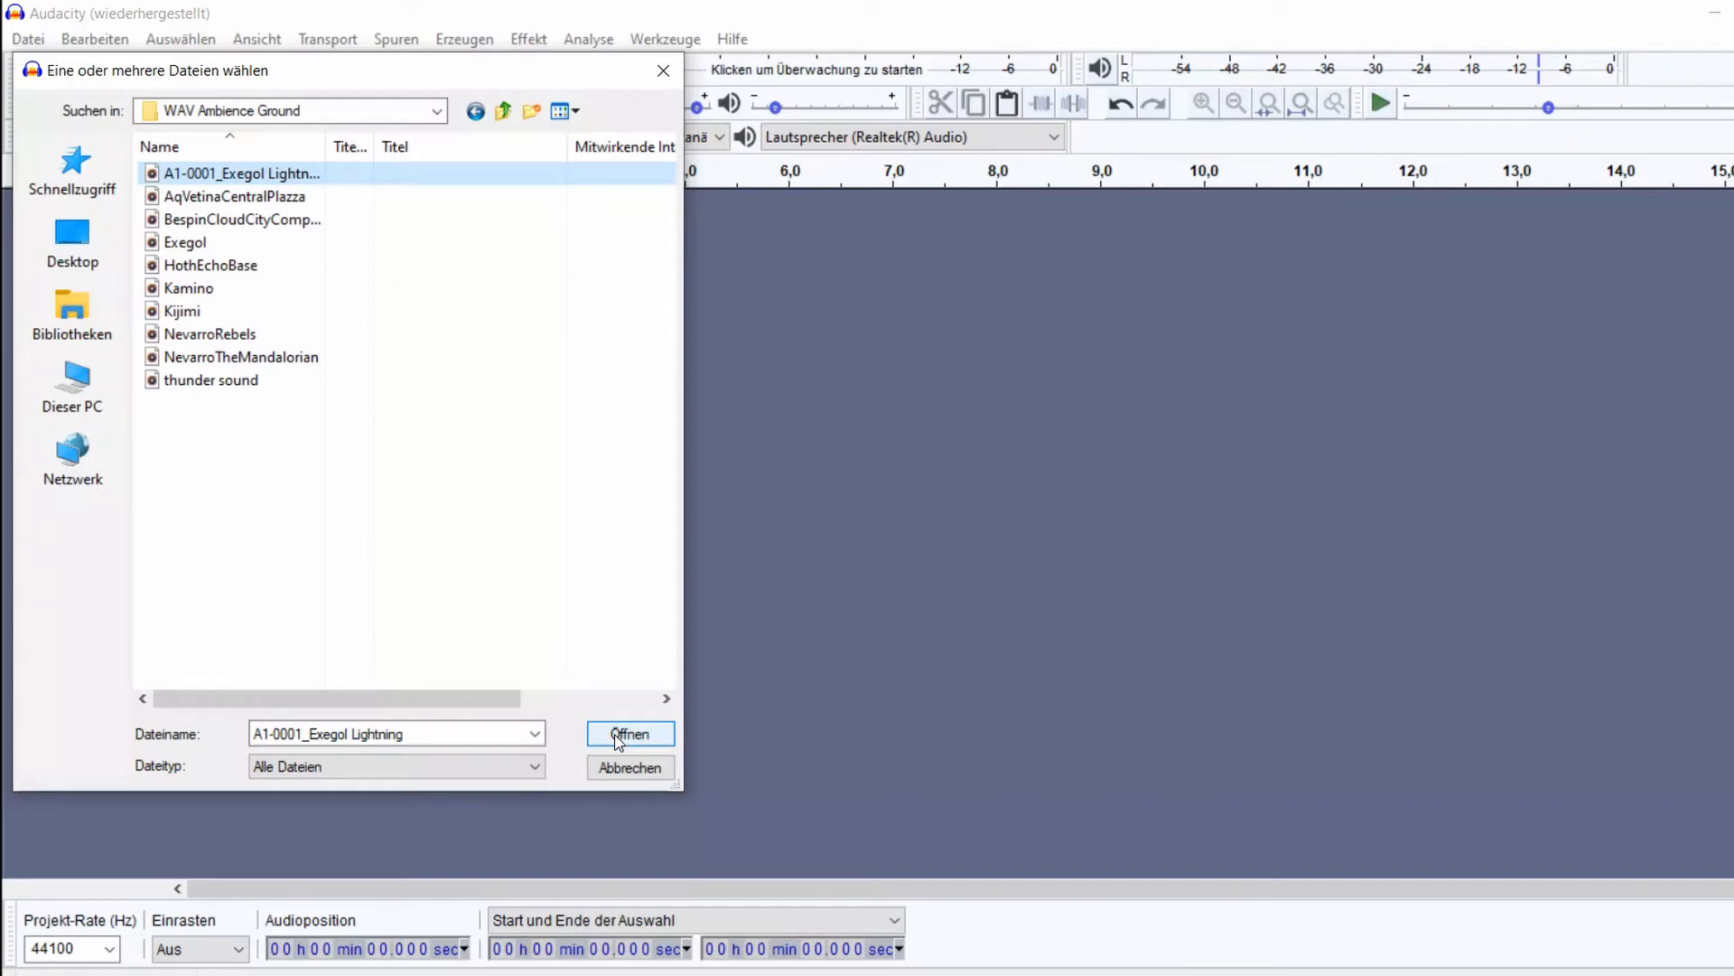
click(628, 733)
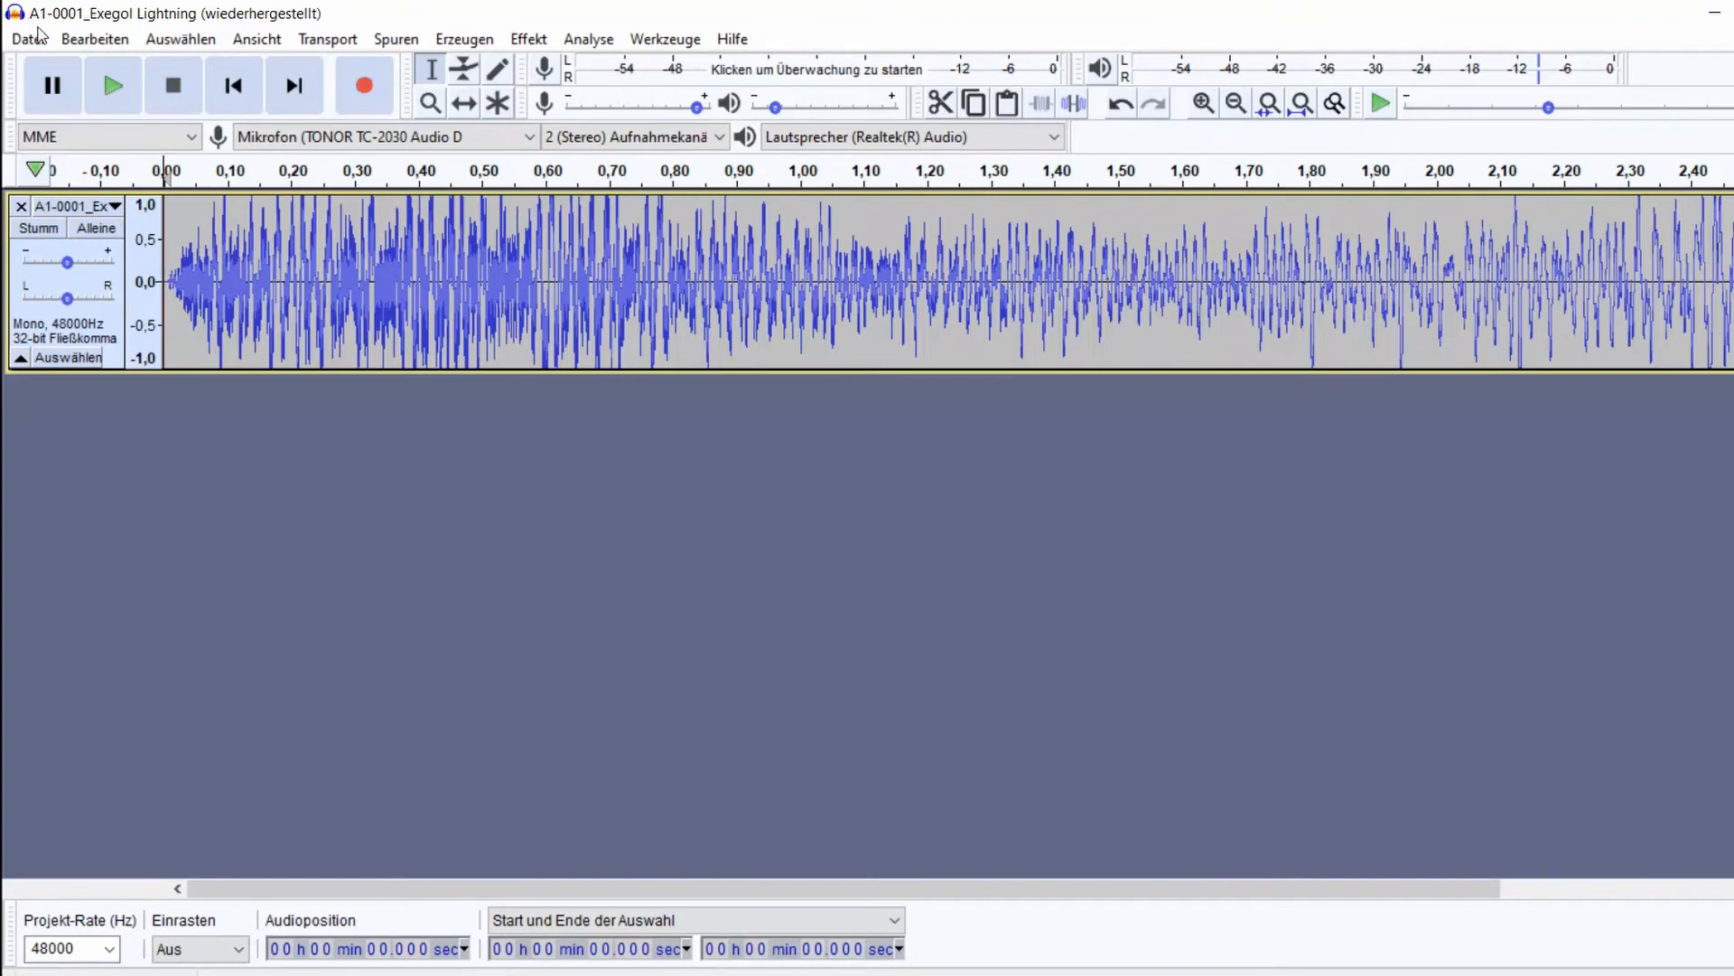
Step: Export the Exegol Lightning track as an MP3 into the MP3 Ambience Ground folder and confirm metadata
click(28, 38)
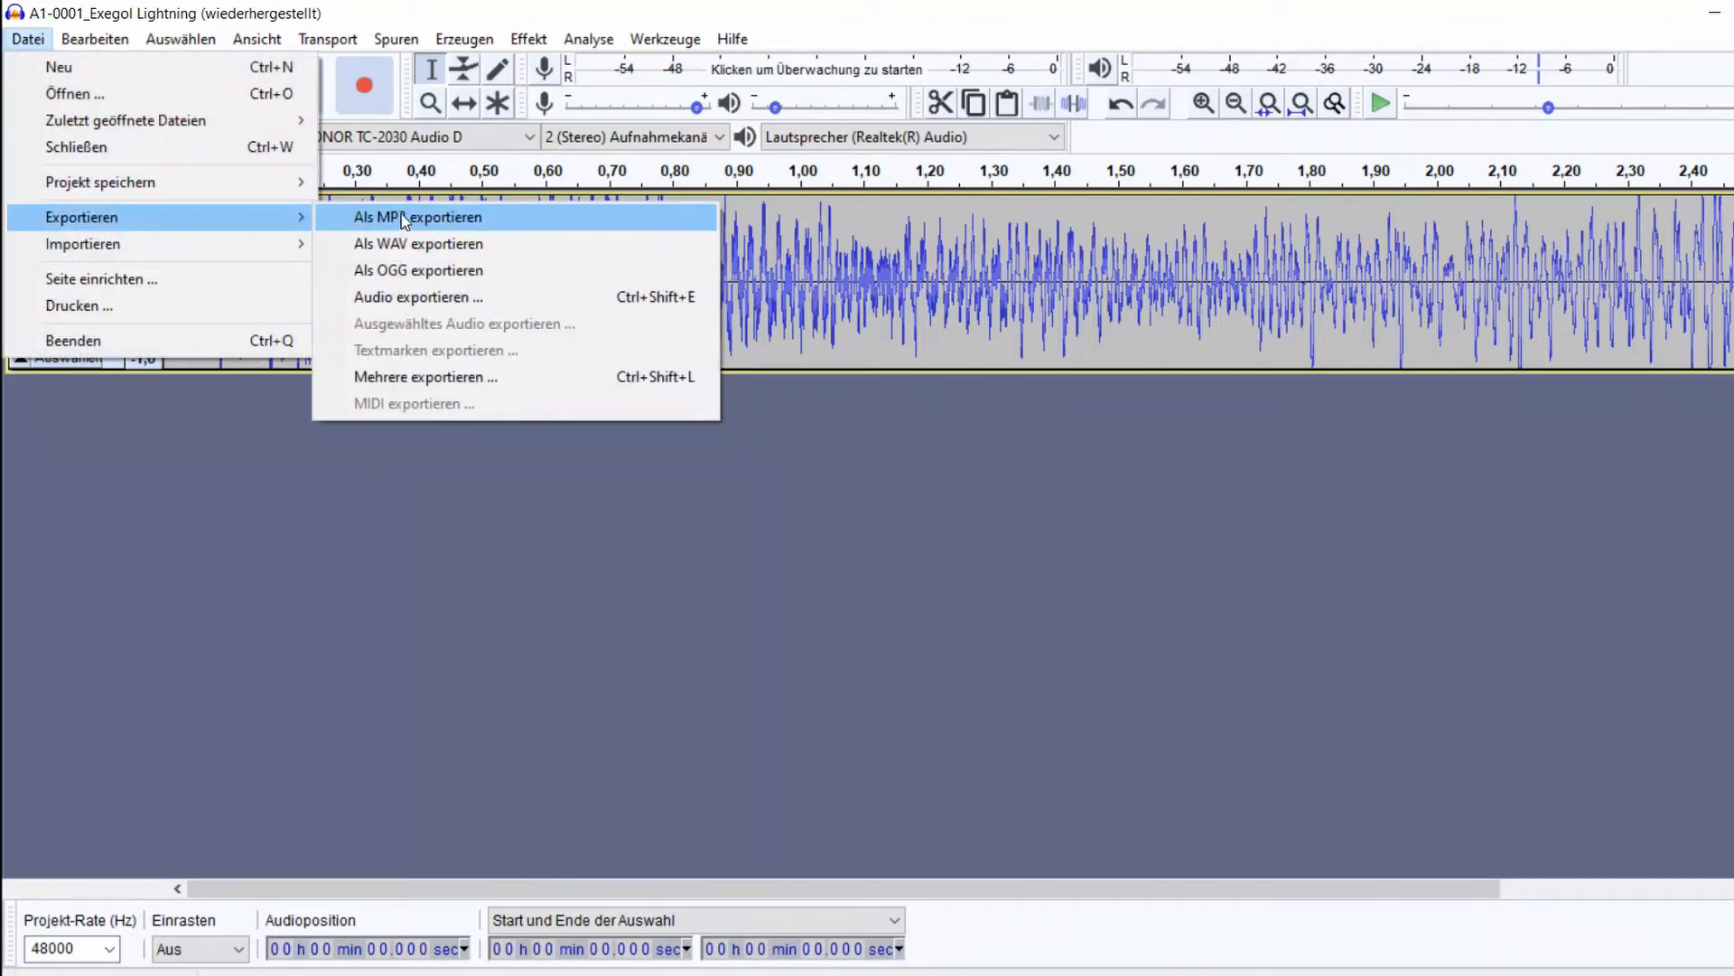
click(418, 216)
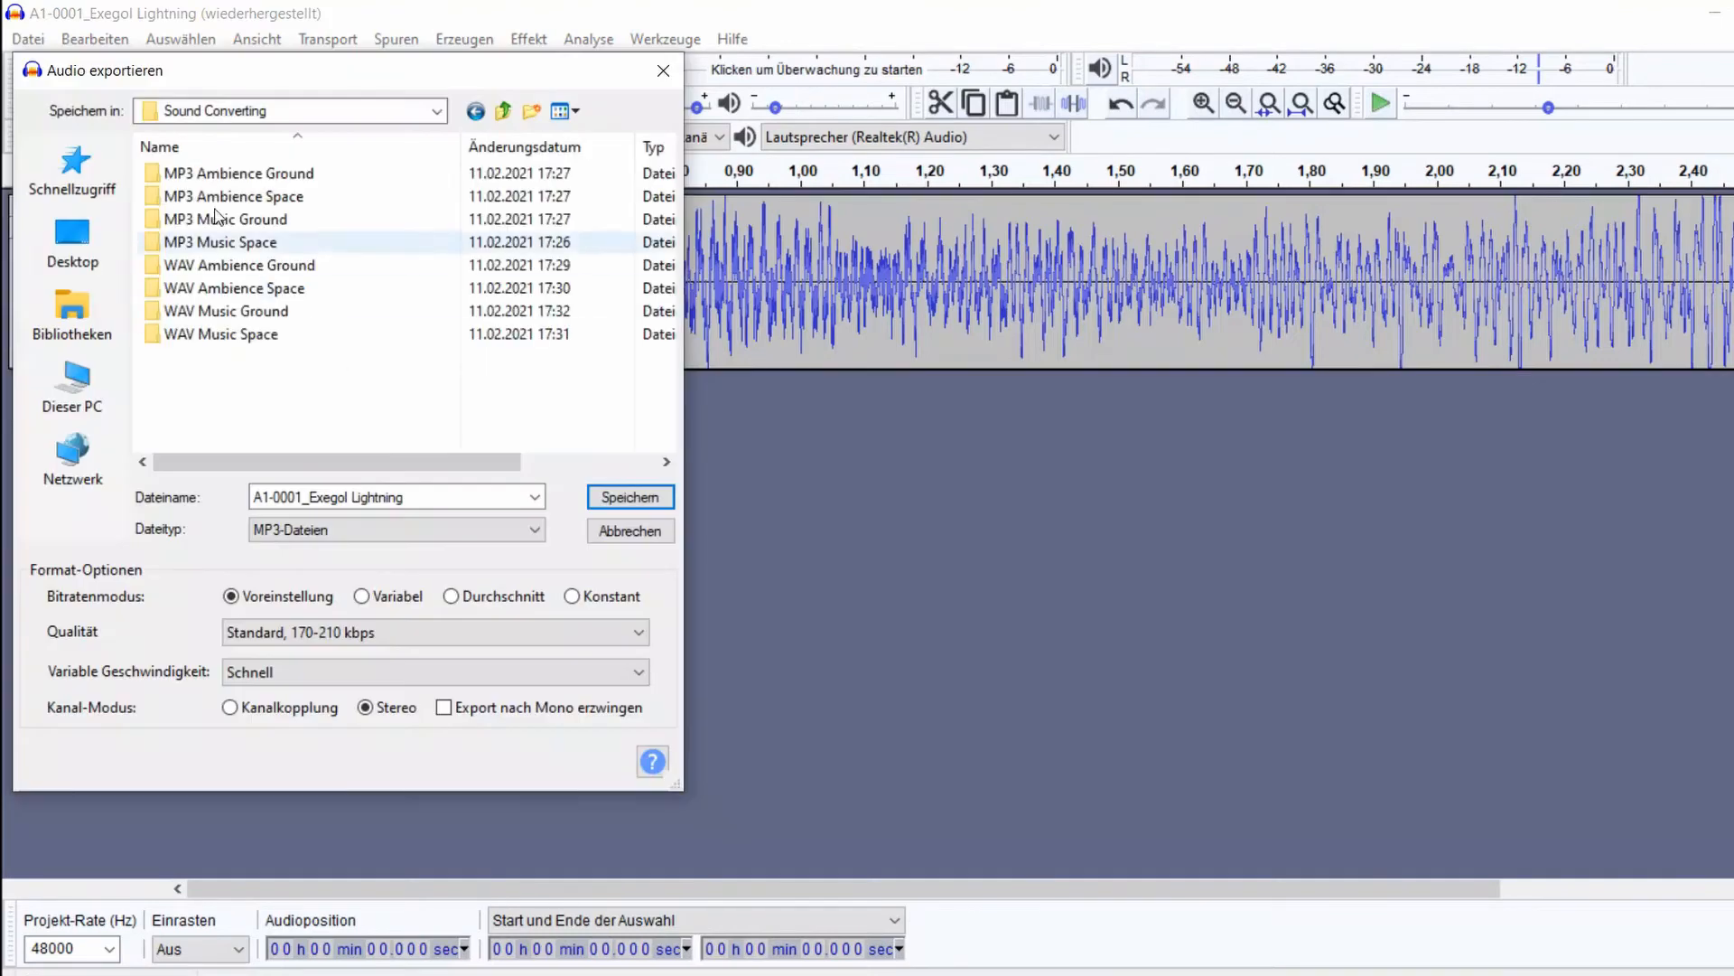
mouse_move(236, 173)
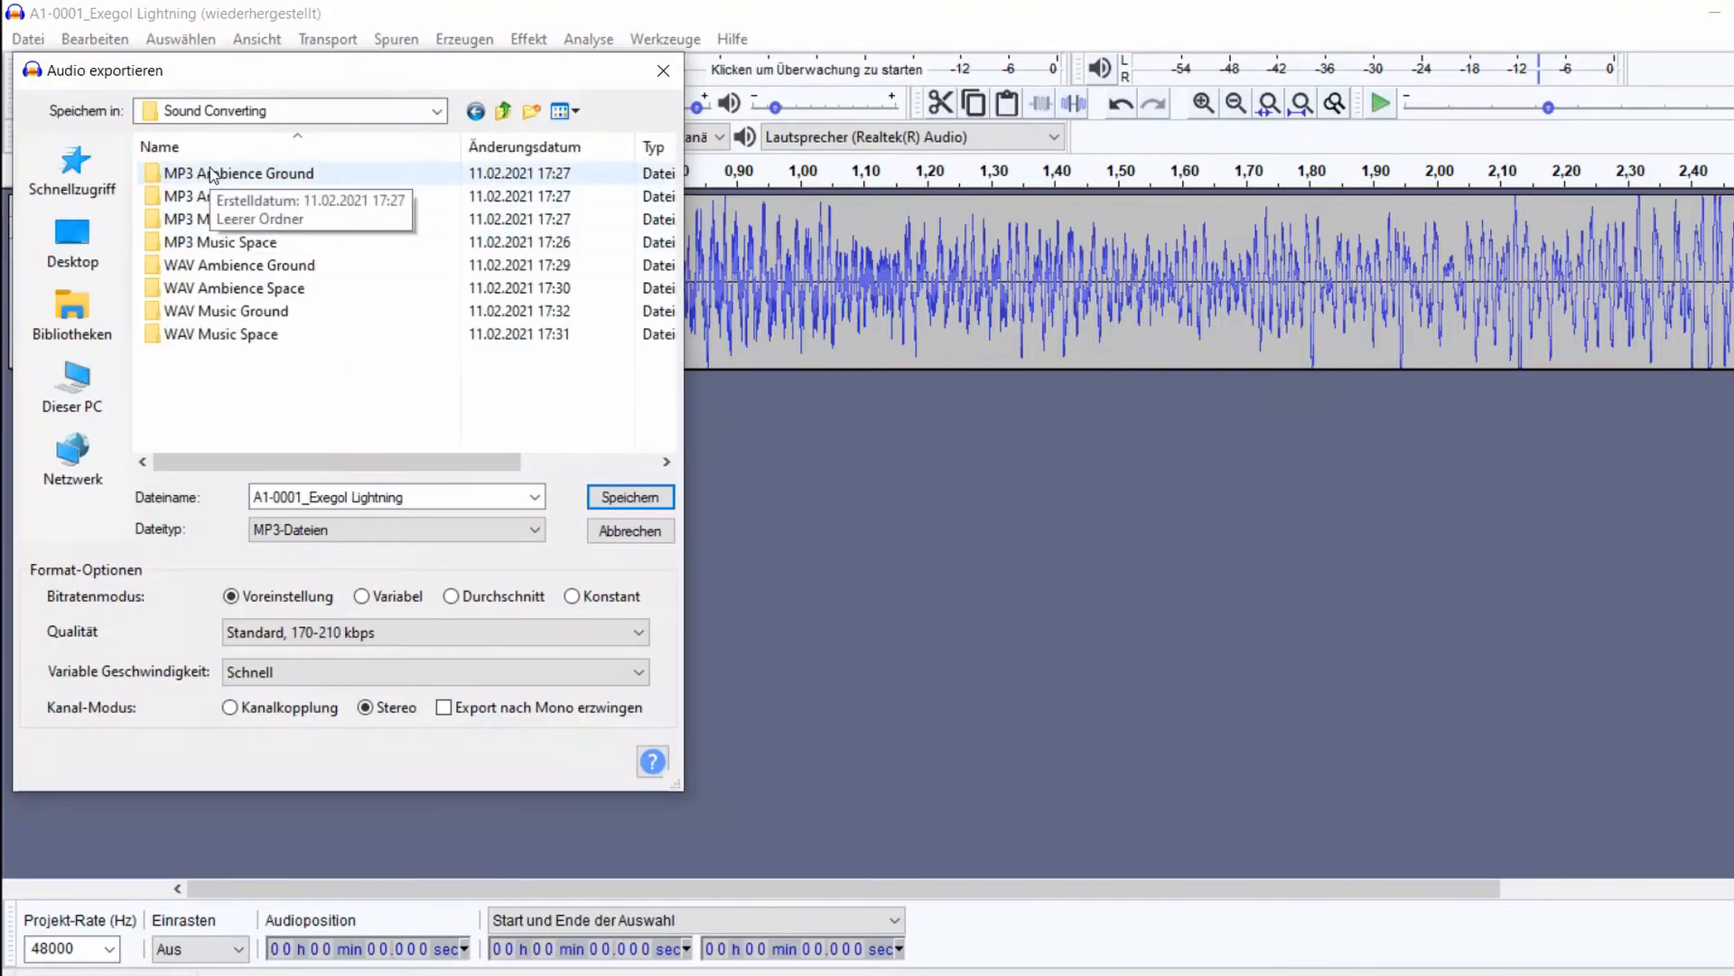
double_click(242, 174)
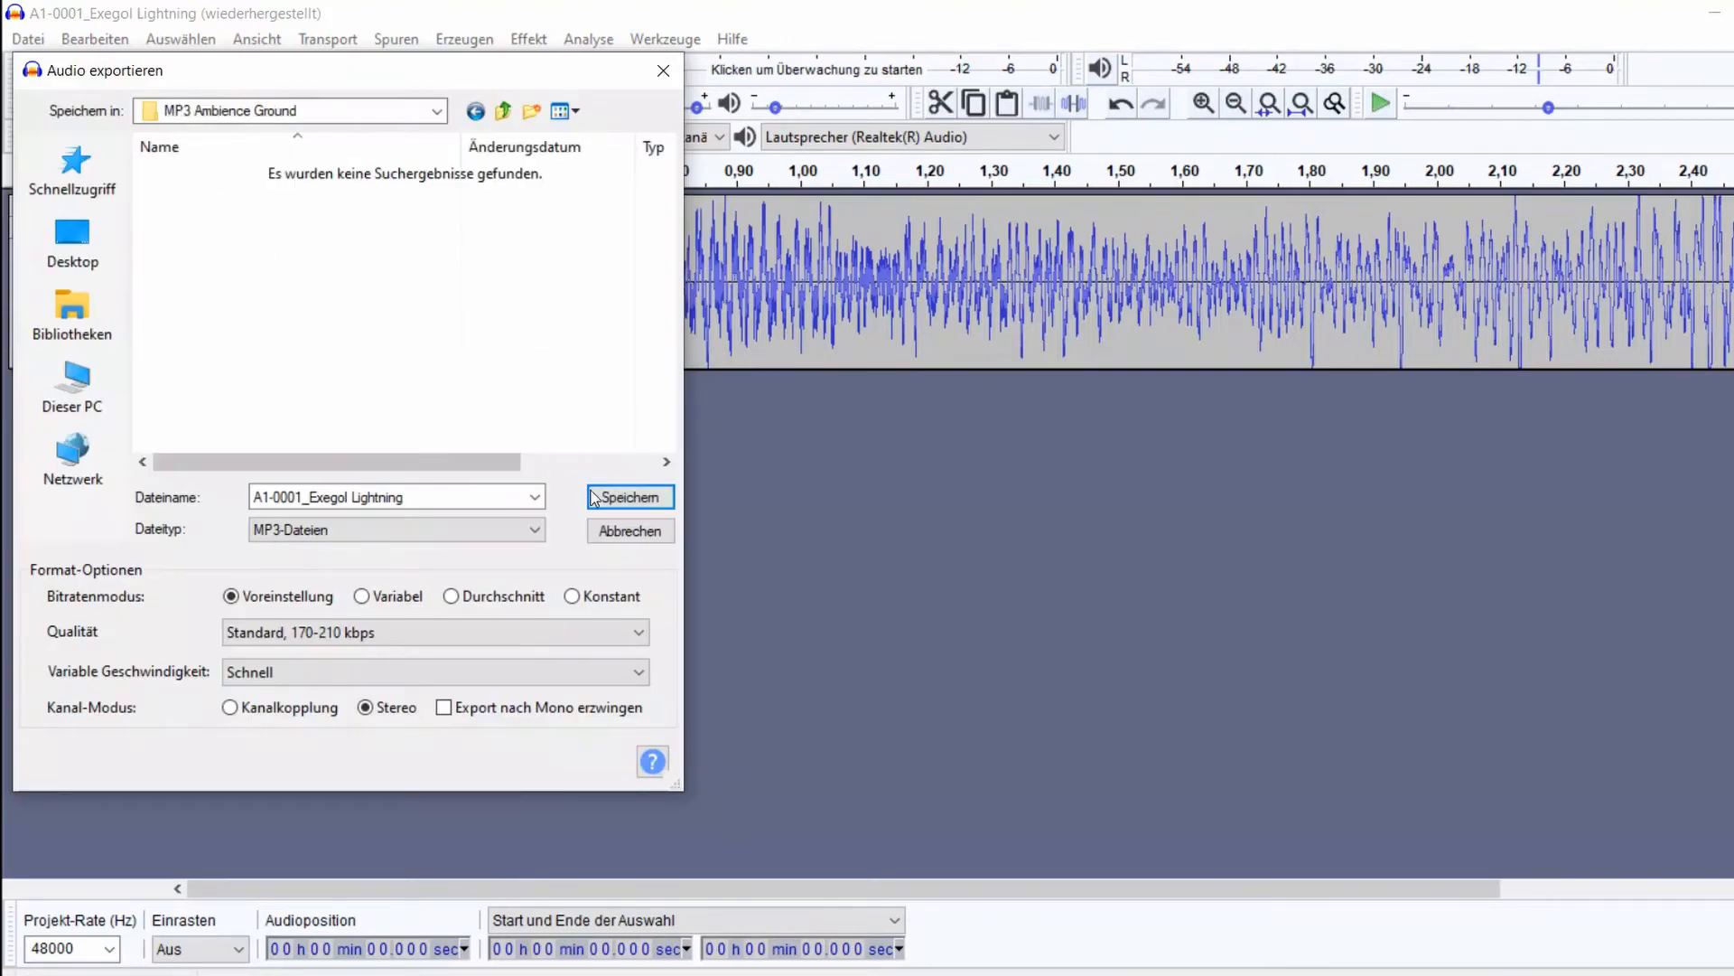
click(628, 497)
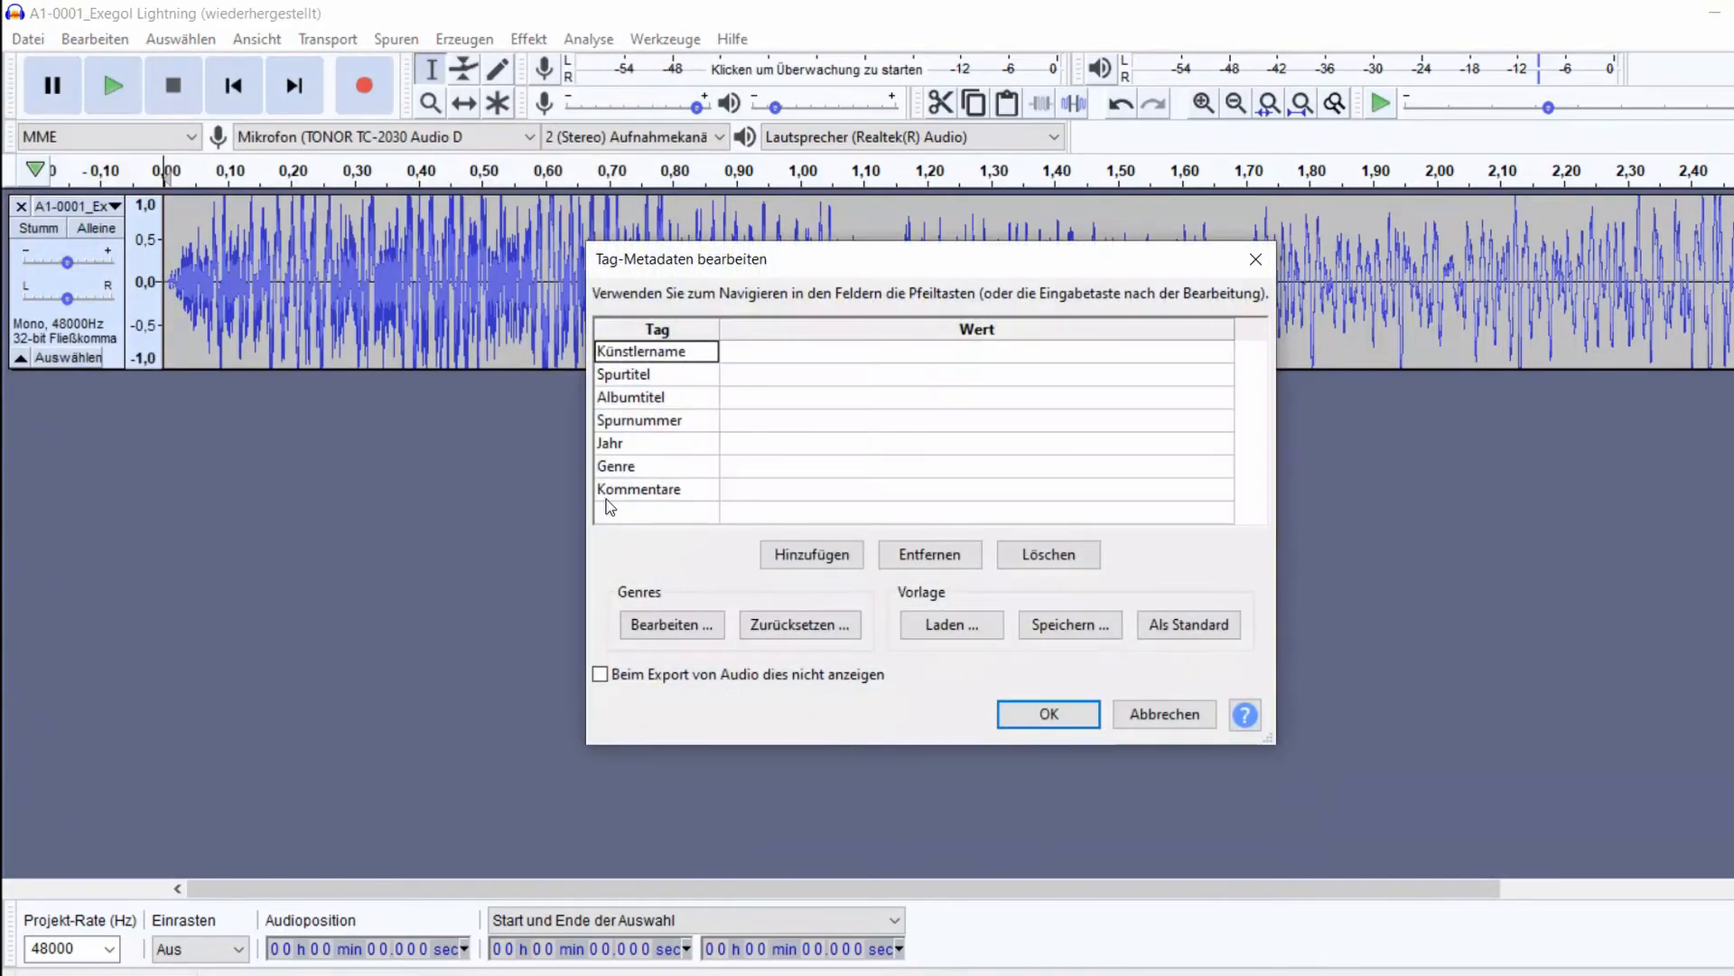
click(1046, 713)
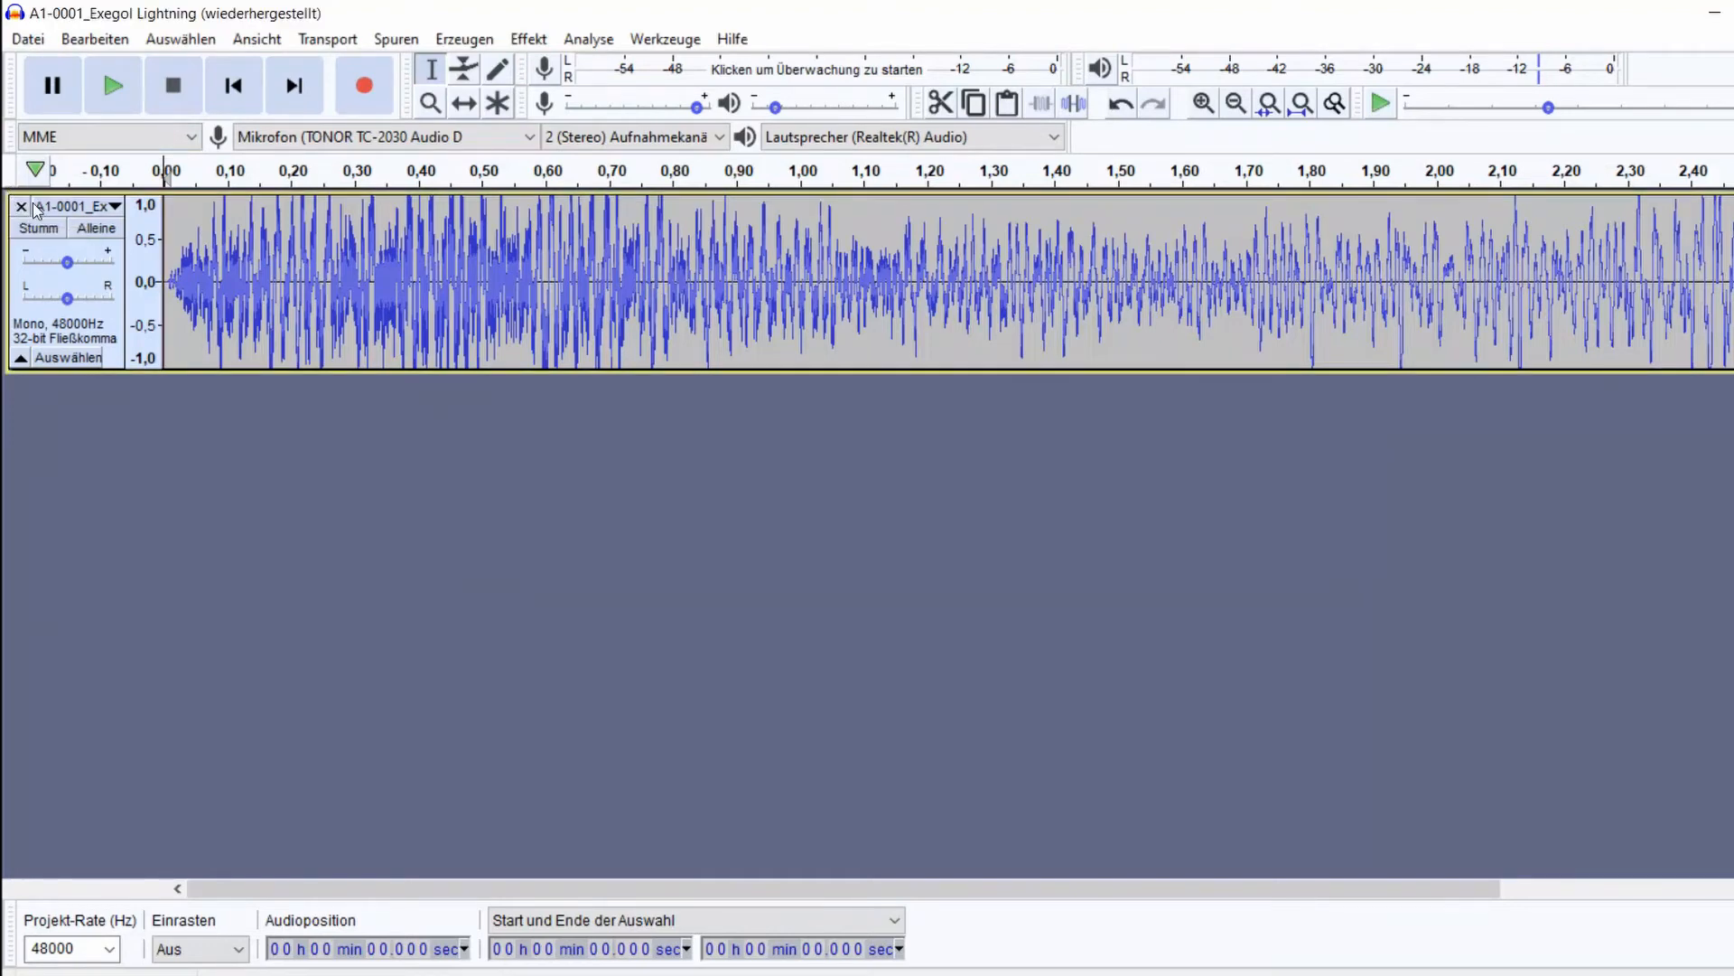
Step: Export the BespinCloudCityComplex track as an MP3 after dismissing the no-audio-selected warning
key(Delete)
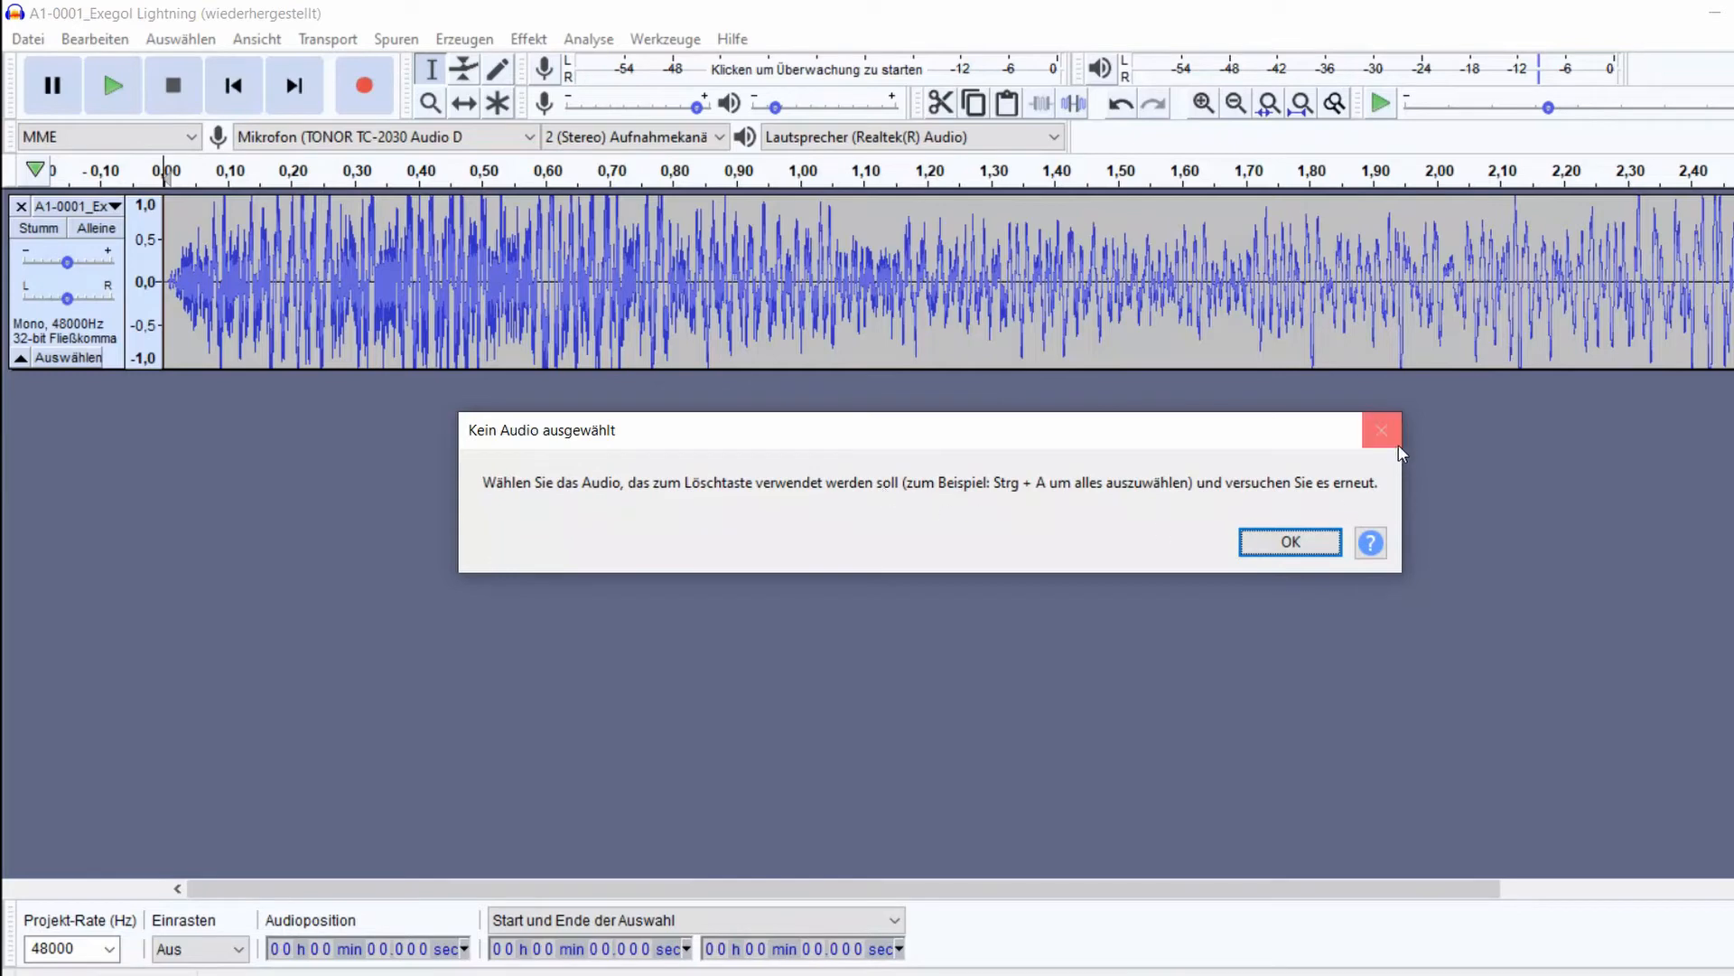
click(27, 38)
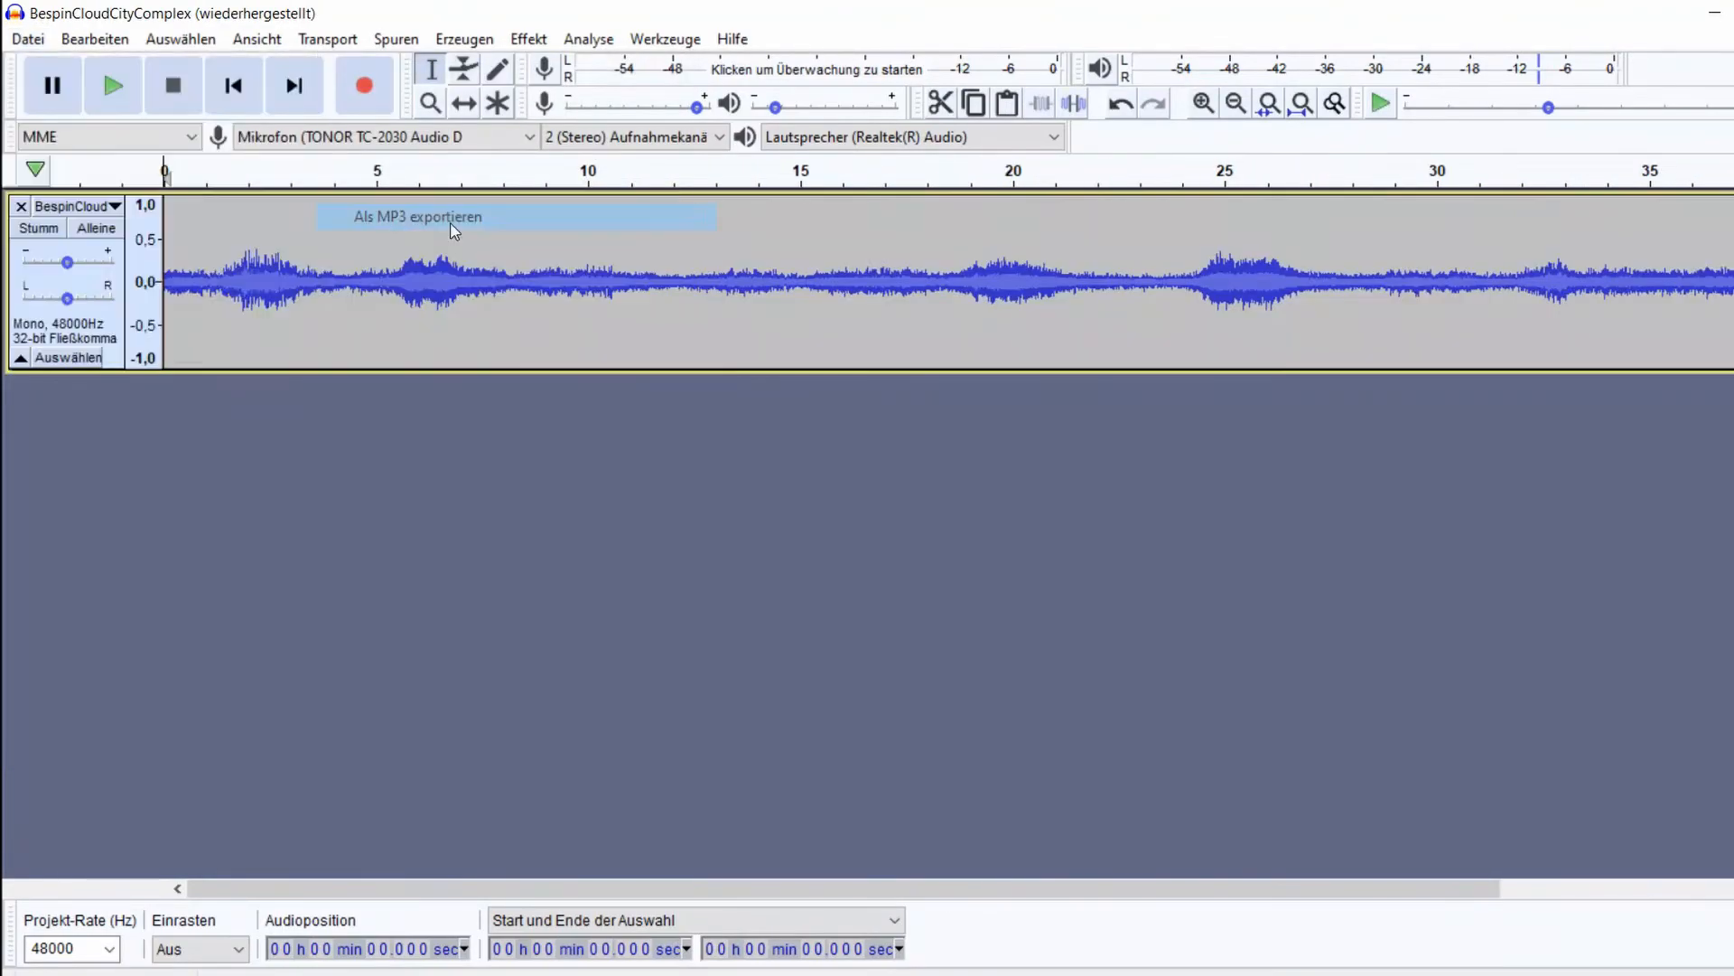
click(417, 215)
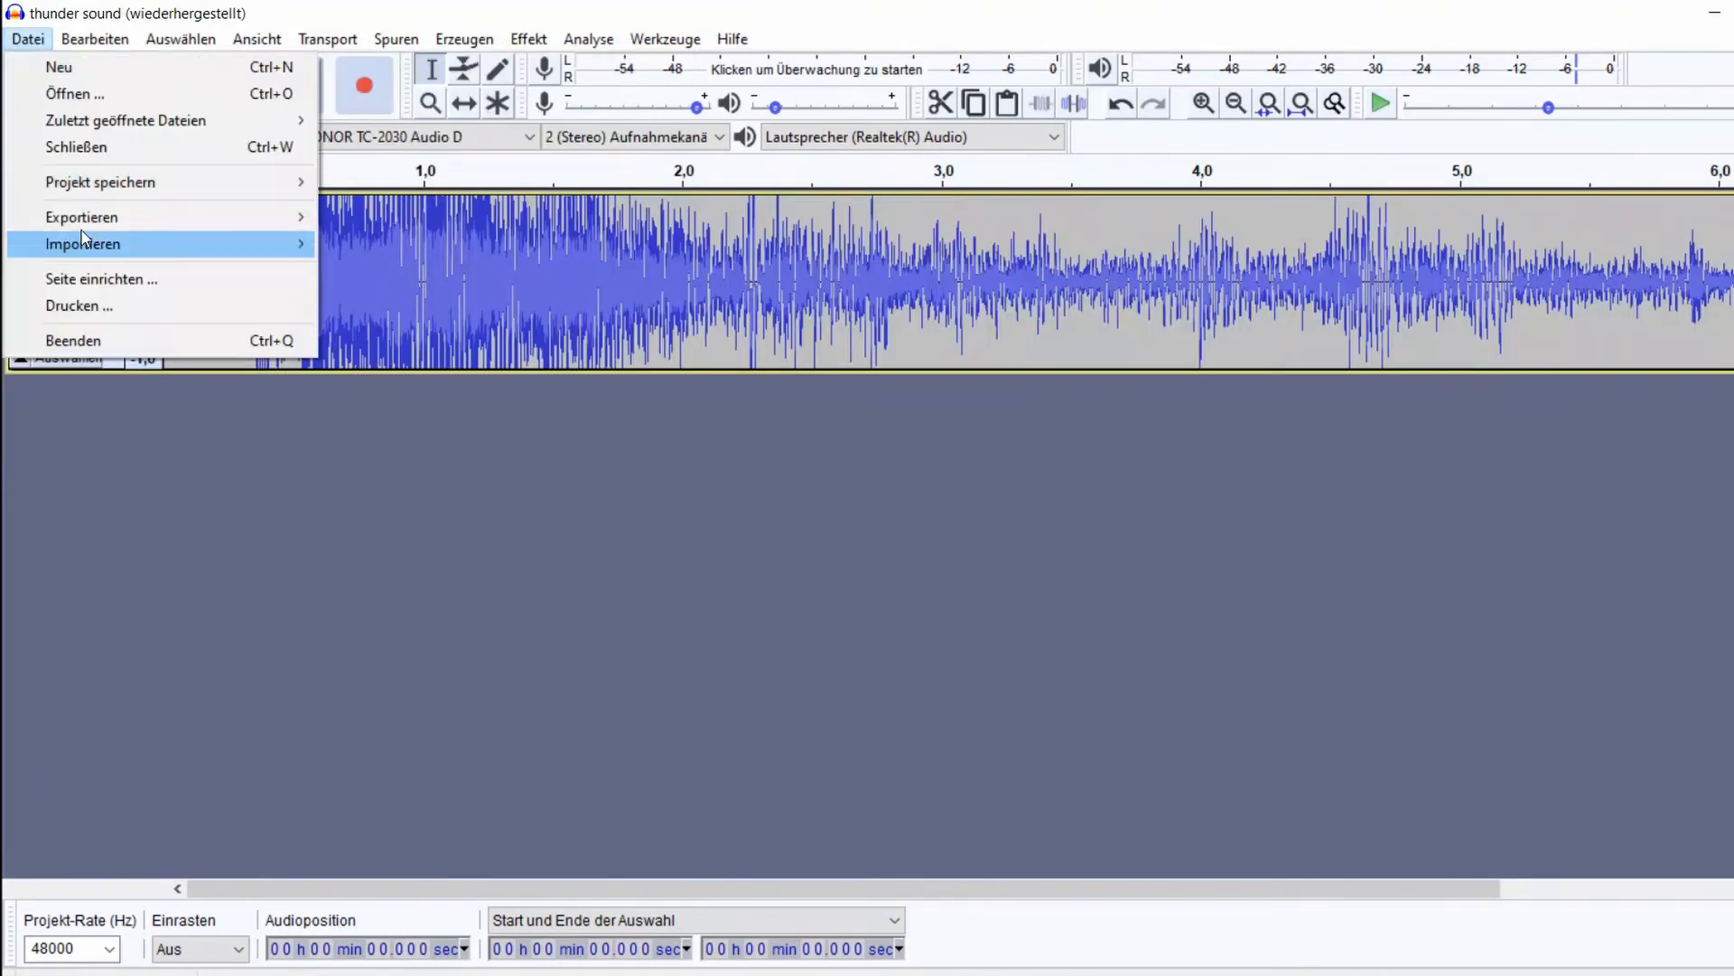
Step: Load the next WAV from another folder and save Kamino as MP3 in MP3 Music Space
click(80, 215)
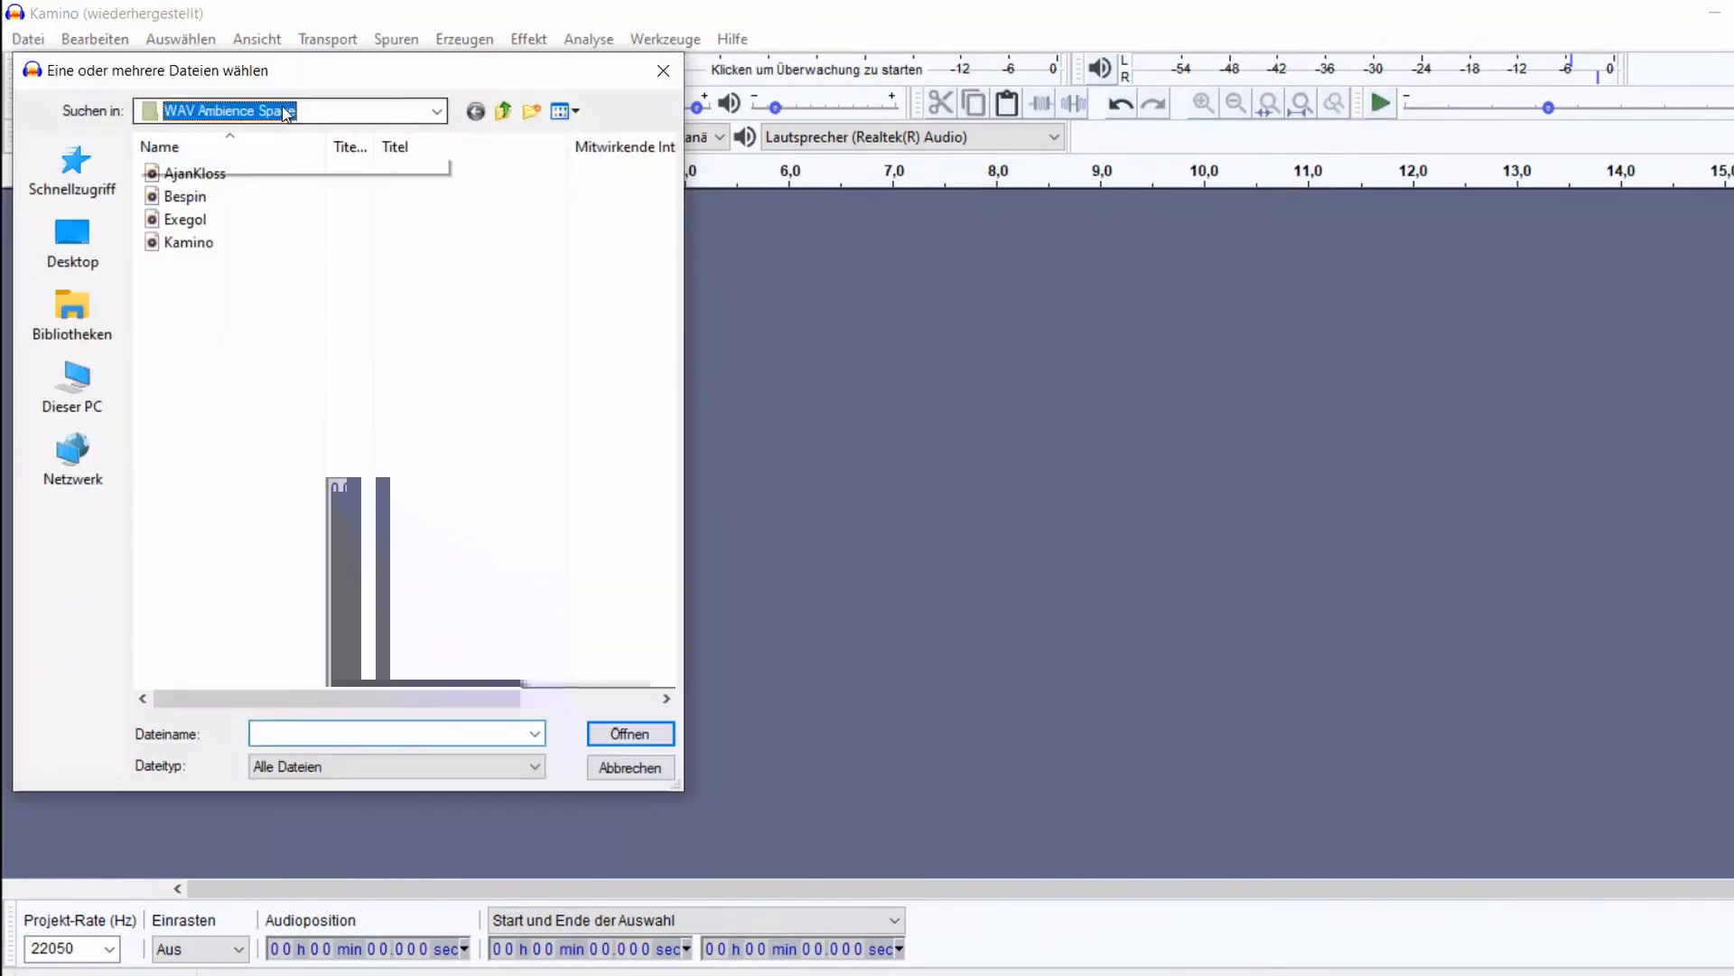
click(629, 733)
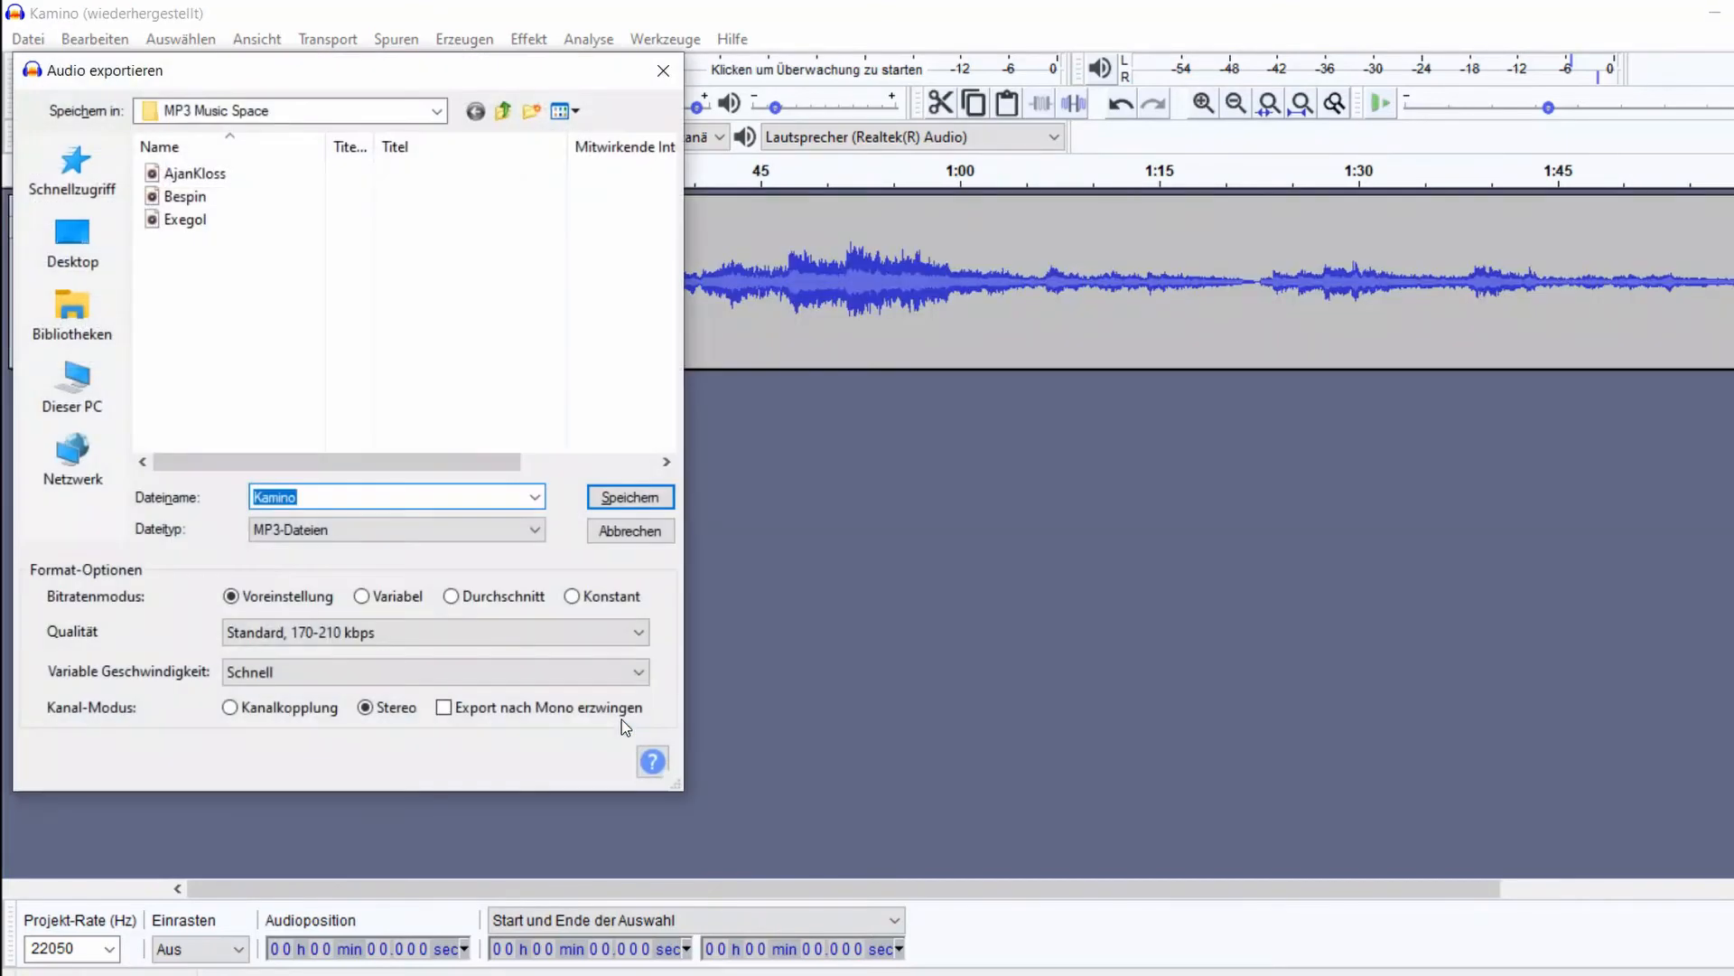
click(629, 497)
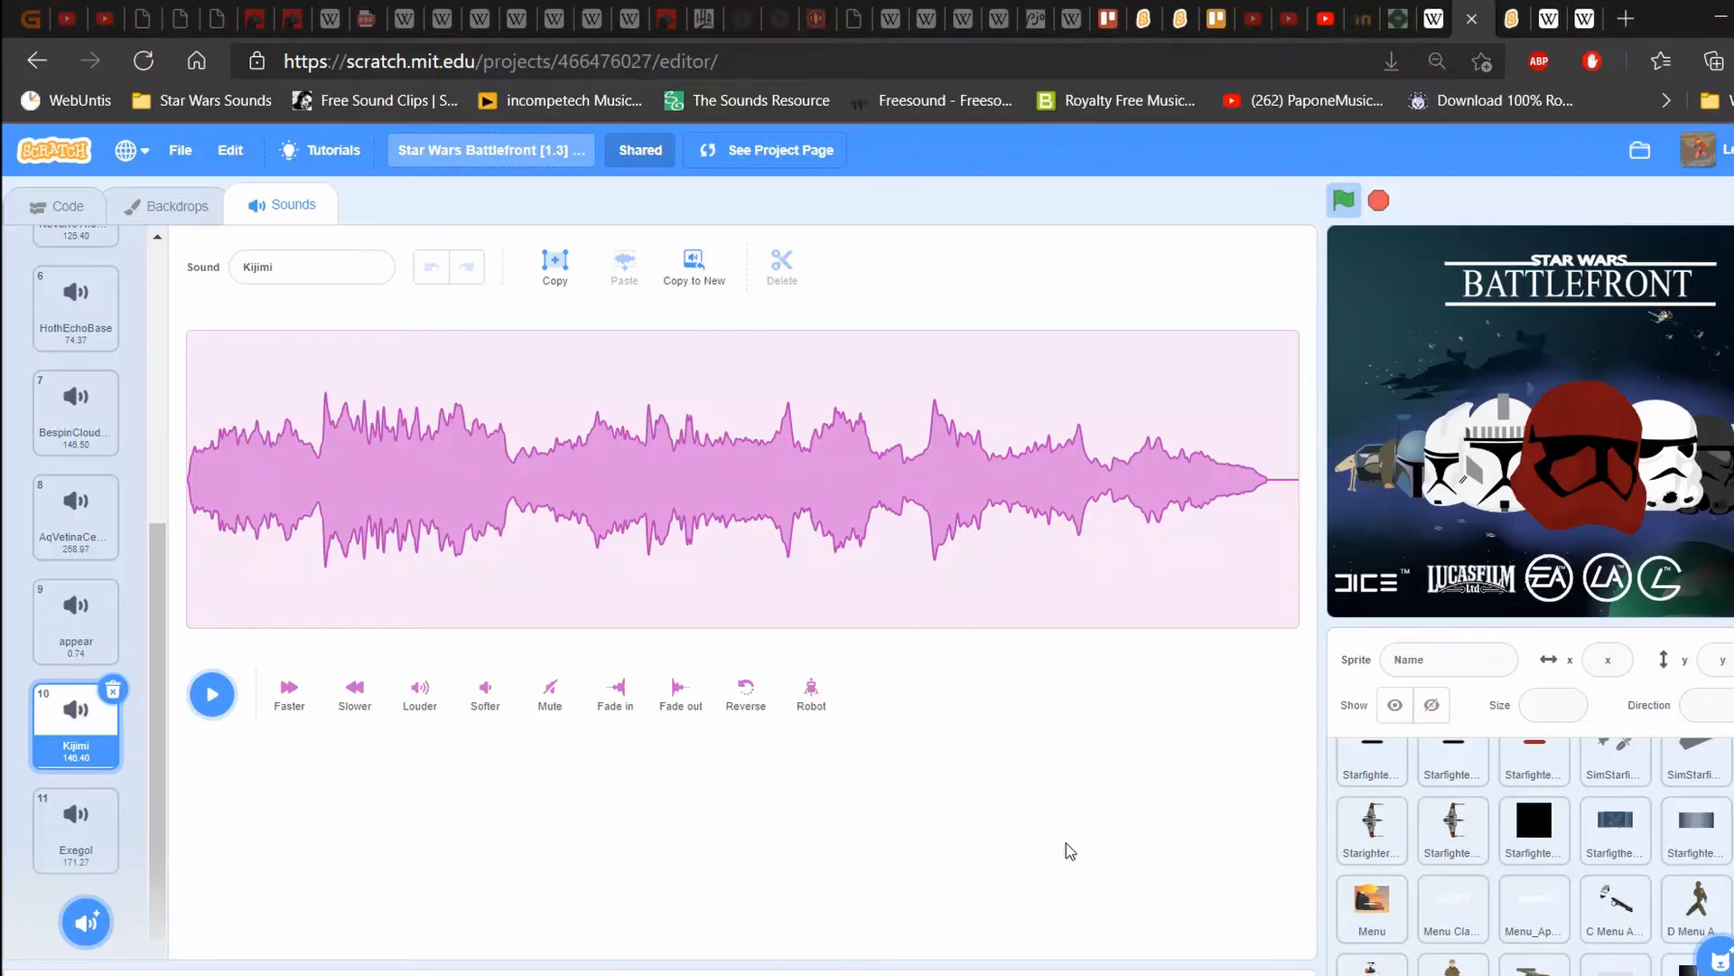
Step: Preview the BespinCloudCityComplex sound in the VFX Overlay sprite before clearing its sound list
scroll(down, 3)
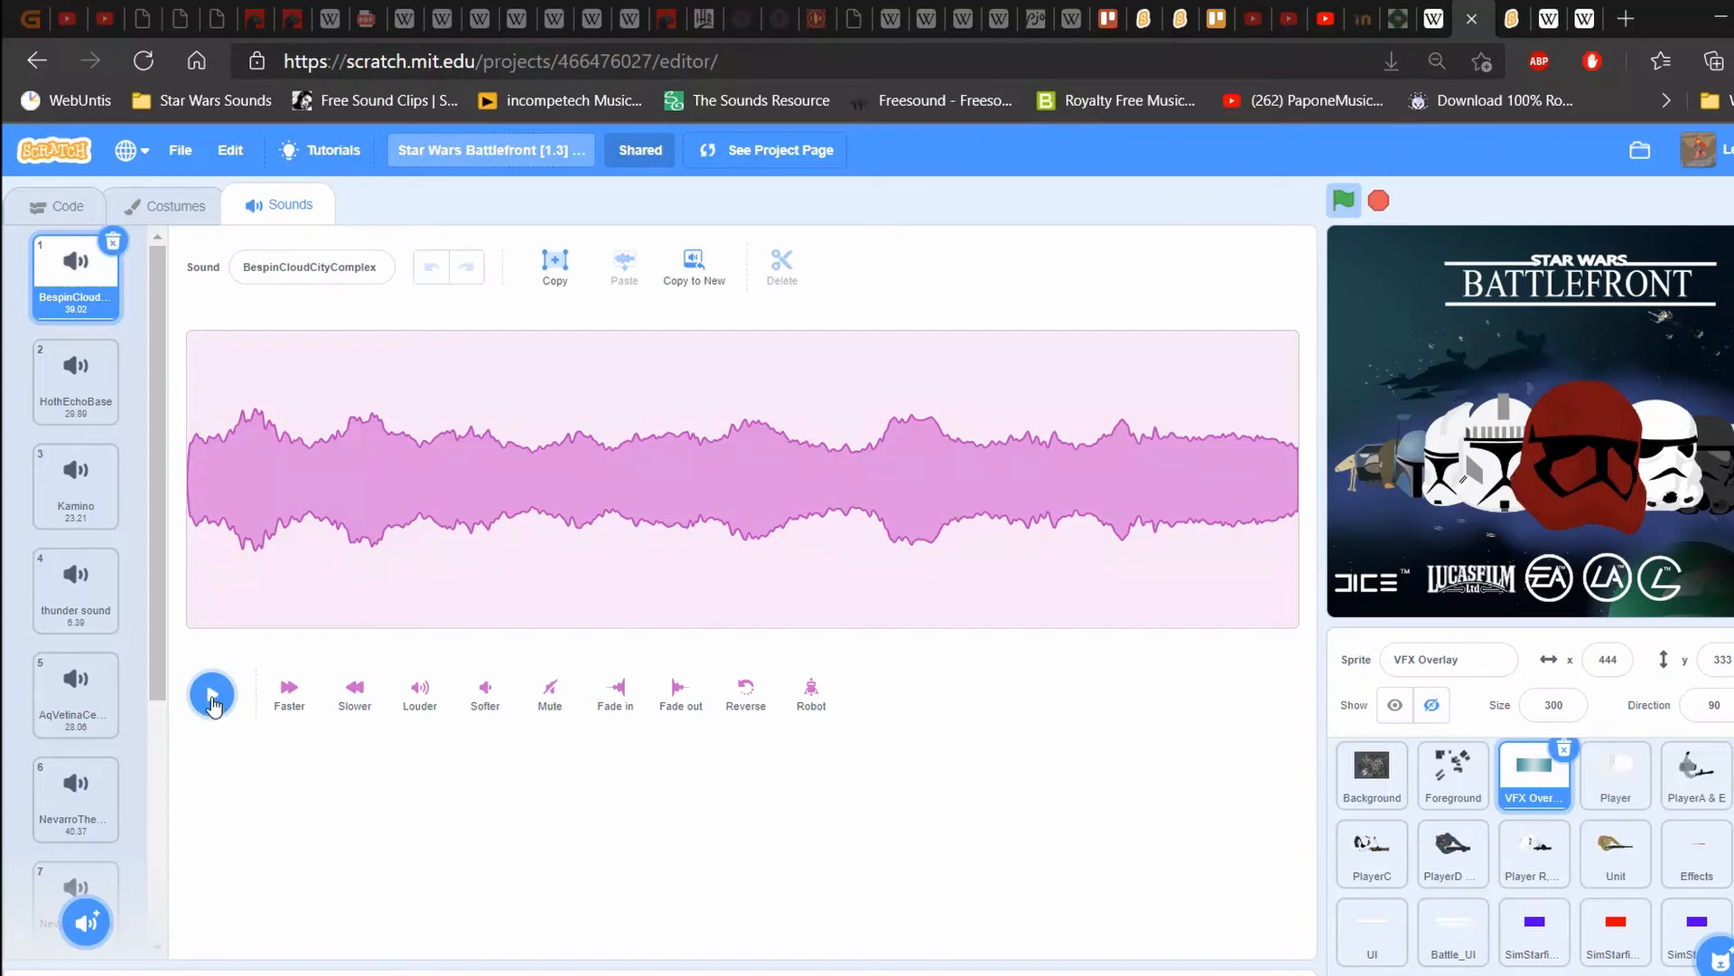
click(212, 694)
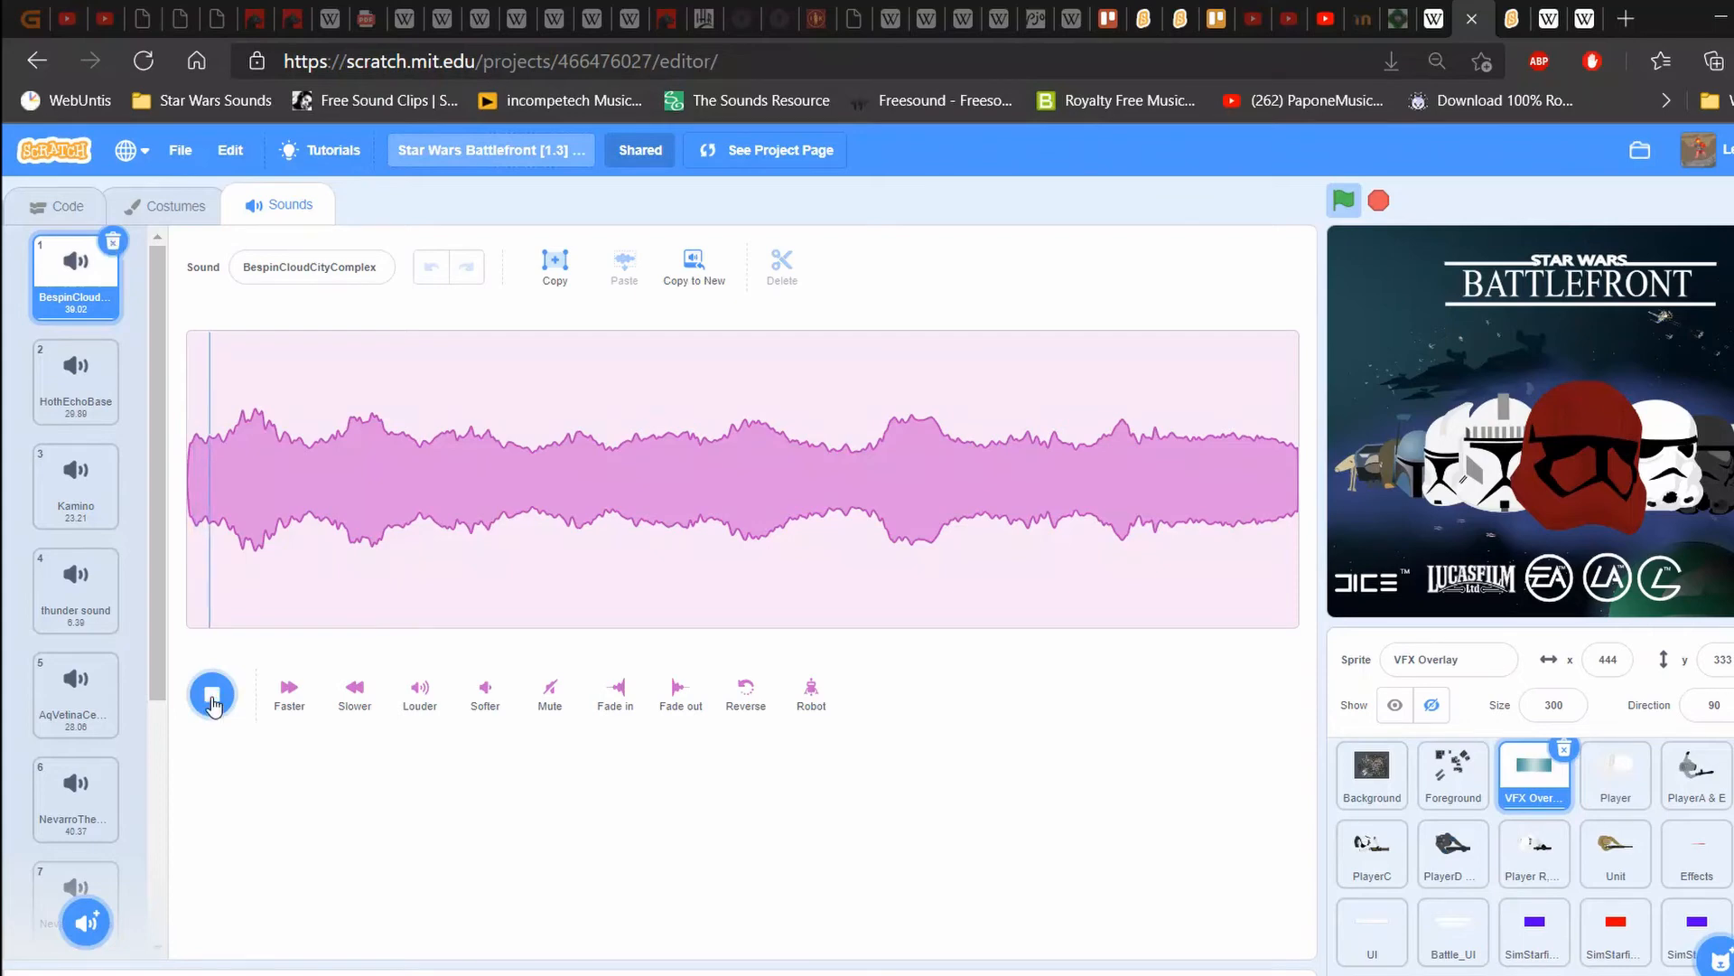
click(212, 694)
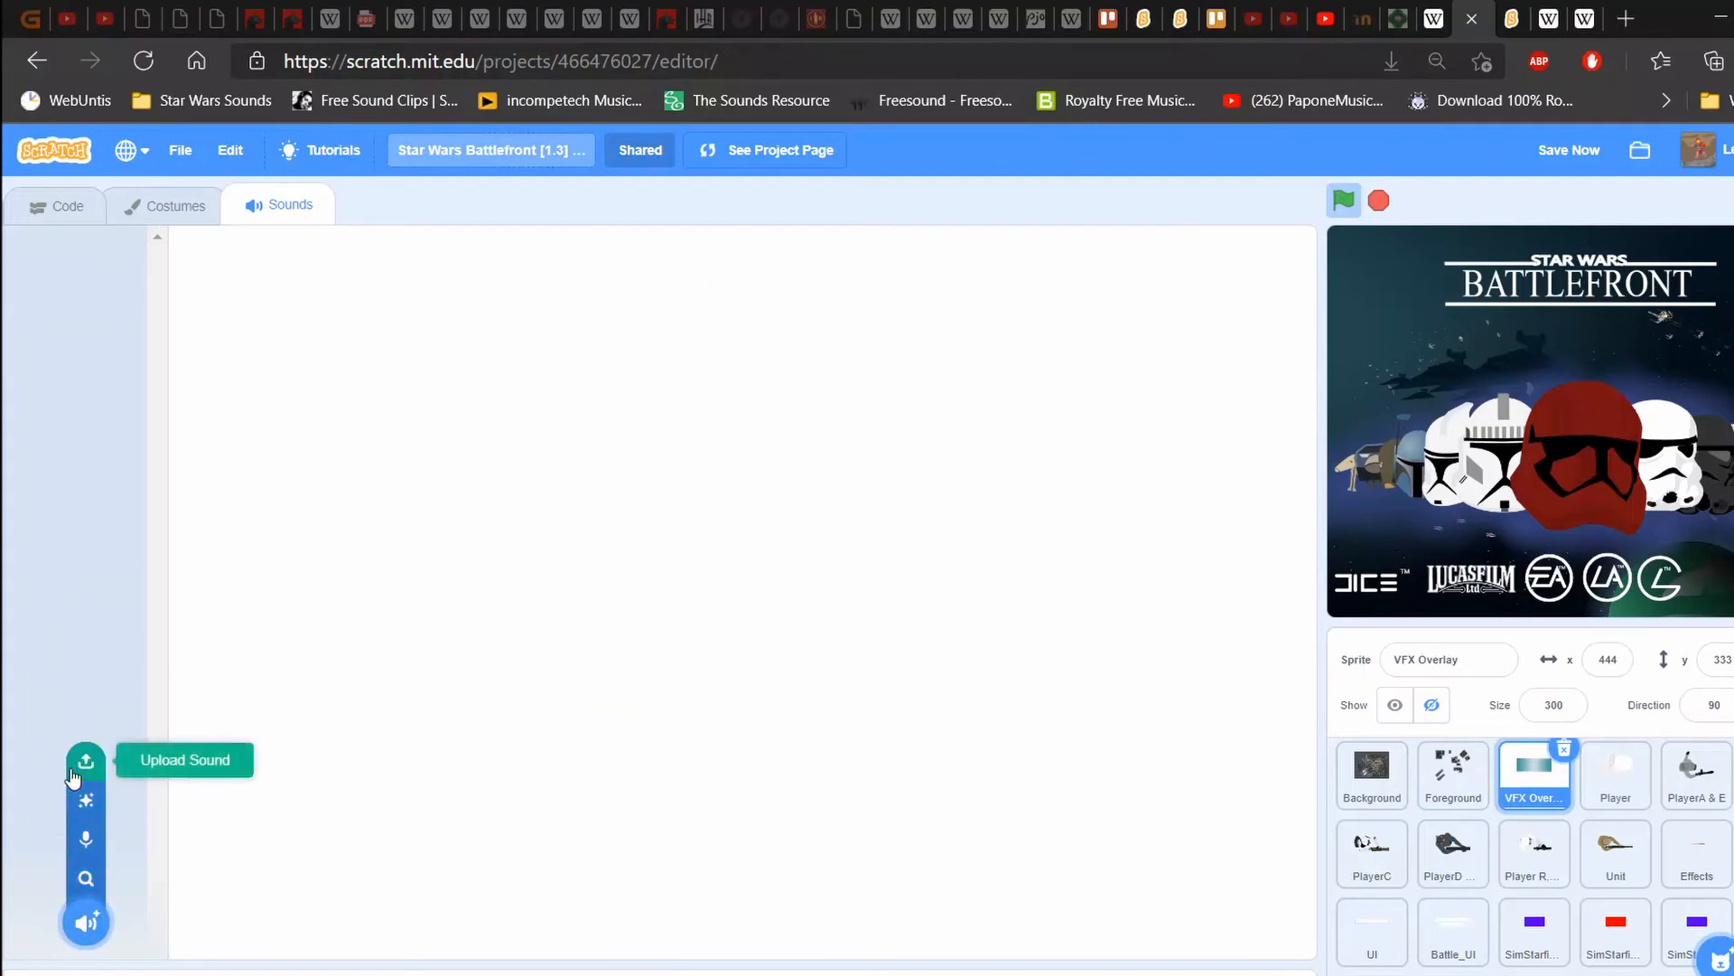
Step: Upload all ten MP3 Ambience Ground files into the VFX Overlay sprite and return to its scripts
click(84, 760)
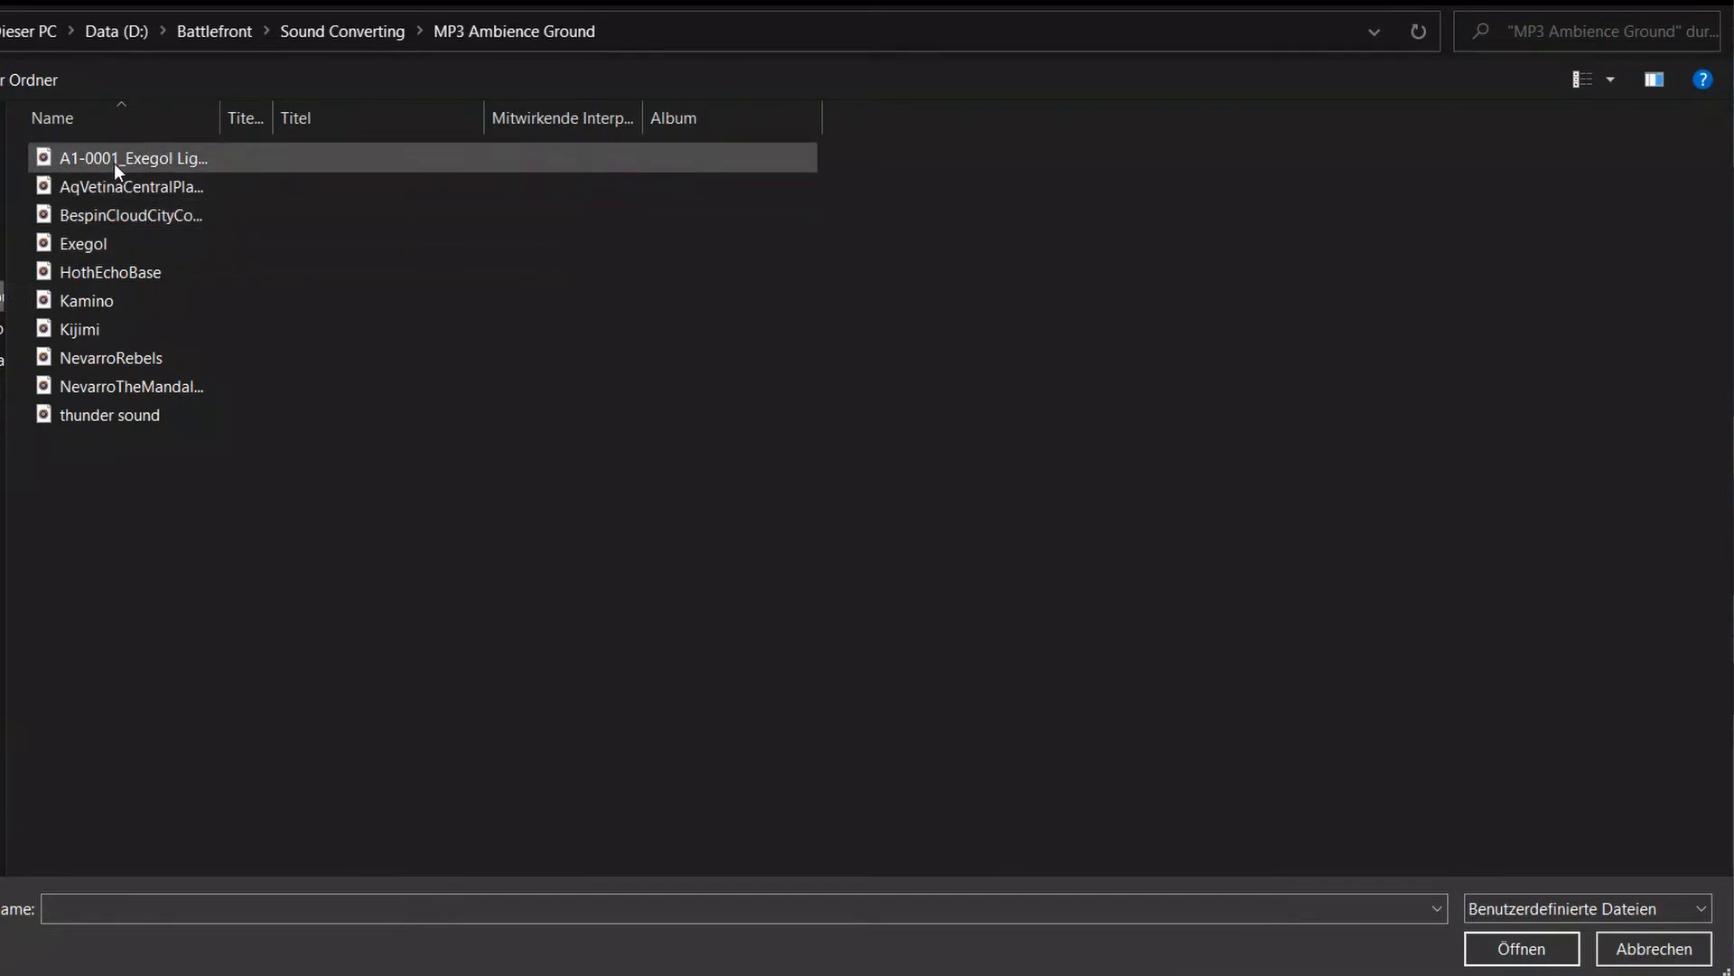
key(ctrl+a)
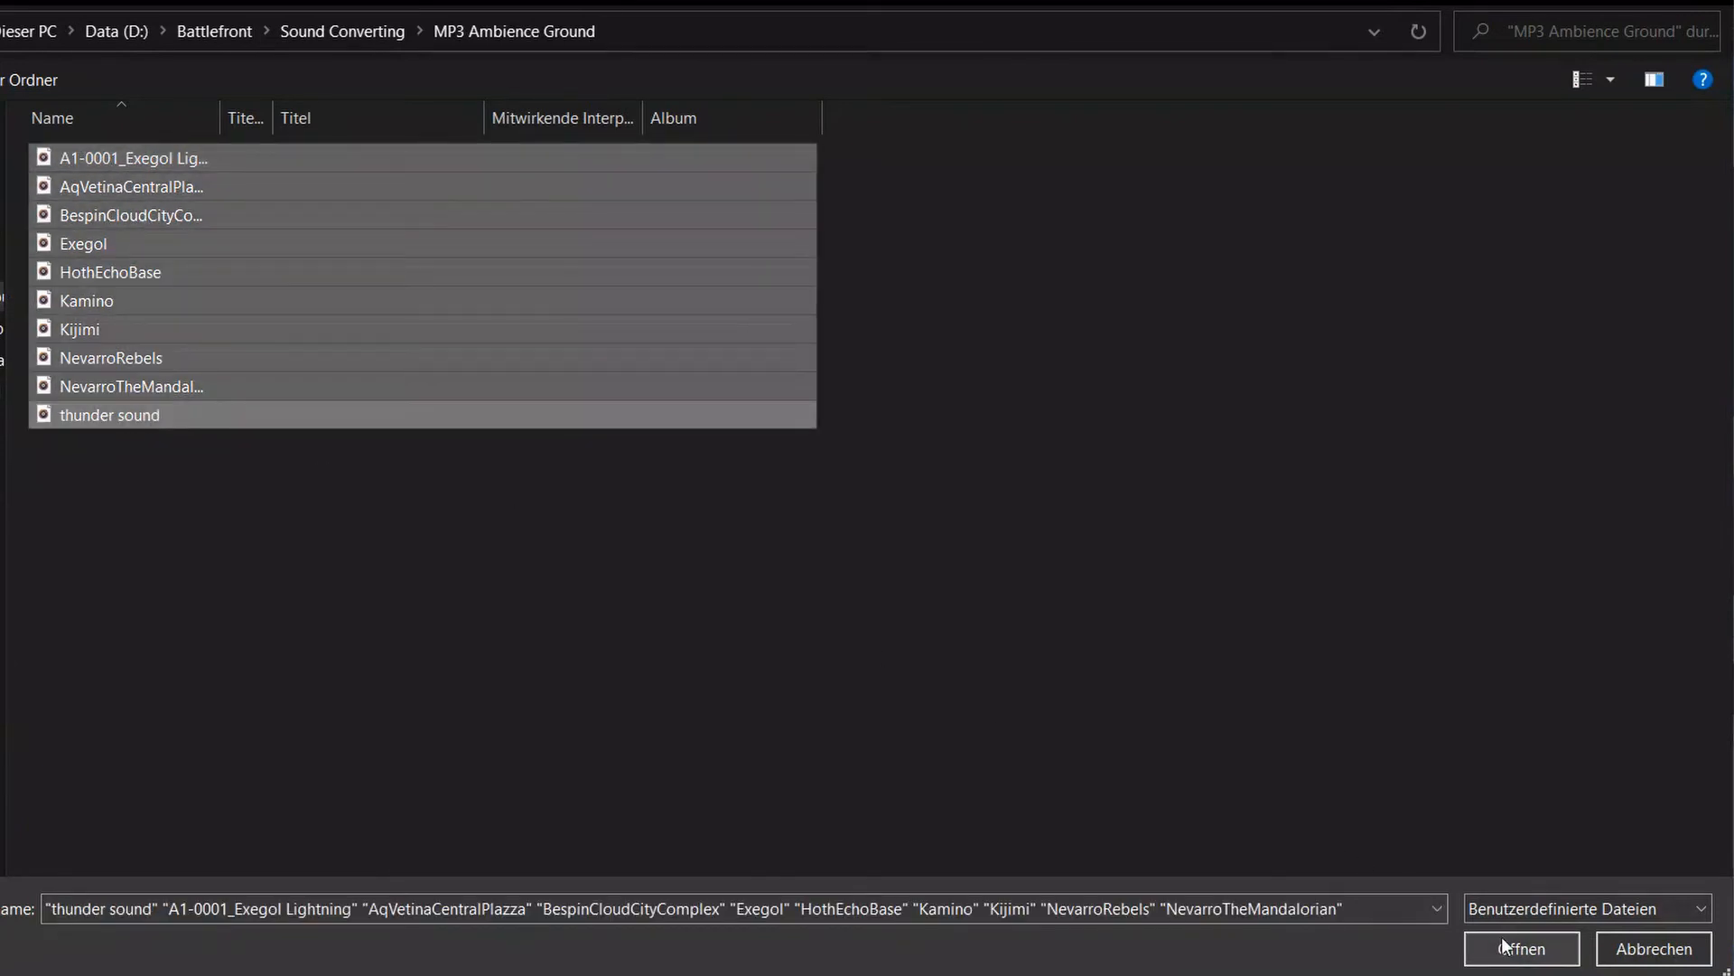
mouse_move(1521, 949)
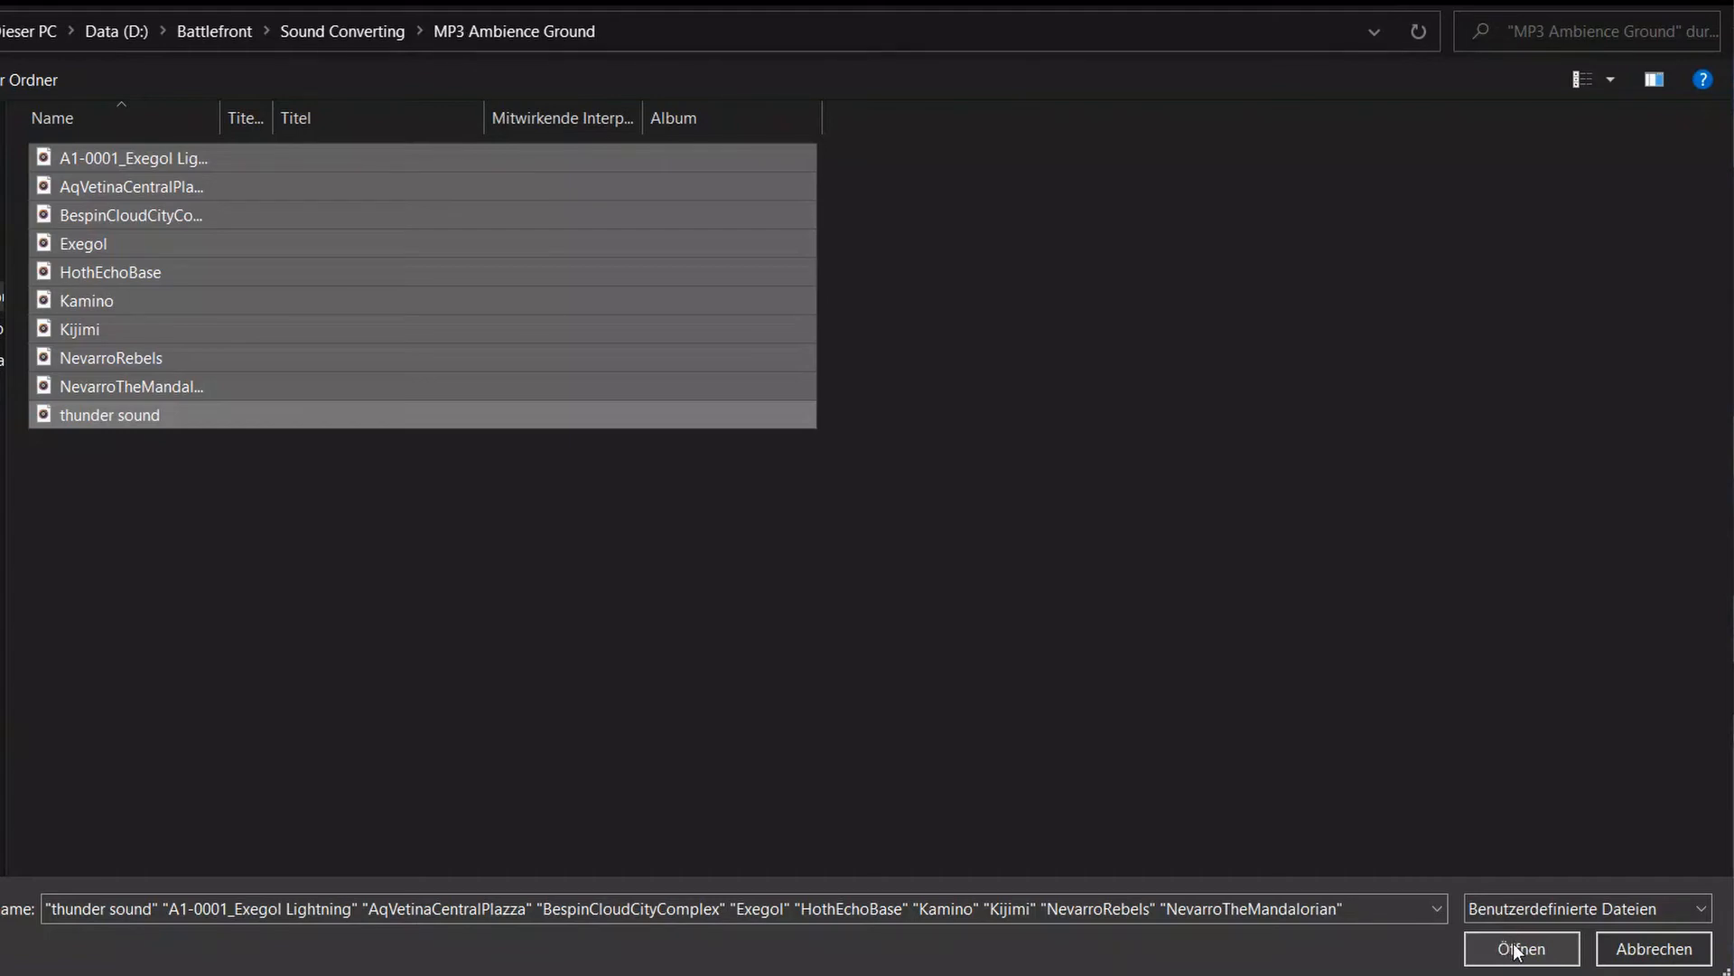
click(1521, 949)
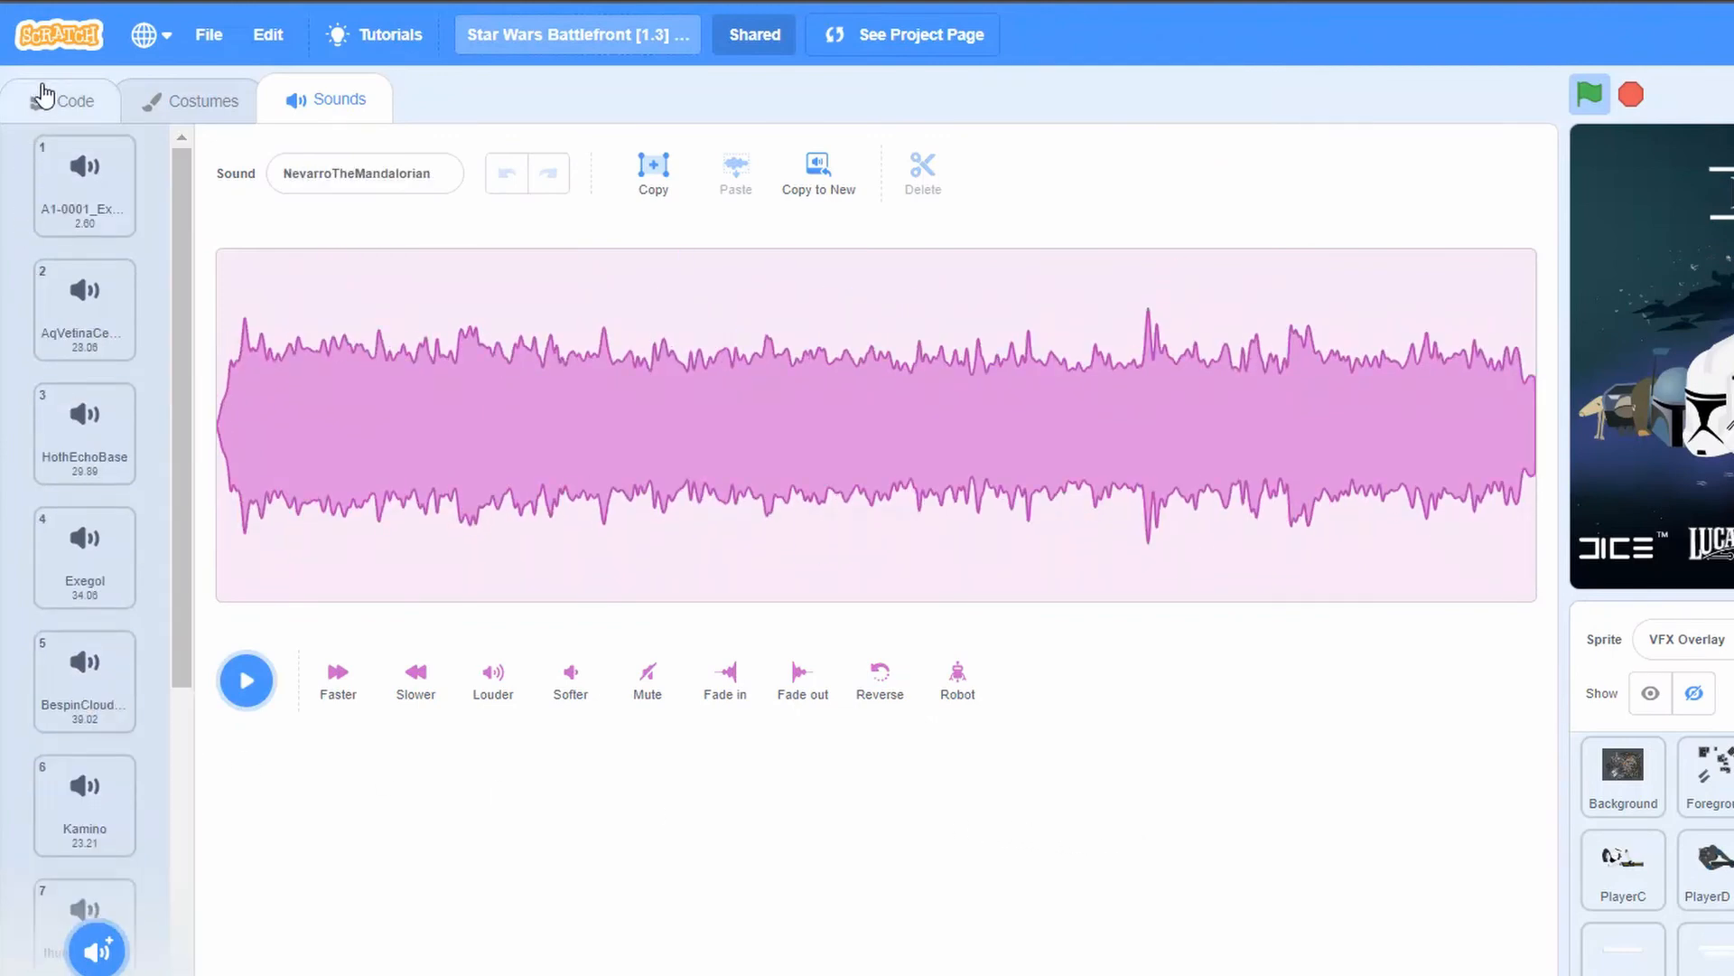
click(62, 101)
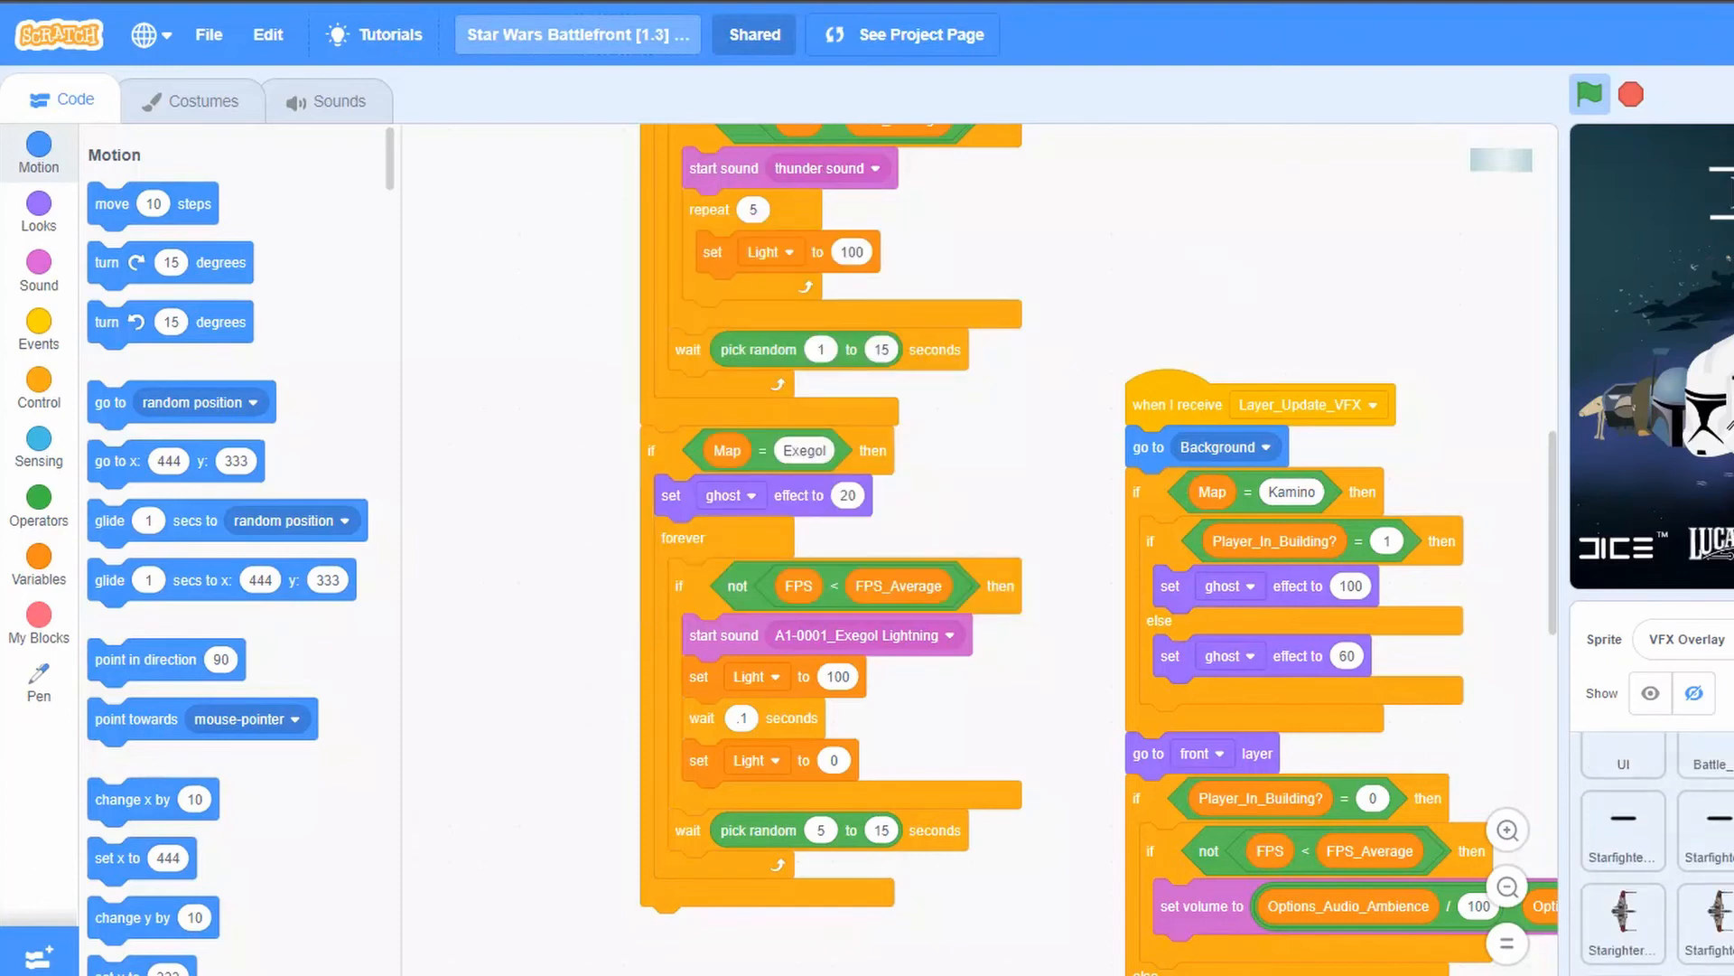
Step: Start uploading sounds to the StarfighterBackground sprite from the MP3 Music Space folder
click(327, 101)
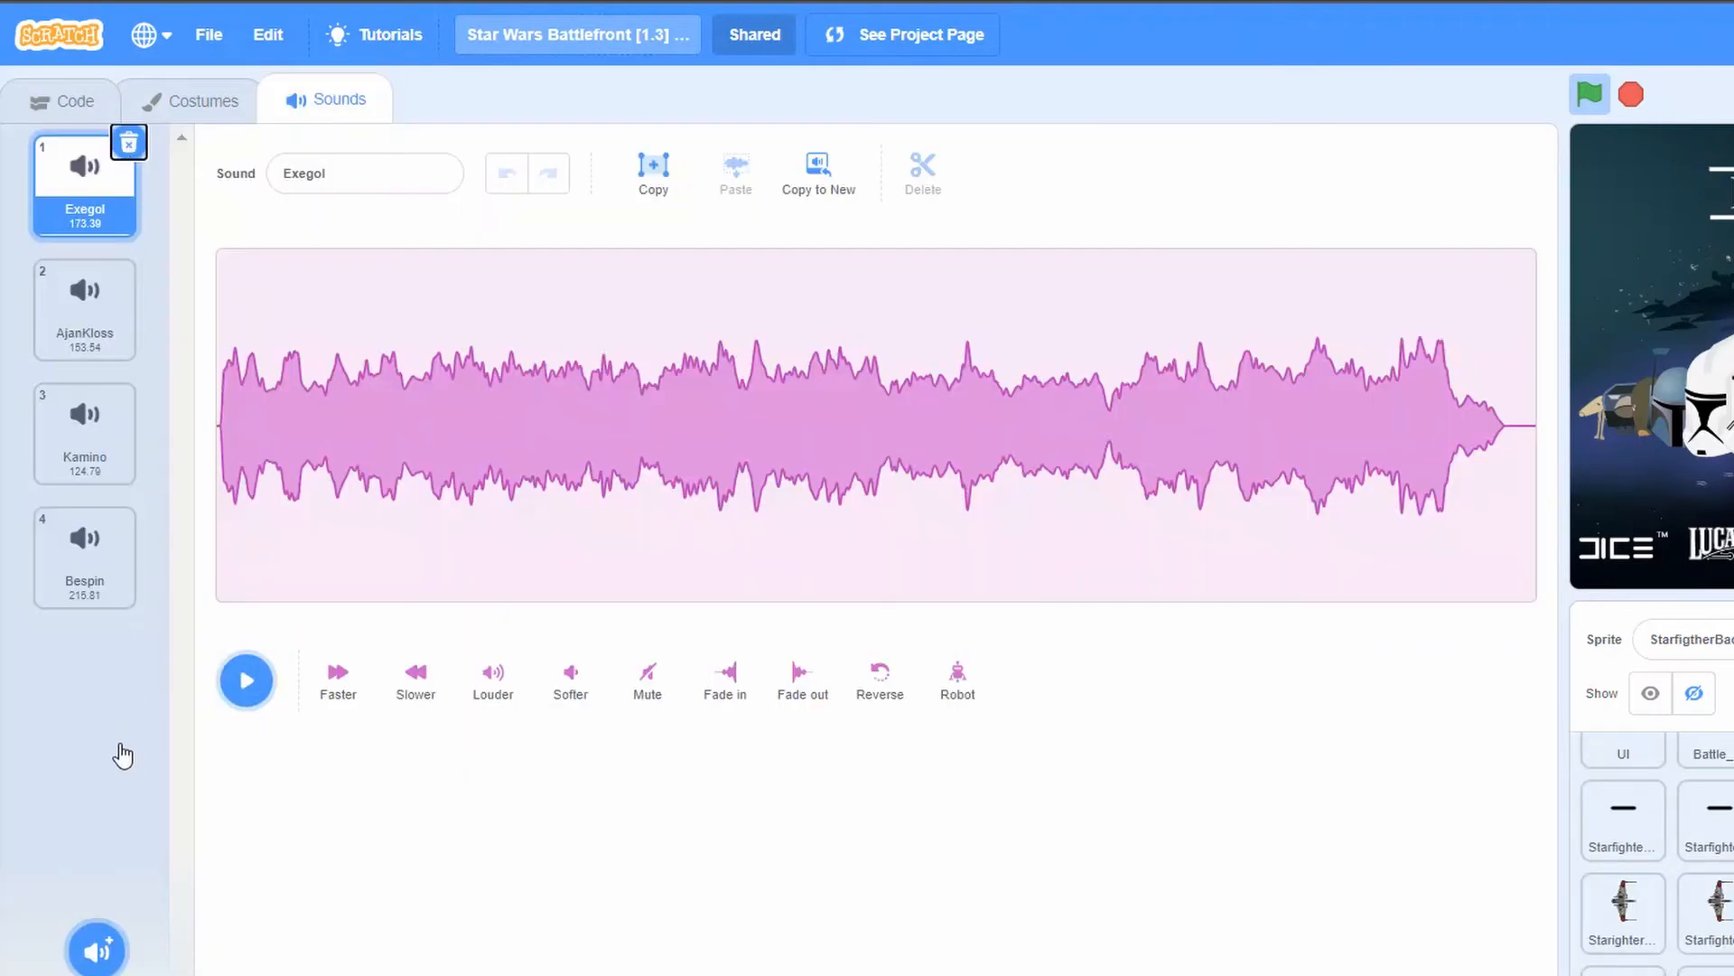
mouse_move(116, 286)
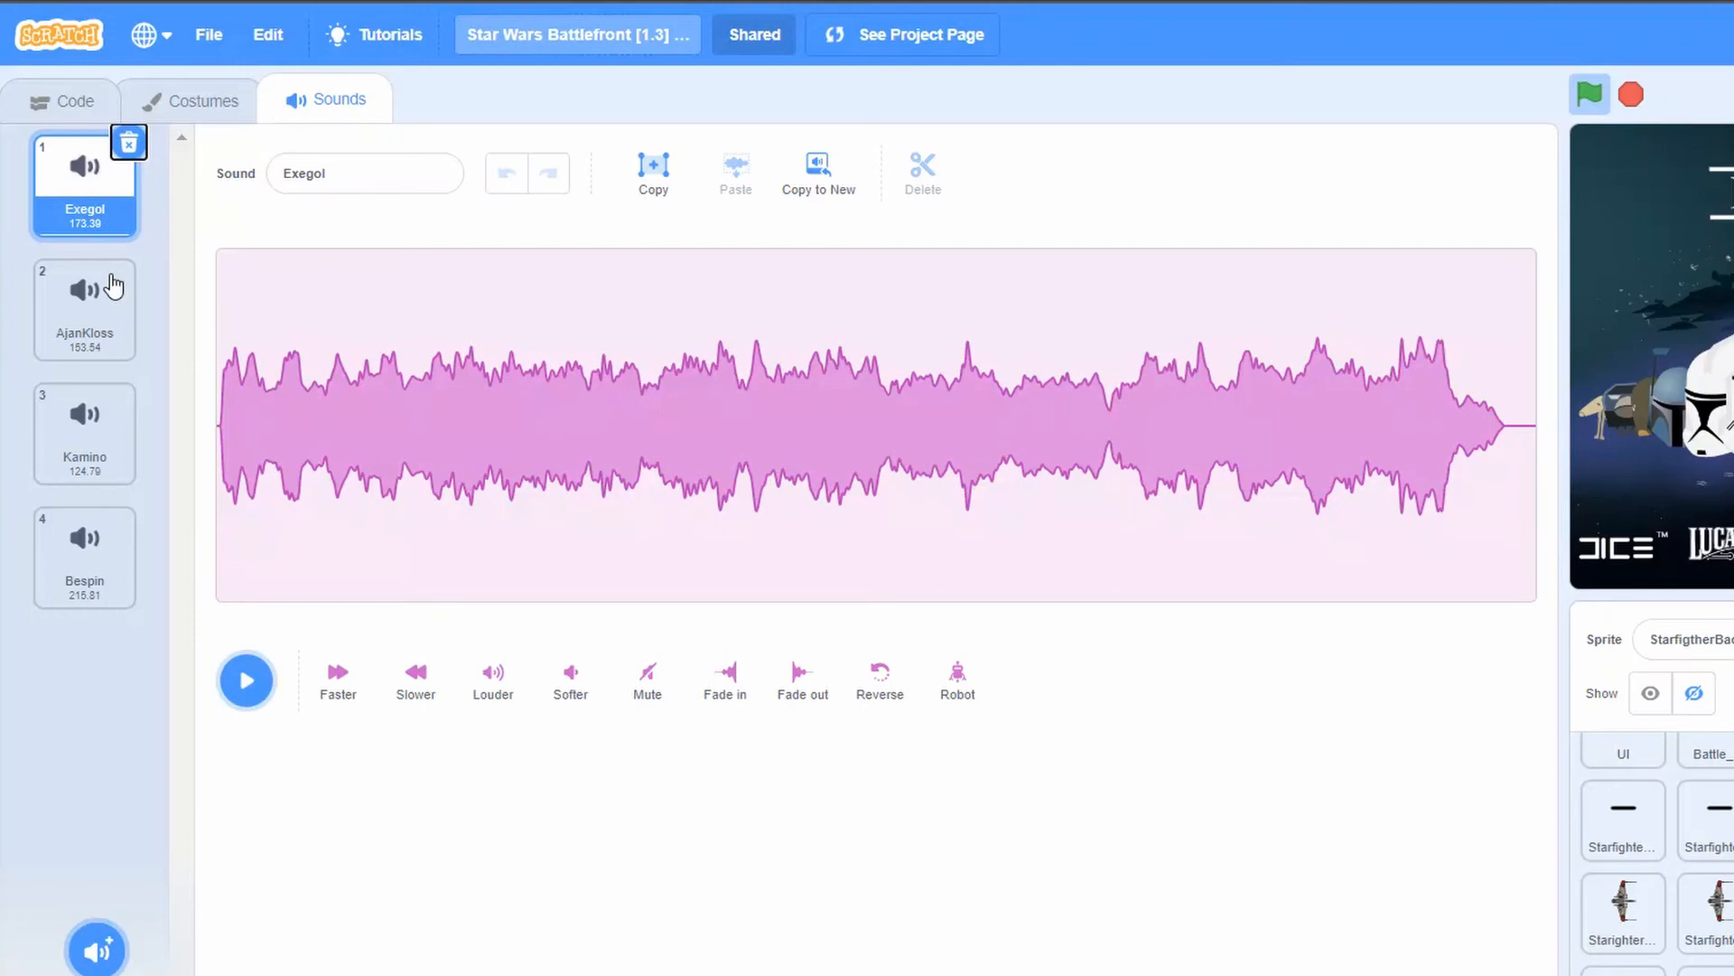
mouse_move(115, 347)
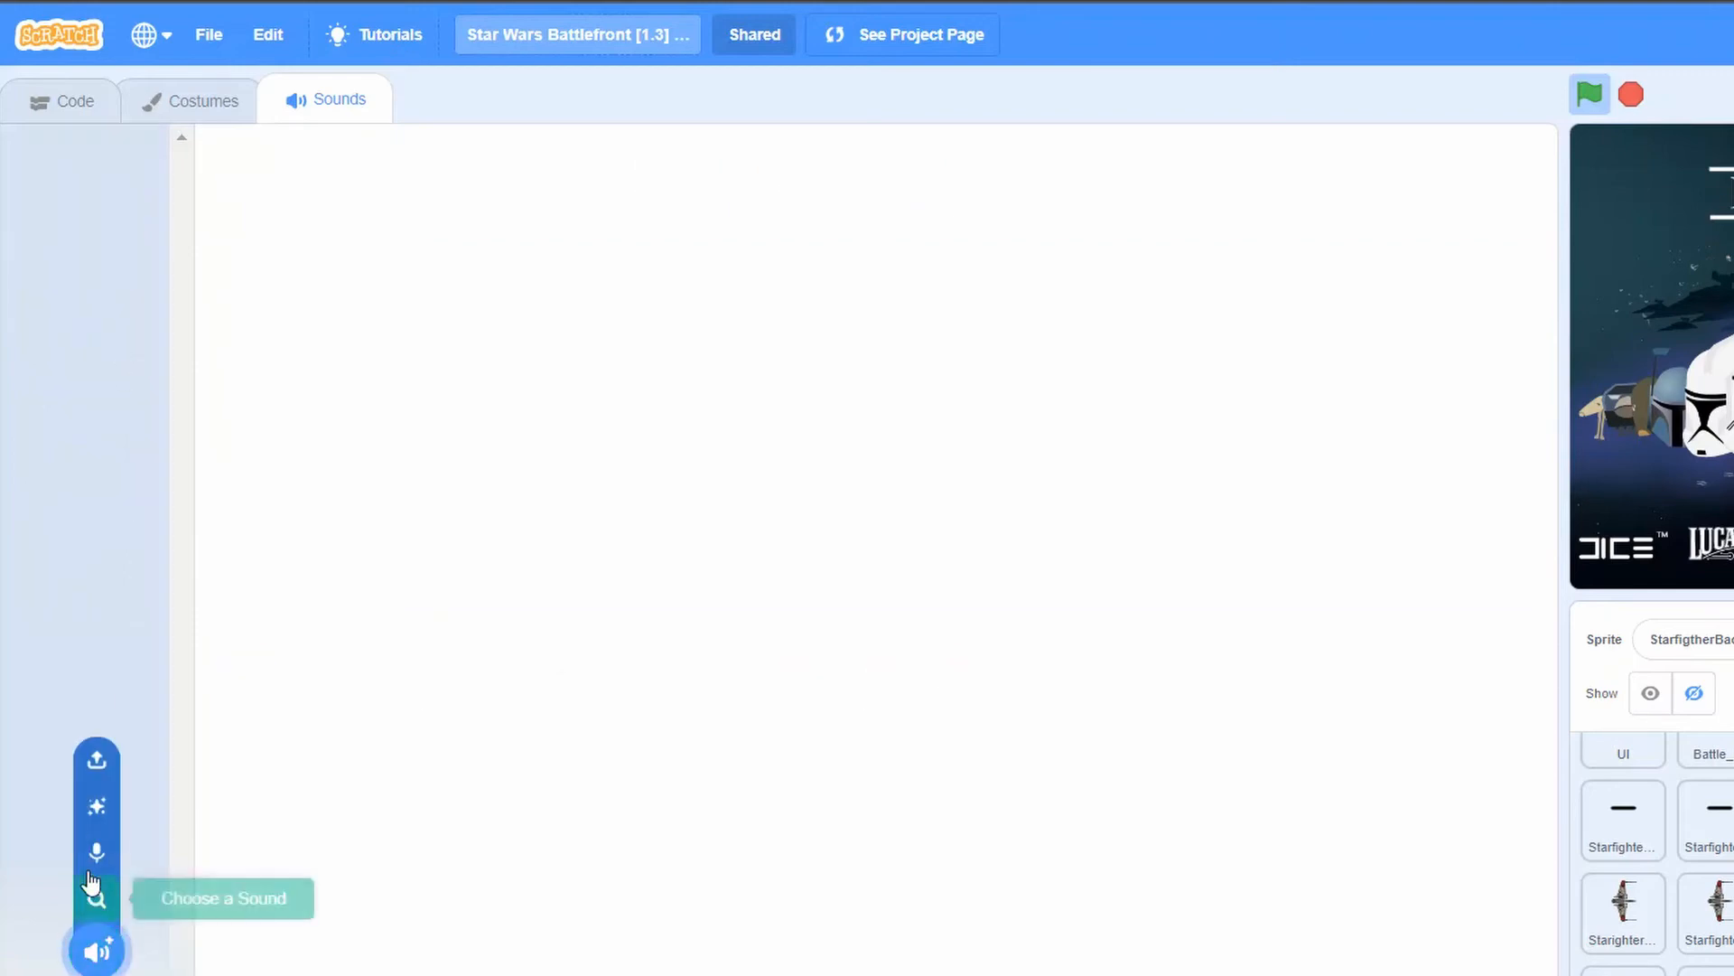
click(96, 758)
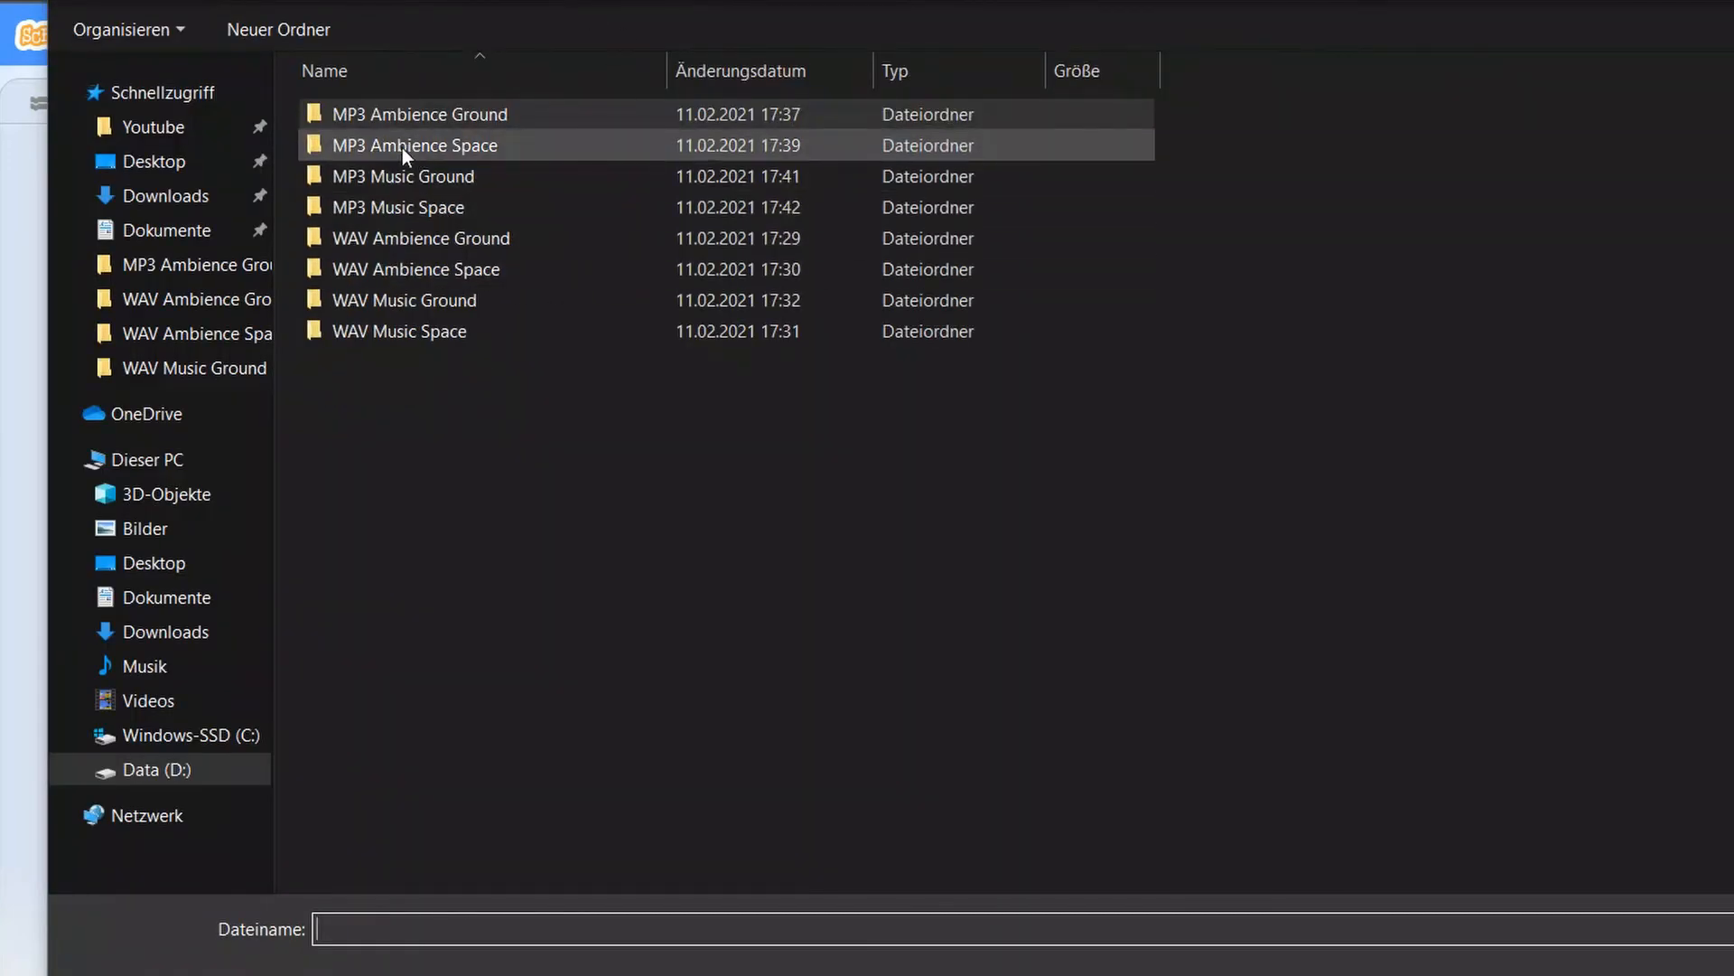
click(443, 206)
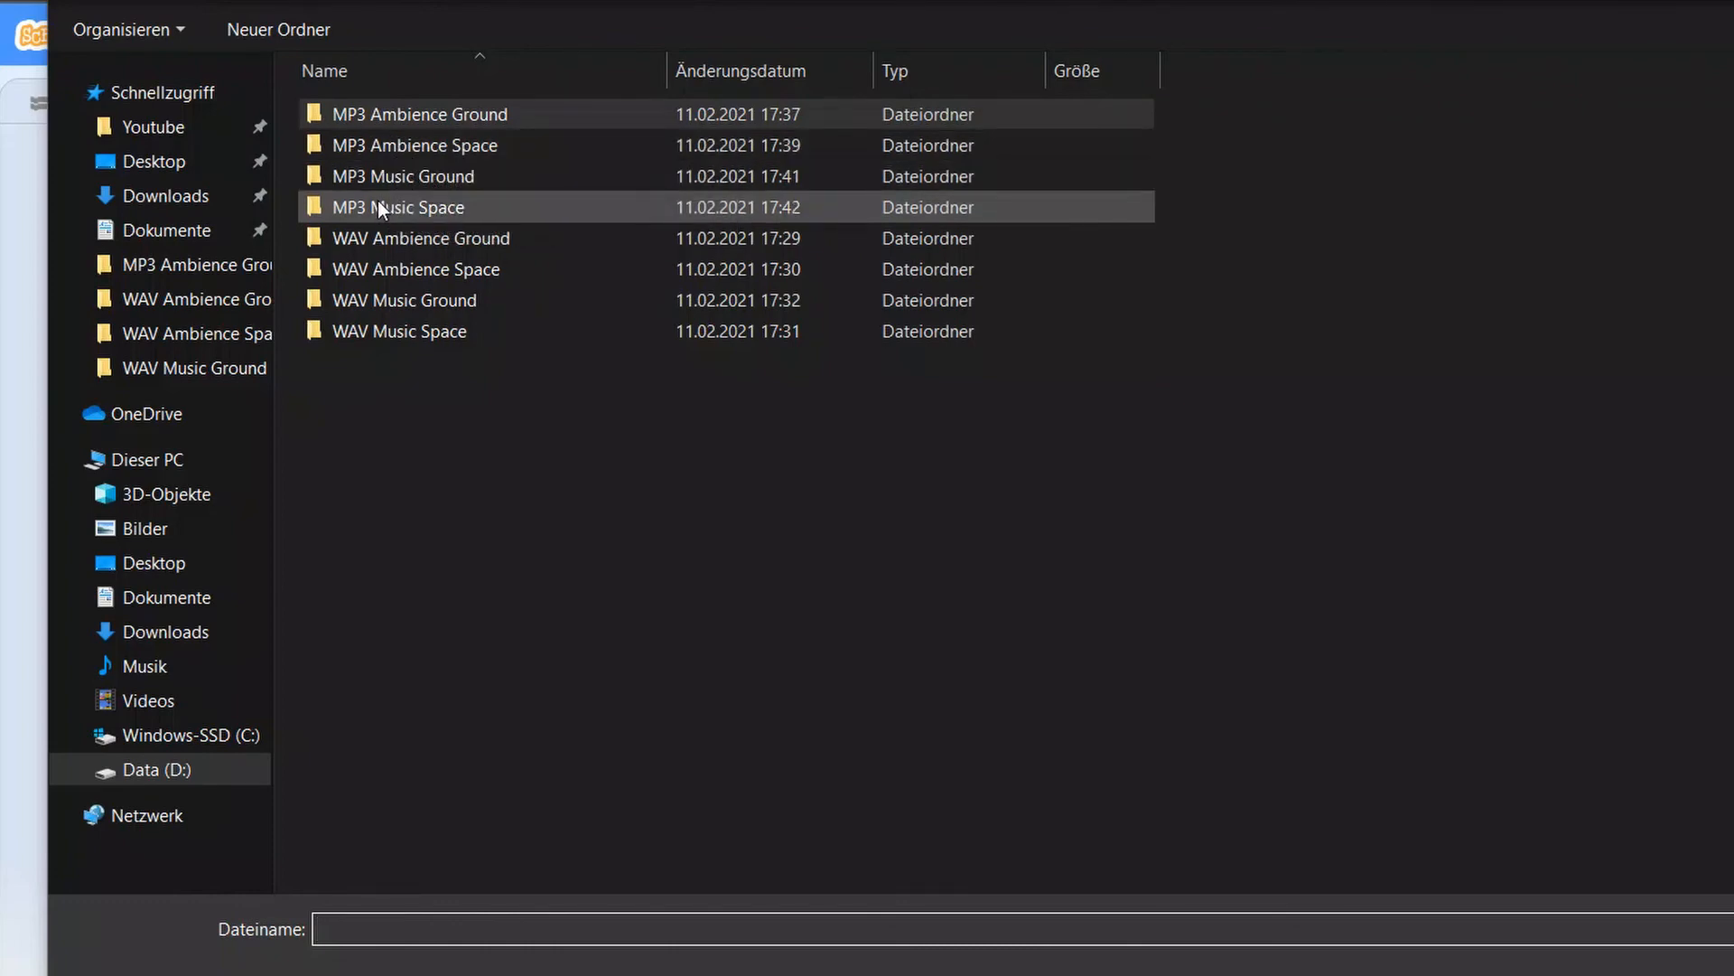
double_click(401, 206)
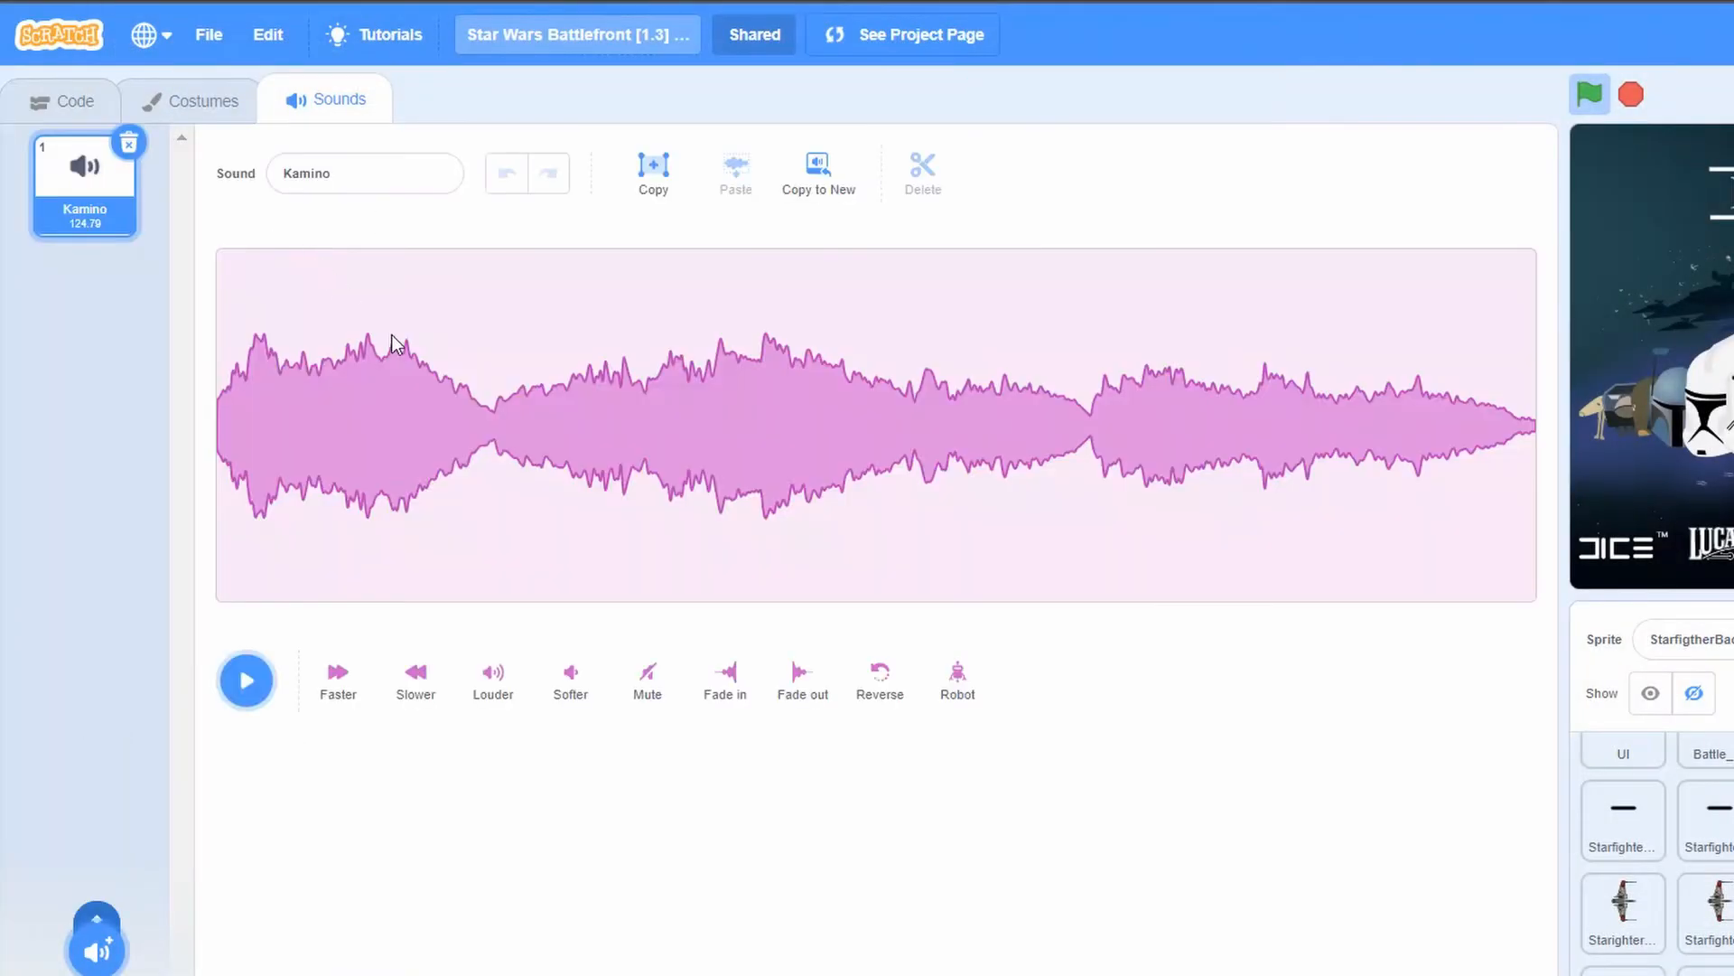
Step: Upload the remaining MP3 music files (Exegol, AjanKloss, Kamino, Bespin) to the sprite
click(85, 553)
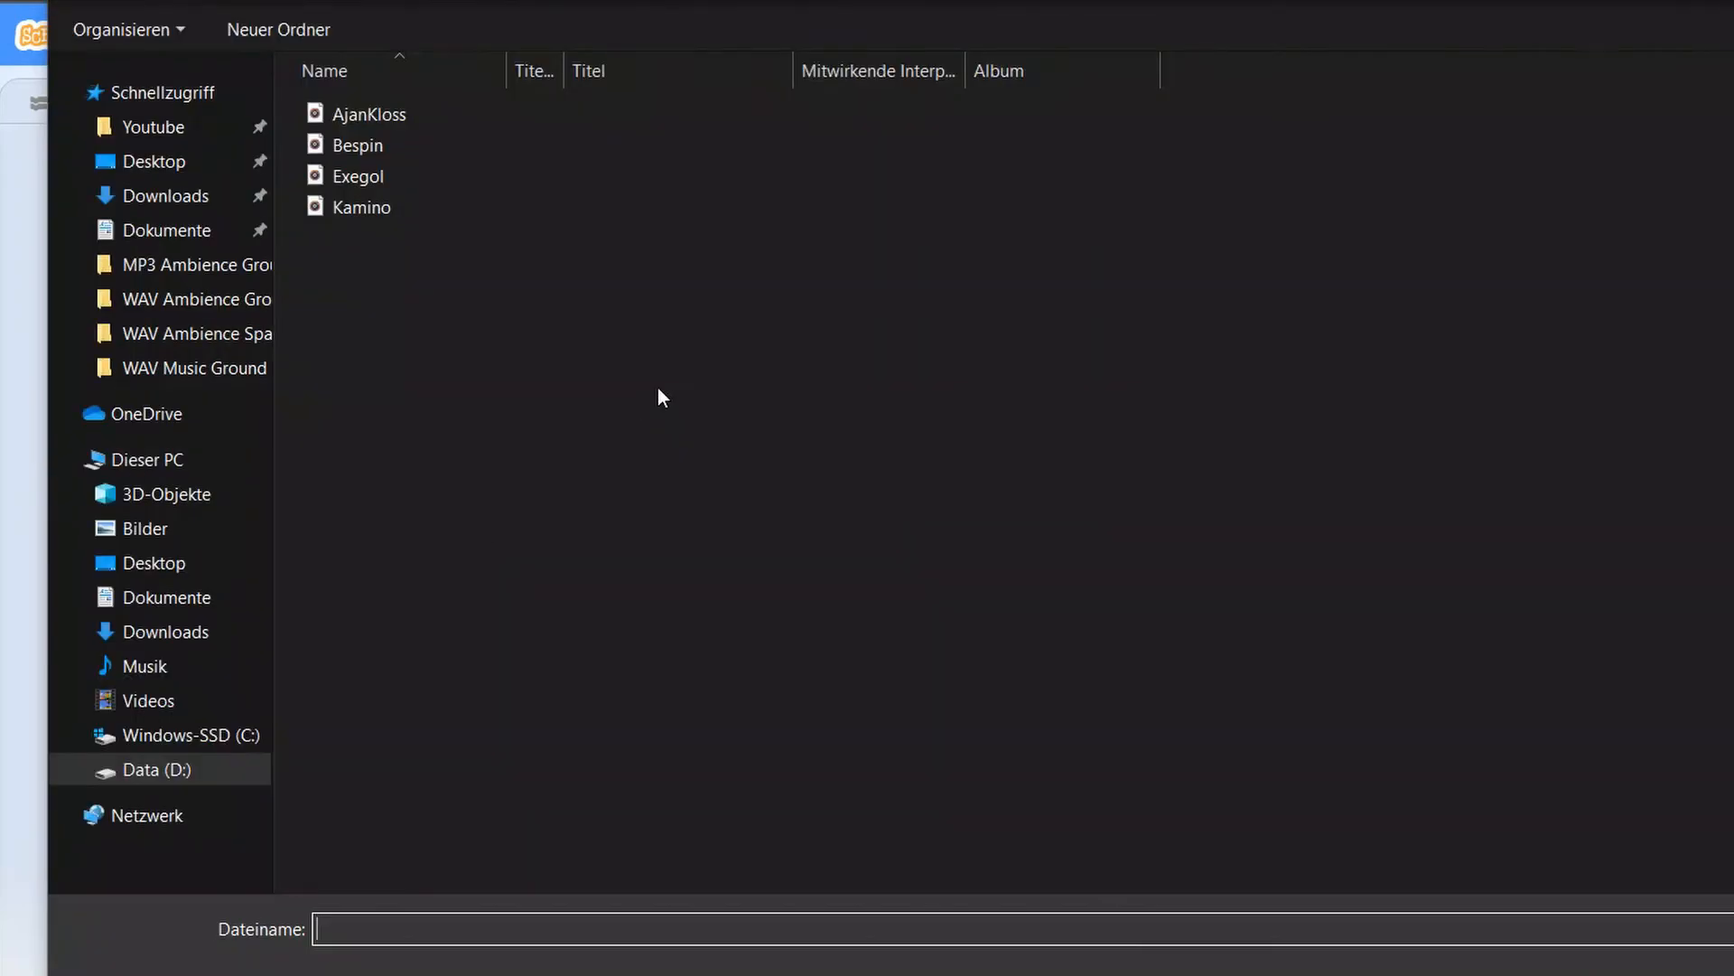
click(370, 112)
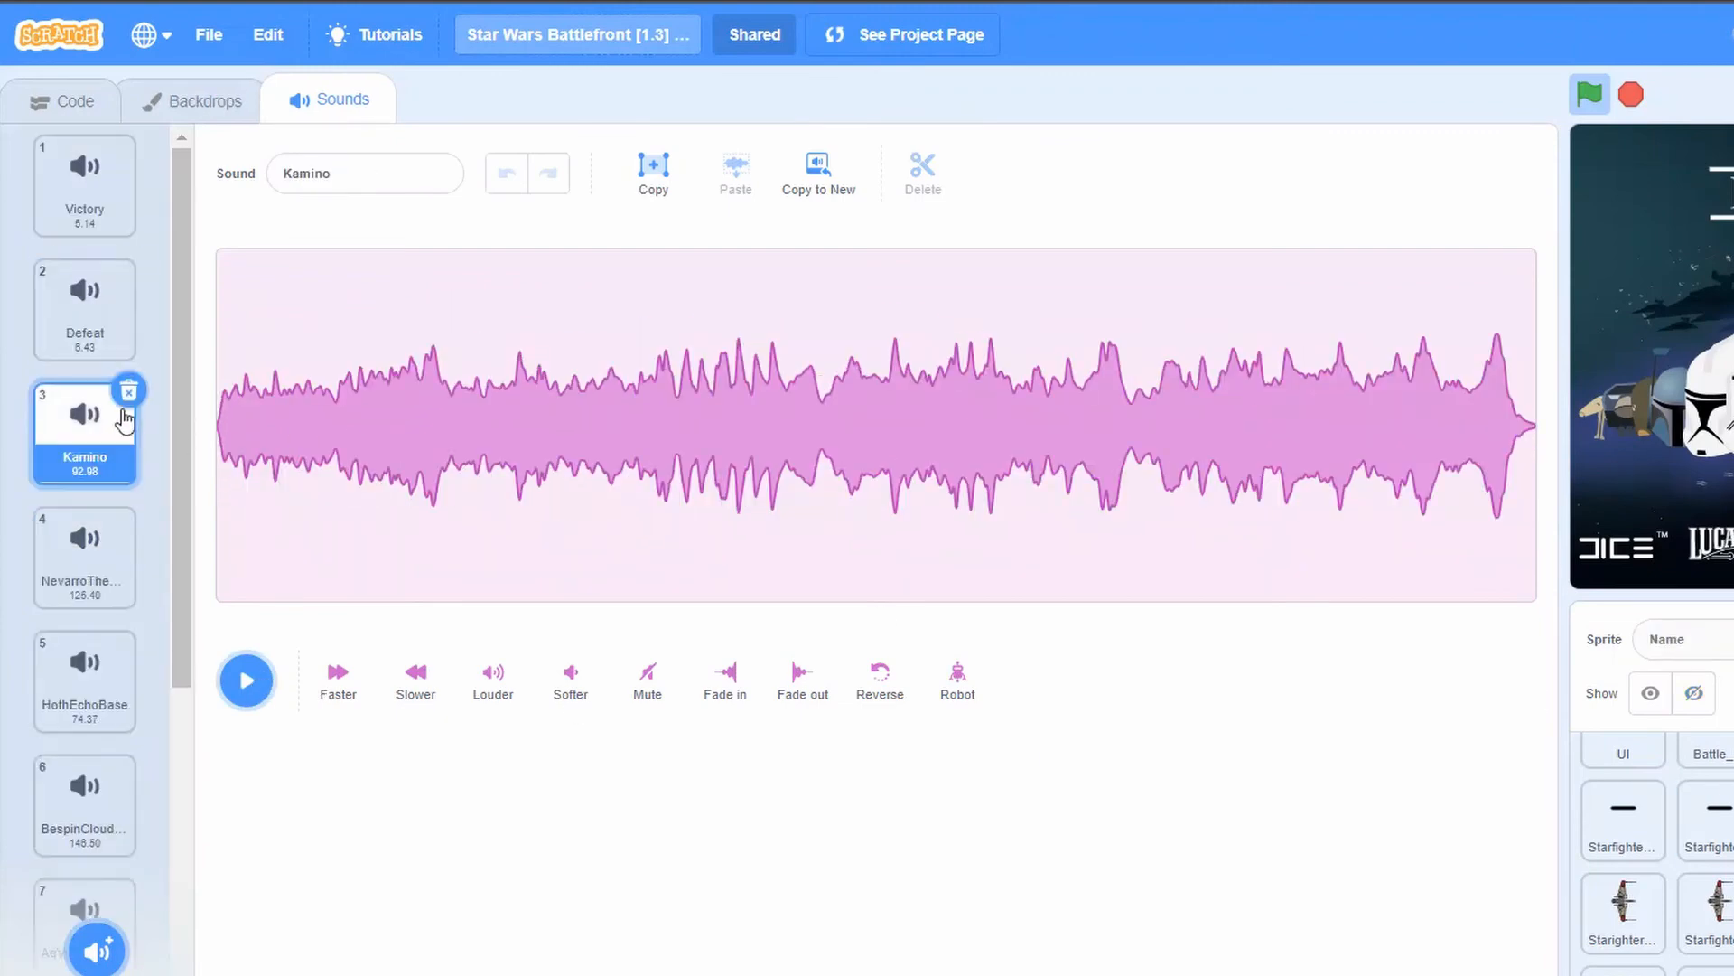
Step: Delete the Stage's old Kamino sound, upload MP3 replacements and return to its scripts
click(85, 683)
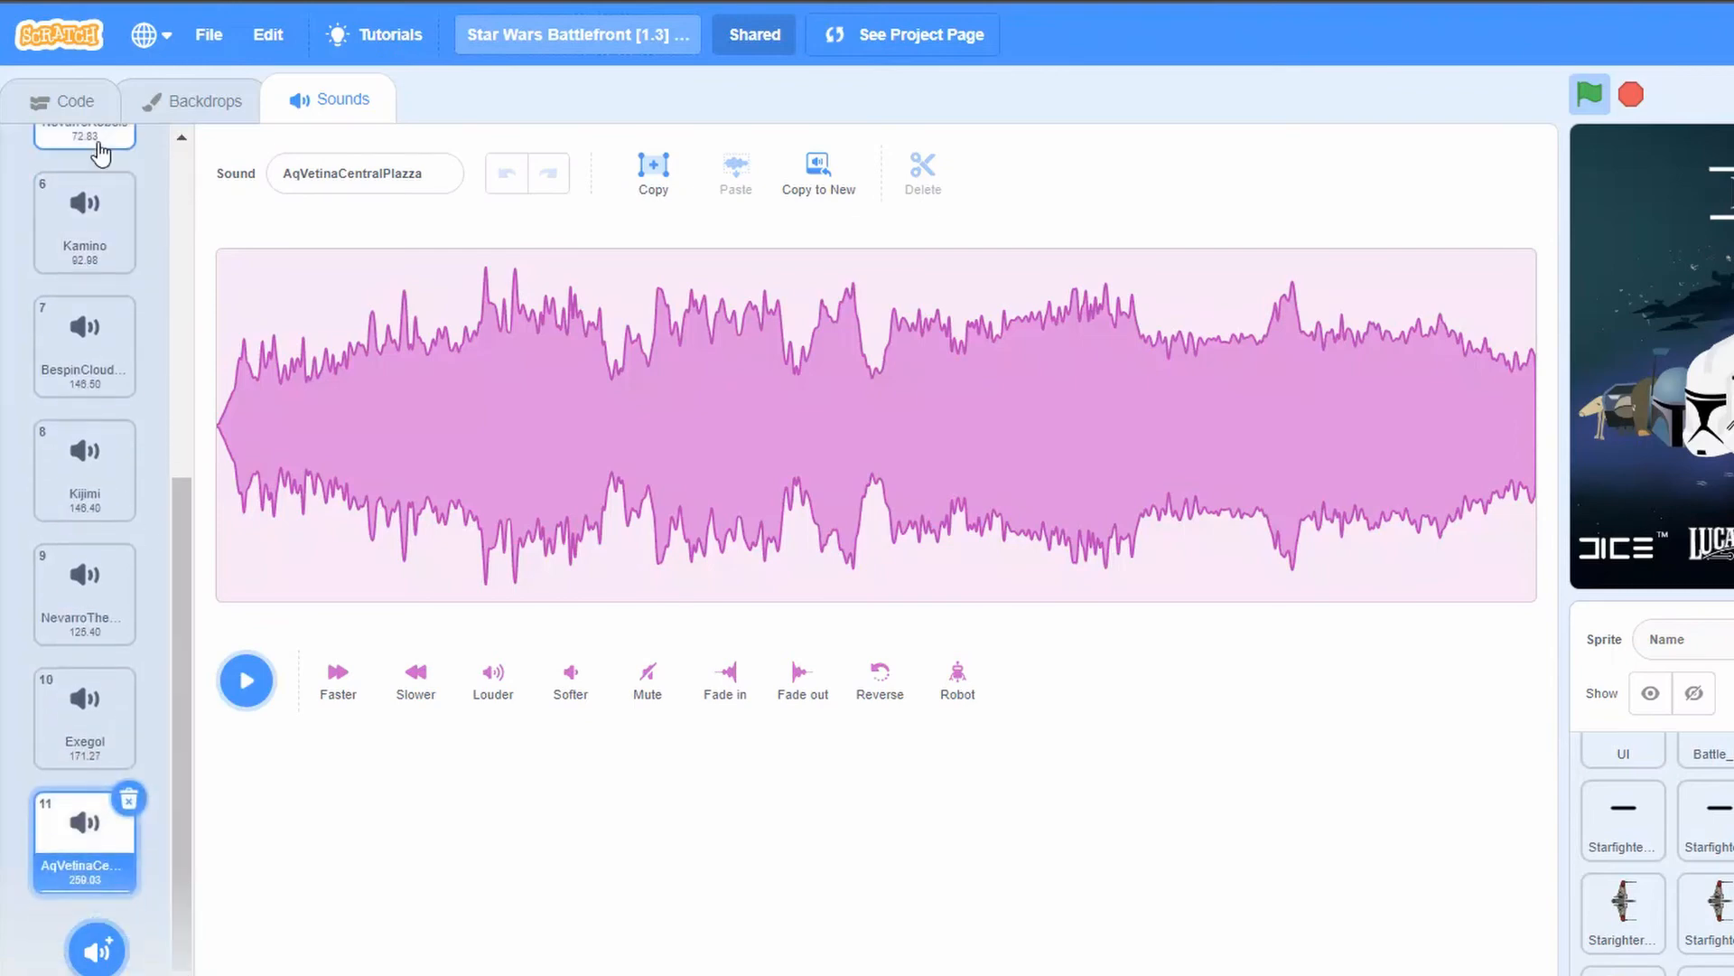
mouse_move(1073, 284)
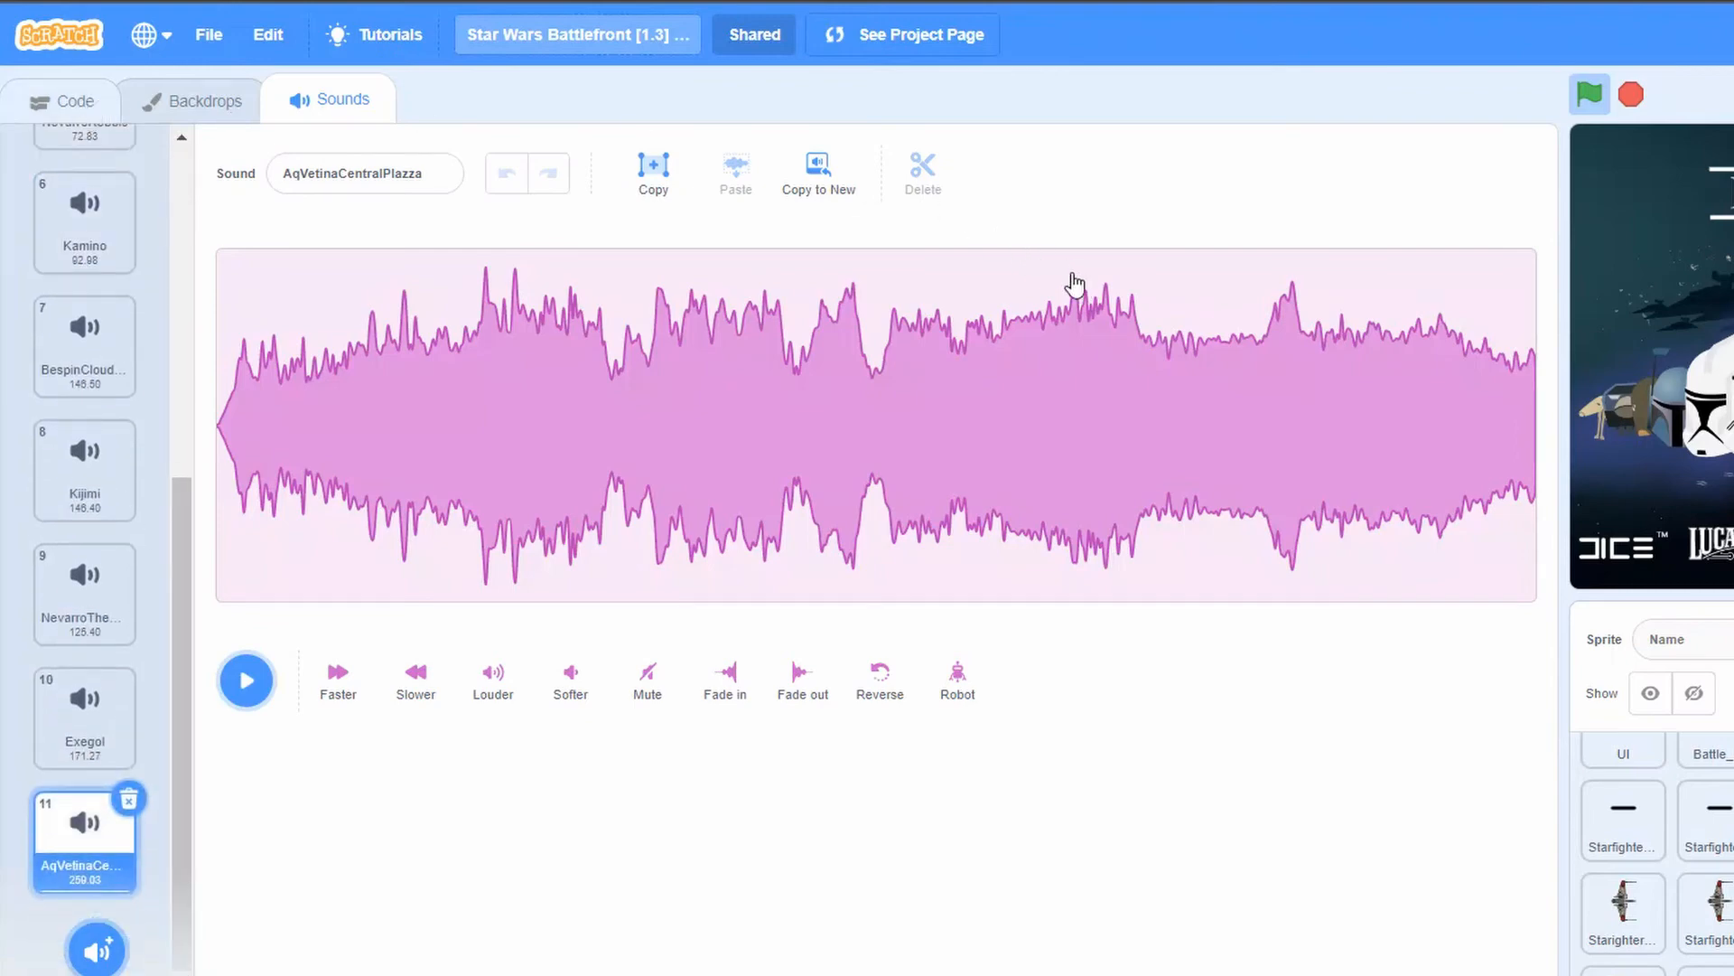
click(63, 99)
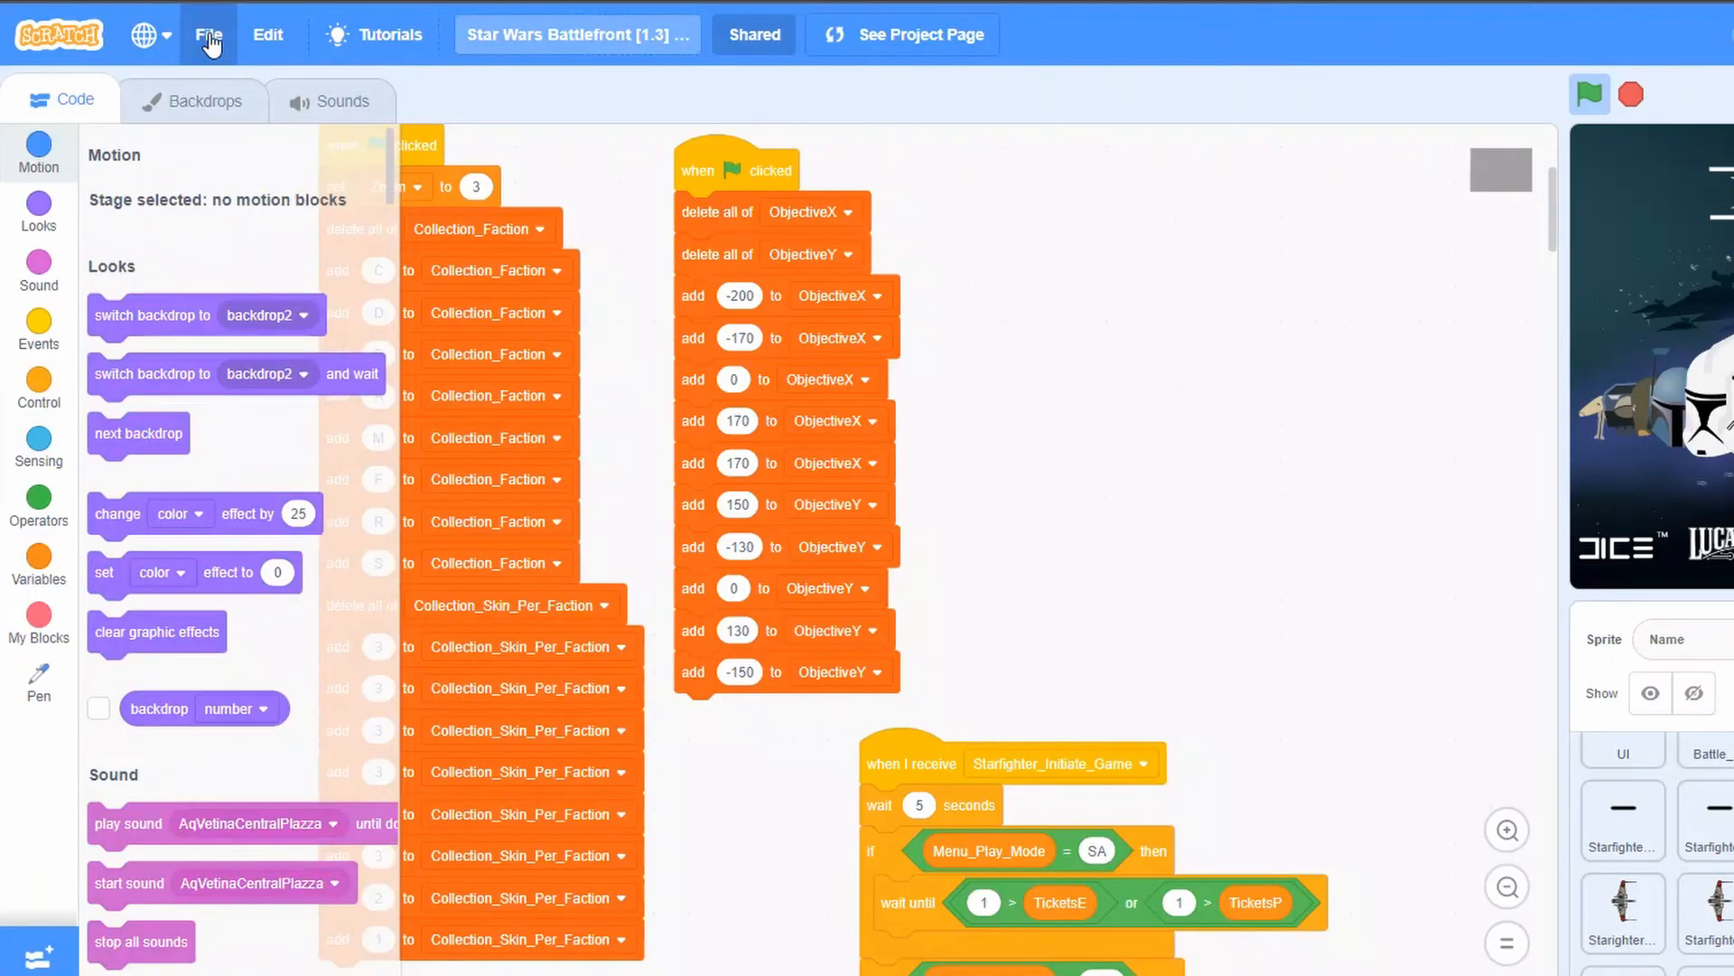
Step: Save the project to the computer and select the new 68,839 KB .sb3 beside the 117,162 KB original
click(208, 35)
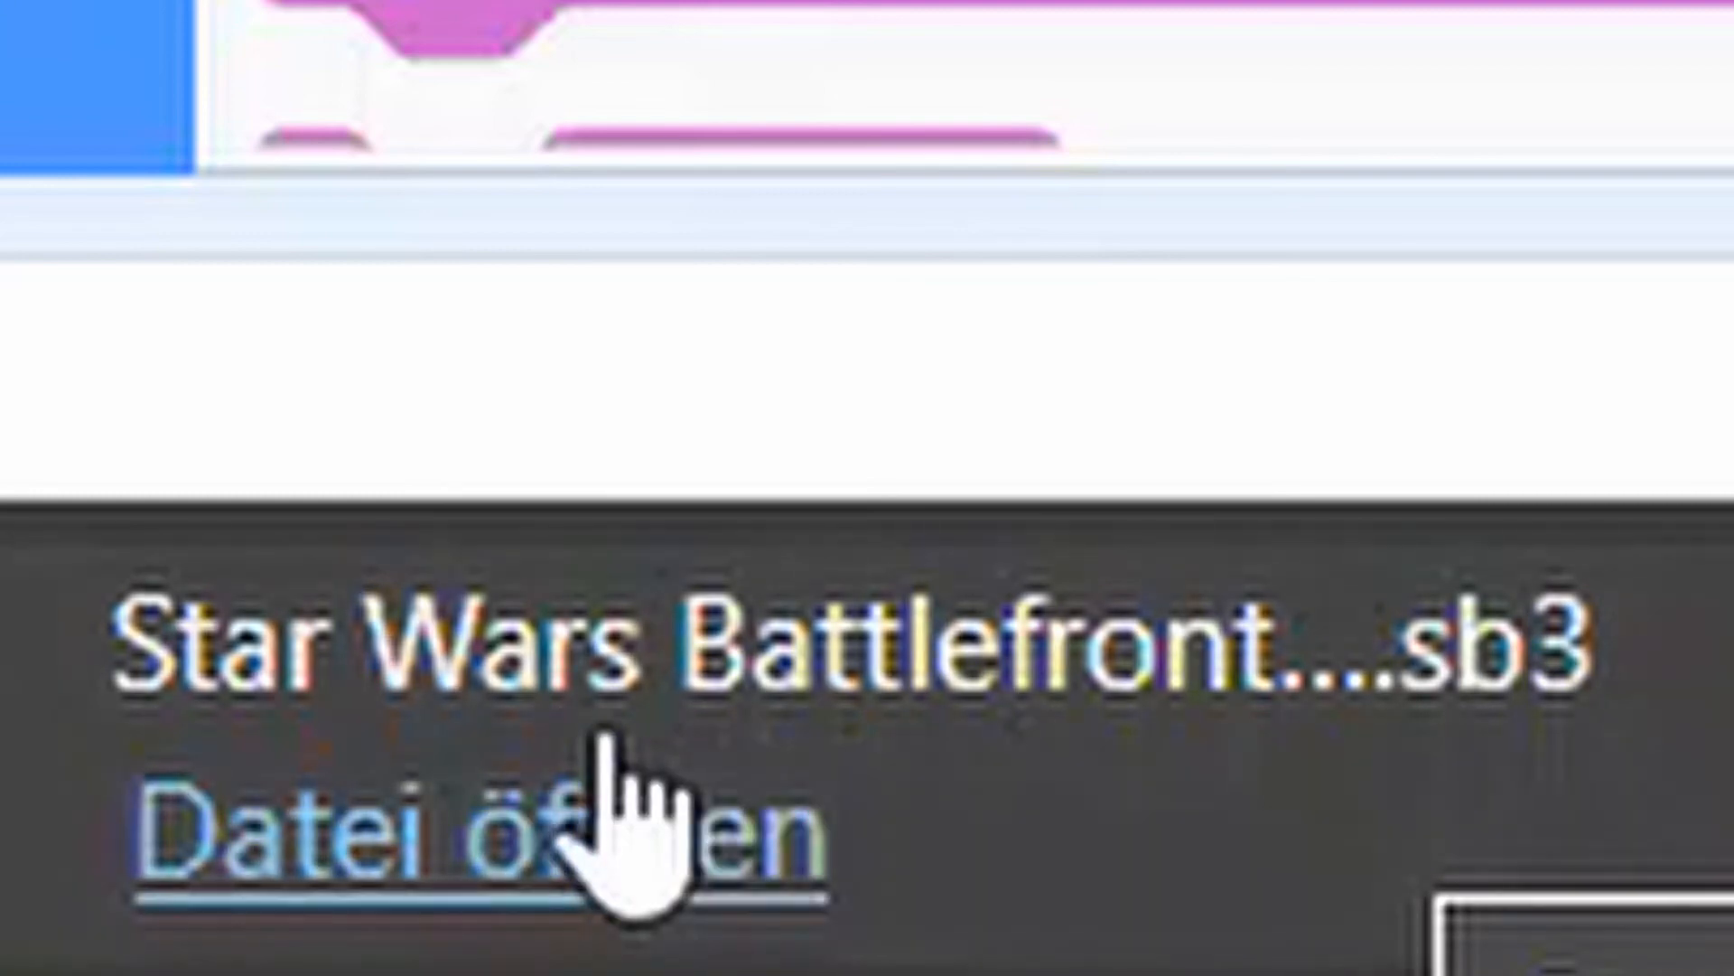
mouse_move(974, 687)
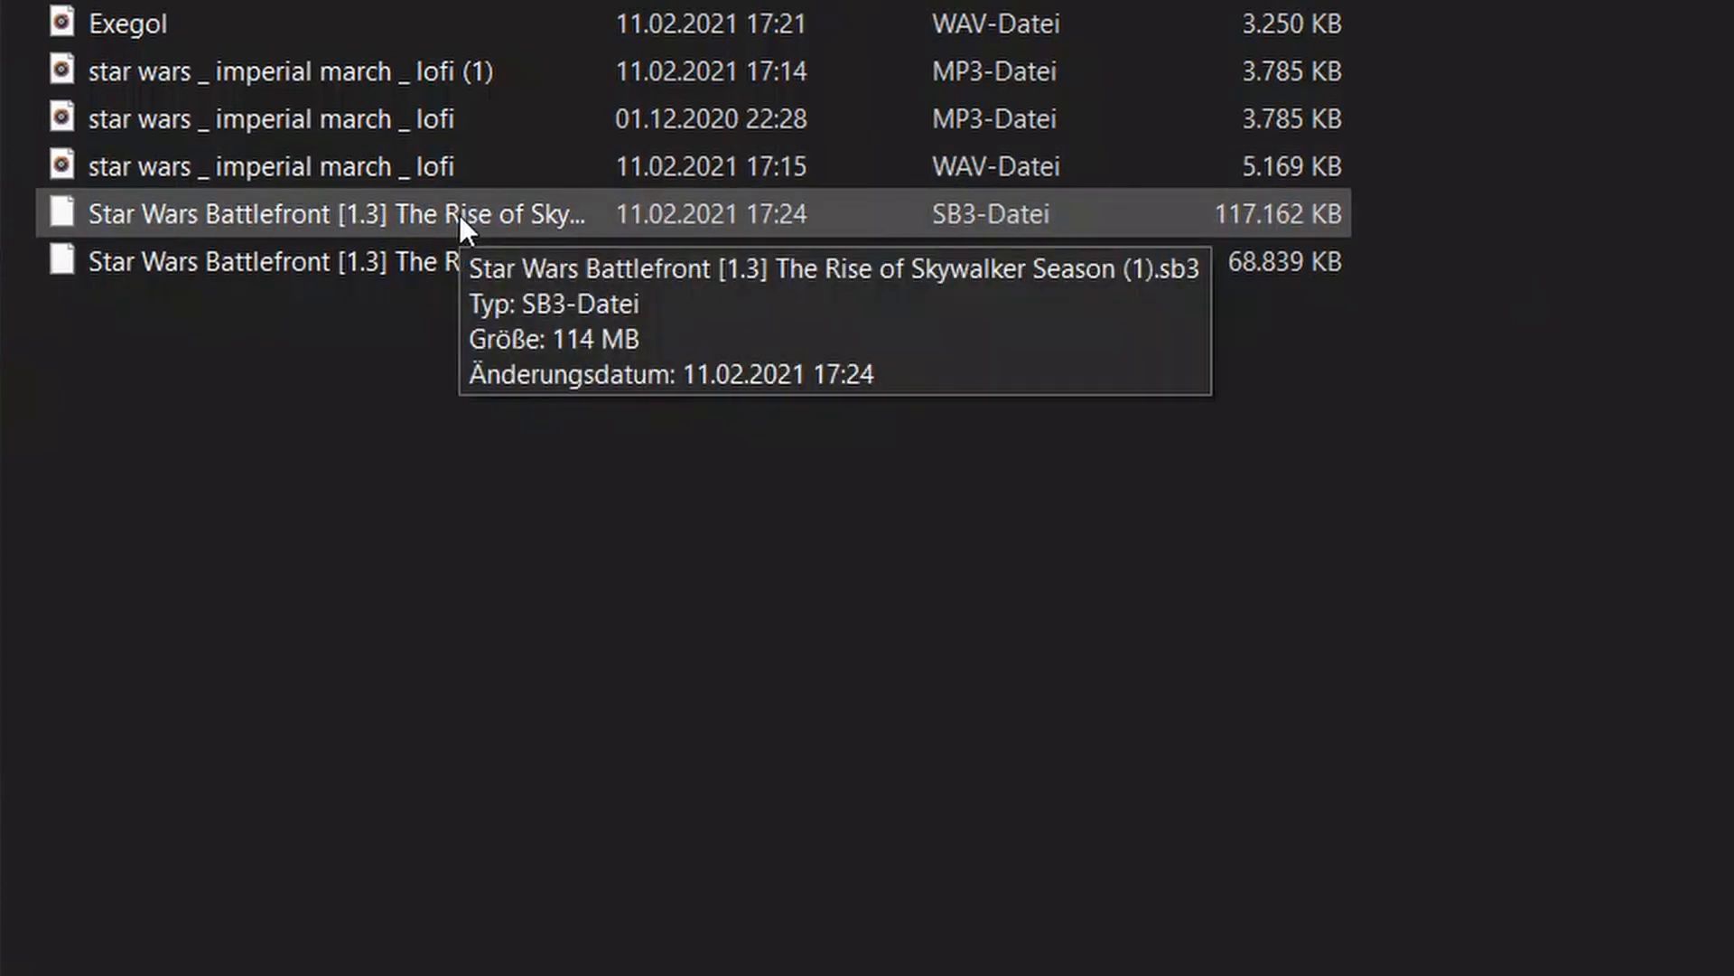
mouse_move(298, 249)
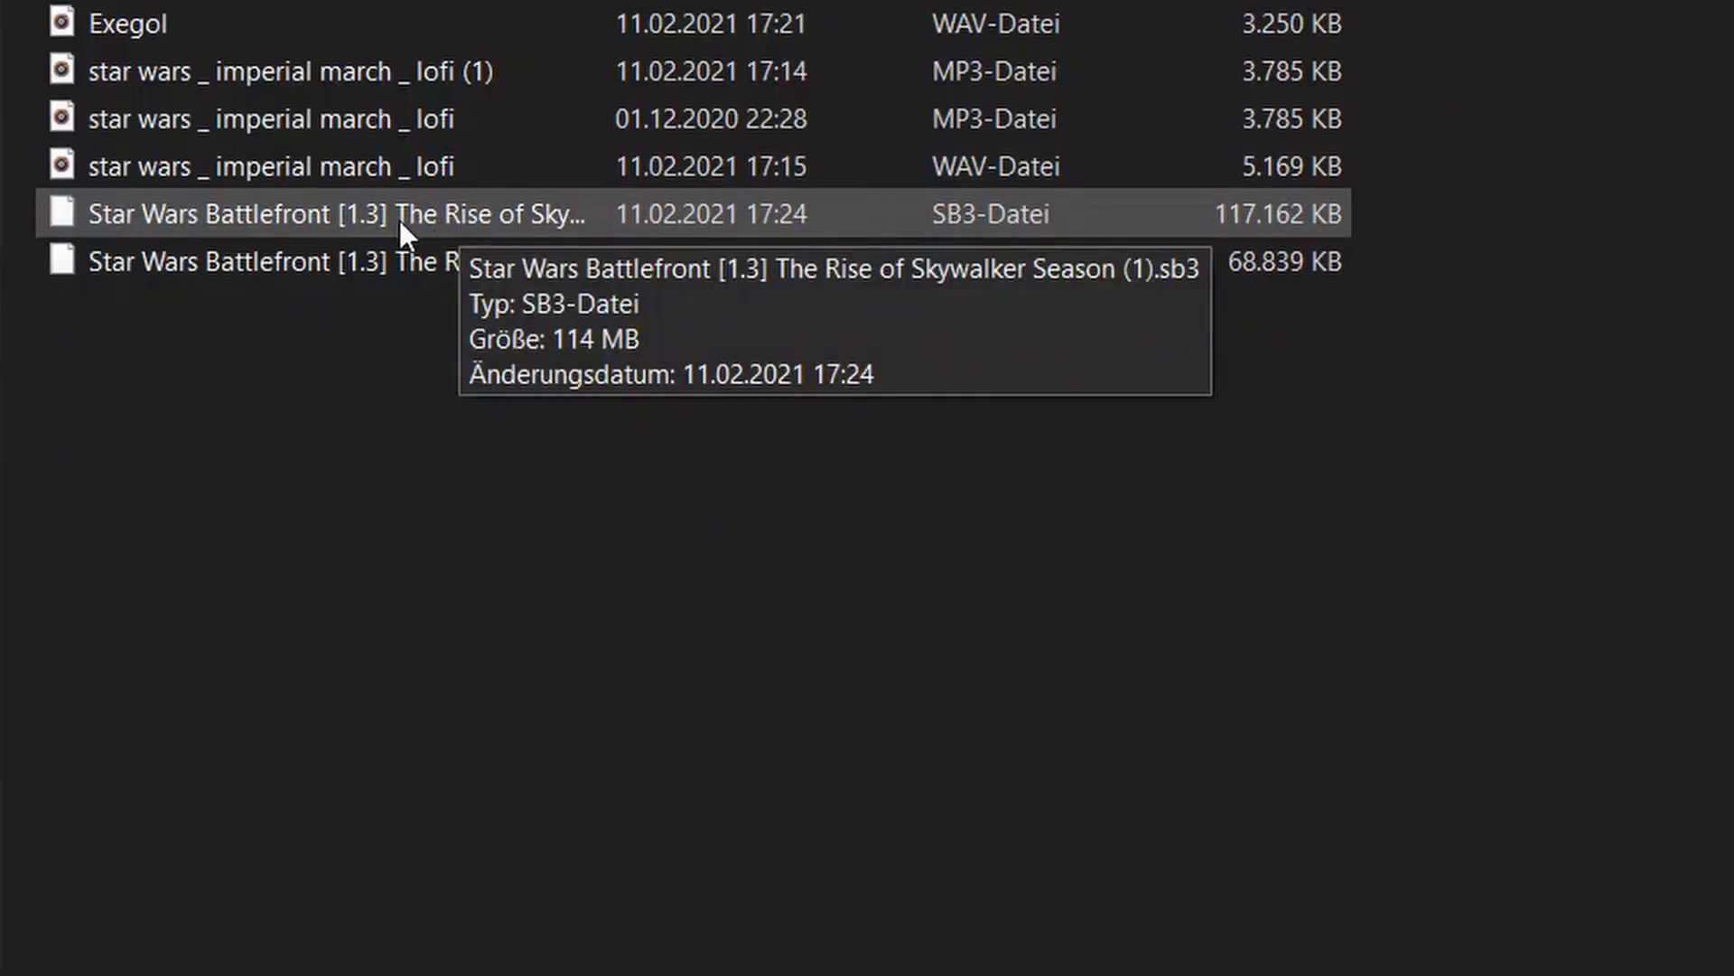
click(277, 262)
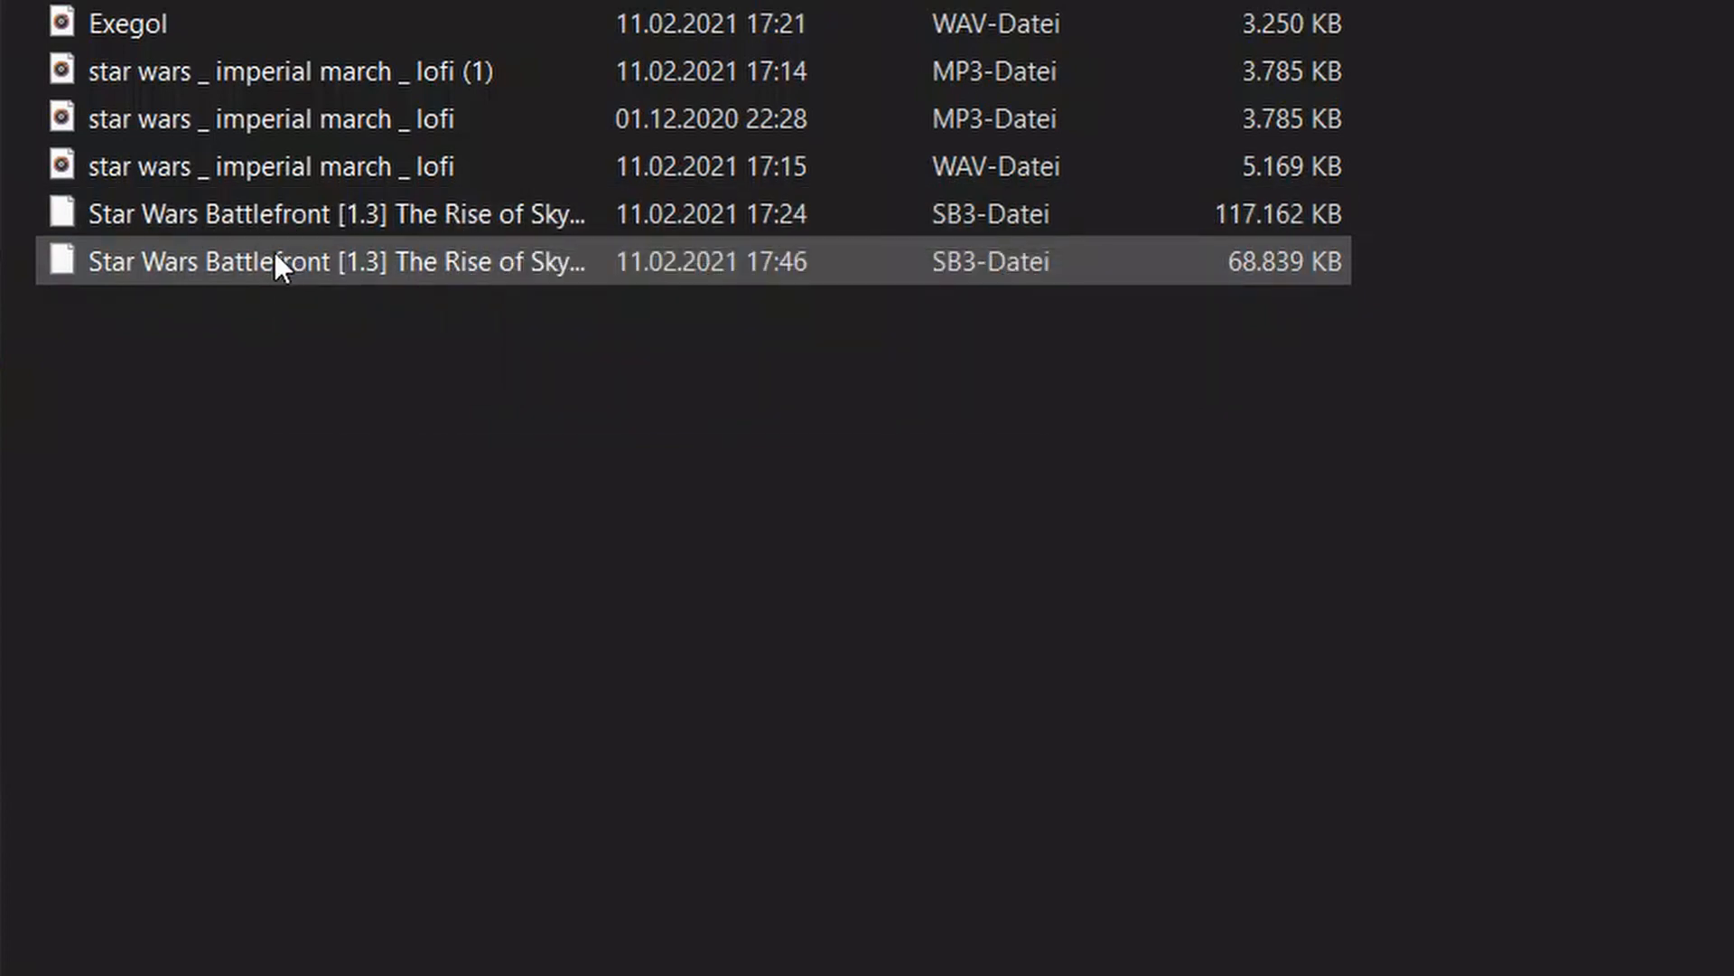
mouse_move(278, 260)
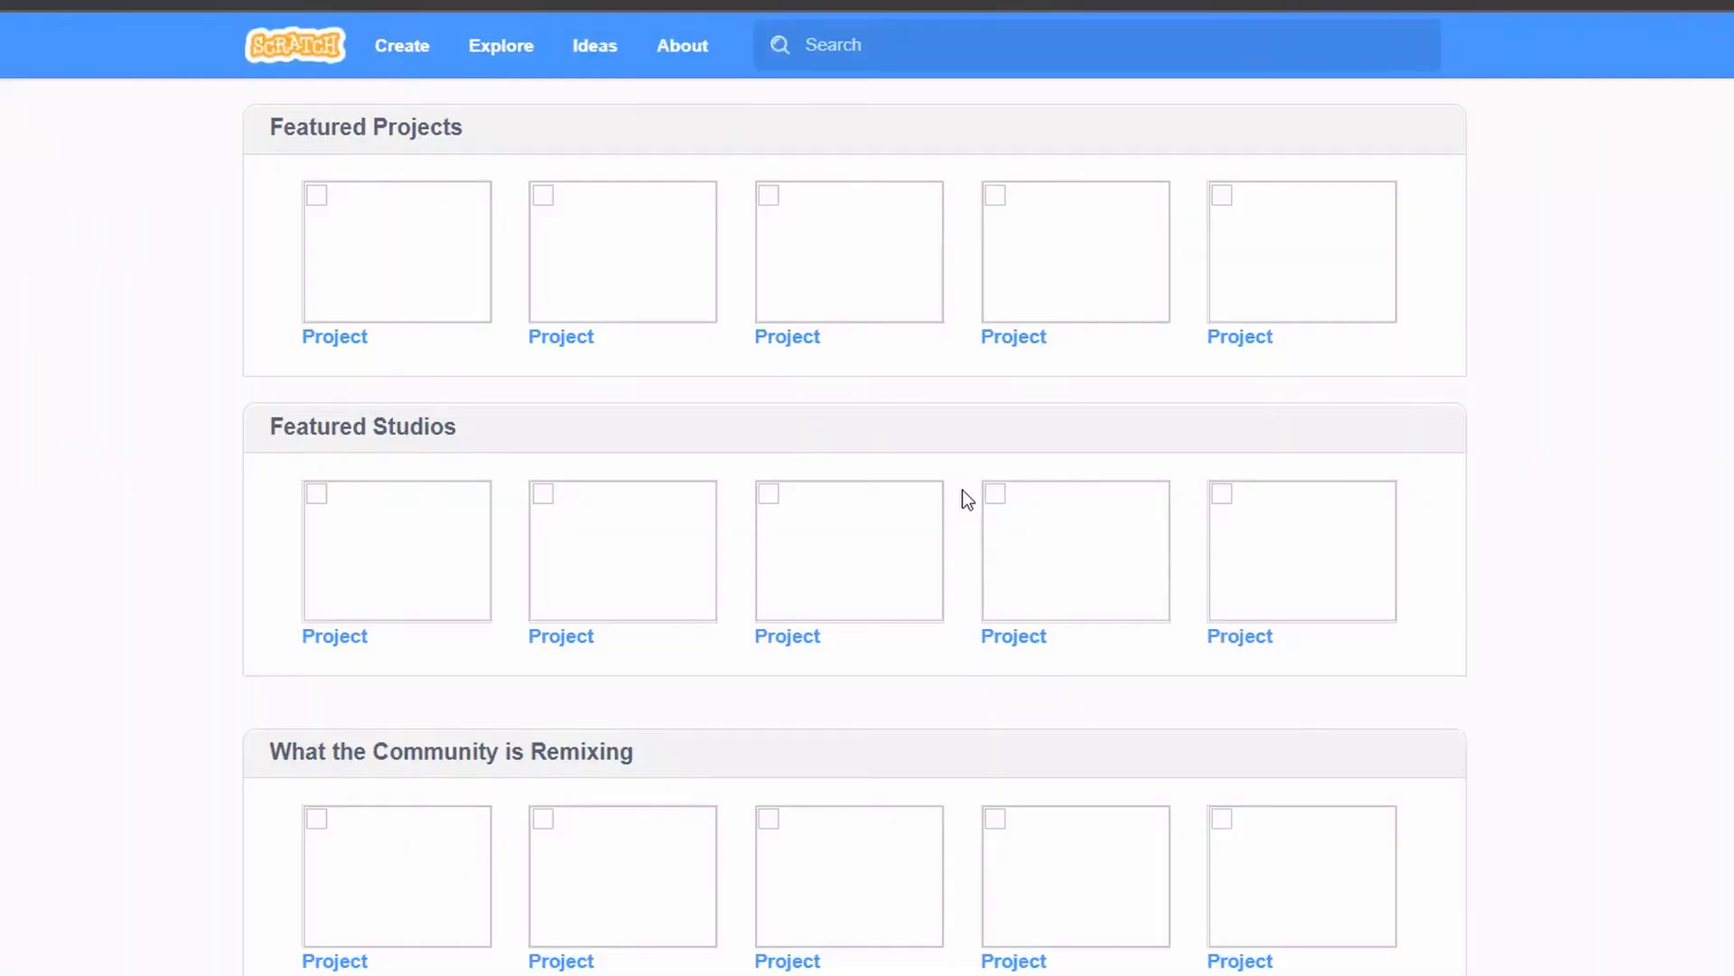
Step: Open the Star Wars Battlefront project from the IguanaLover profile and start it to test loading
click(1346, 45)
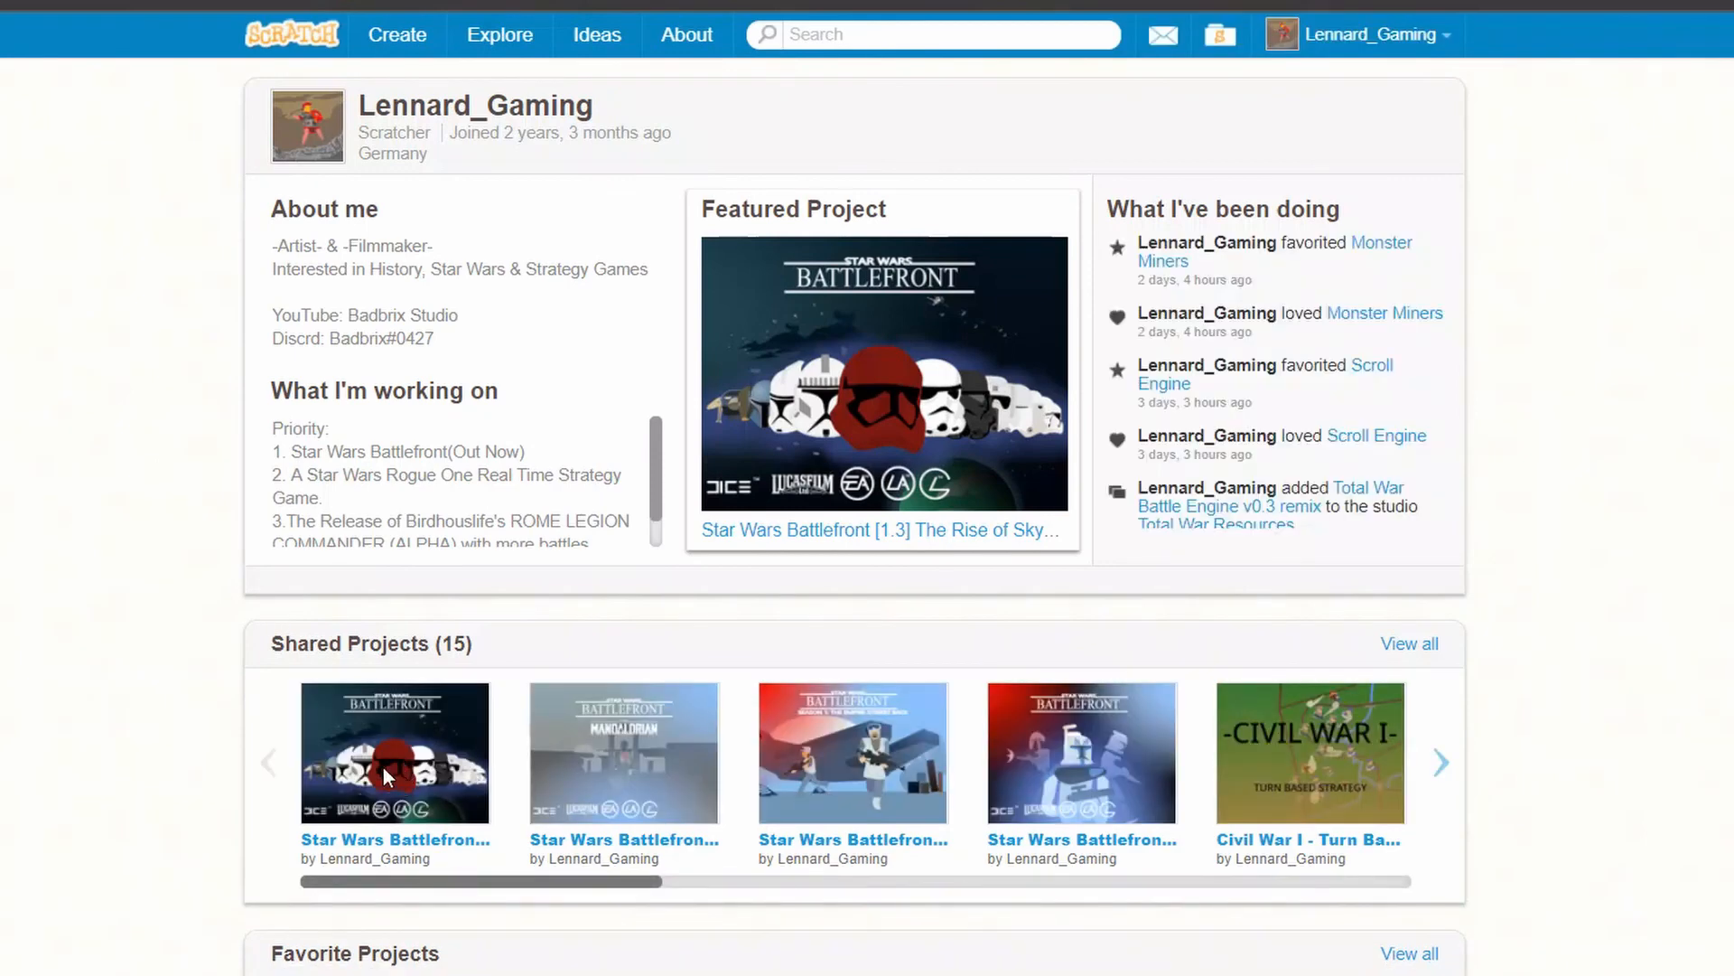
click(393, 751)
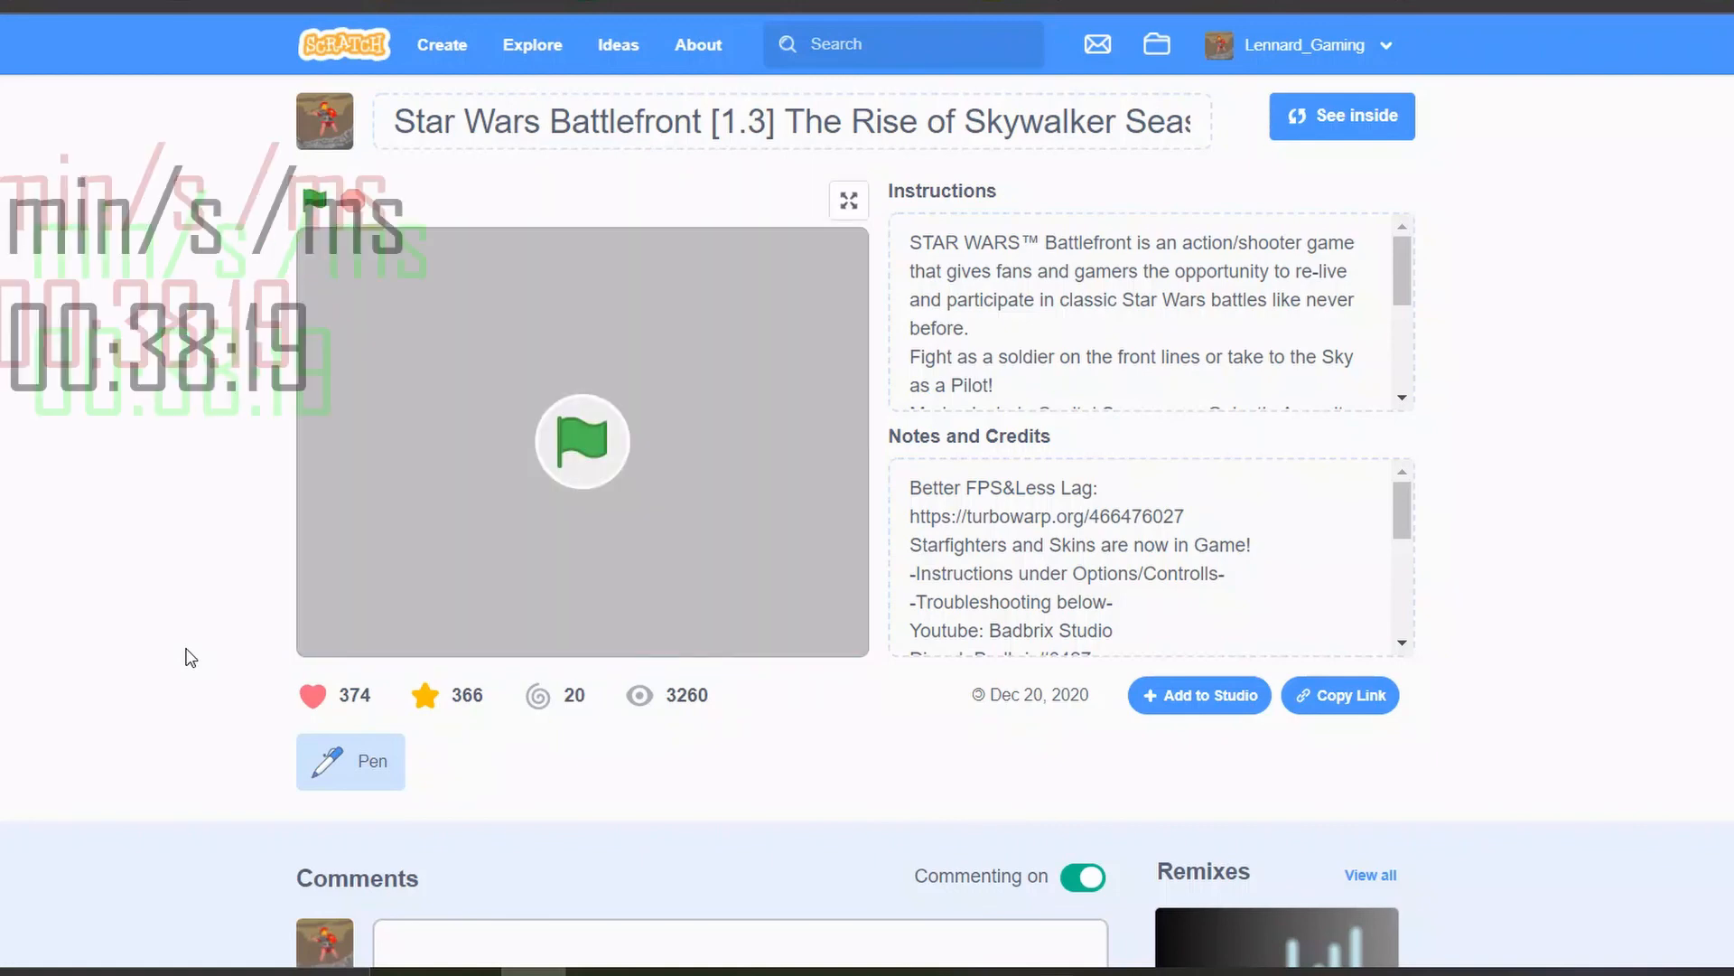
click(582, 441)
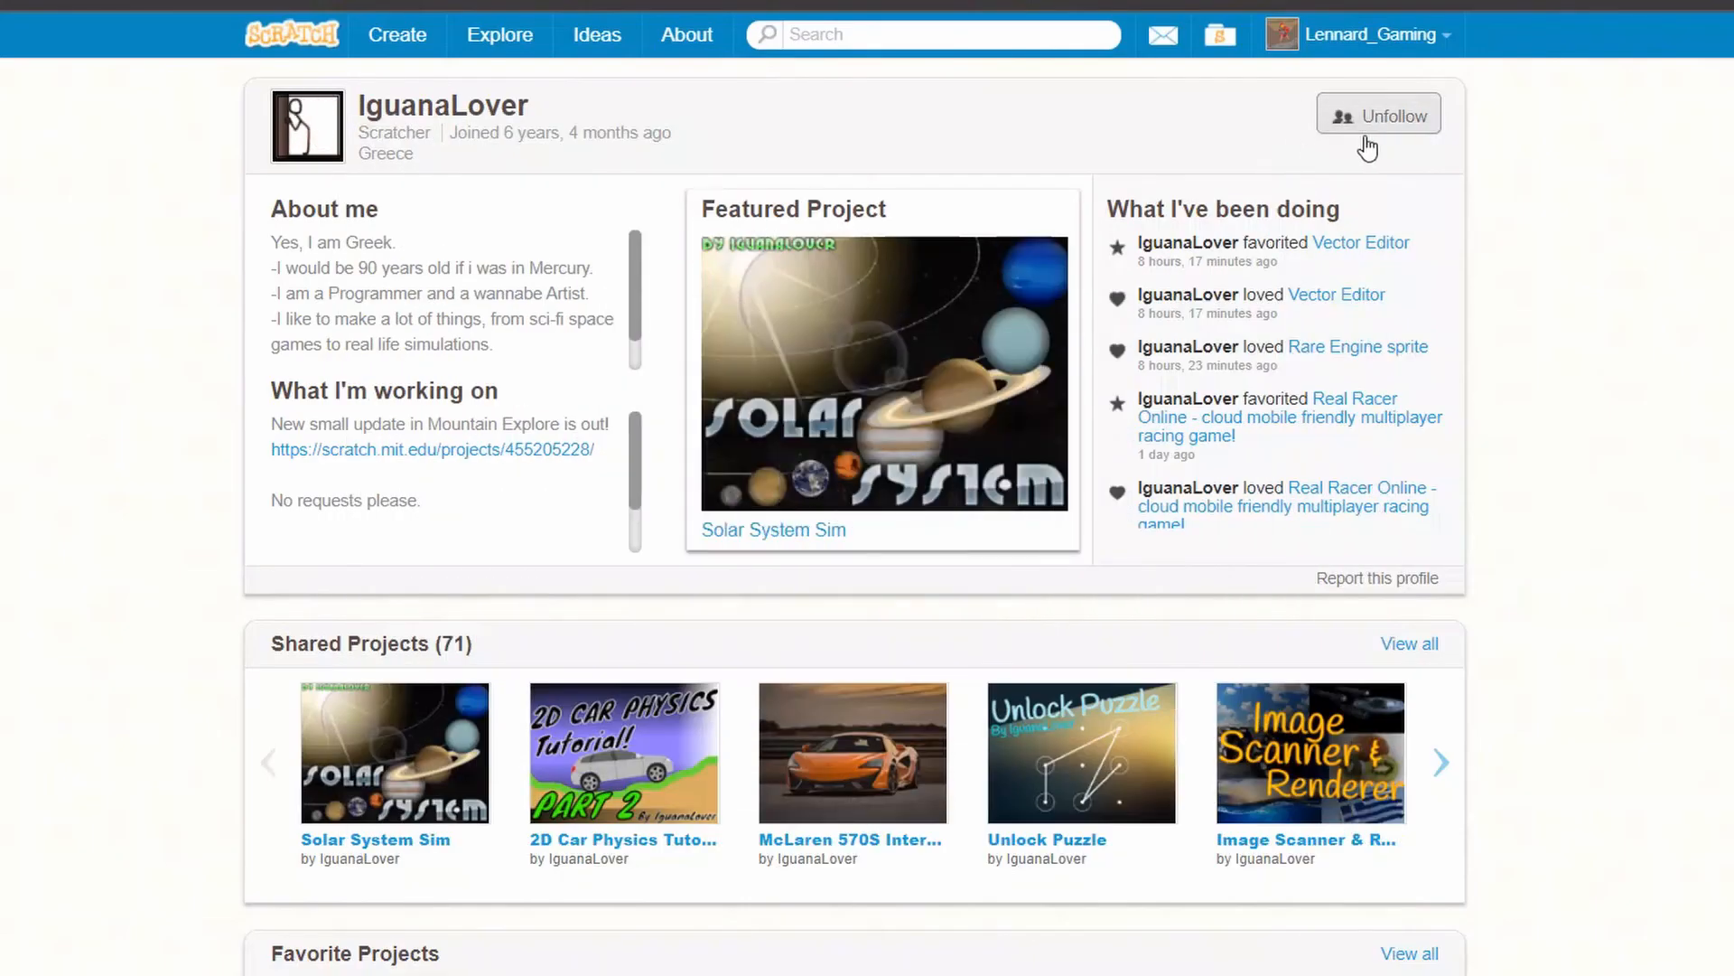
mouse_move(1236, 144)
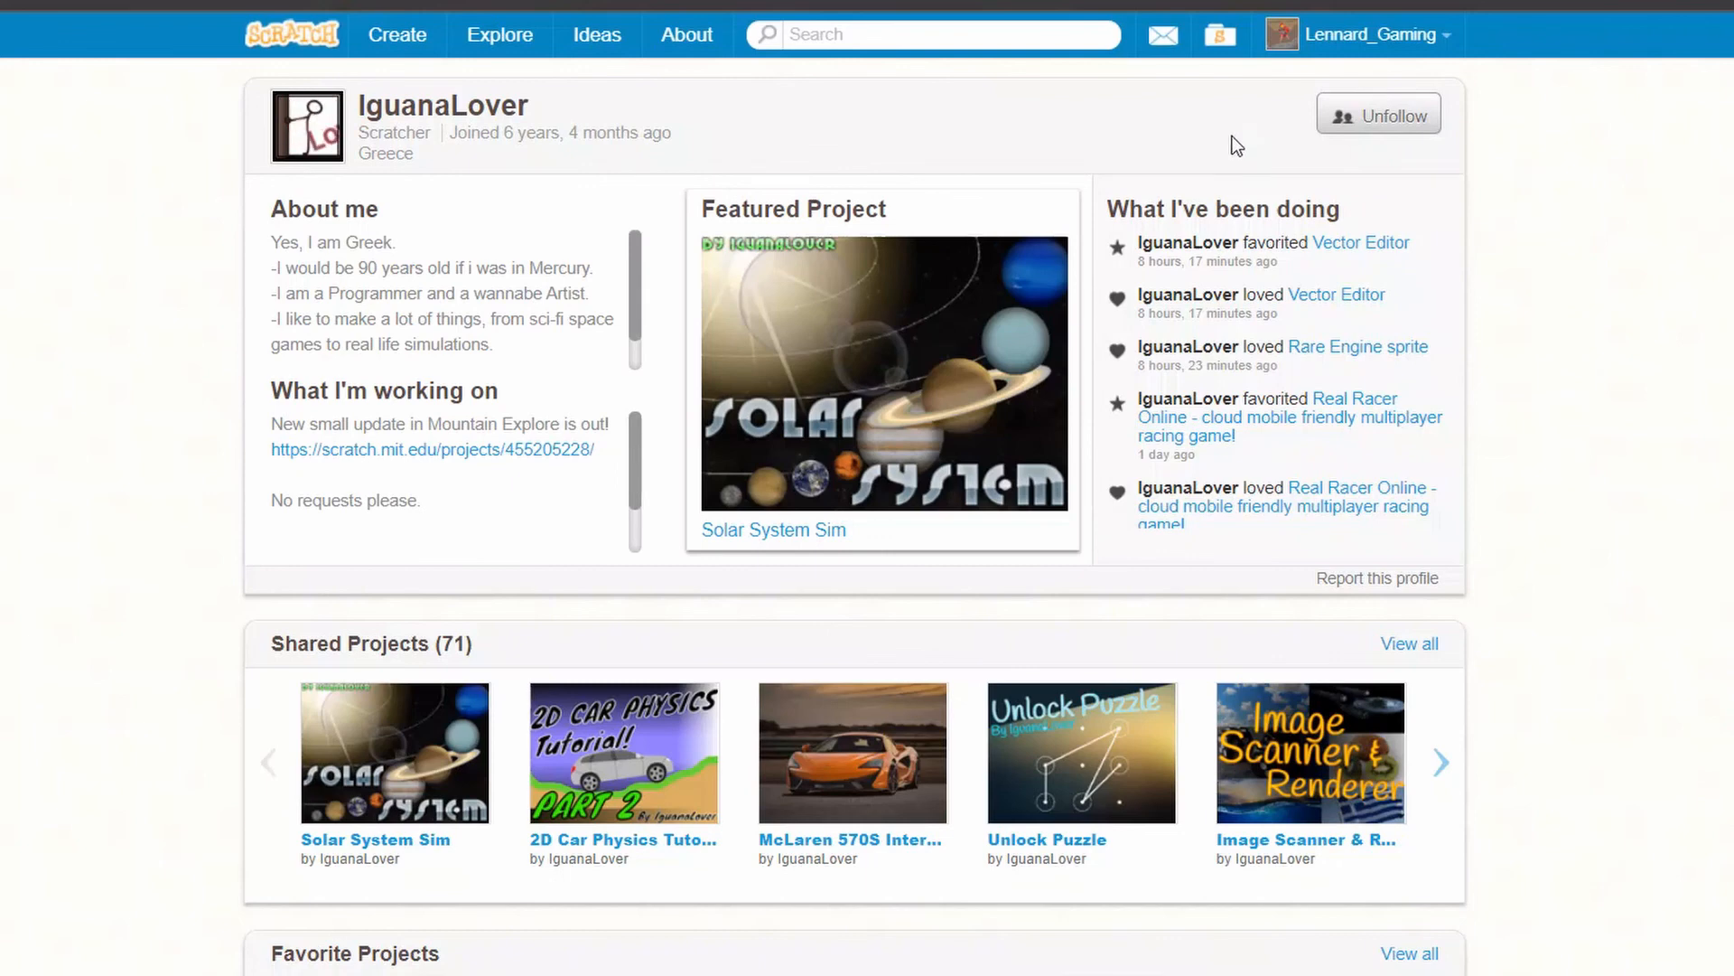